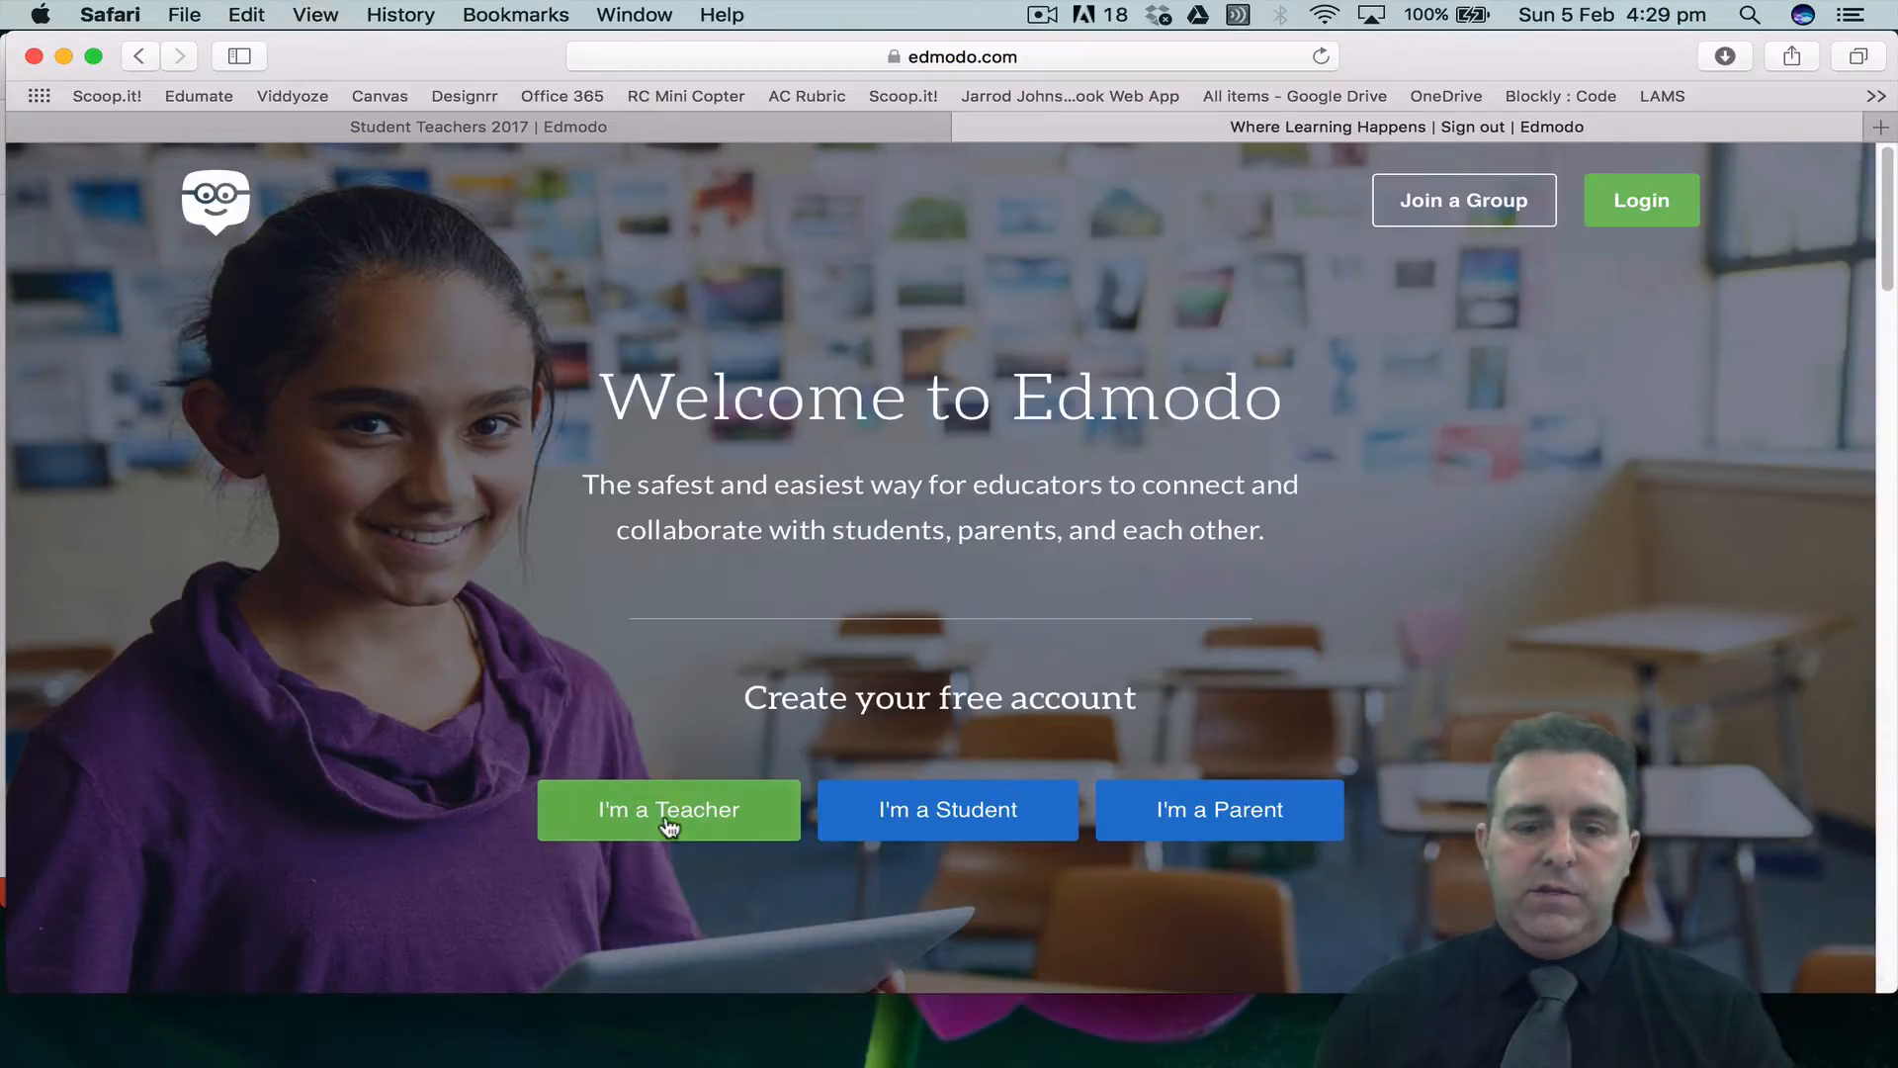
{"action": "left_click", "coordinate": [667, 810]}
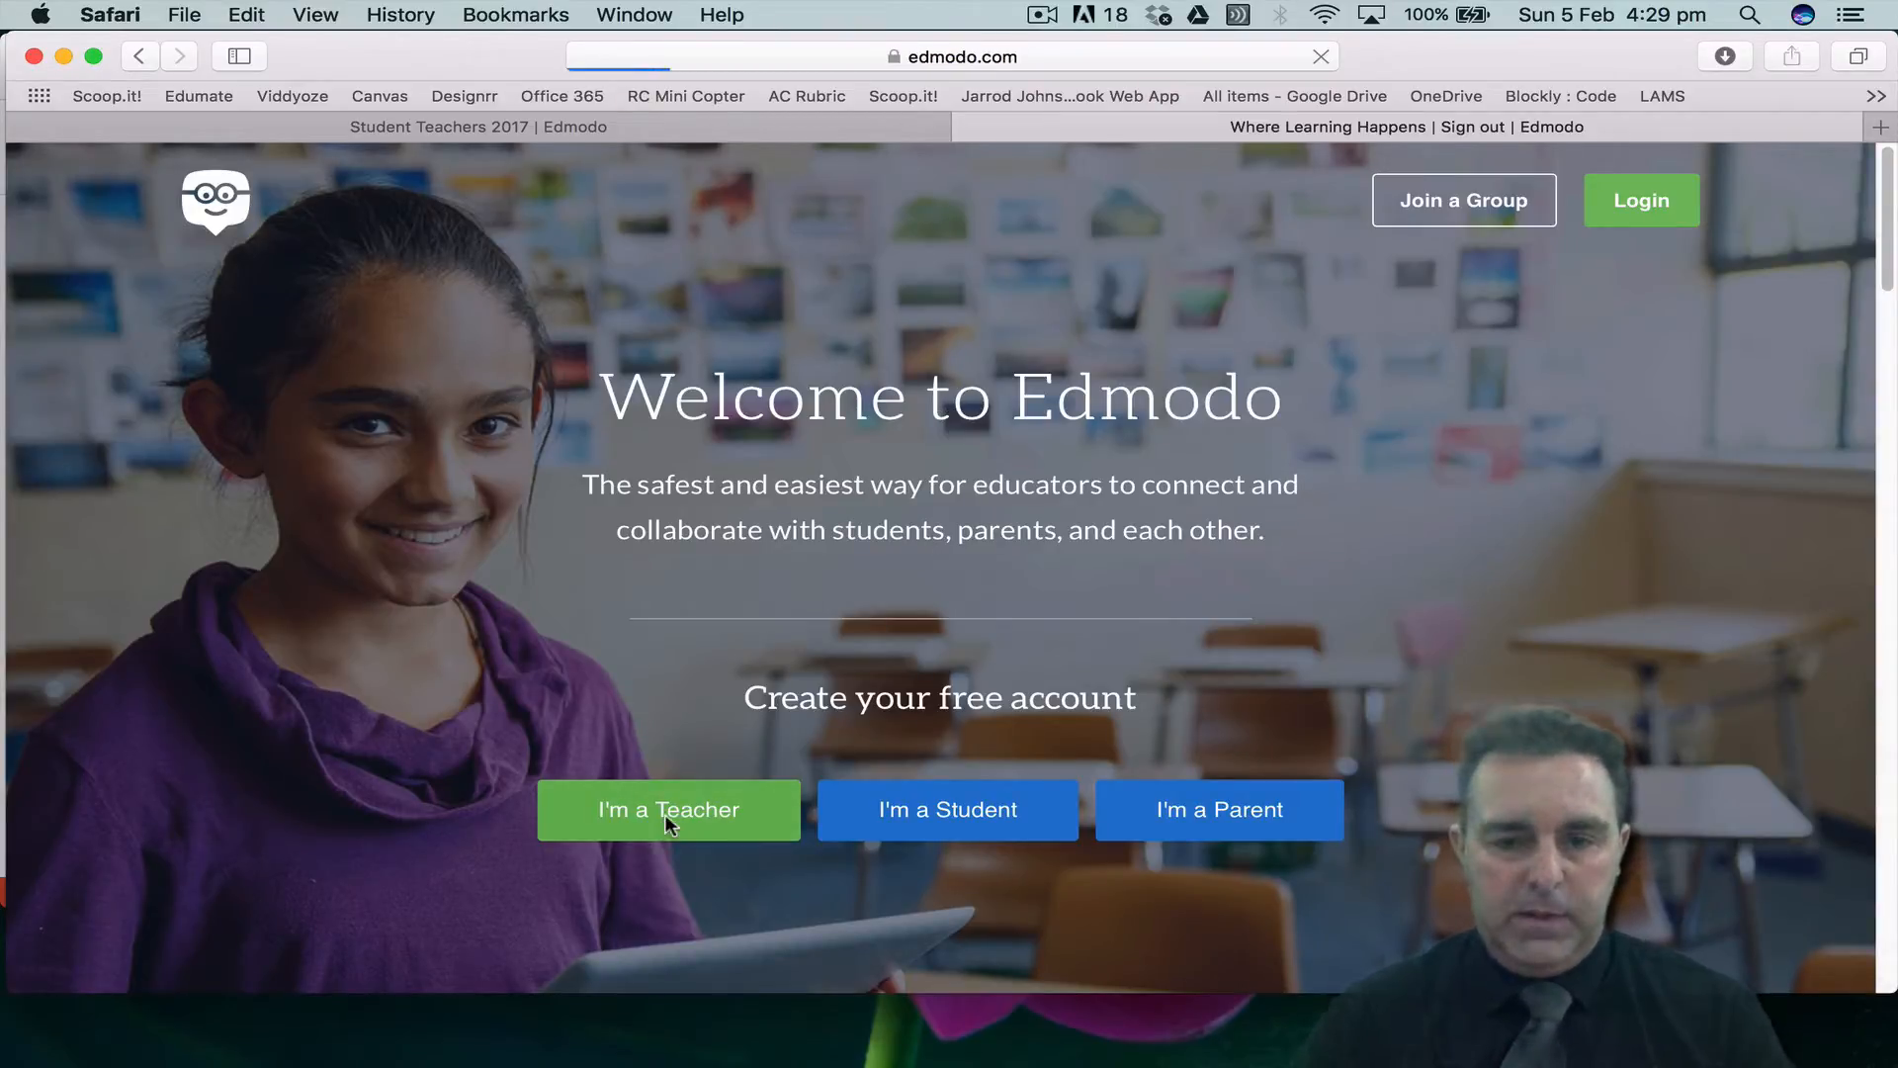
{"action": "left_click", "coordinate": [668, 809]}
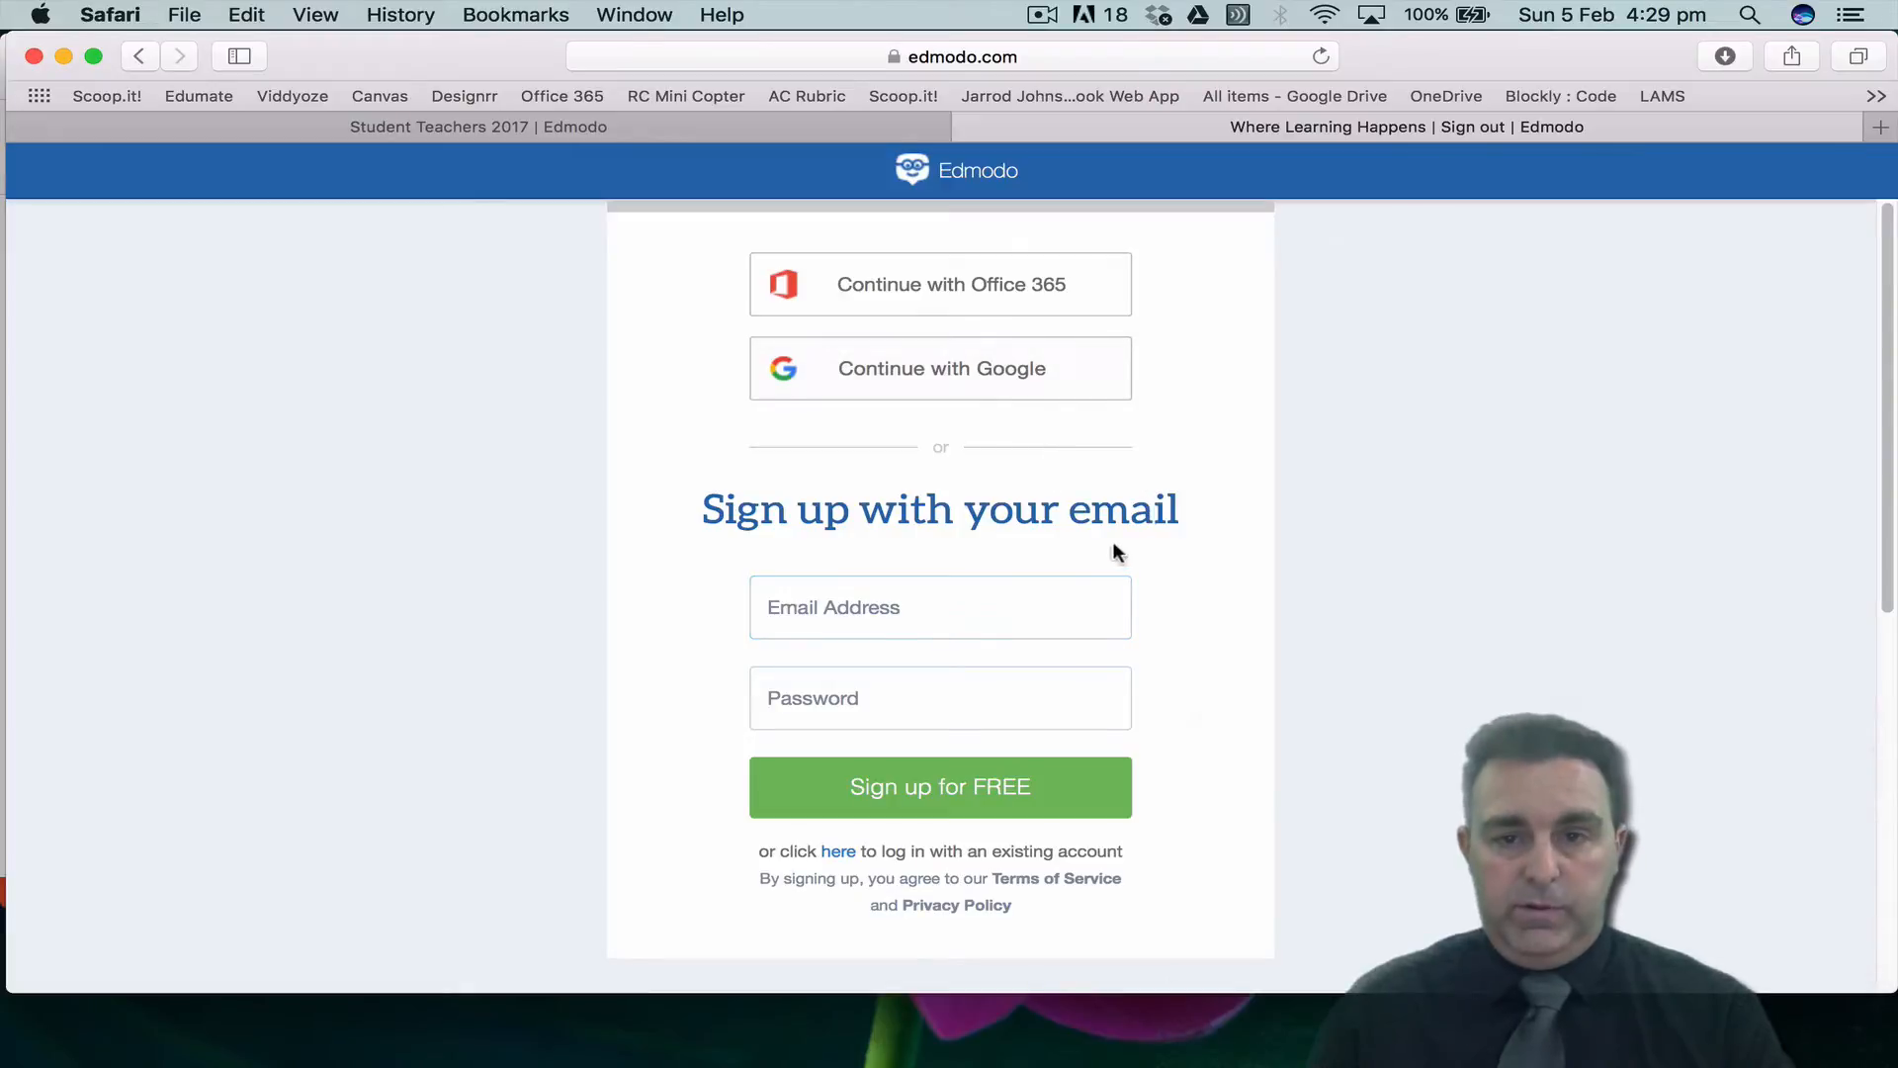
{"action": "mouse_move", "coordinate": [1429, 566]}
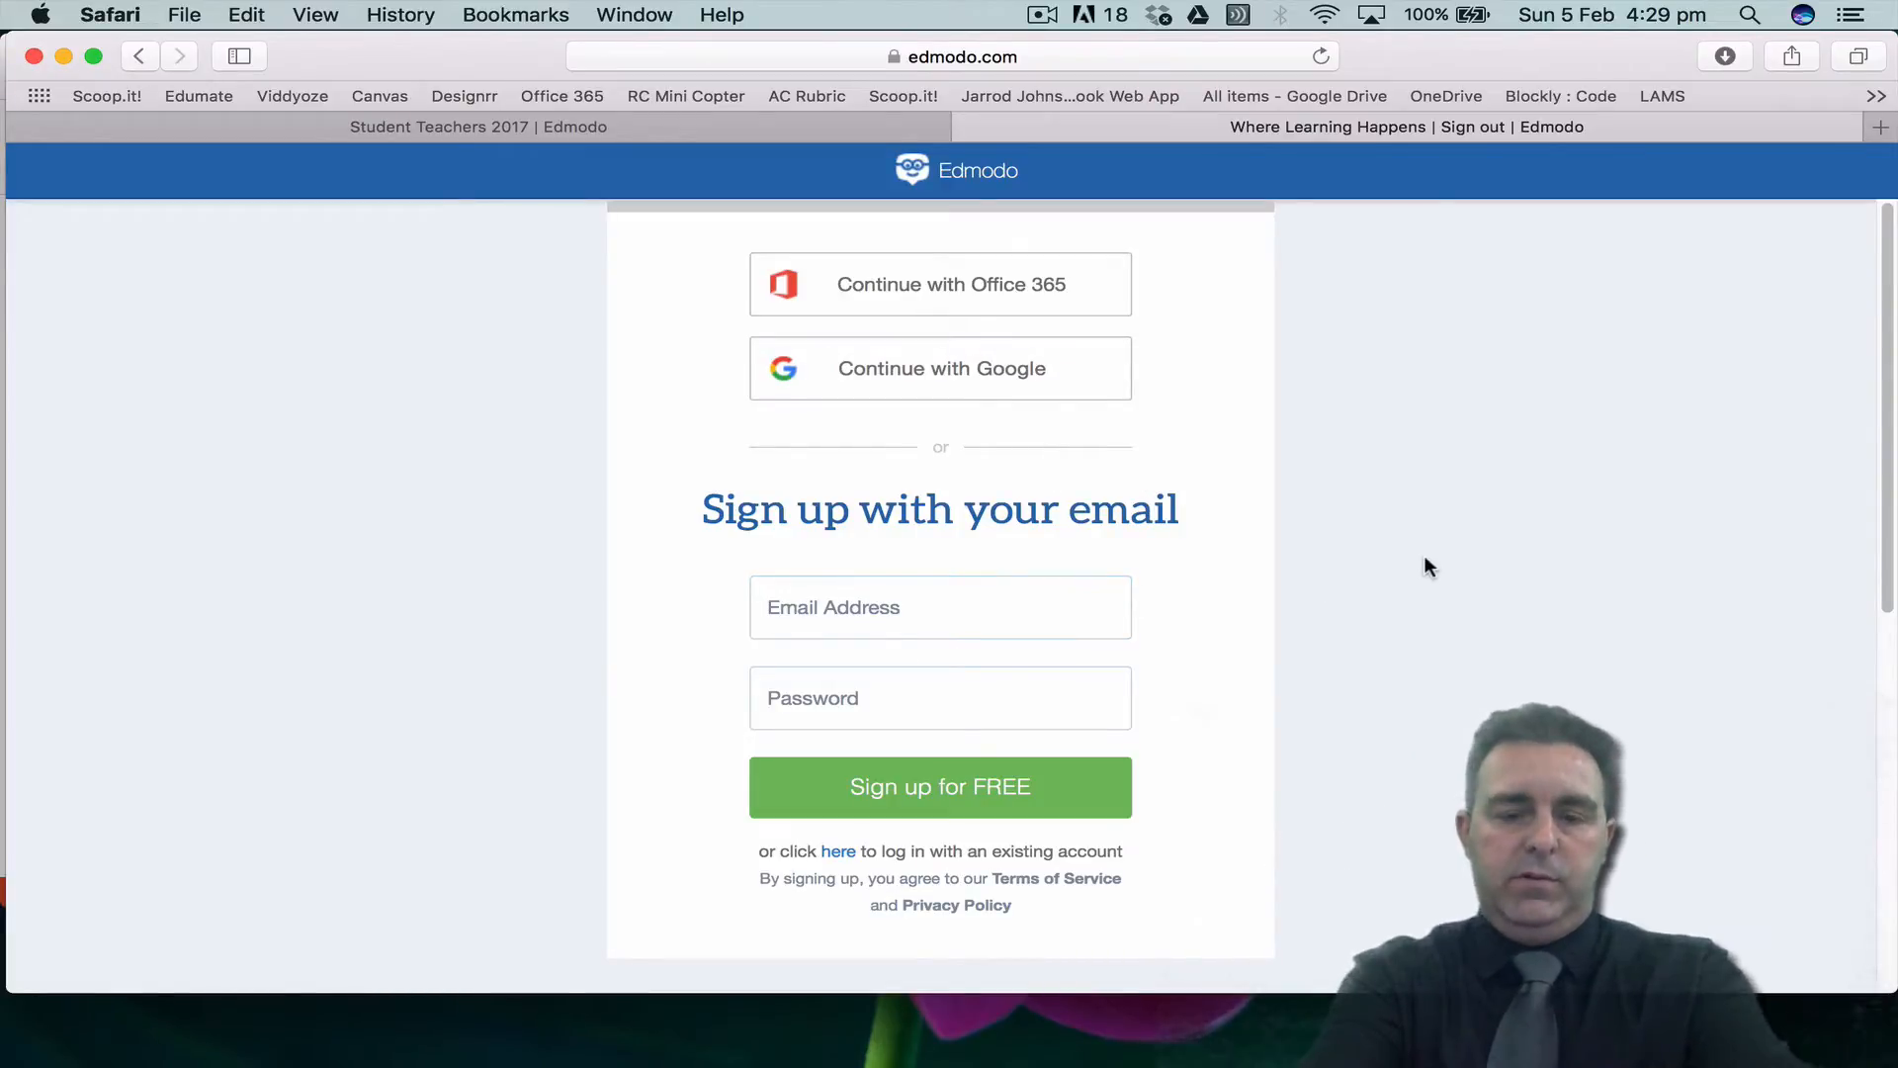
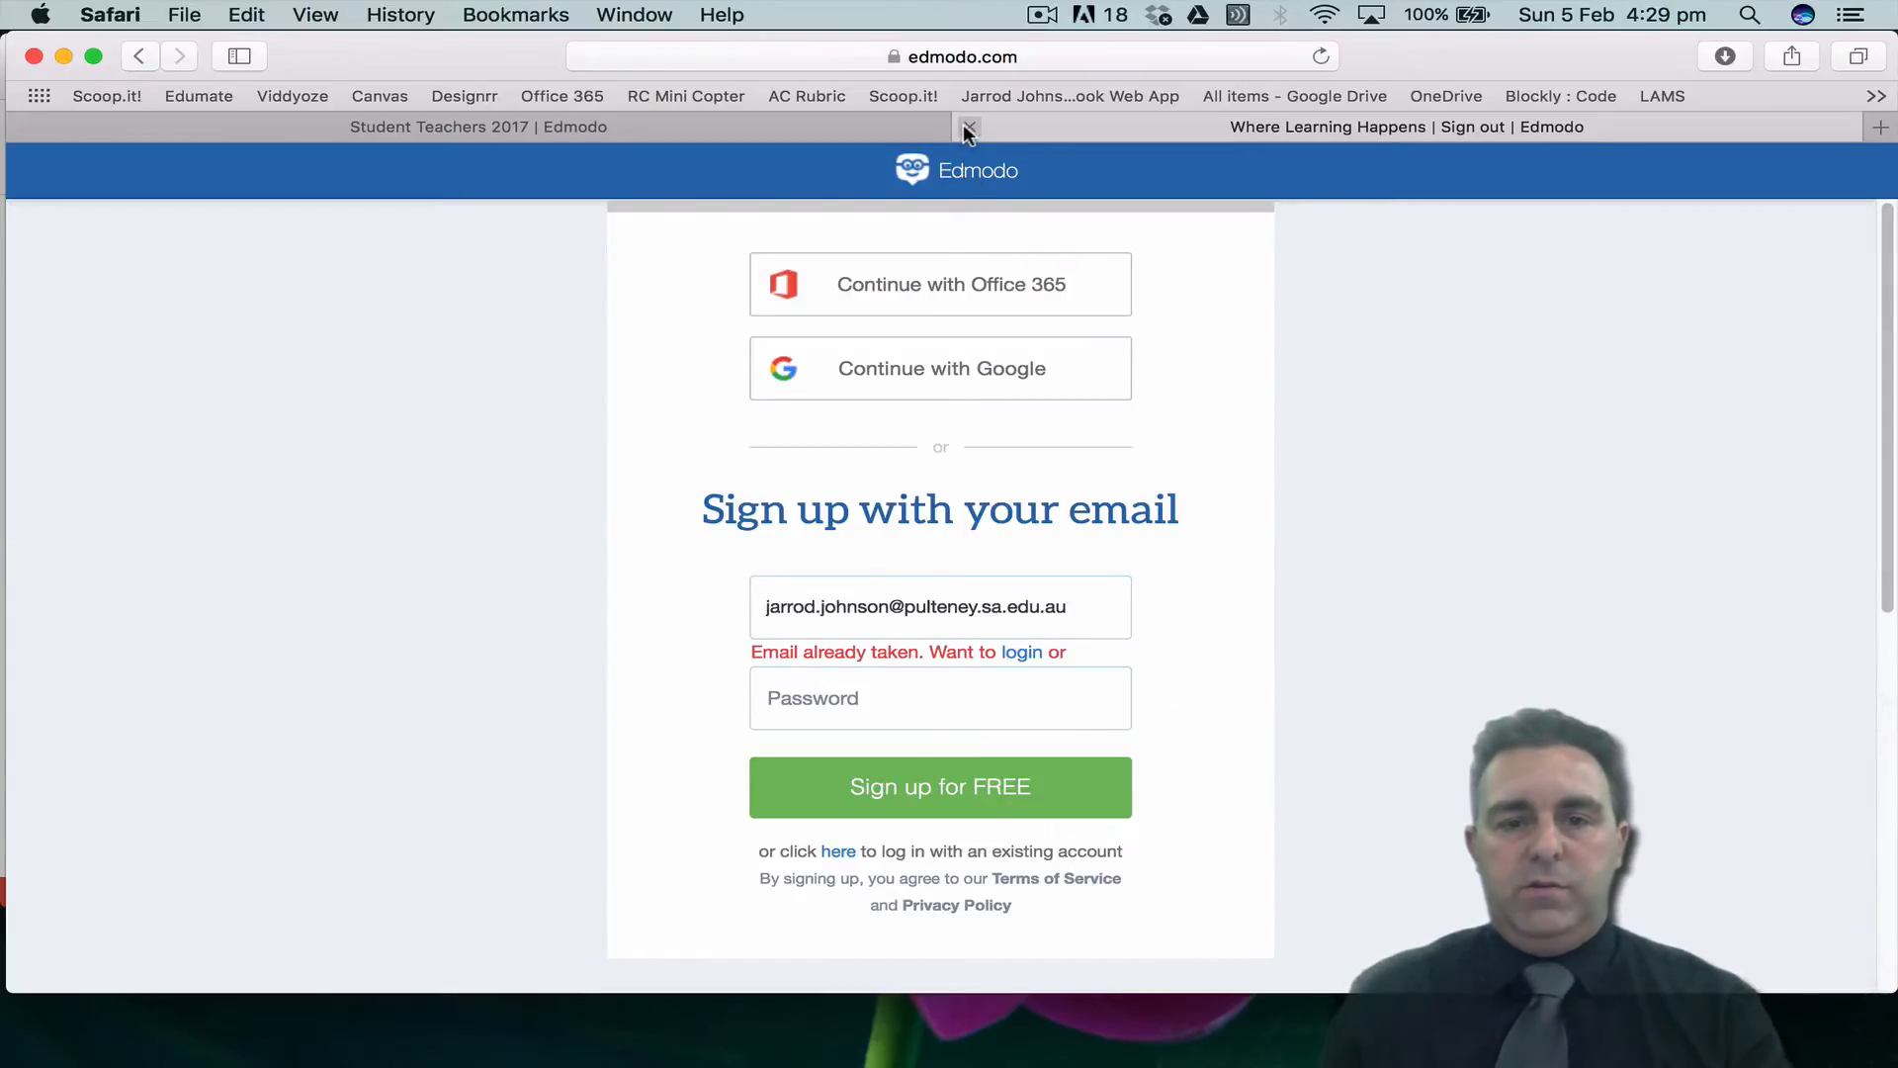
{"action": "mouse_move", "coordinate": [1034, 390]}
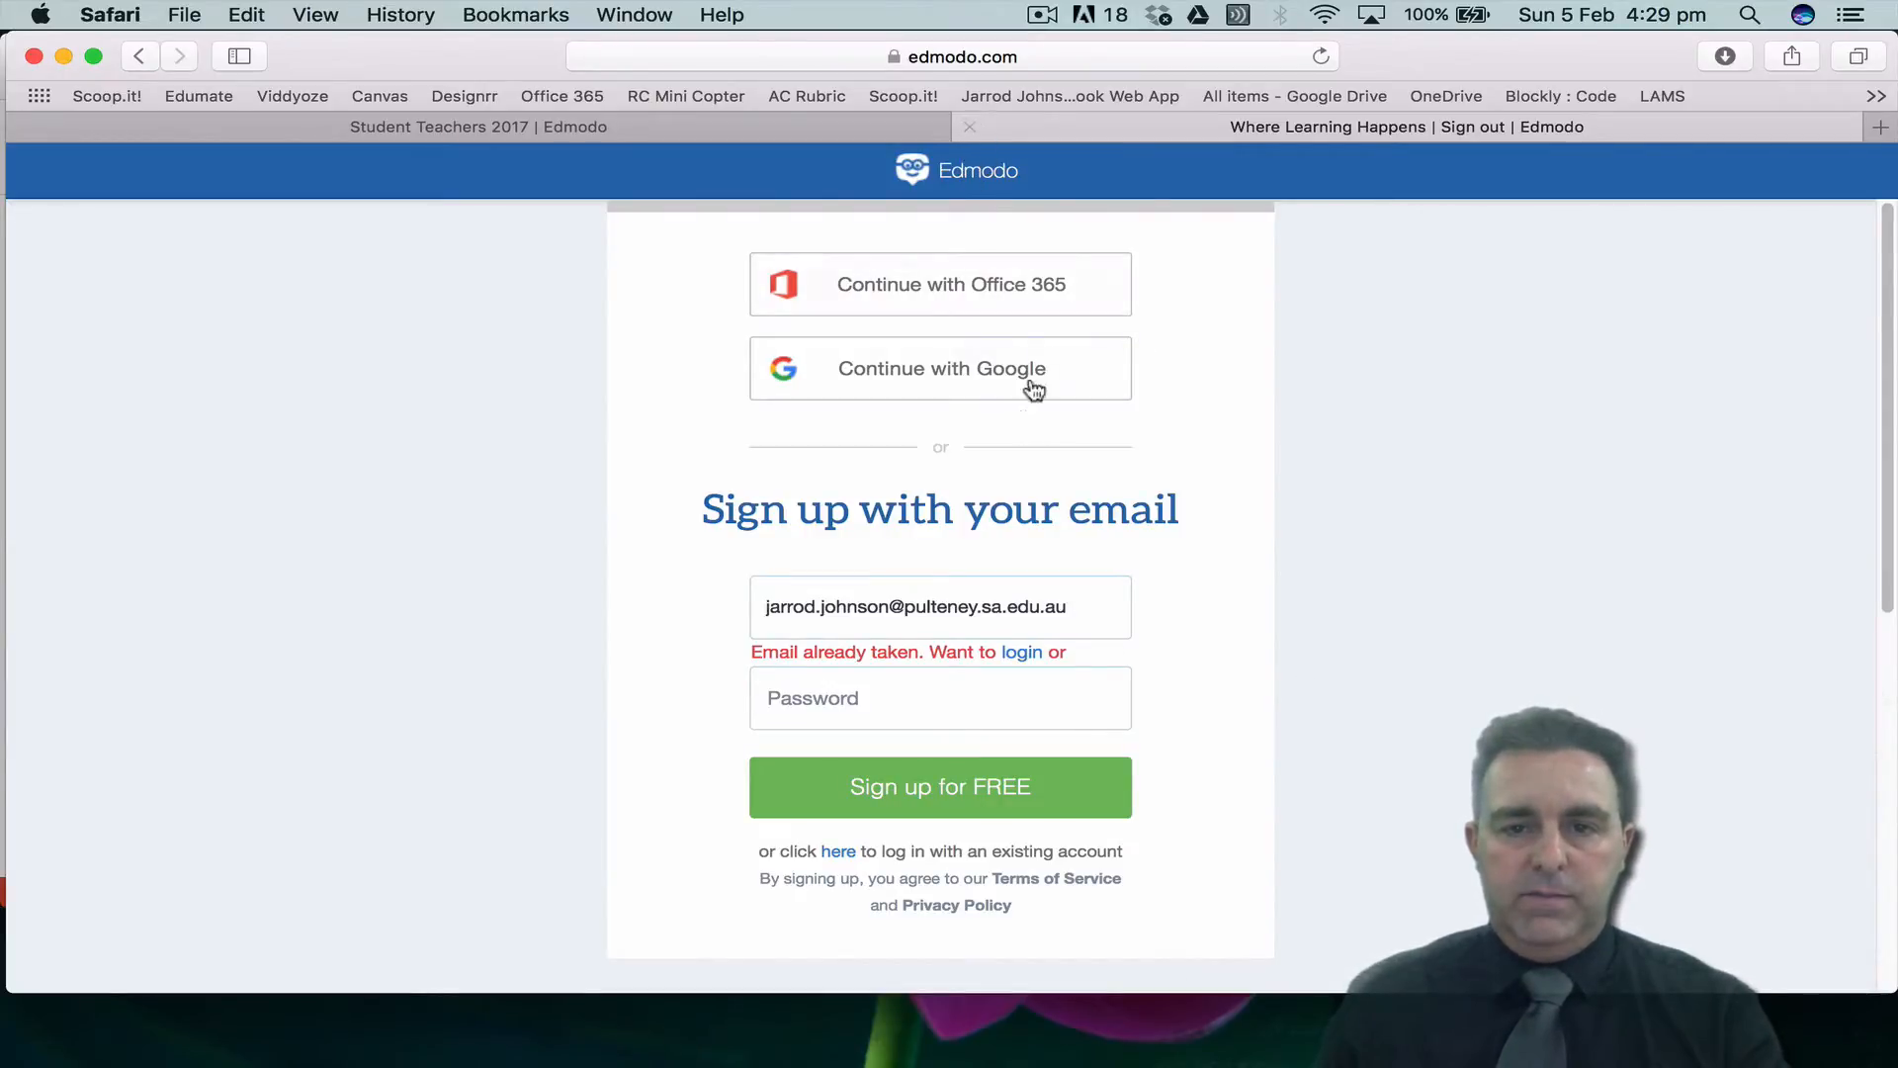
- Sign up with Google instead and allow Edmodo access to the Google account
{"action": "left_click", "coordinate": [940, 368]}
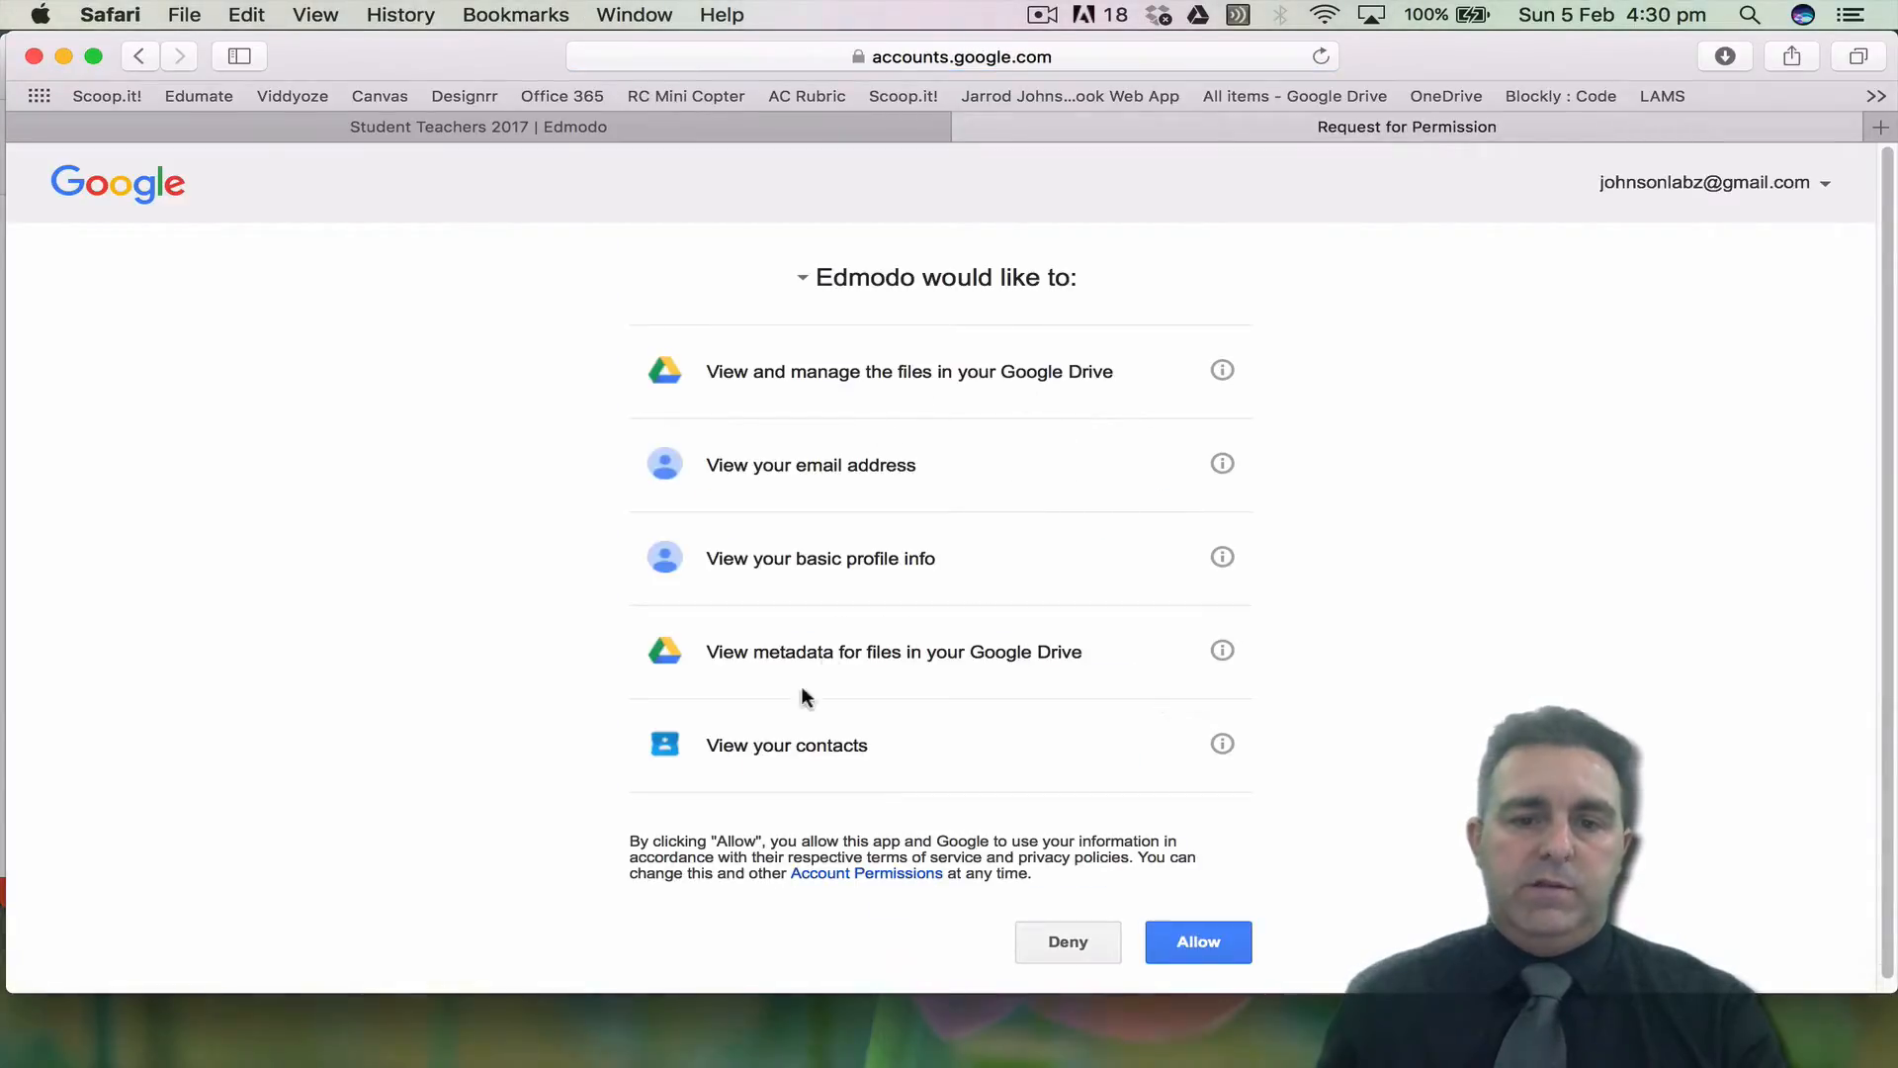
{"action": "mouse_move", "coordinate": [1197, 943]}
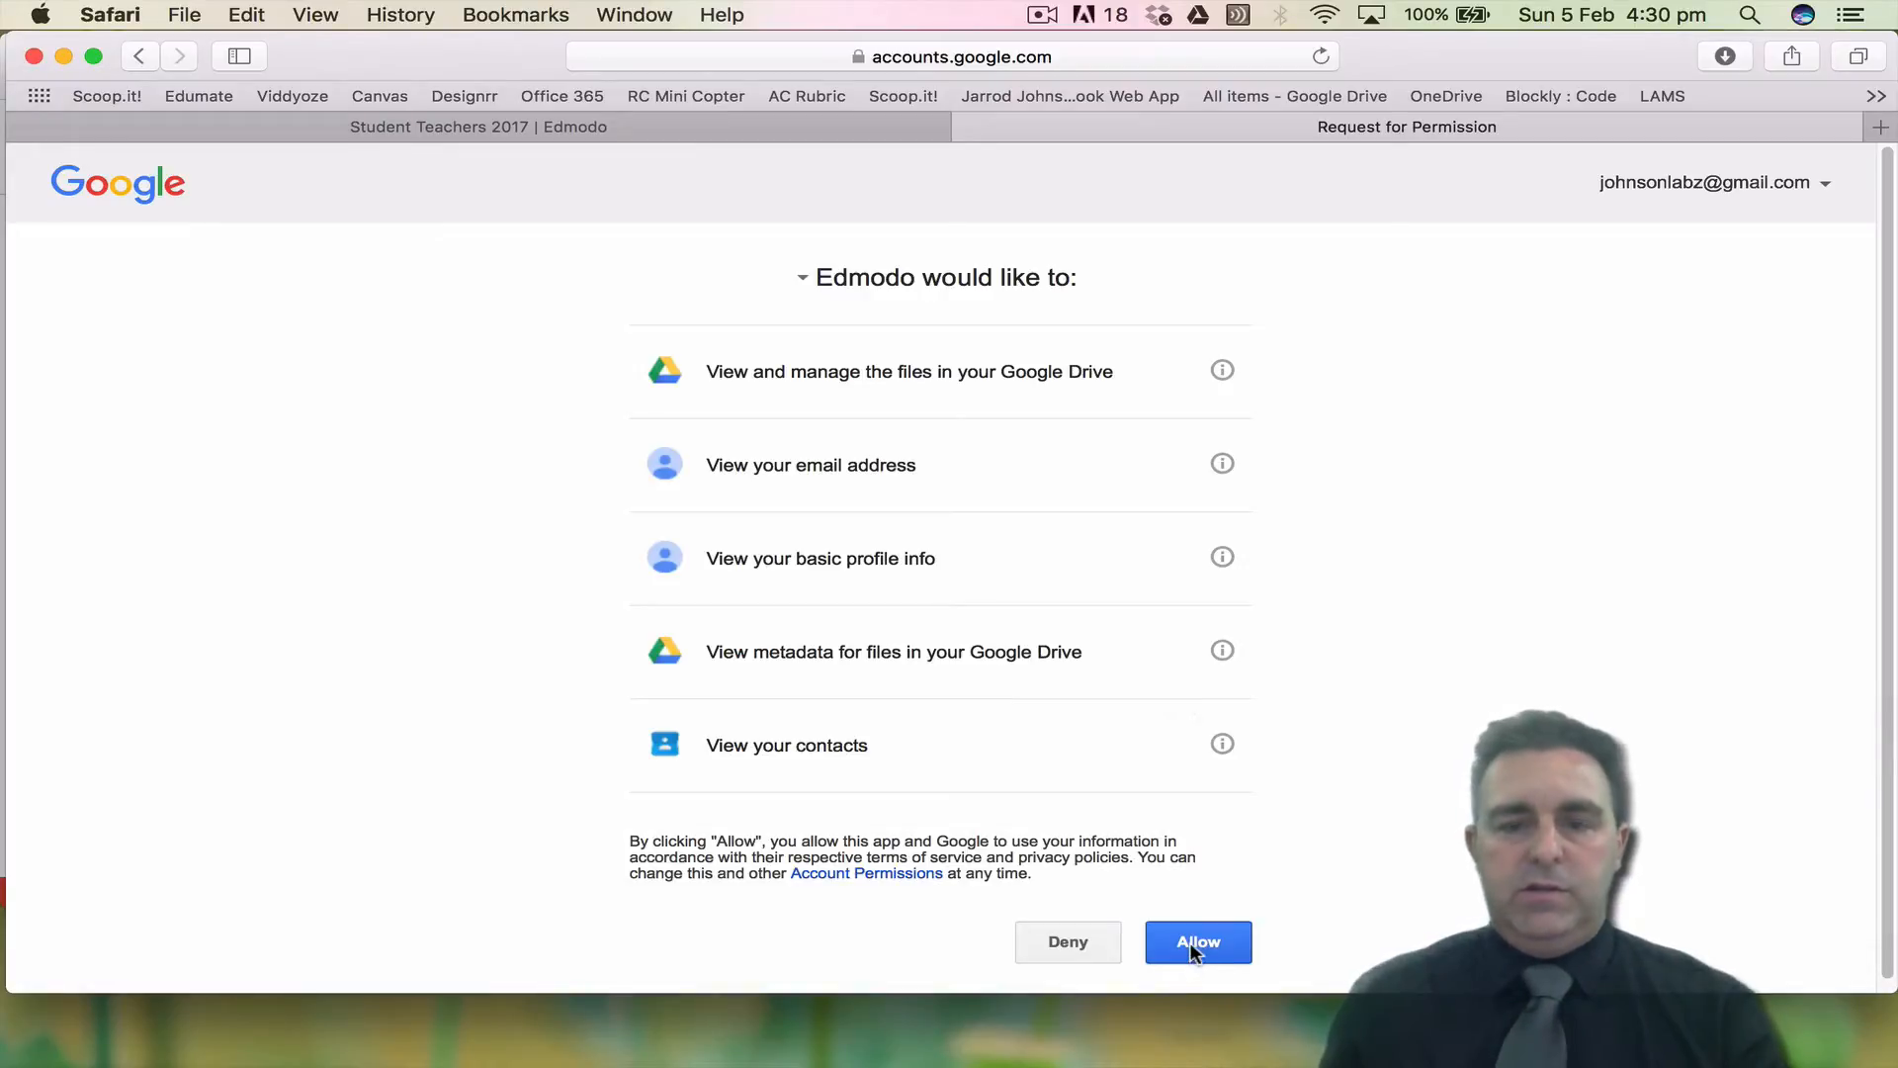
{"action": "left_click", "coordinate": [1197, 942]}
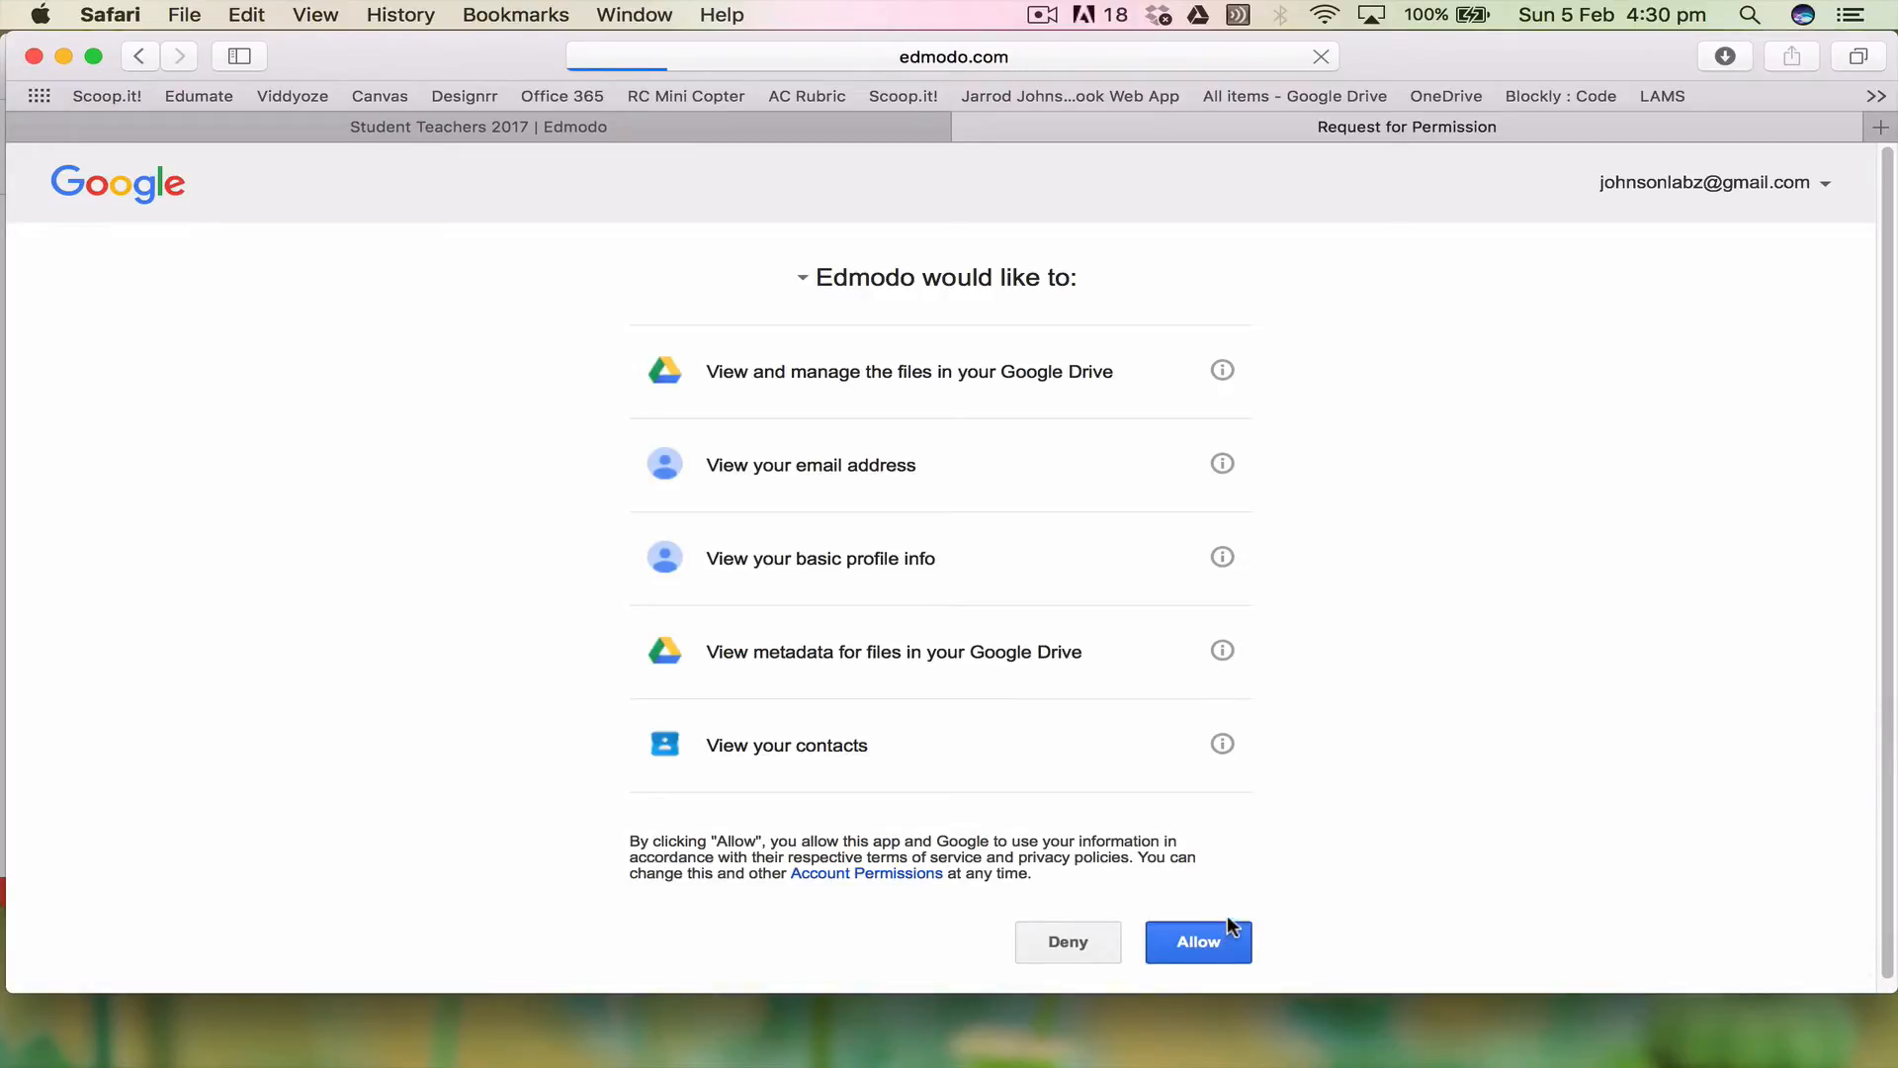
{"action": "left_click", "coordinate": [1196, 943]}
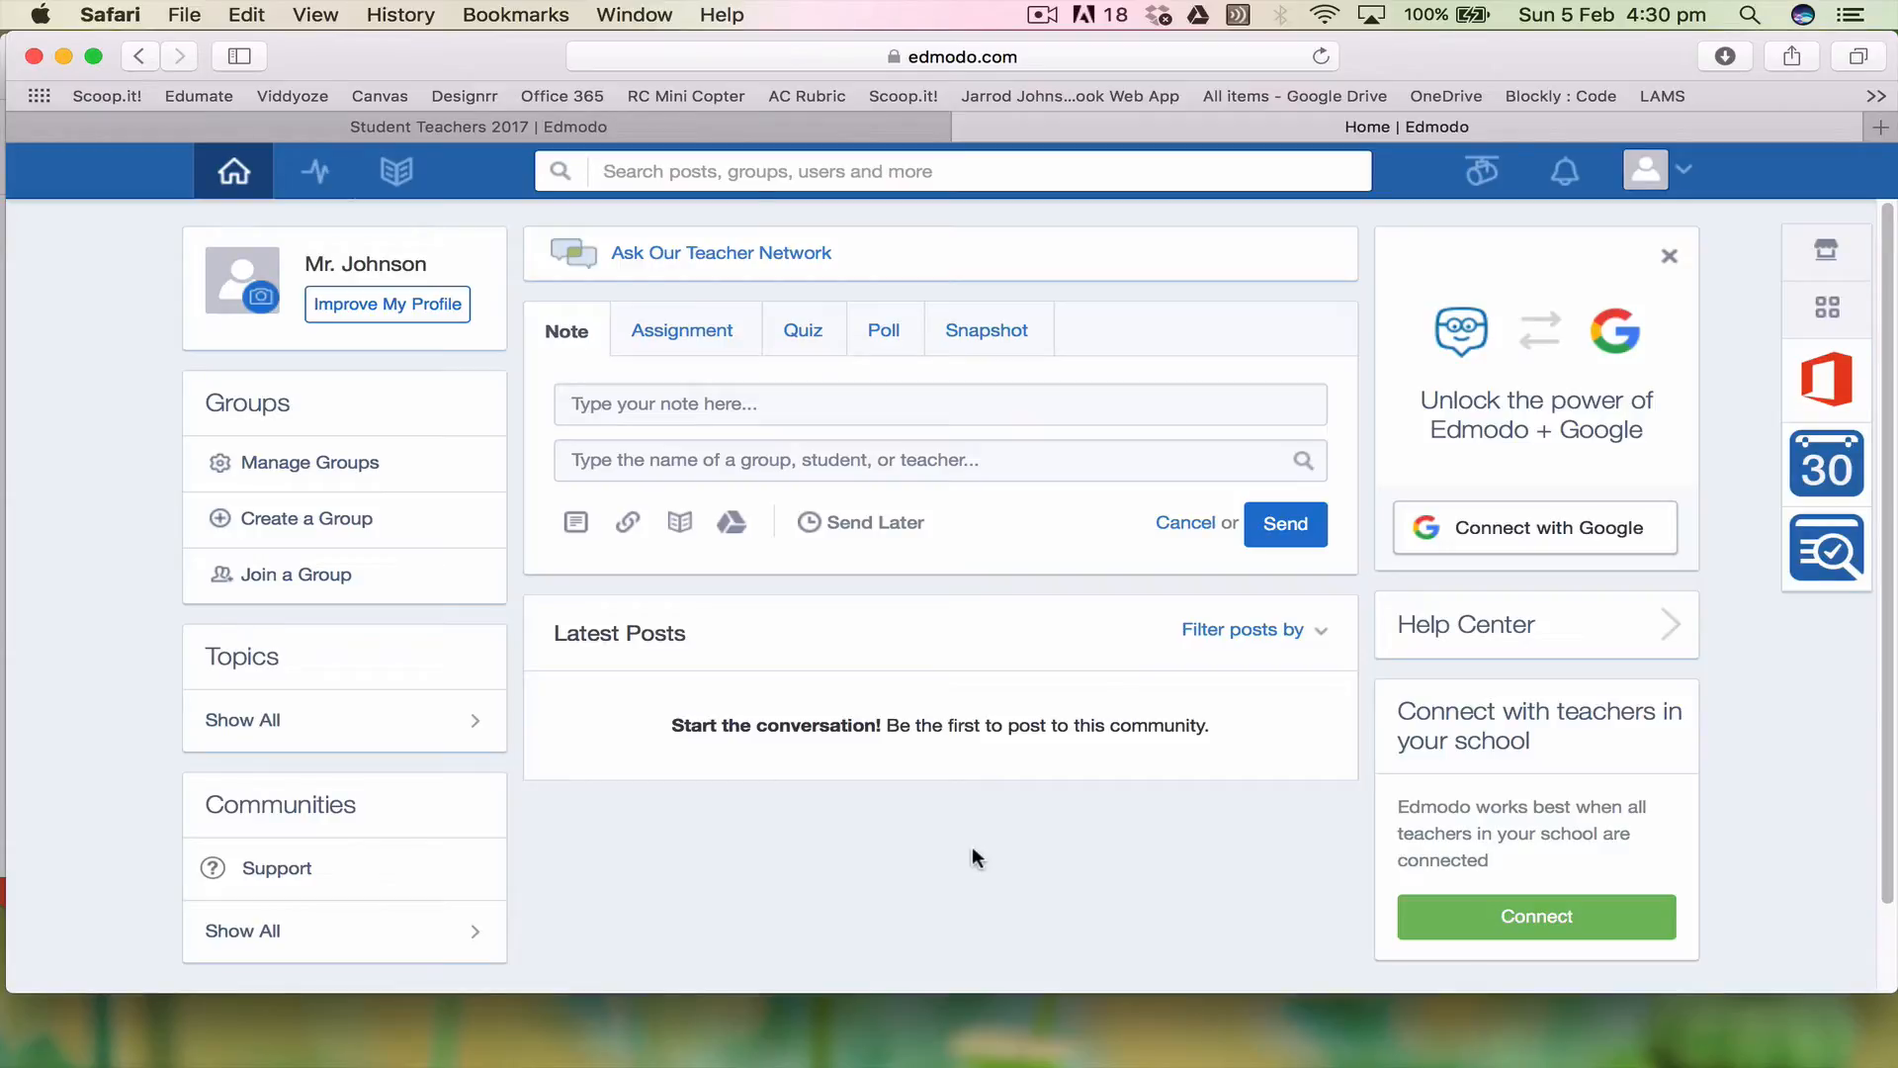
{"action": "mouse_move", "coordinate": [932, 735]}
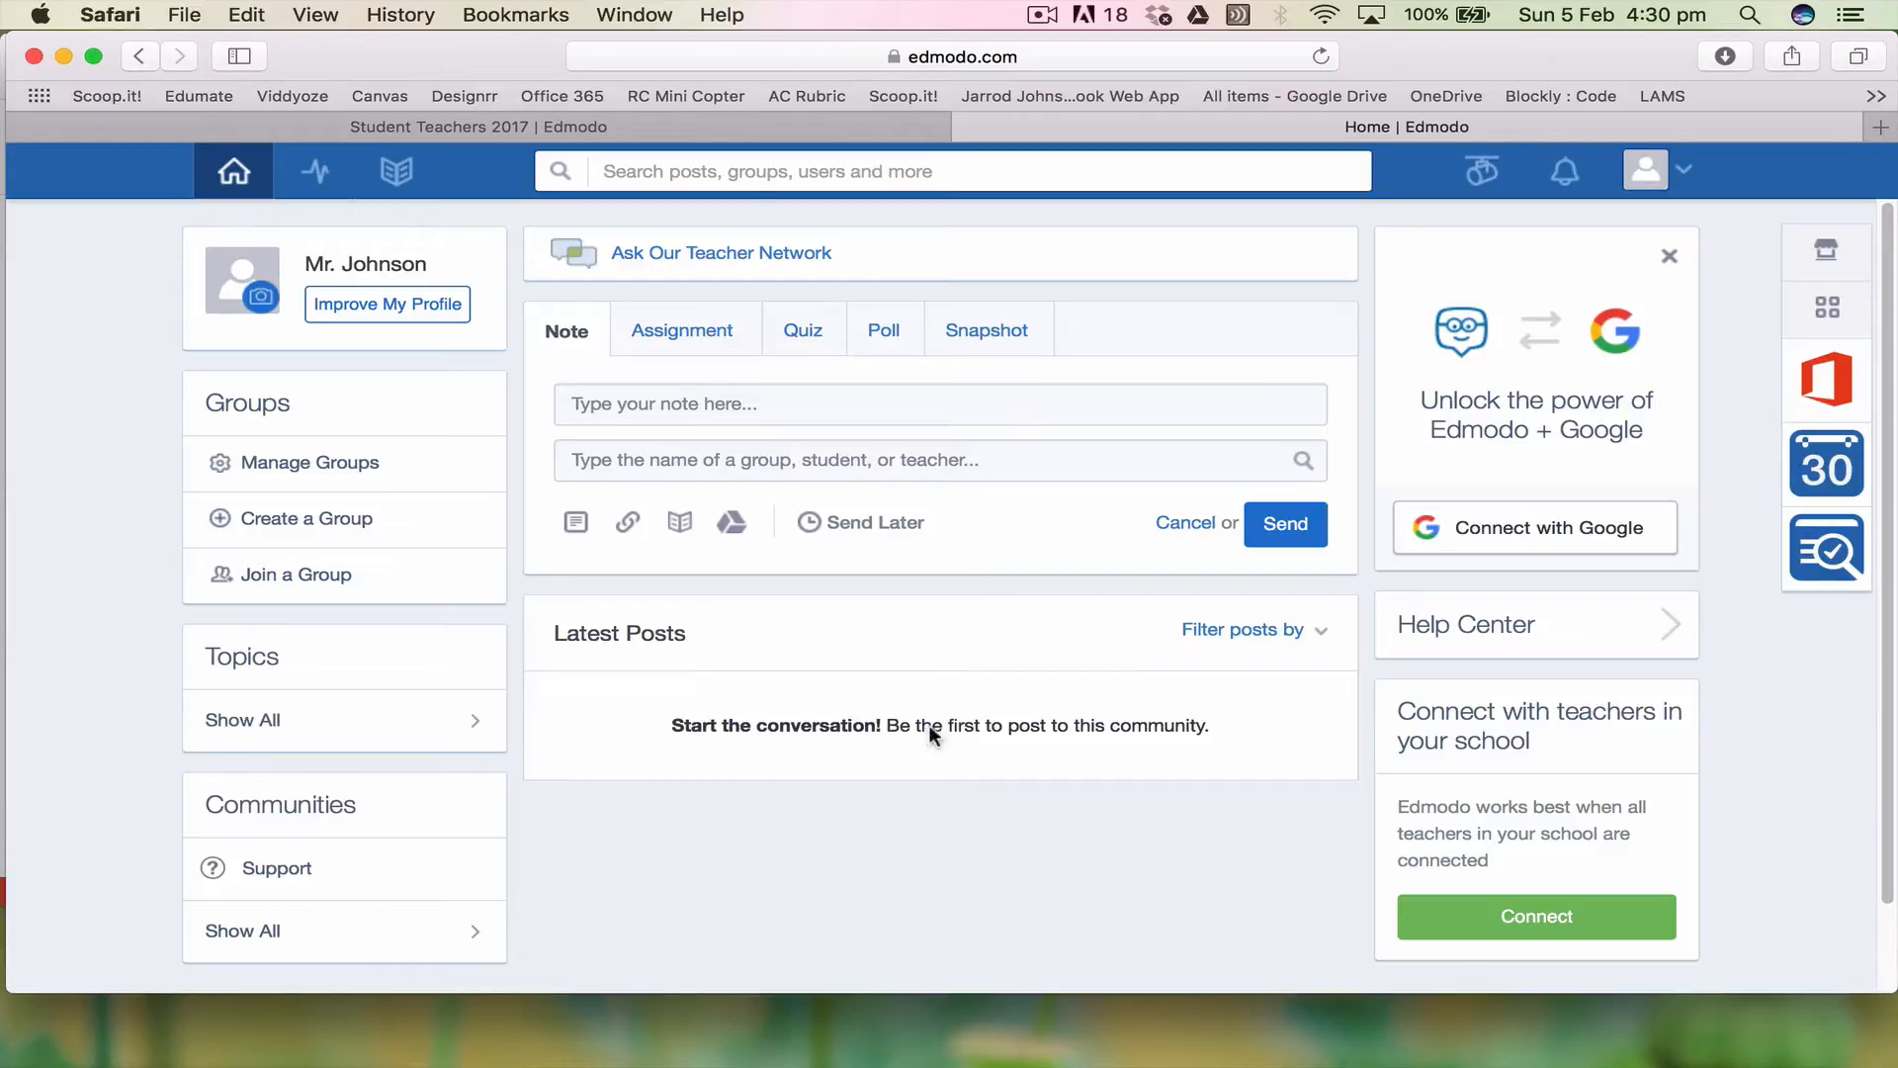
{"action": "mouse_move", "coordinate": [484, 474]}
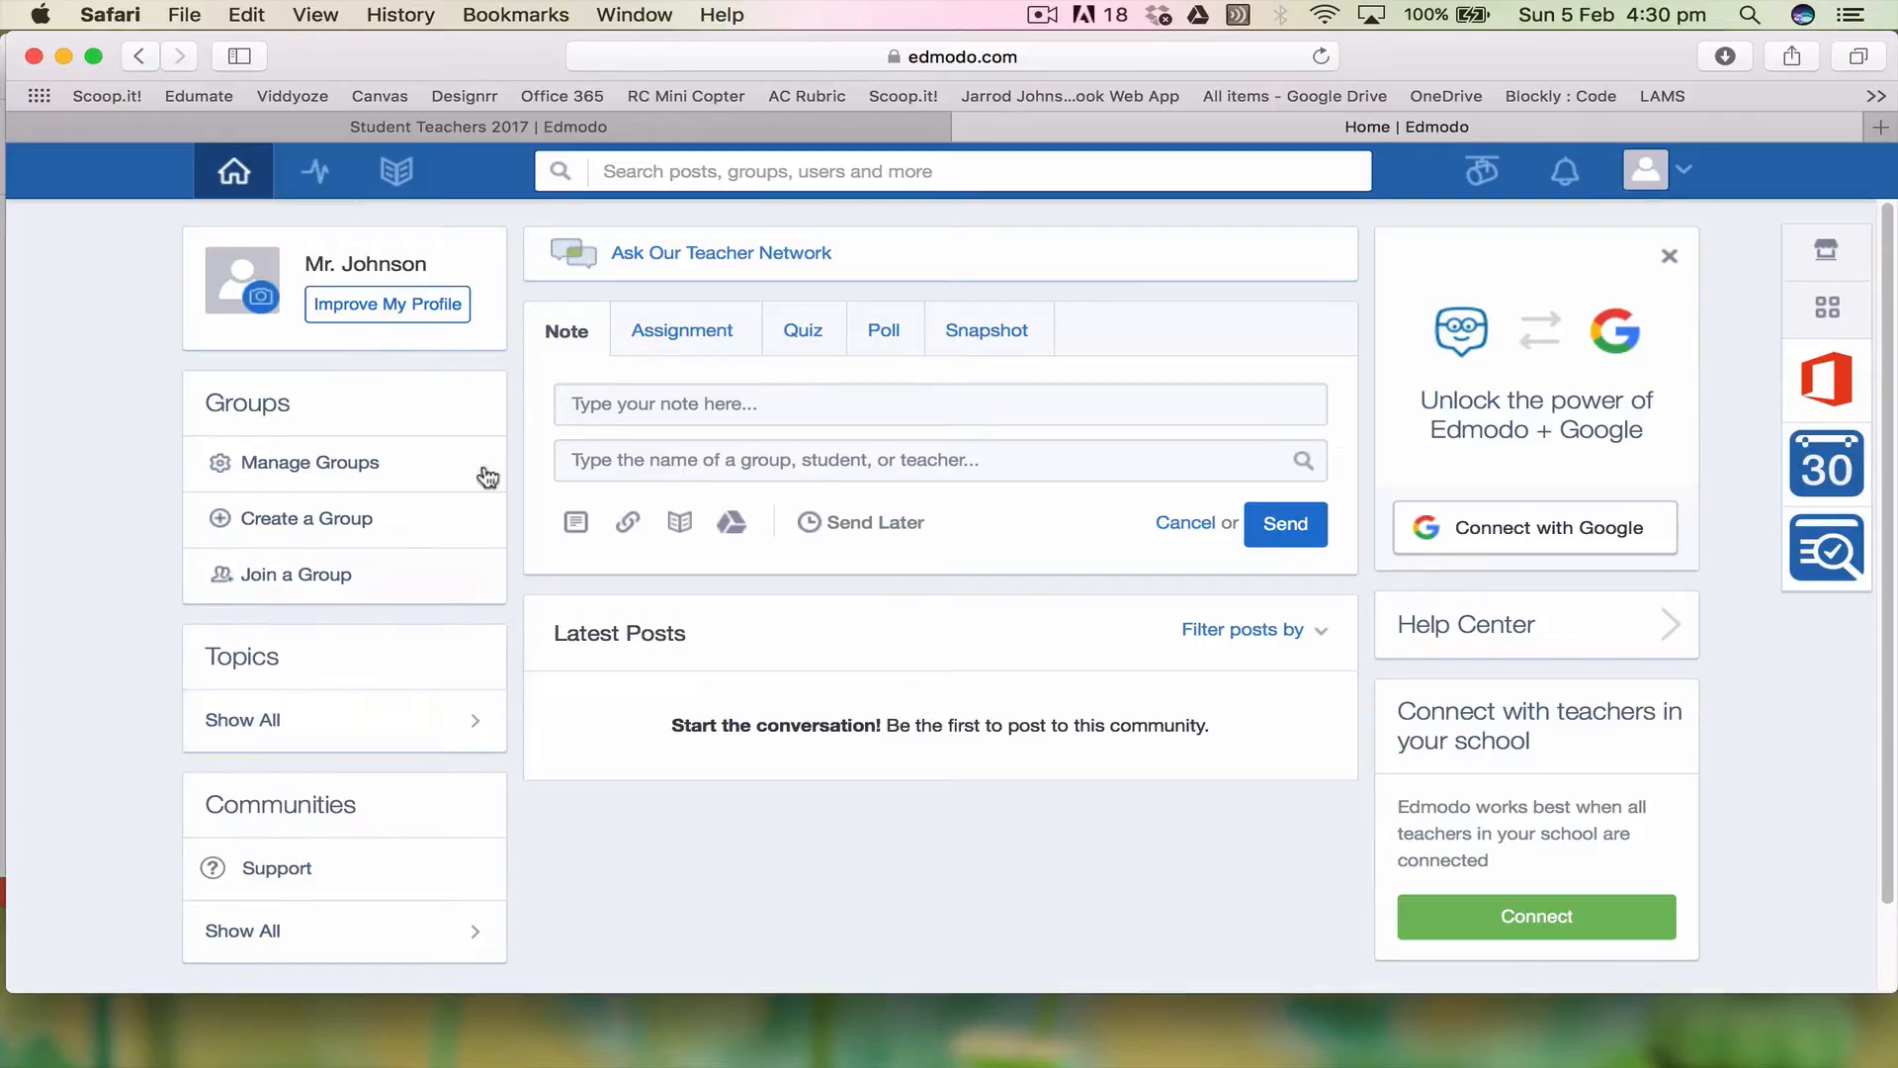
{"action": "mouse_move", "coordinate": [781, 473]}
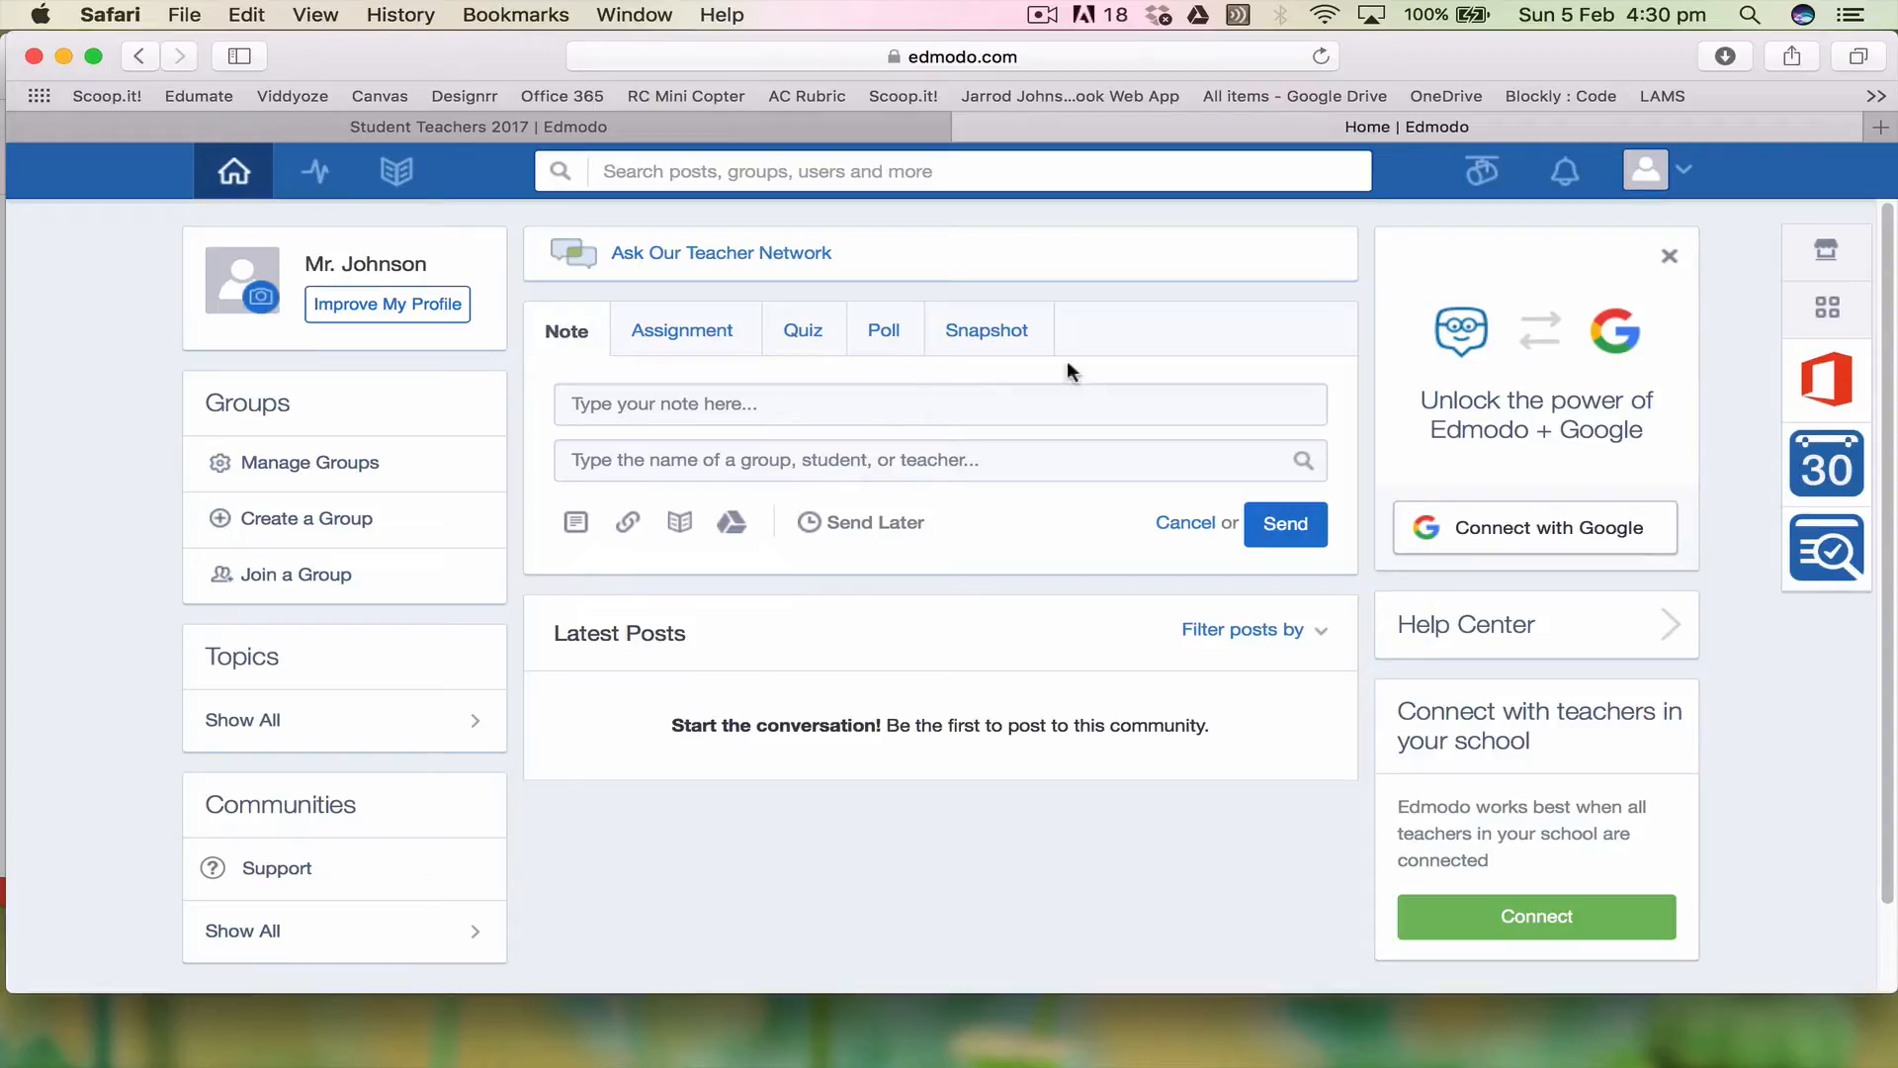
{"action": "mouse_move", "coordinate": [1614, 331]}
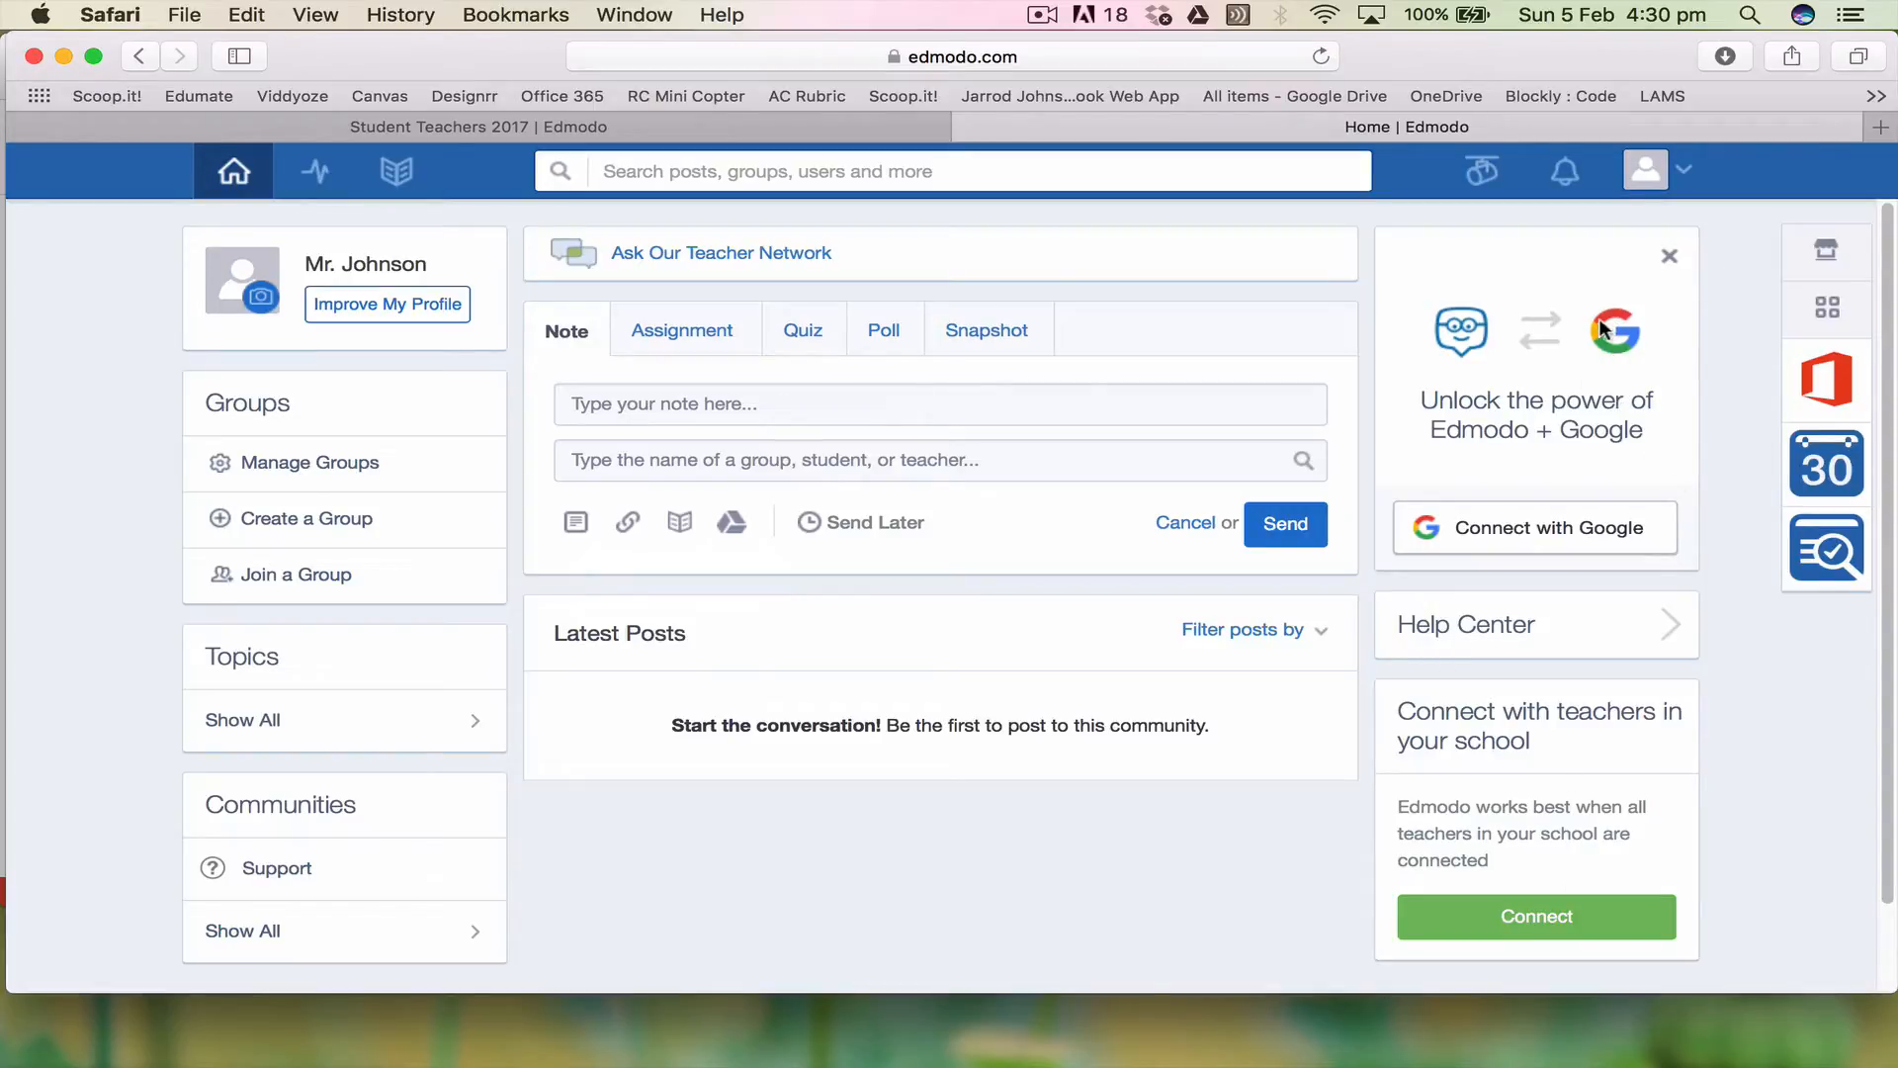
{"action": "mouse_move", "coordinate": [1740, 309]}
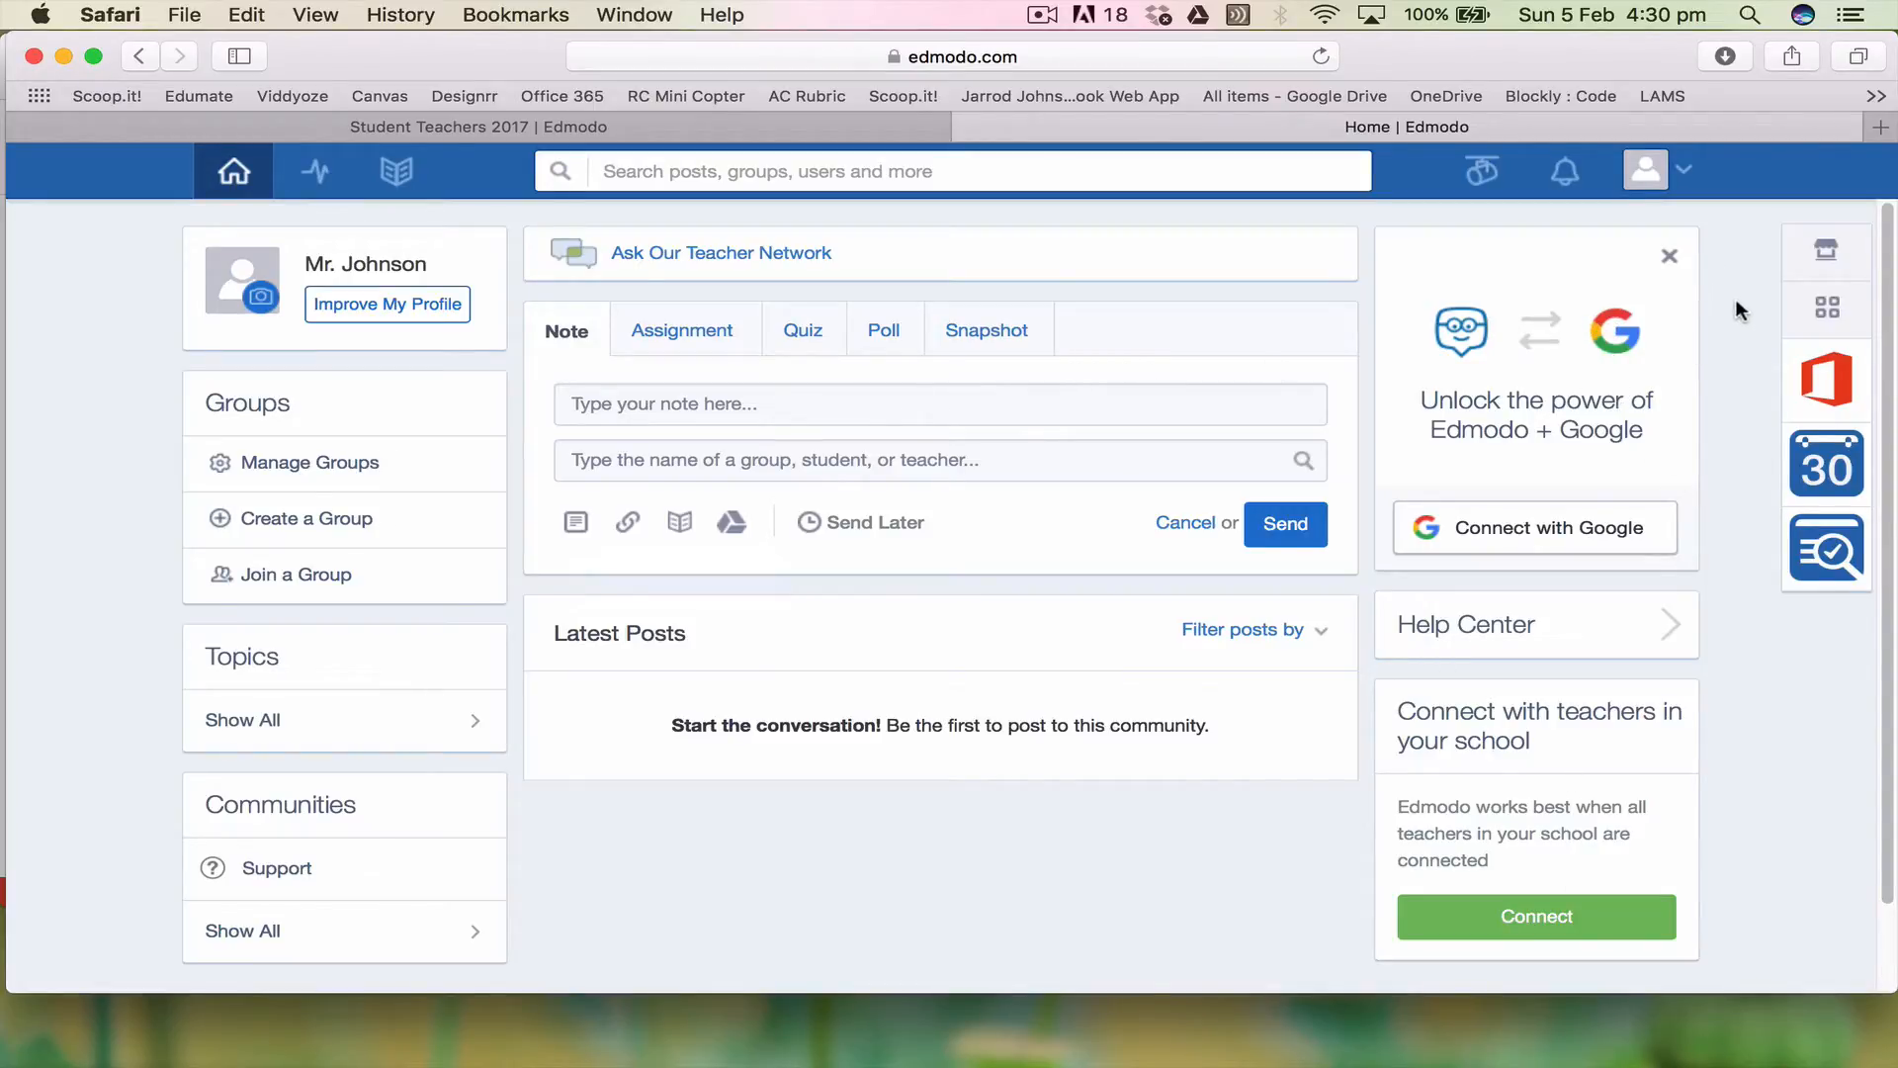
{"action": "mouse_move", "coordinate": [1827, 382]}
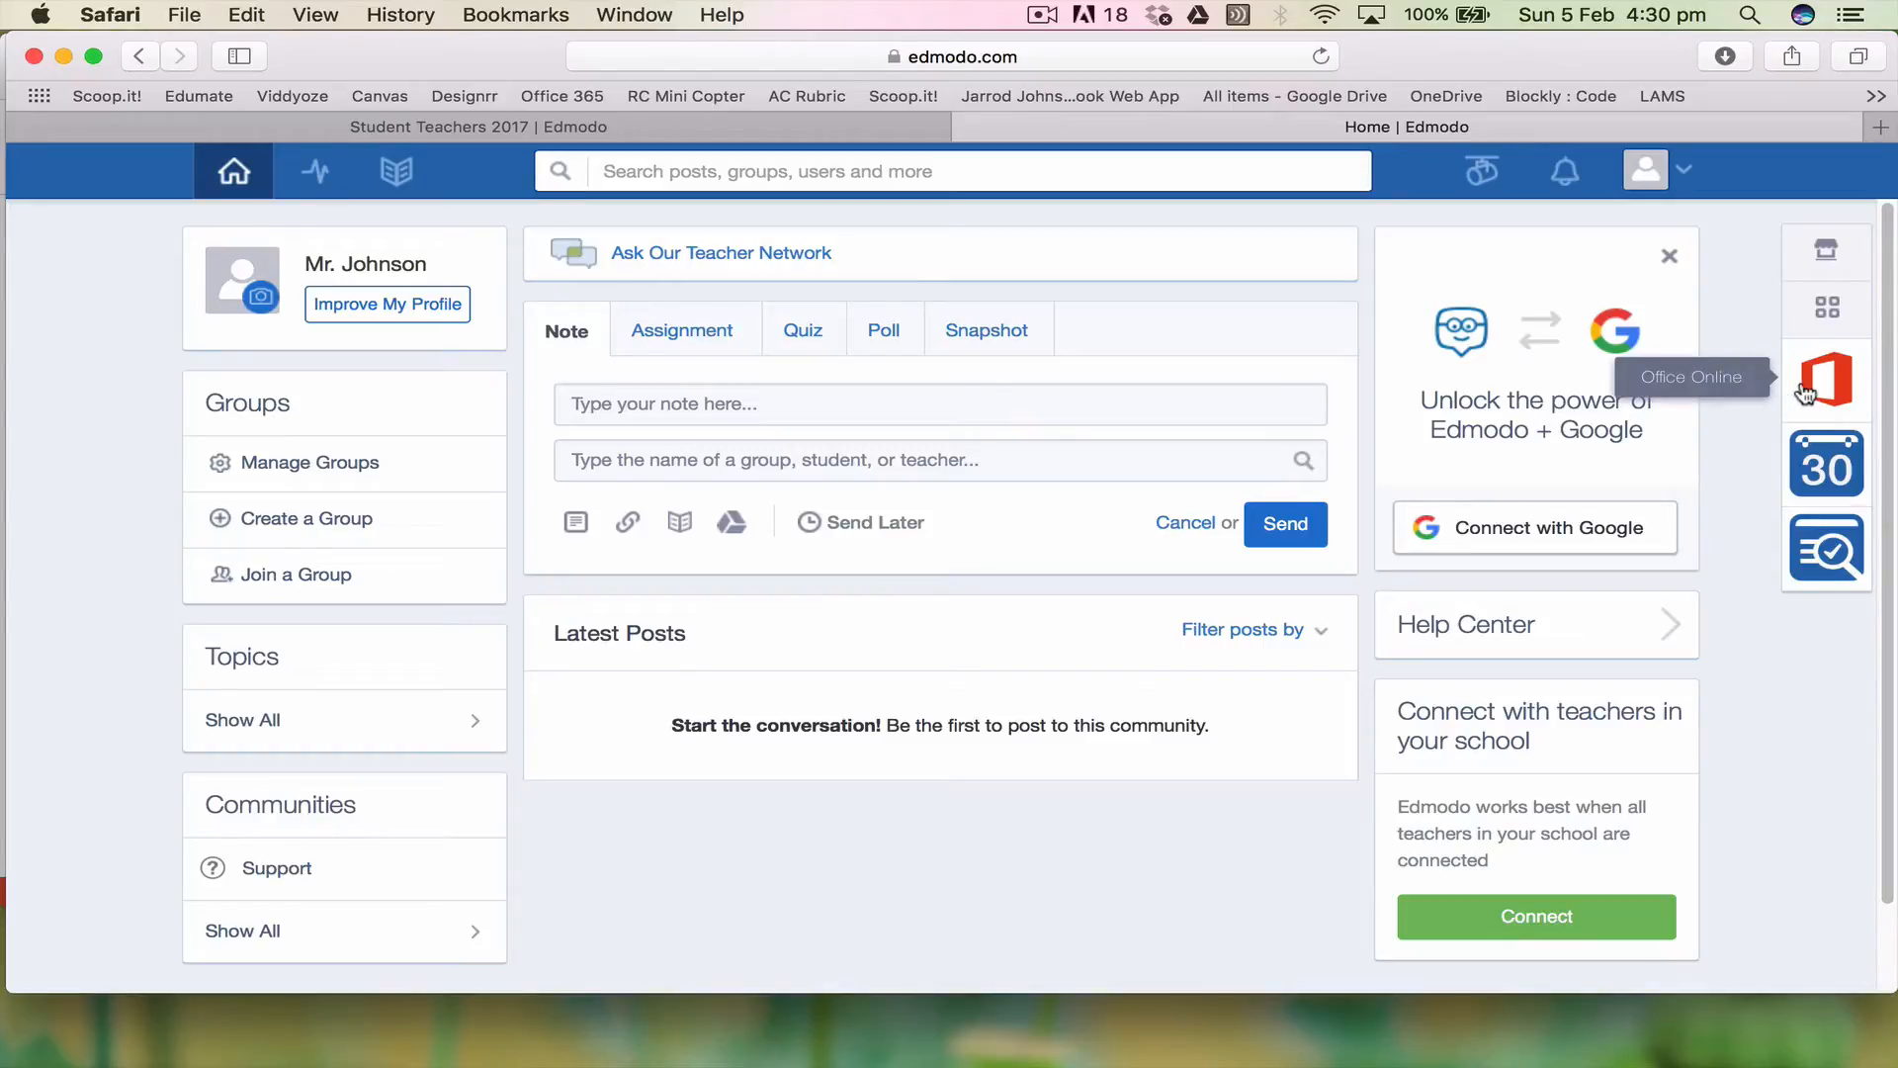
{"action": "mouse_move", "coordinate": [1802, 393]}
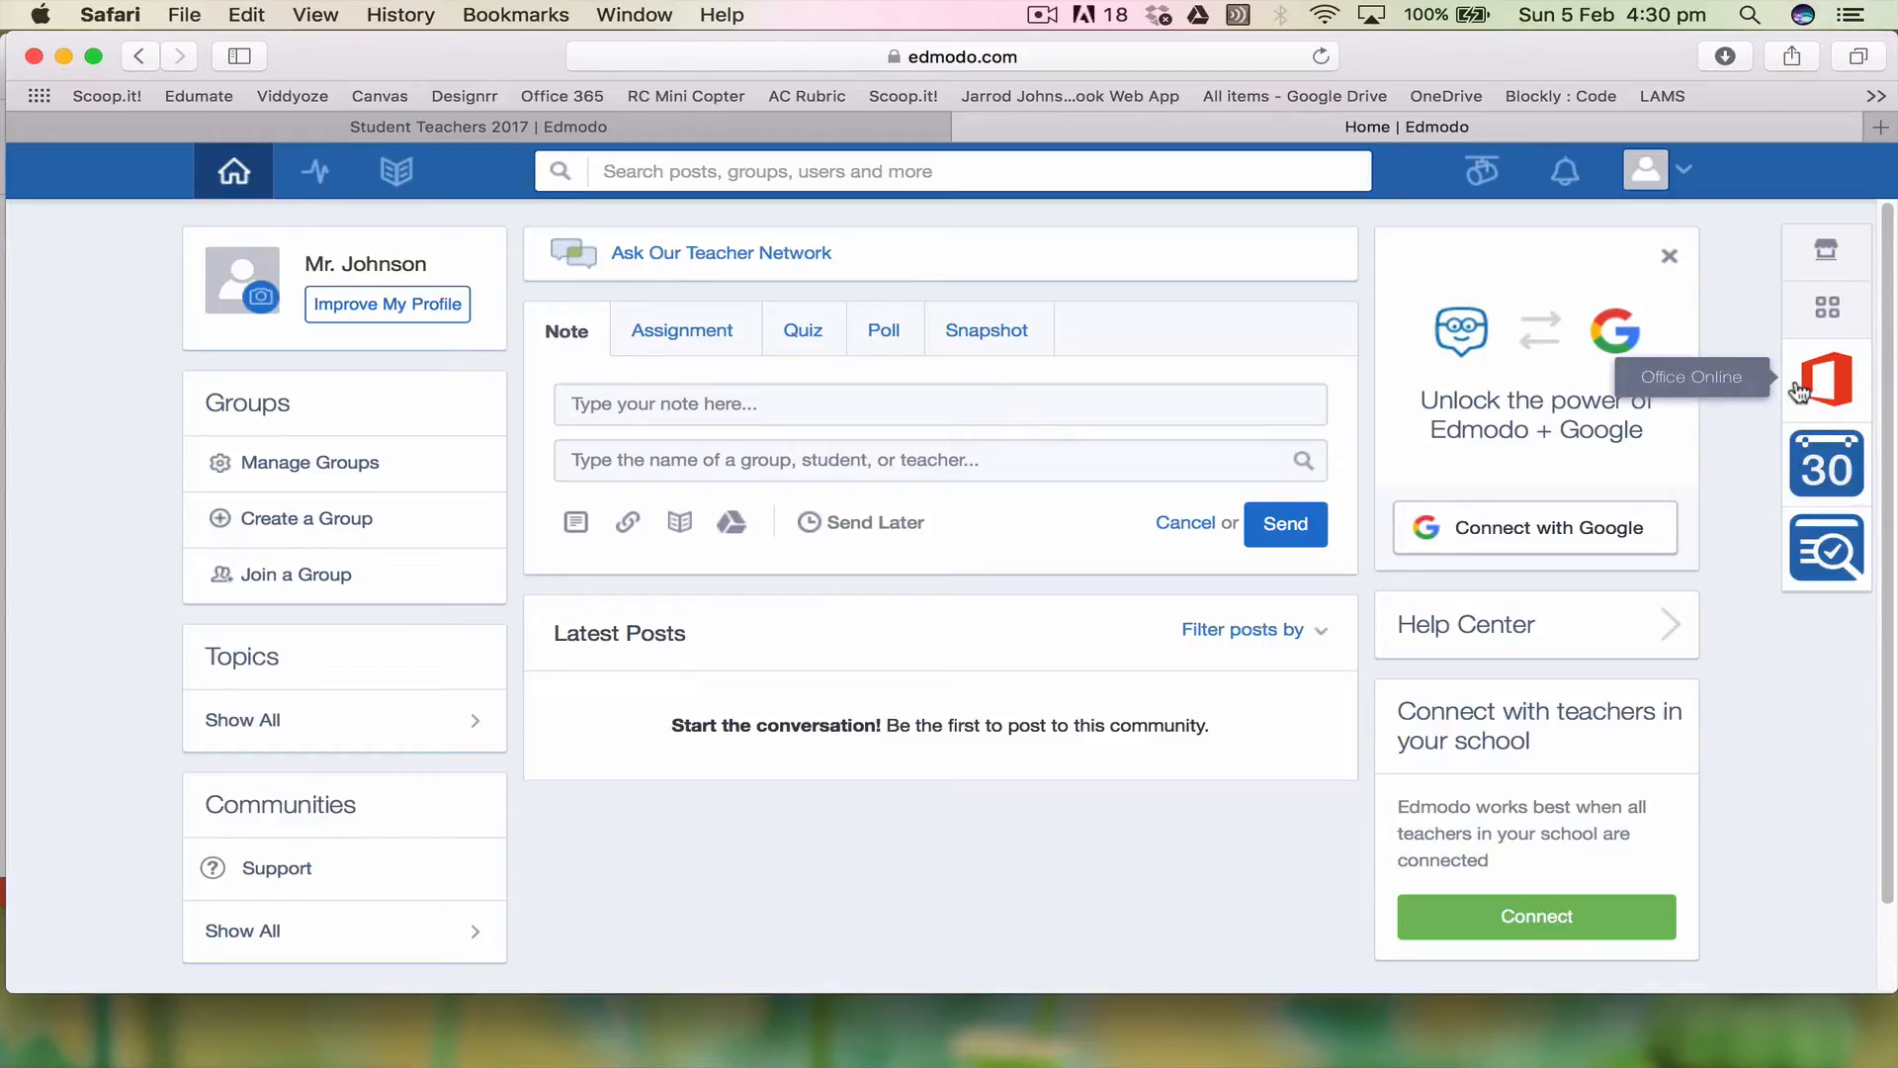
{"action": "mouse_move", "coordinate": [628, 522]}
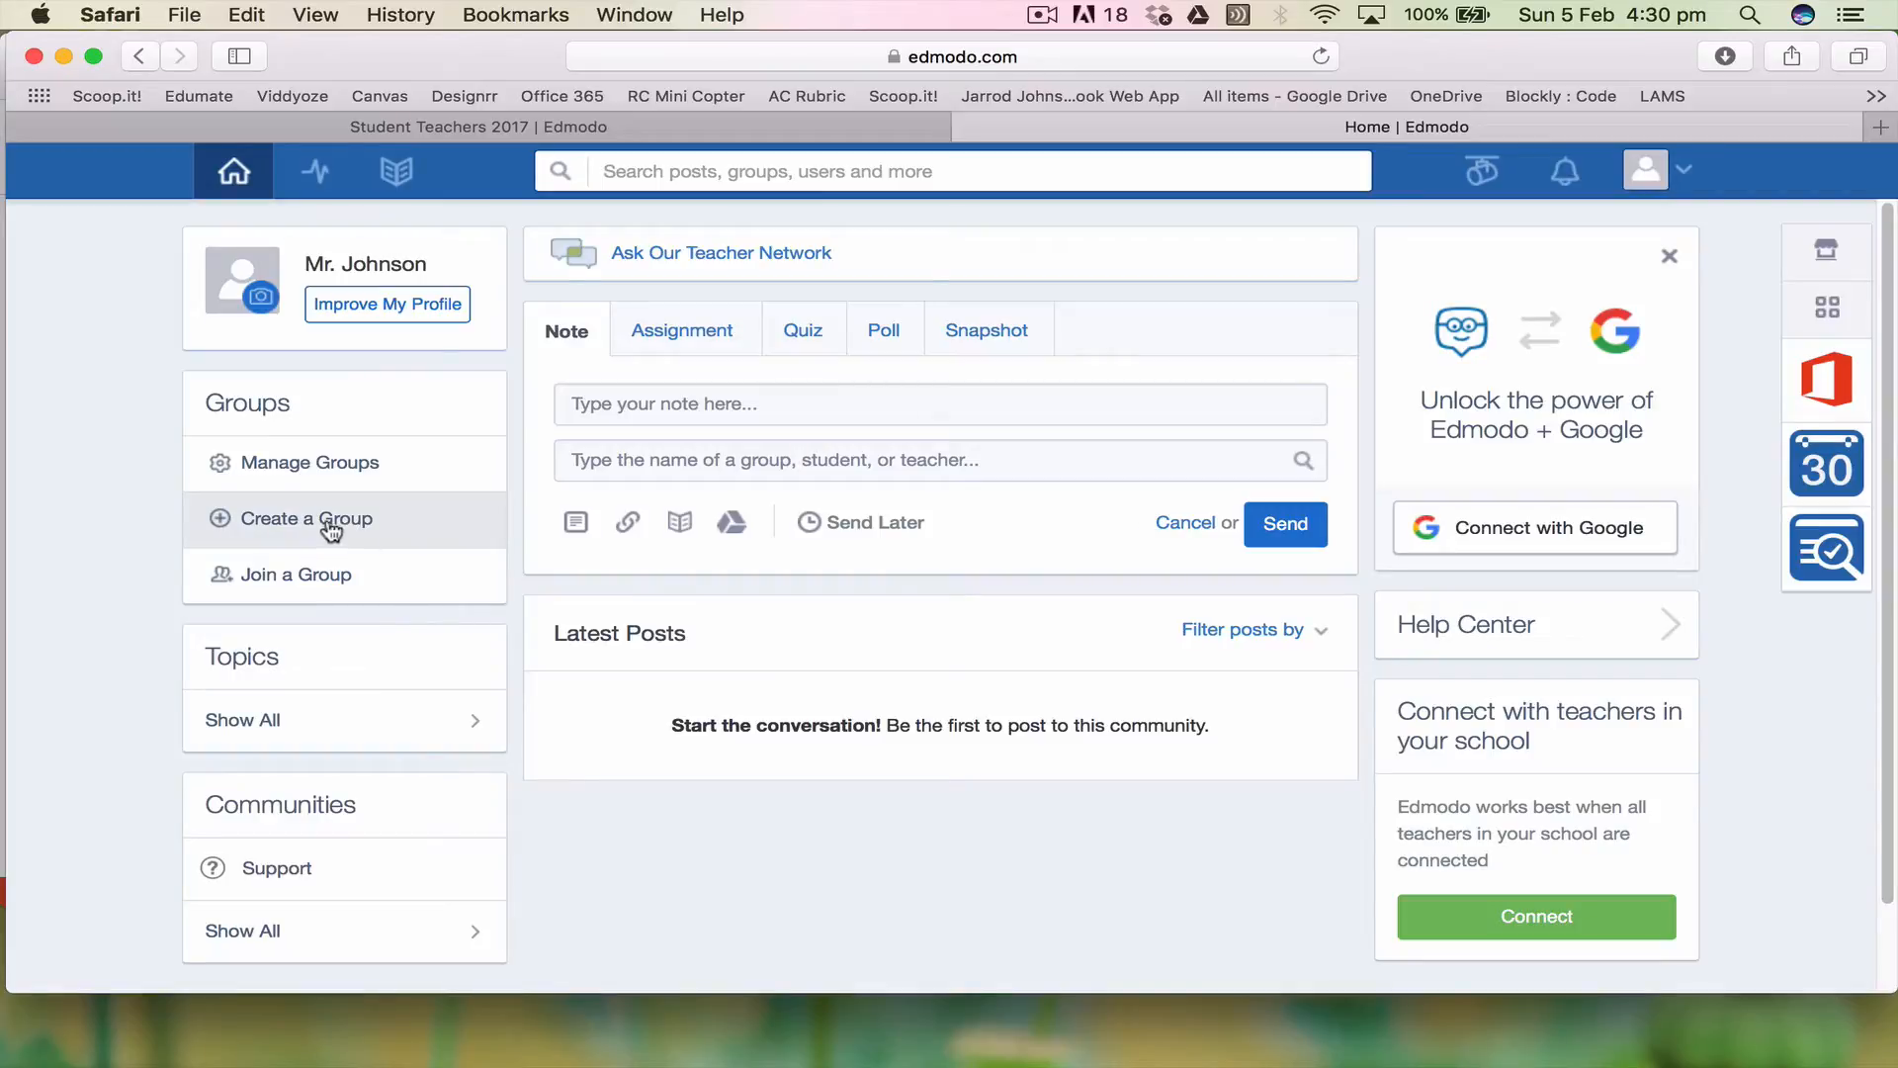
{"action": "mouse_move", "coordinate": [254, 534]}
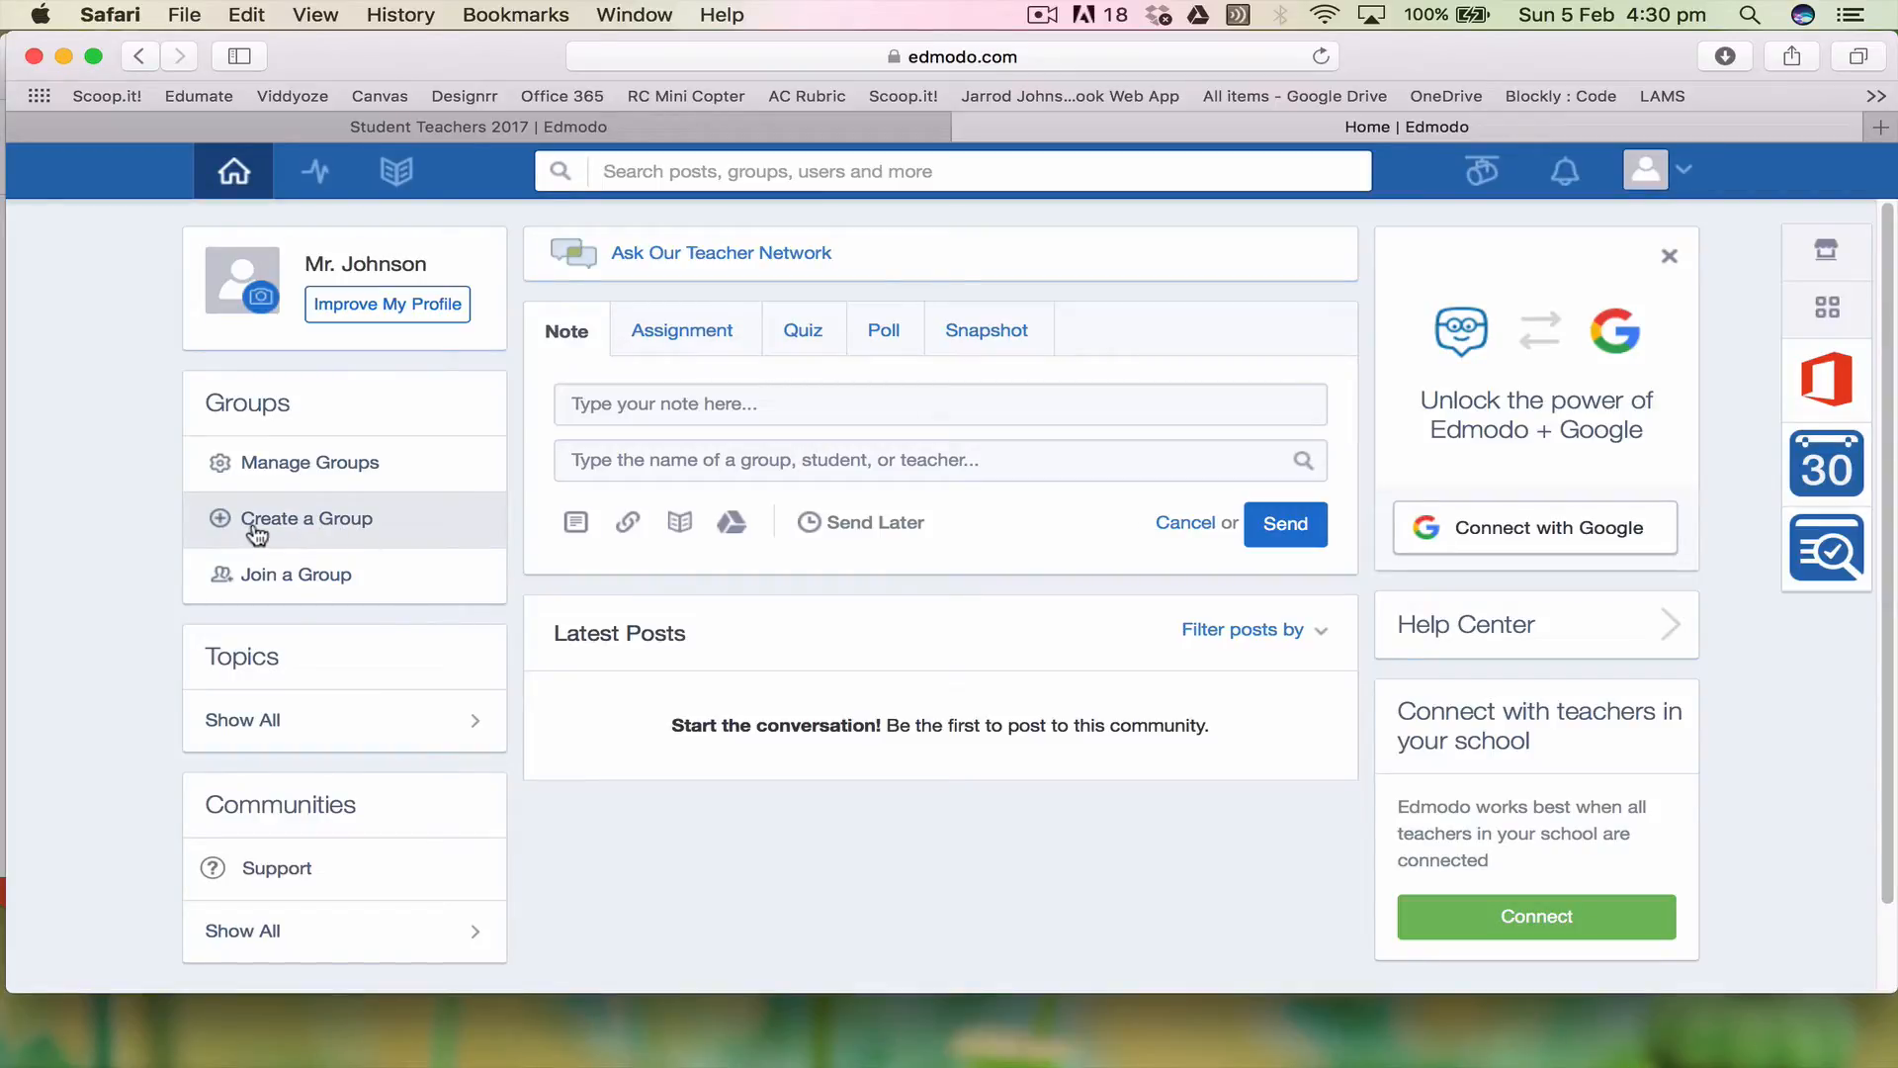
- Start a new group named Year 9 Science with grade level 9th
{"action": "left_click", "coordinate": [306, 518]}
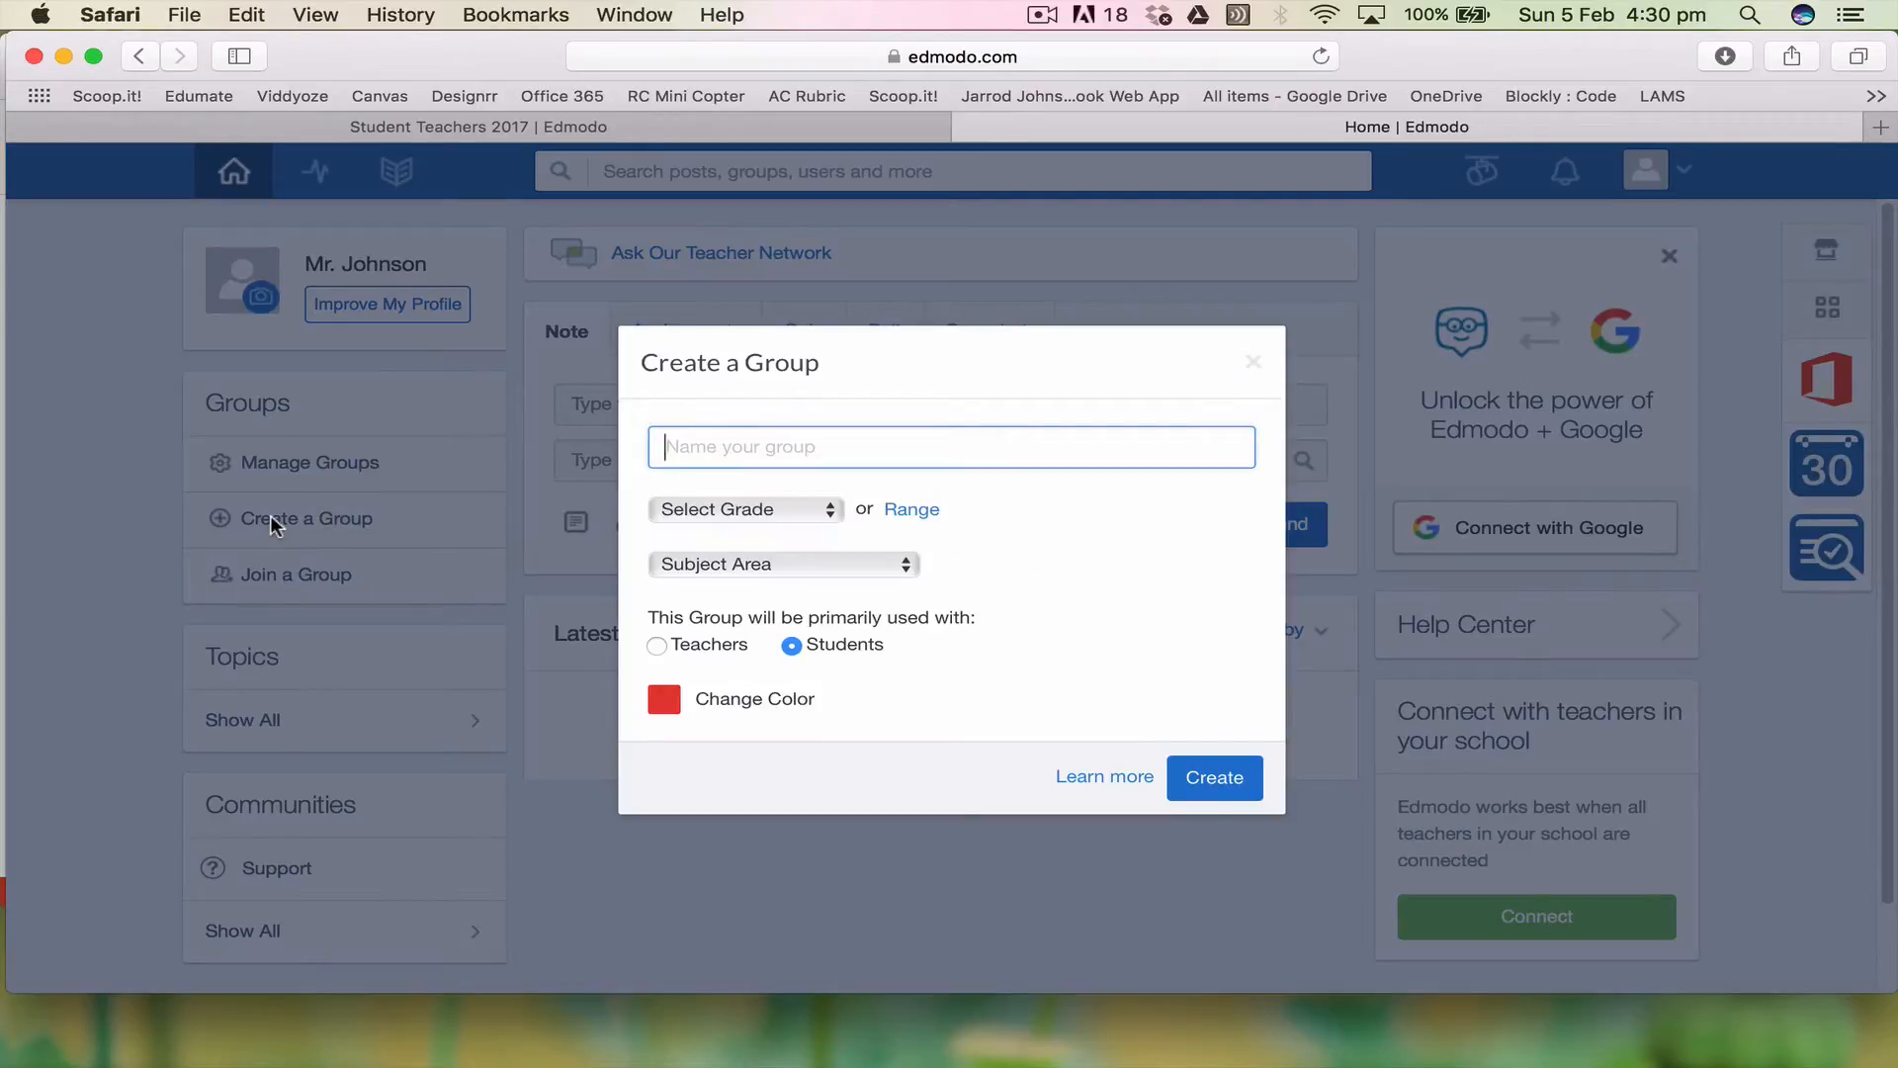
{"action": "type", "text": "Year 9"}
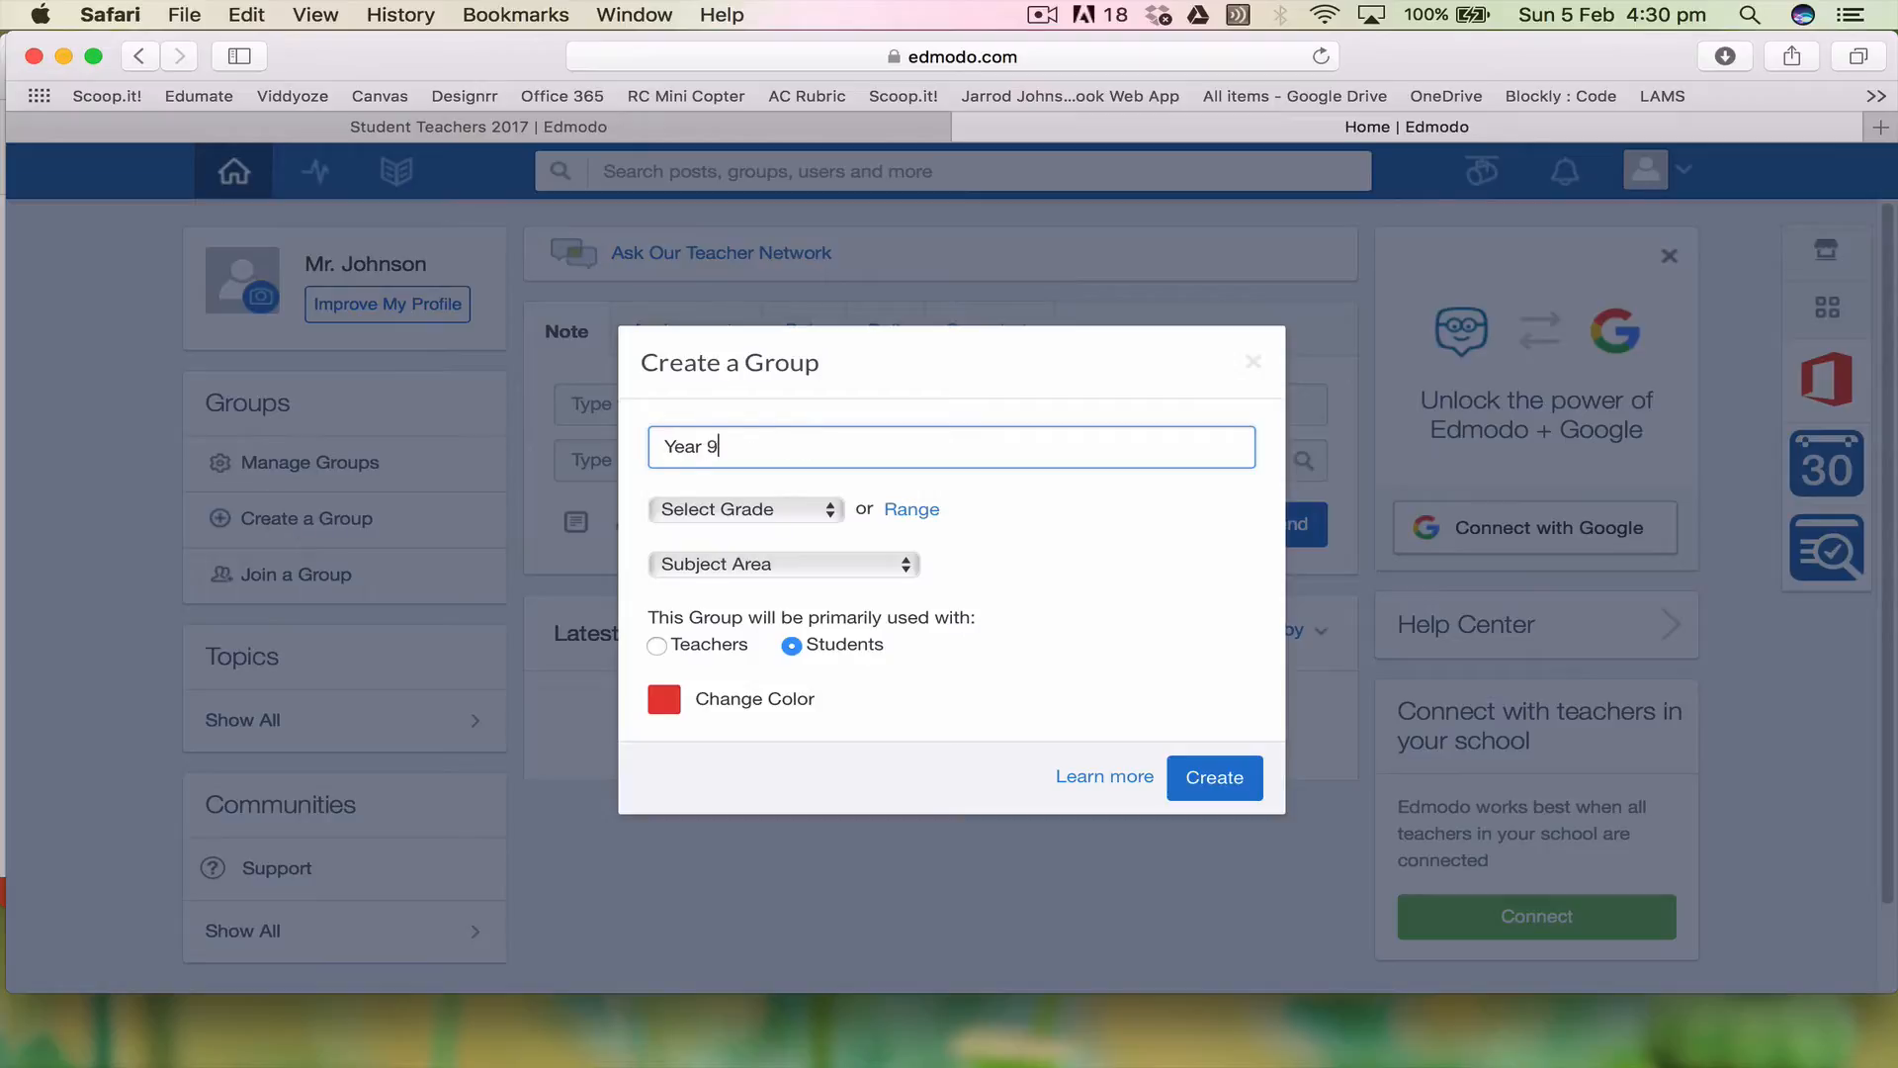
{"action": "type", "text": "Science"}
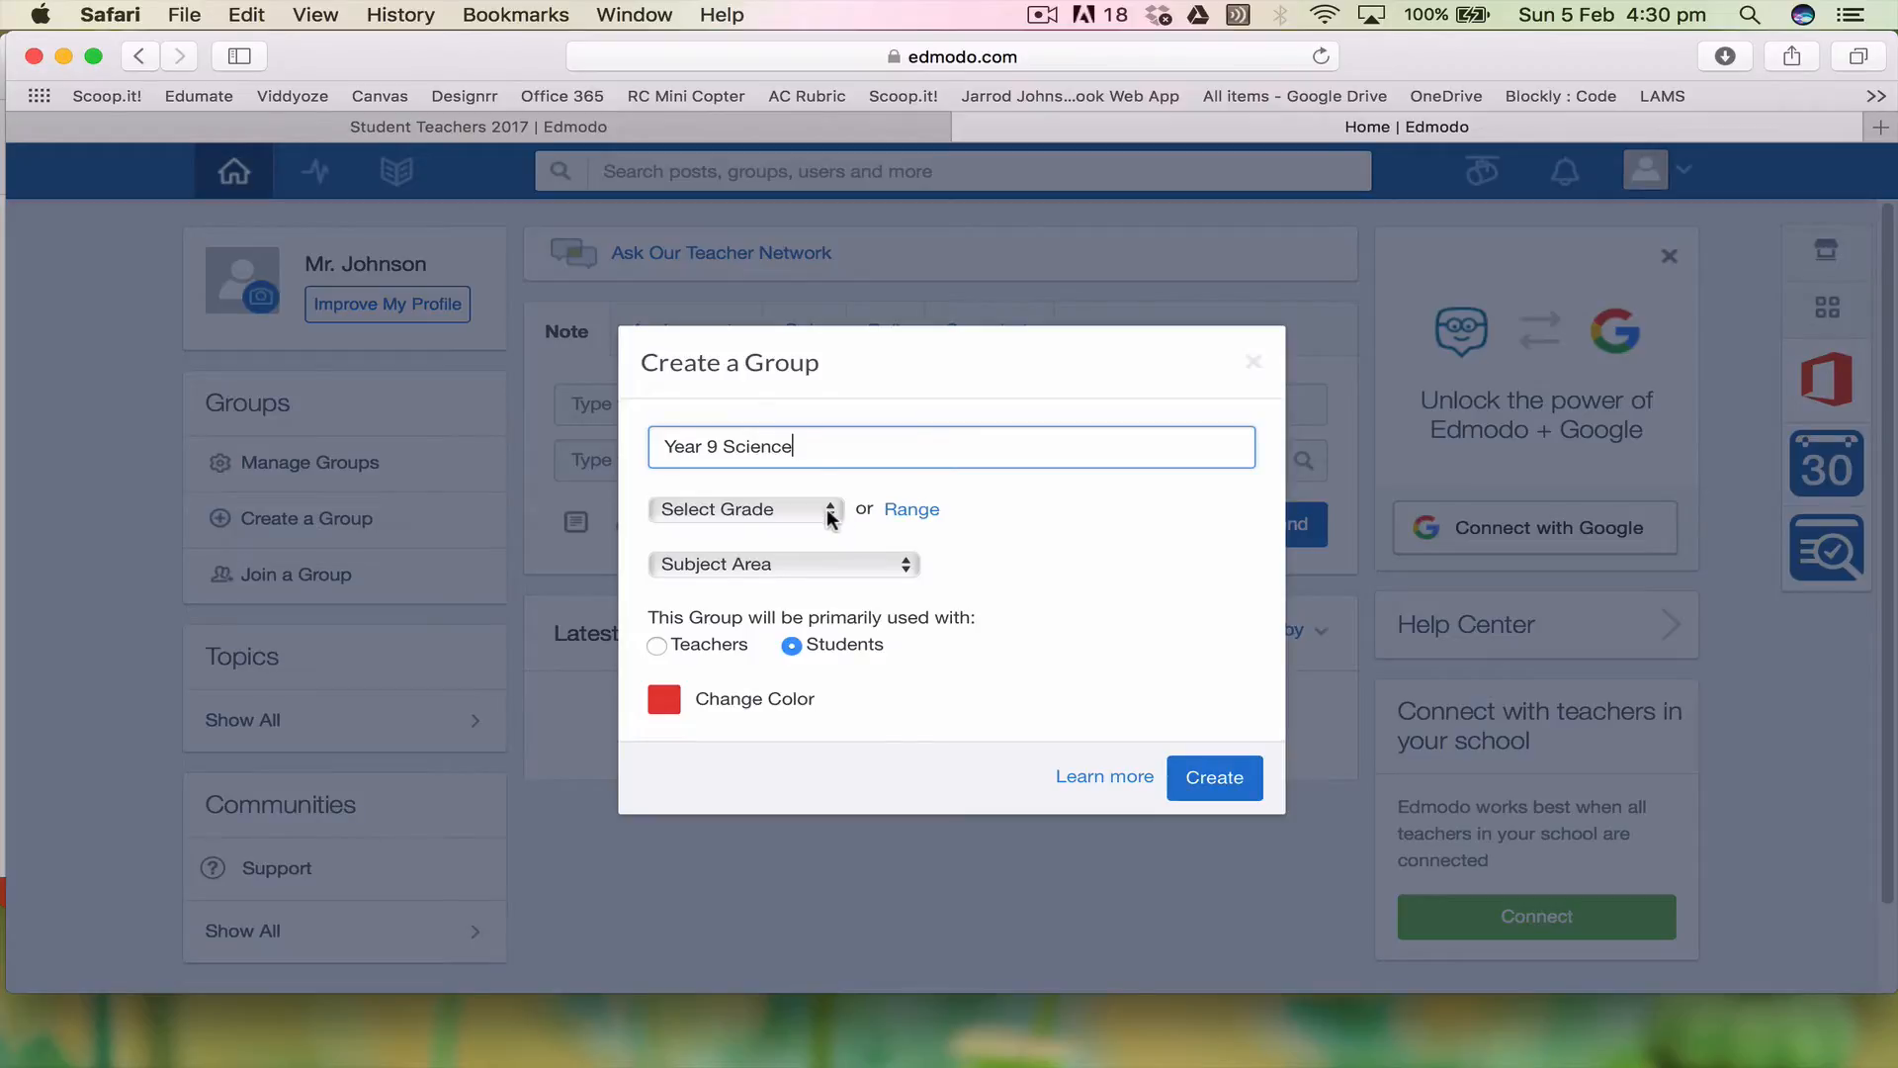
{"action": "left_click", "coordinate": [745, 508]}
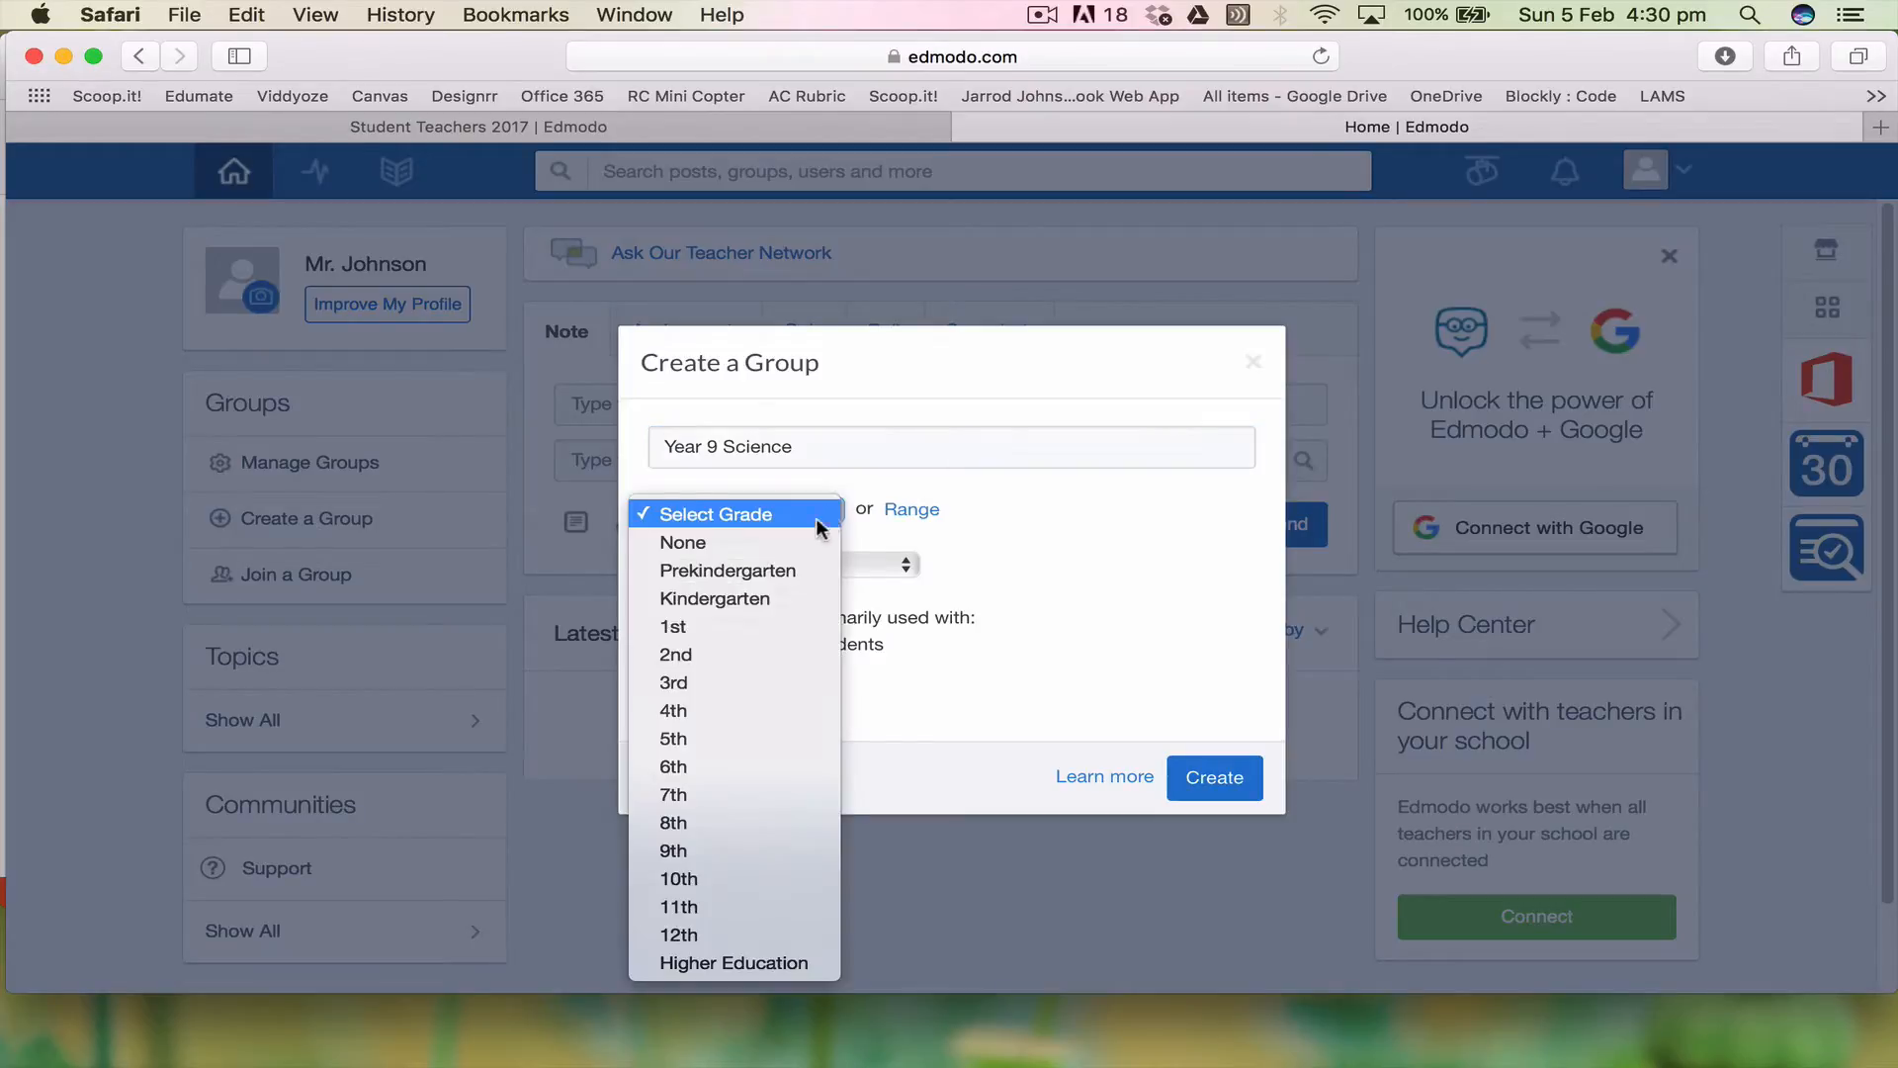
{"action": "left_click", "coordinate": [672, 850]}
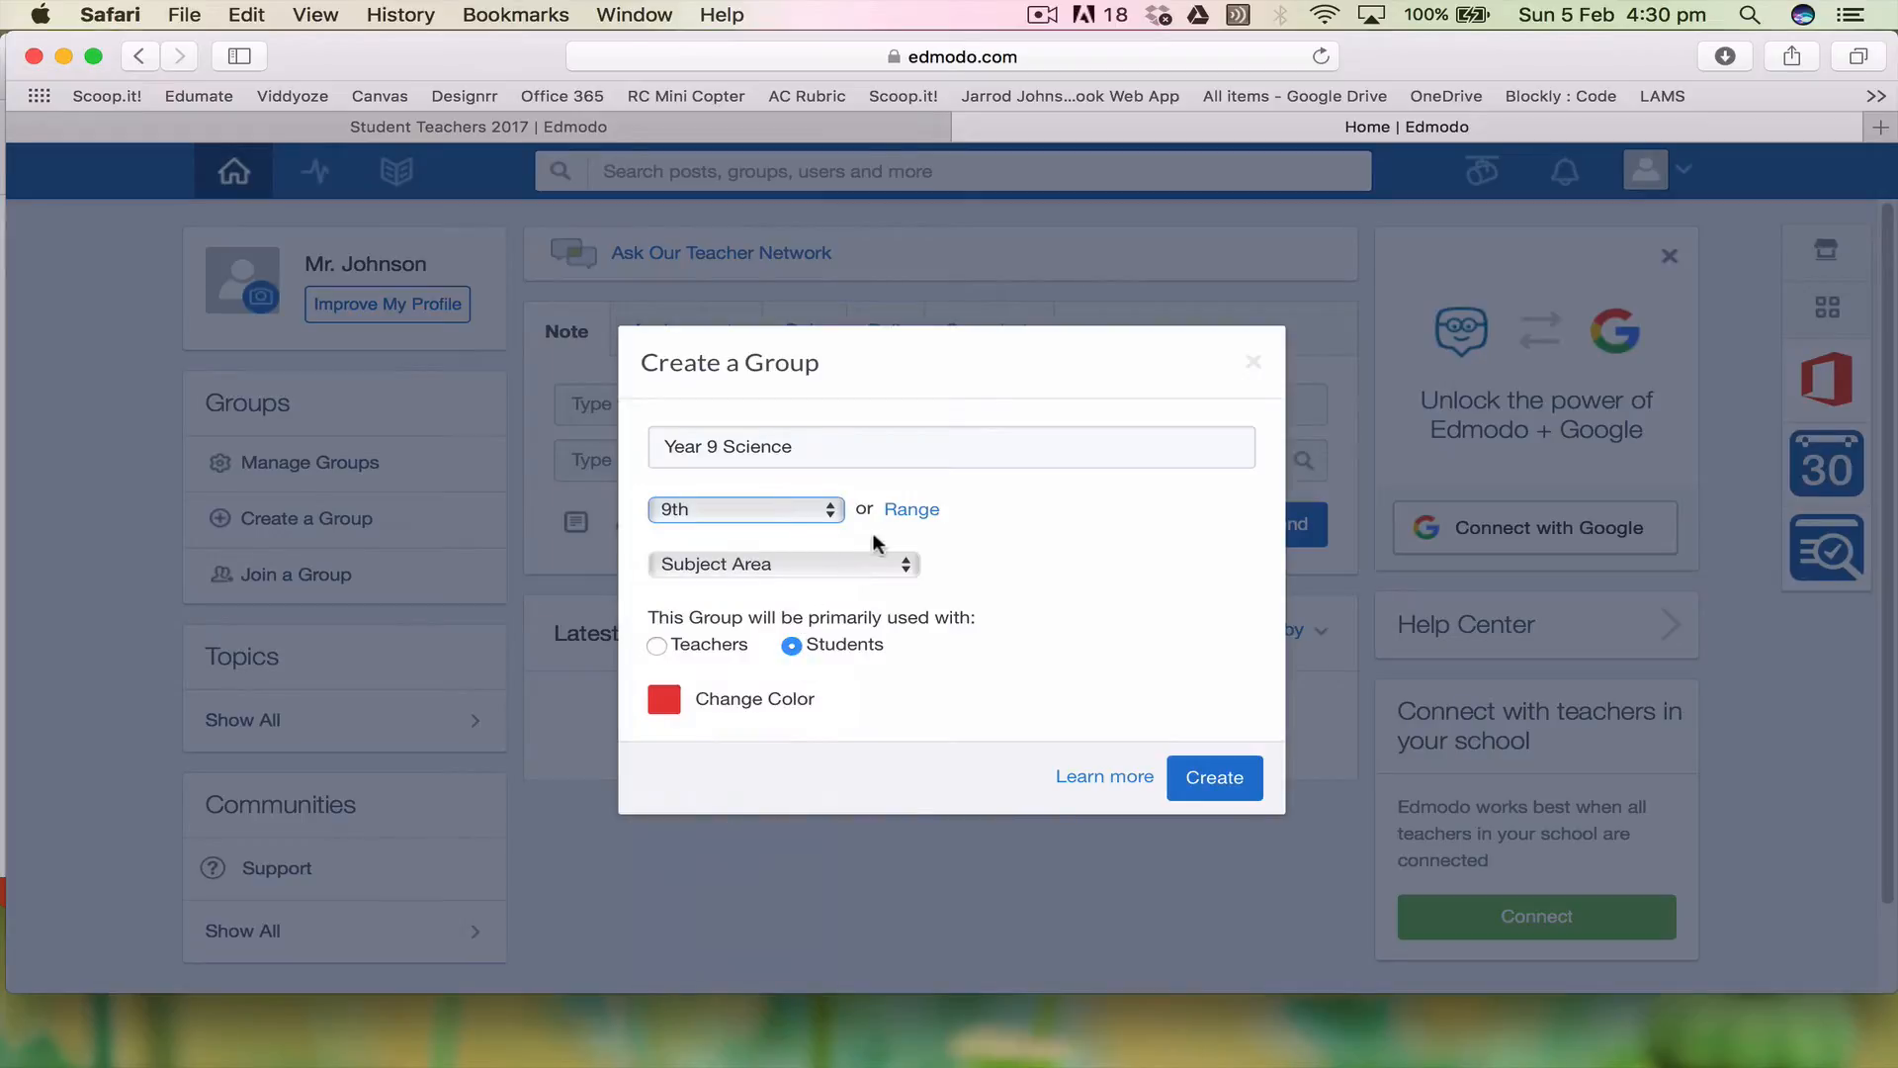
- Set the subject to All and the colour to green, then create the group
{"action": "left_click", "coordinate": [783, 562]}
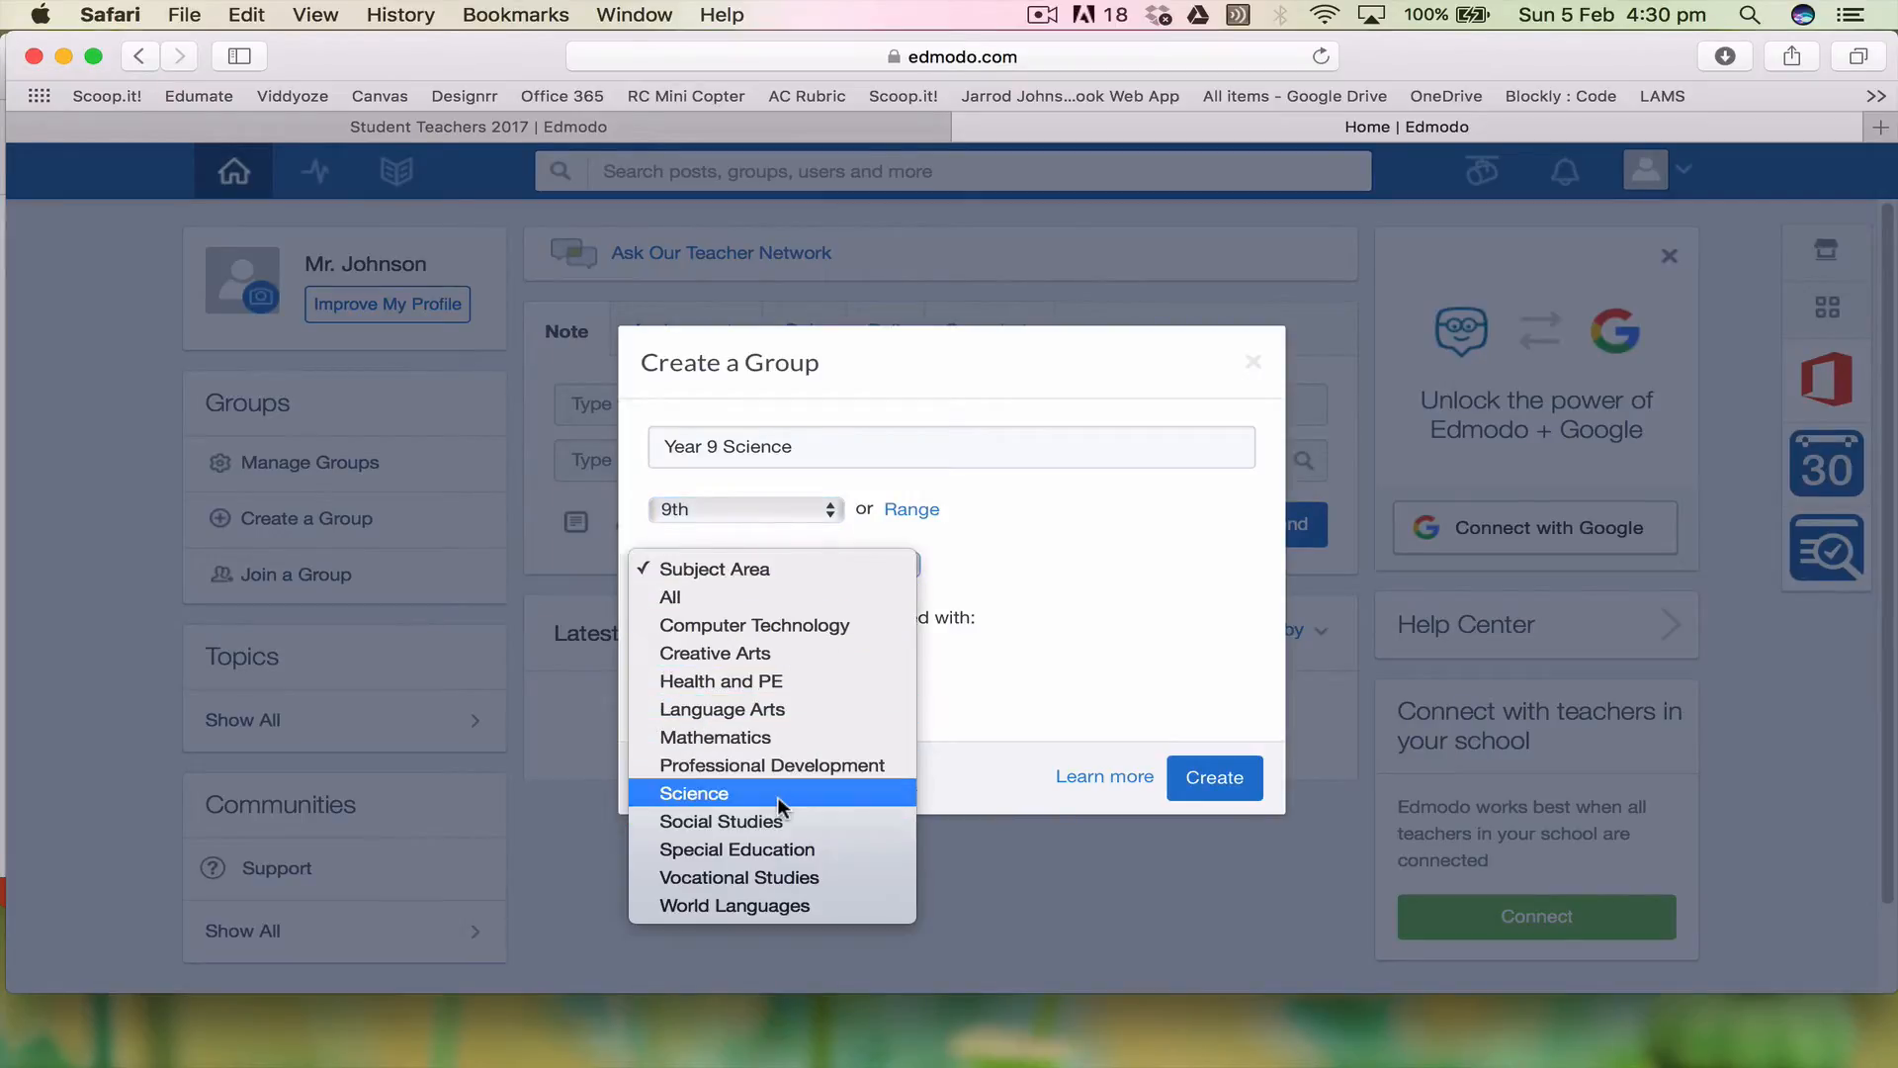
{"action": "left_click", "coordinate": [692, 793]}
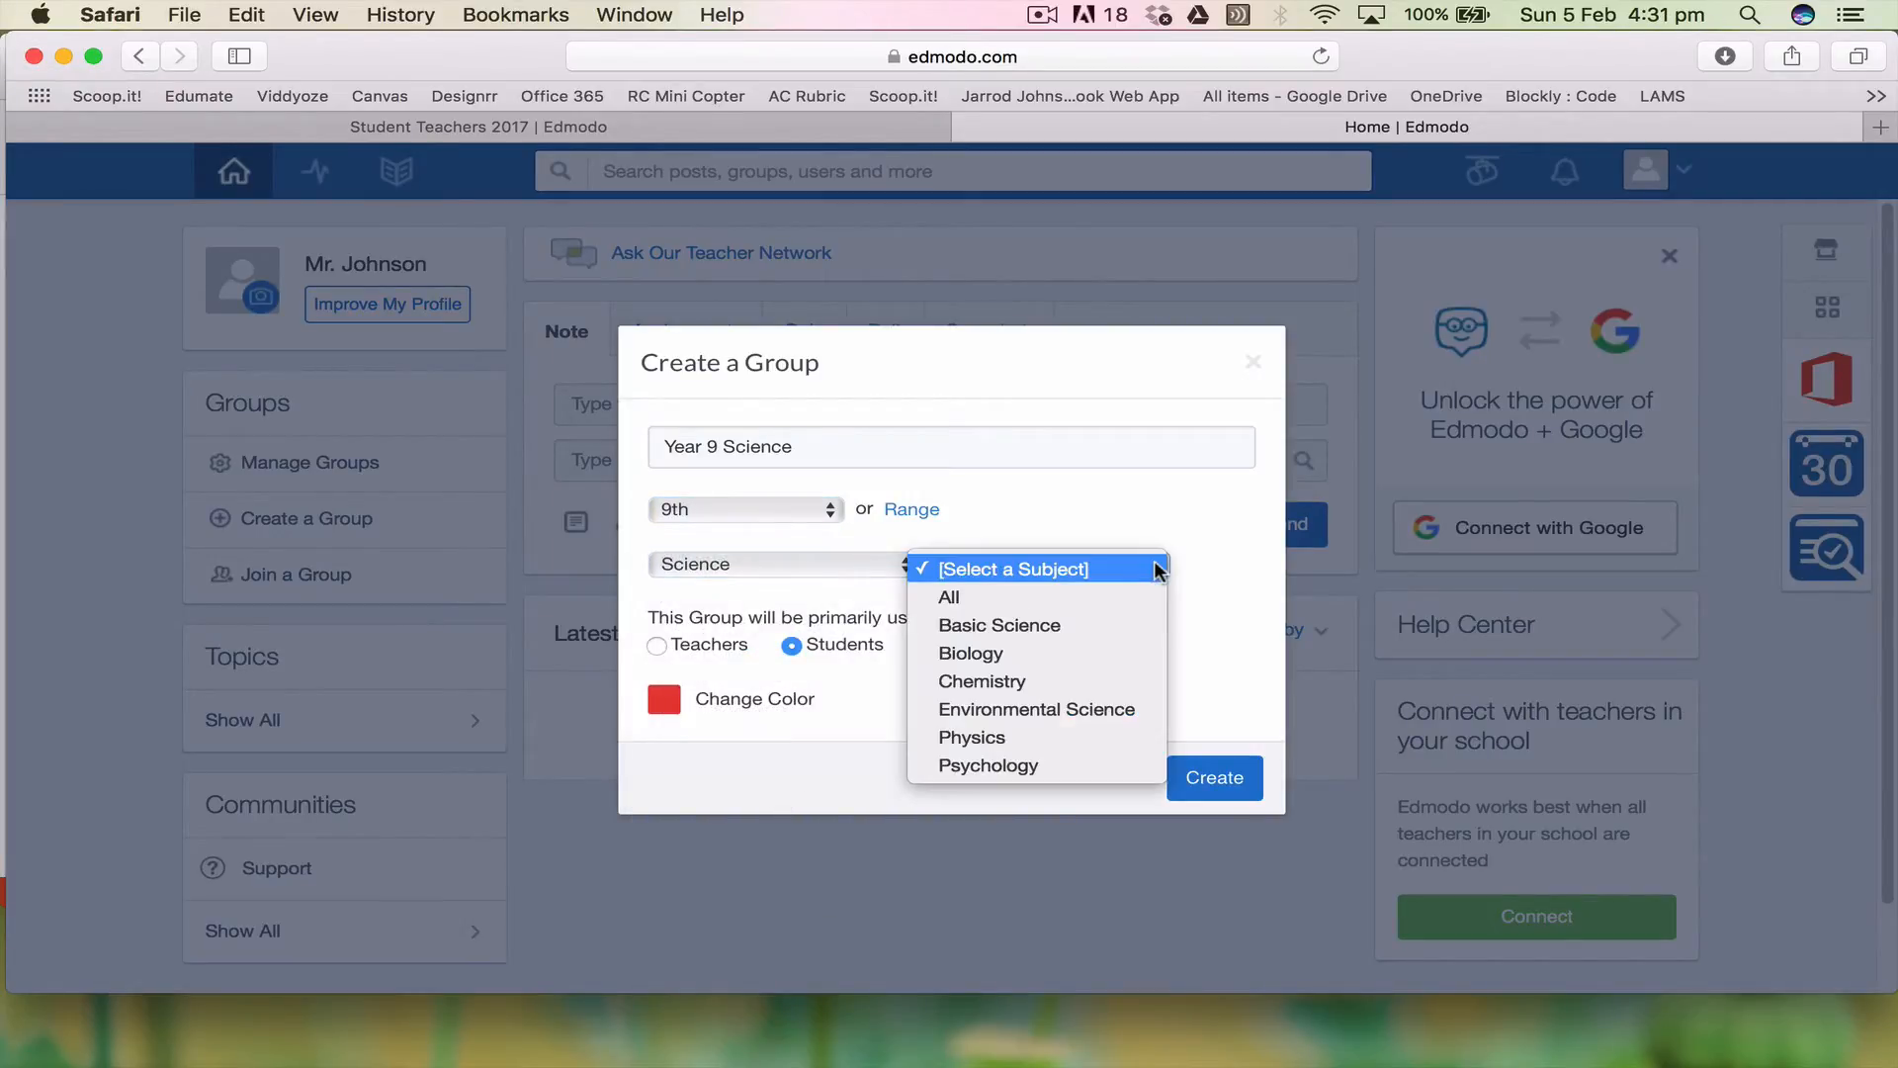
{"action": "left_click", "coordinate": [949, 597]}
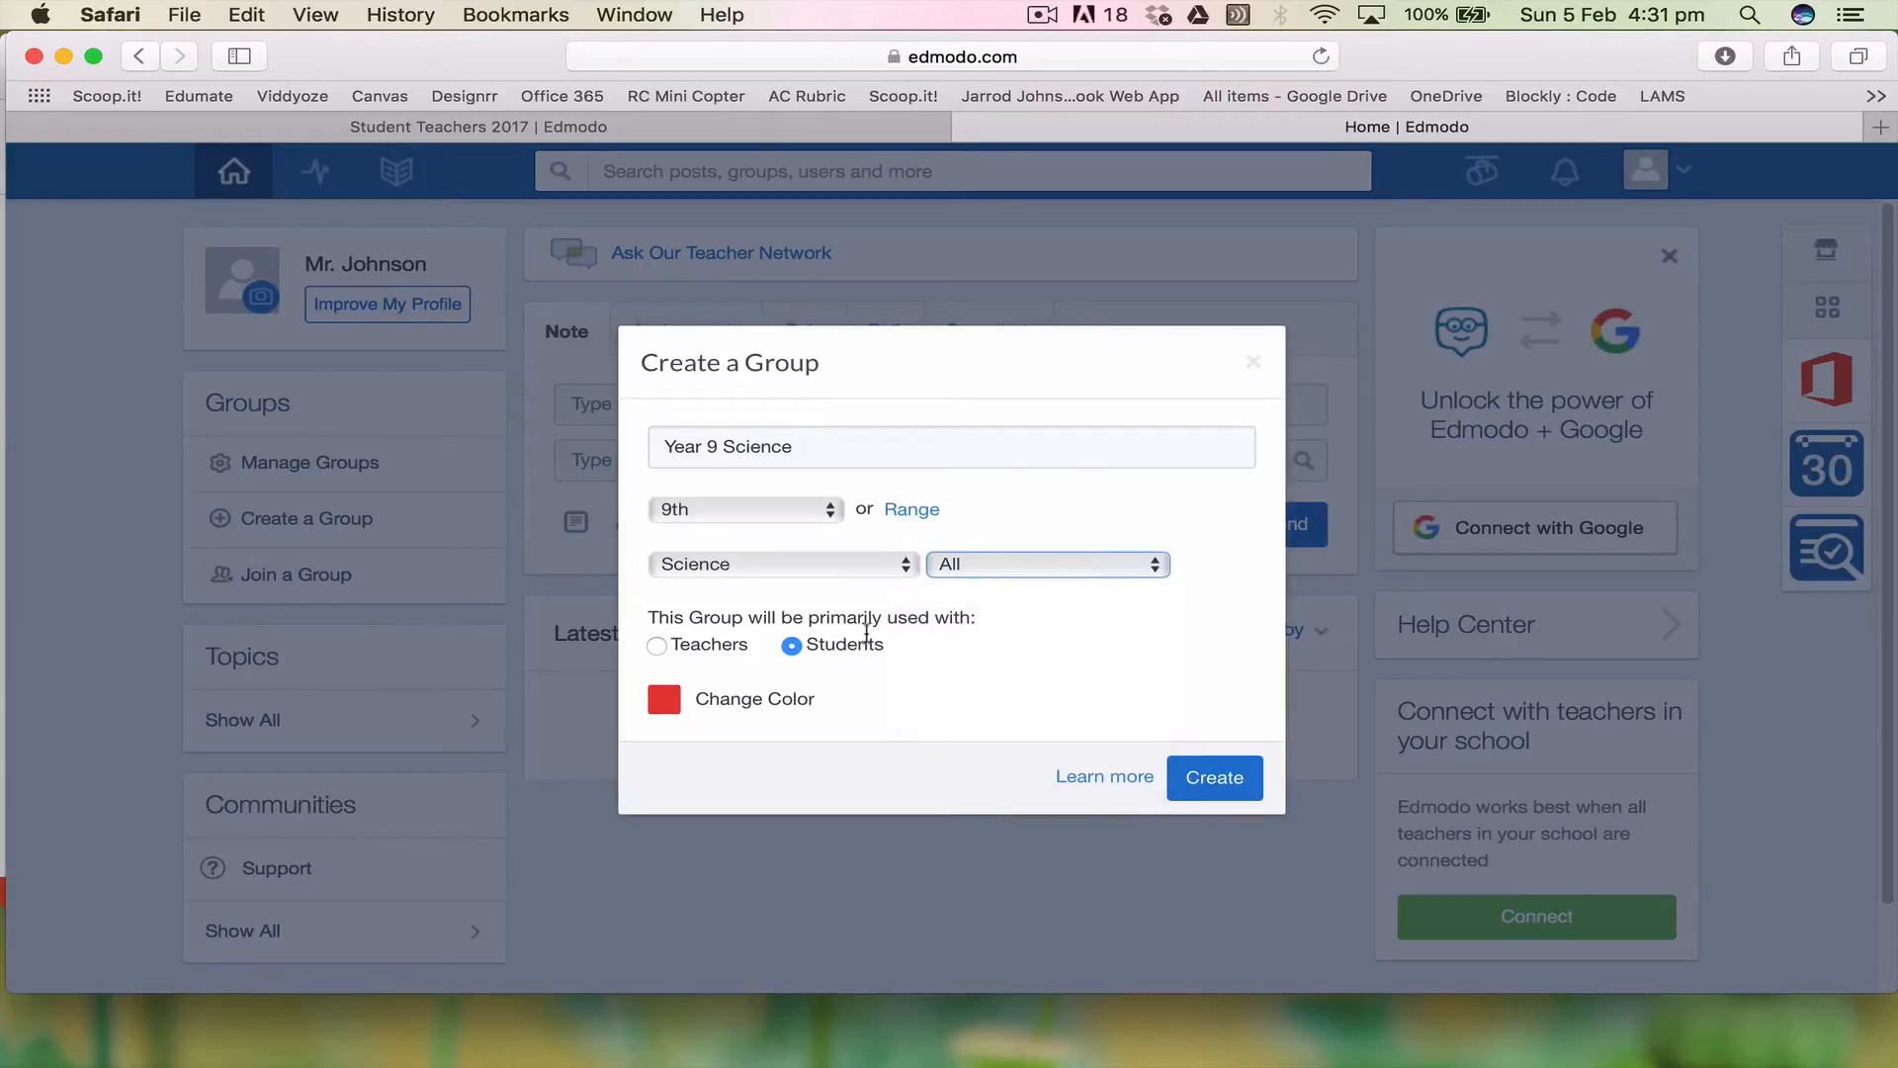
{"action": "left_click", "coordinate": [664, 699]}
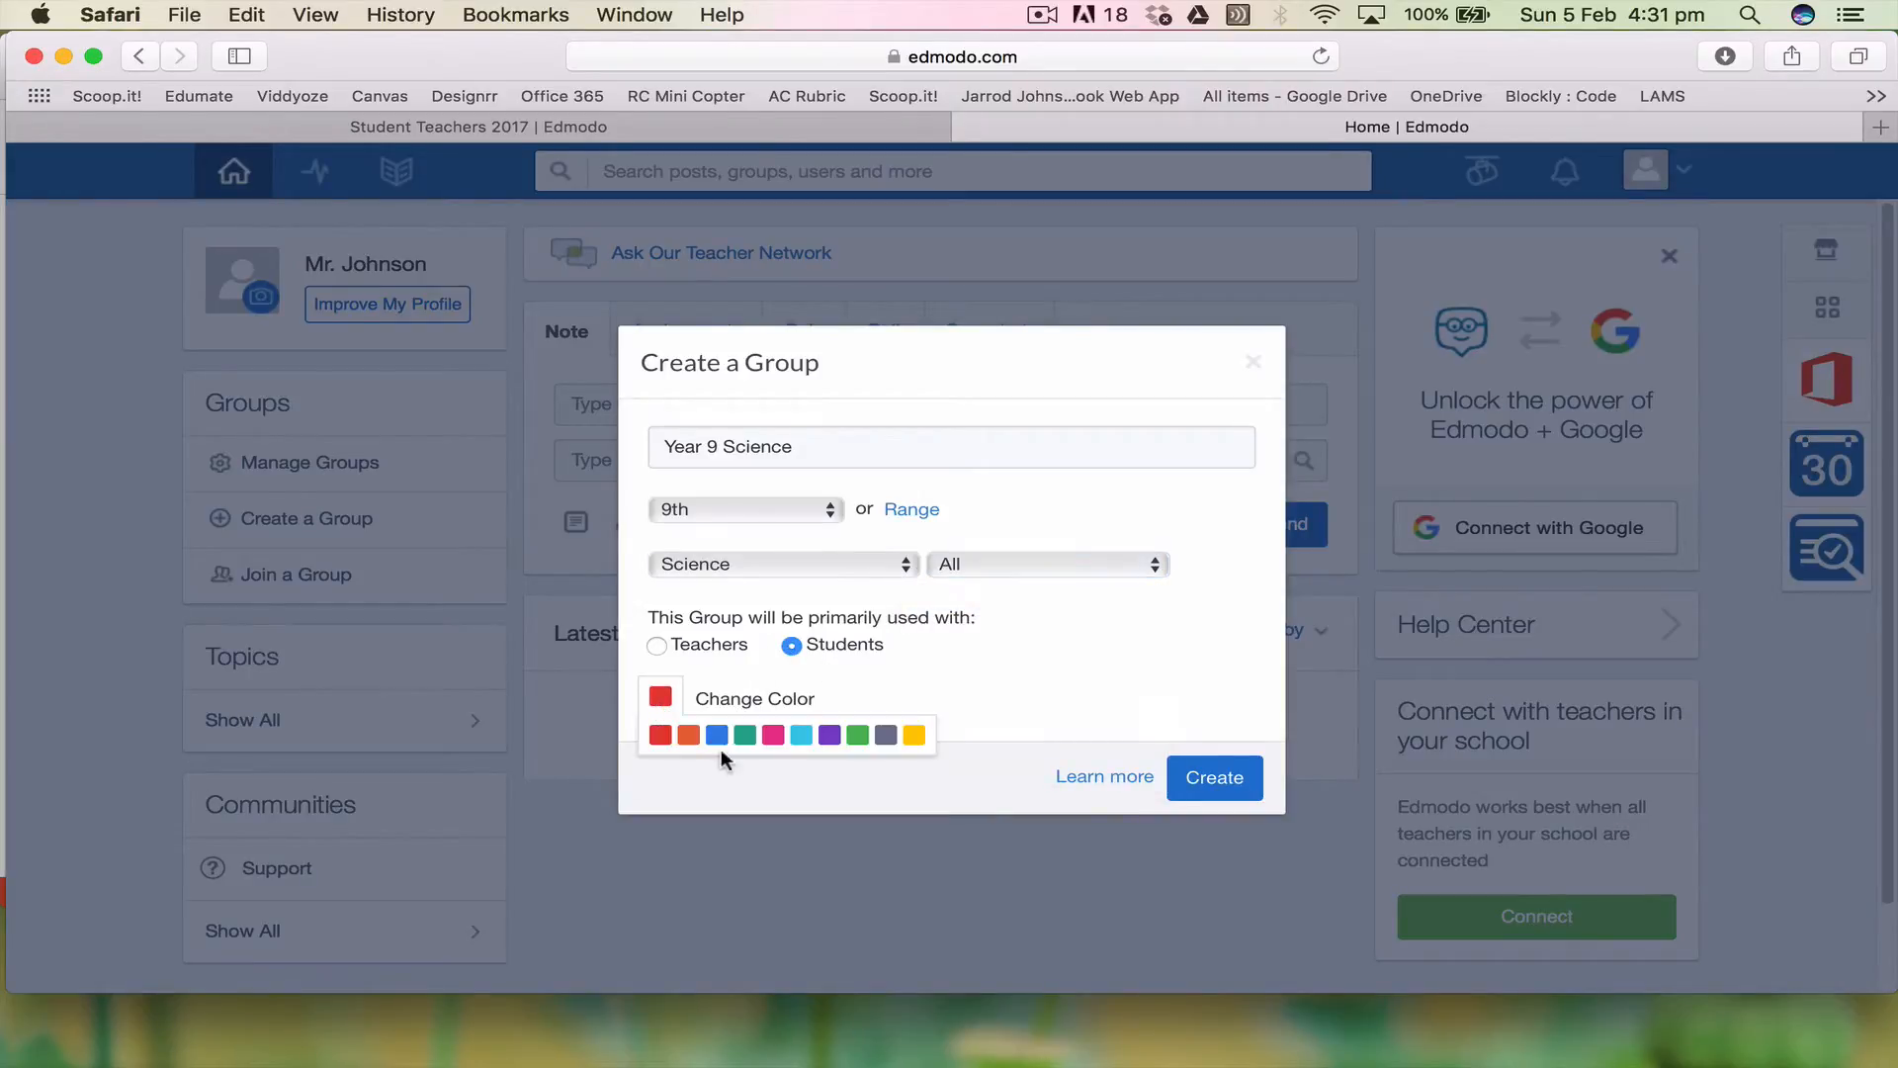
{"action": "left_click", "coordinate": [745, 735]}
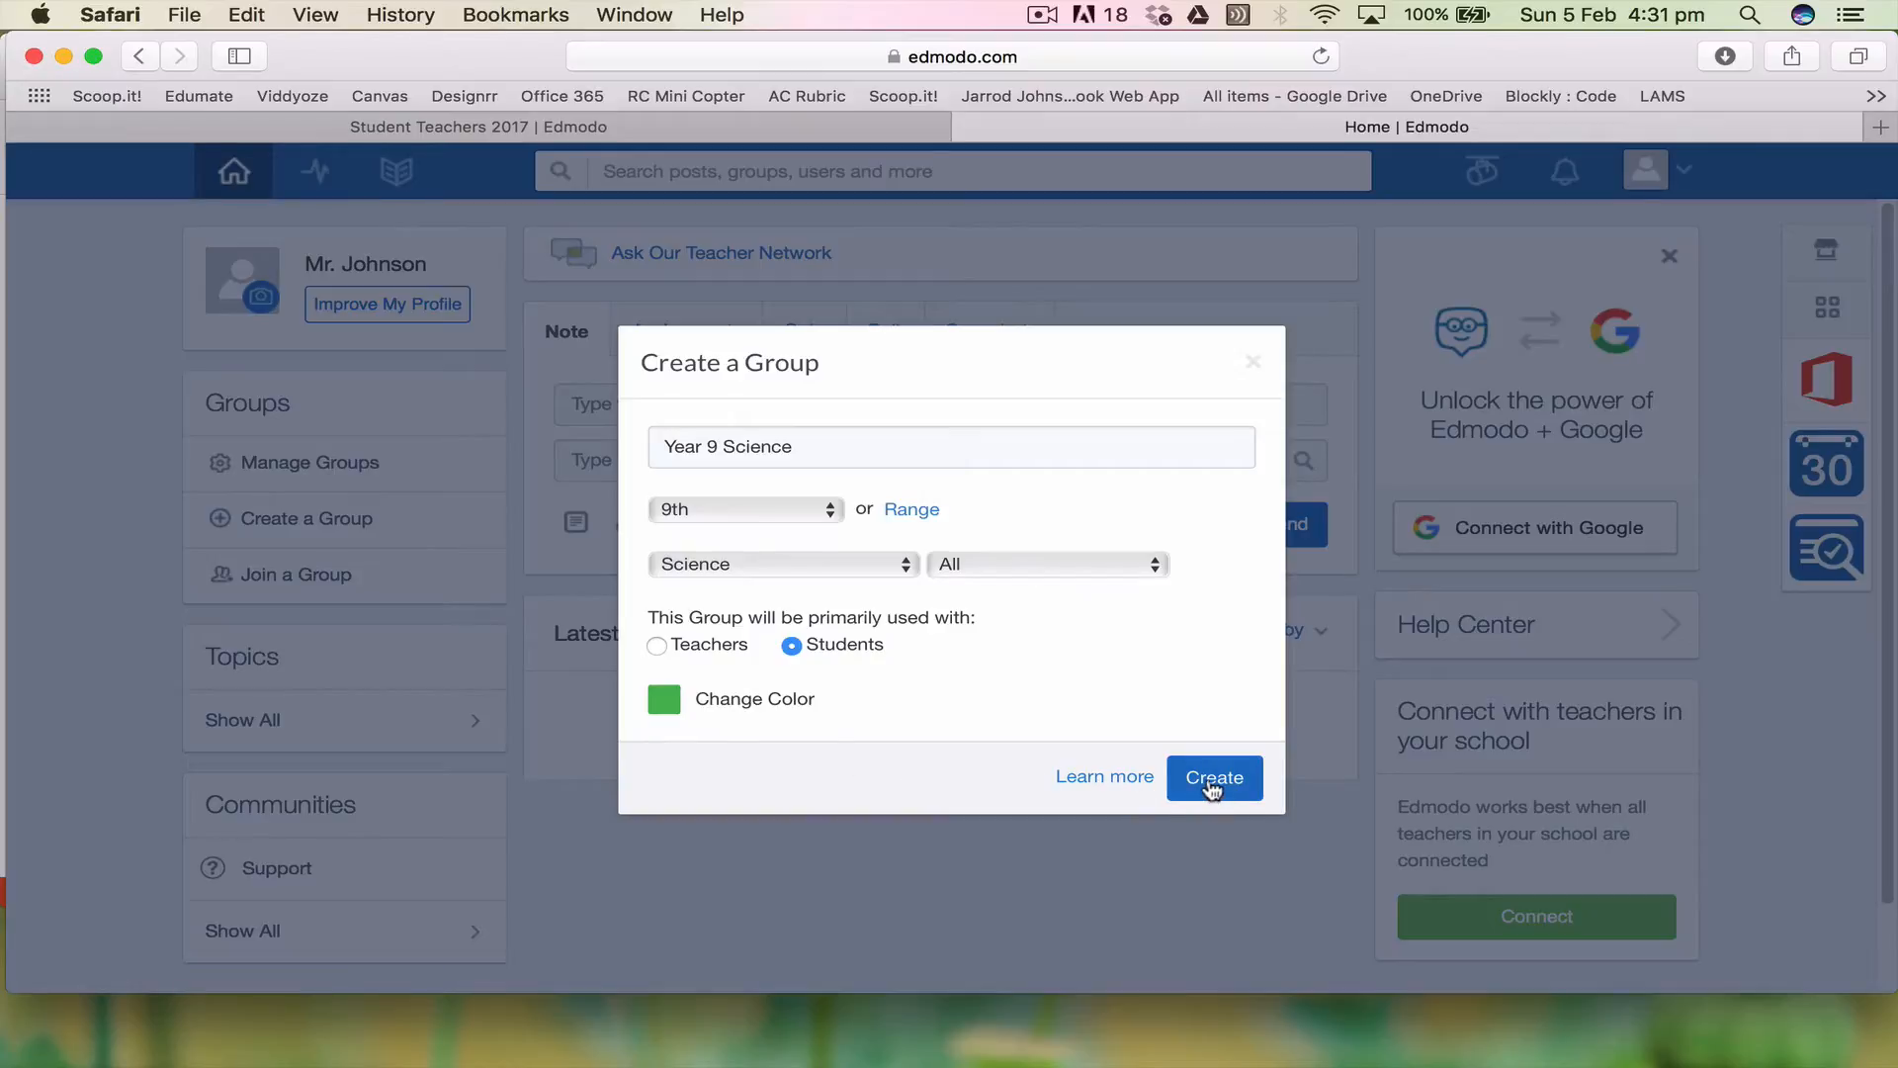
{"action": "left_click", "coordinate": [1215, 777]}
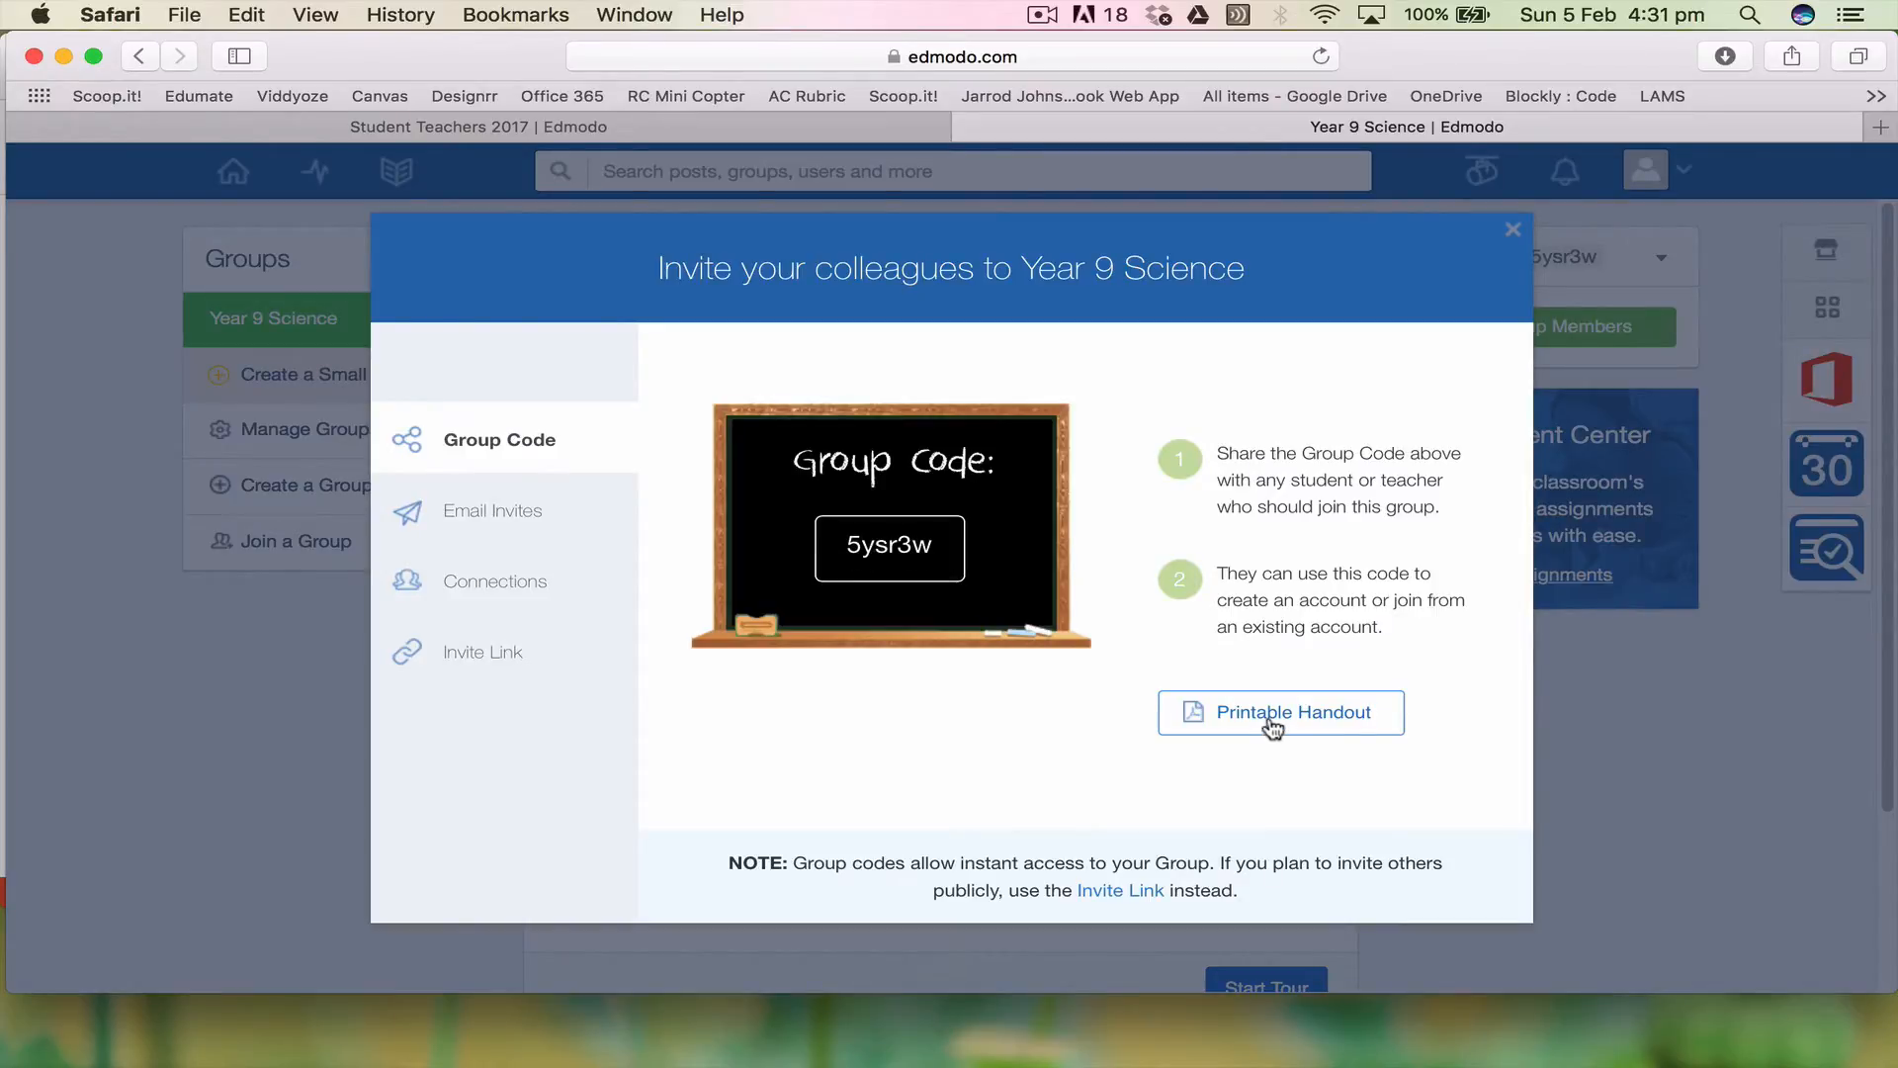
- Open the printable Year 9 Science group code handout as a PDF
{"action": "left_click", "coordinate": [1279, 712]}
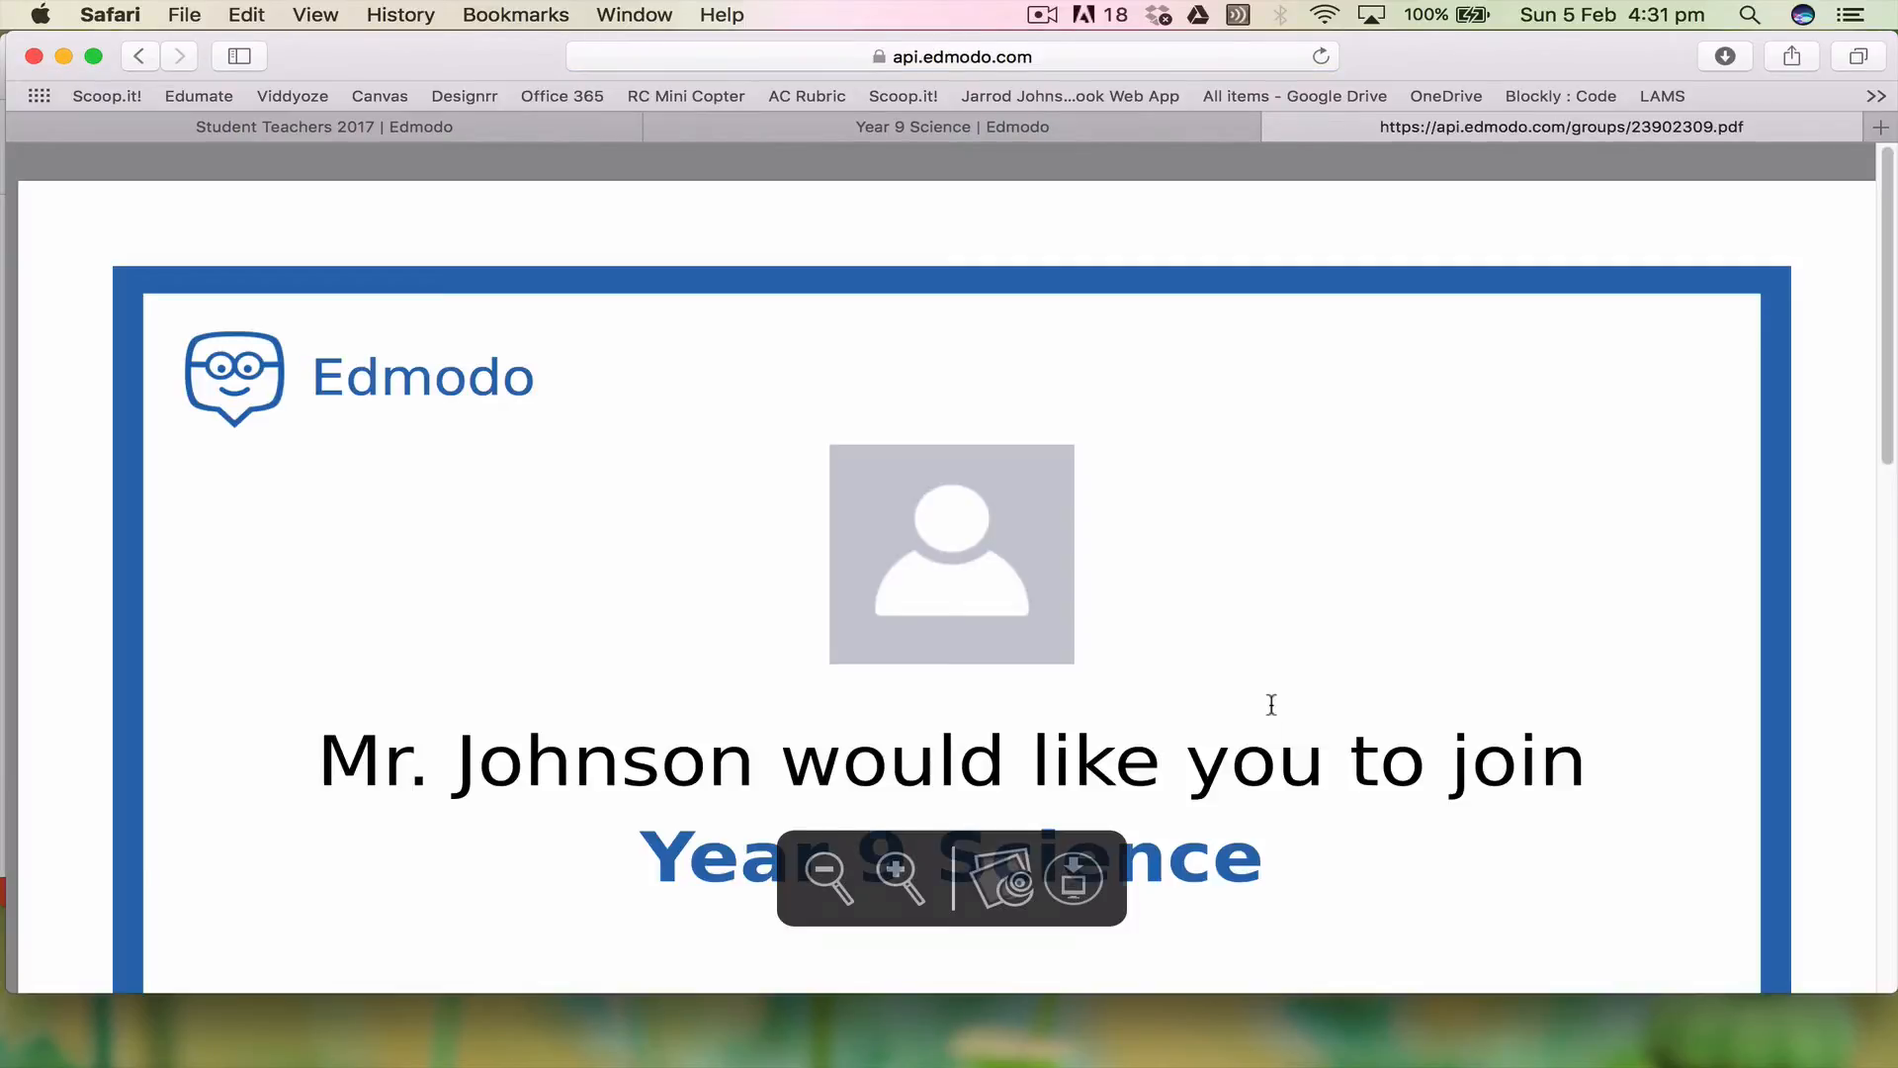
{"action": "scroll", "scroll_direction": "down", "scroll_amount": 3}
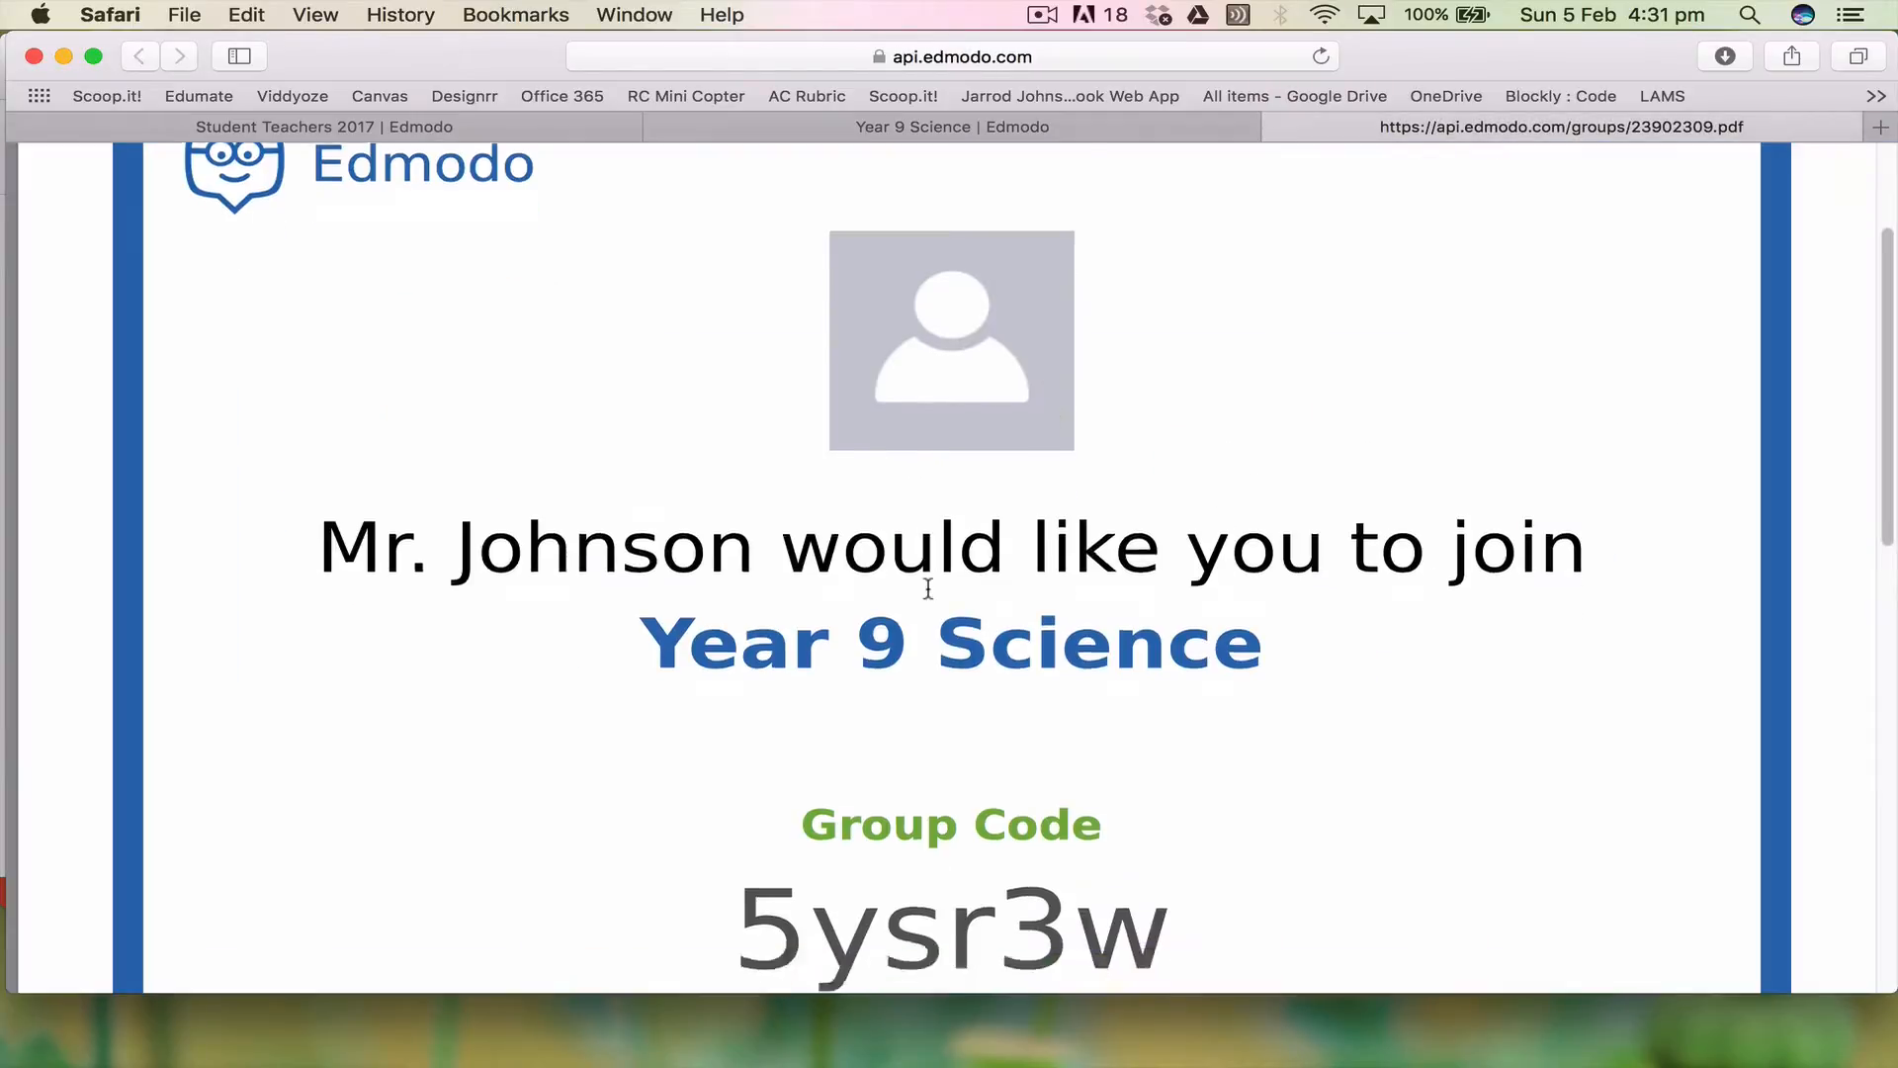
{"action": "scroll", "scroll_direction": "down", "scroll_amount": 3}
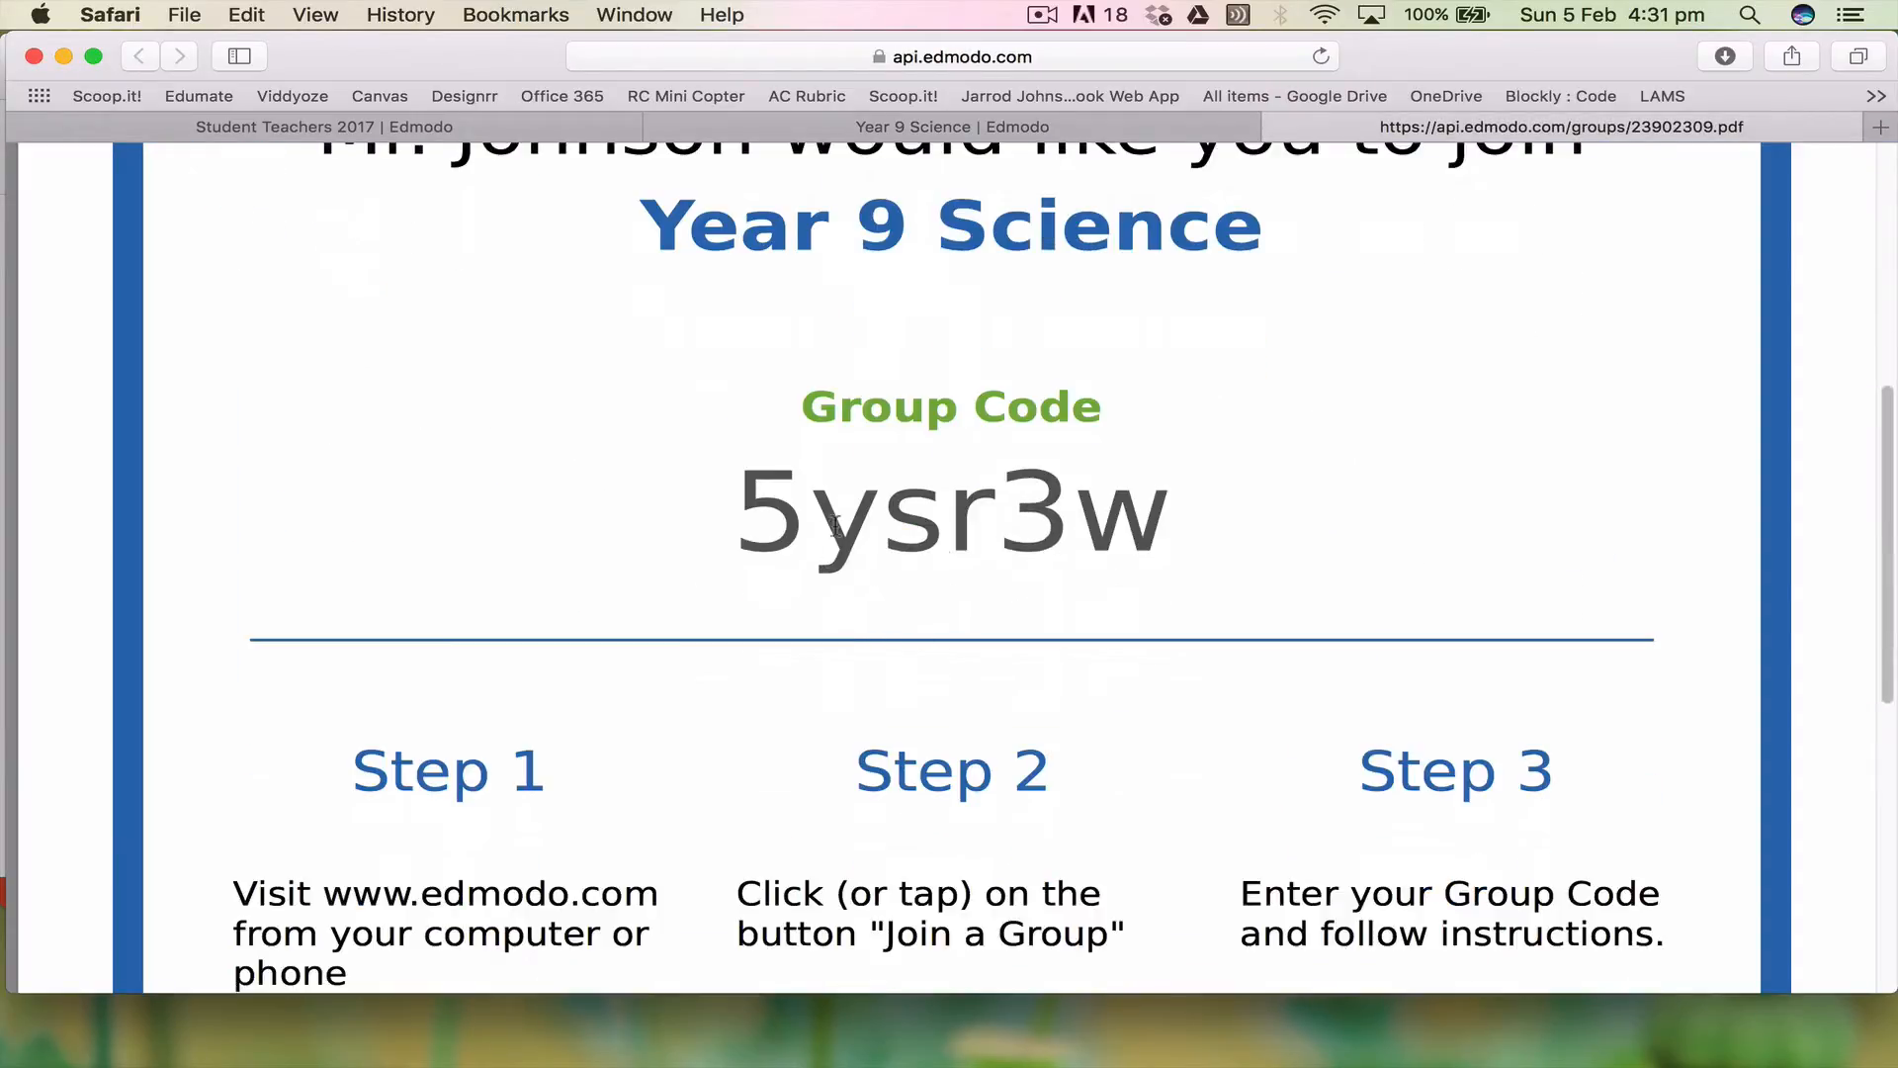
{"action": "scroll", "scroll_direction": "down", "scroll_amount": 3}
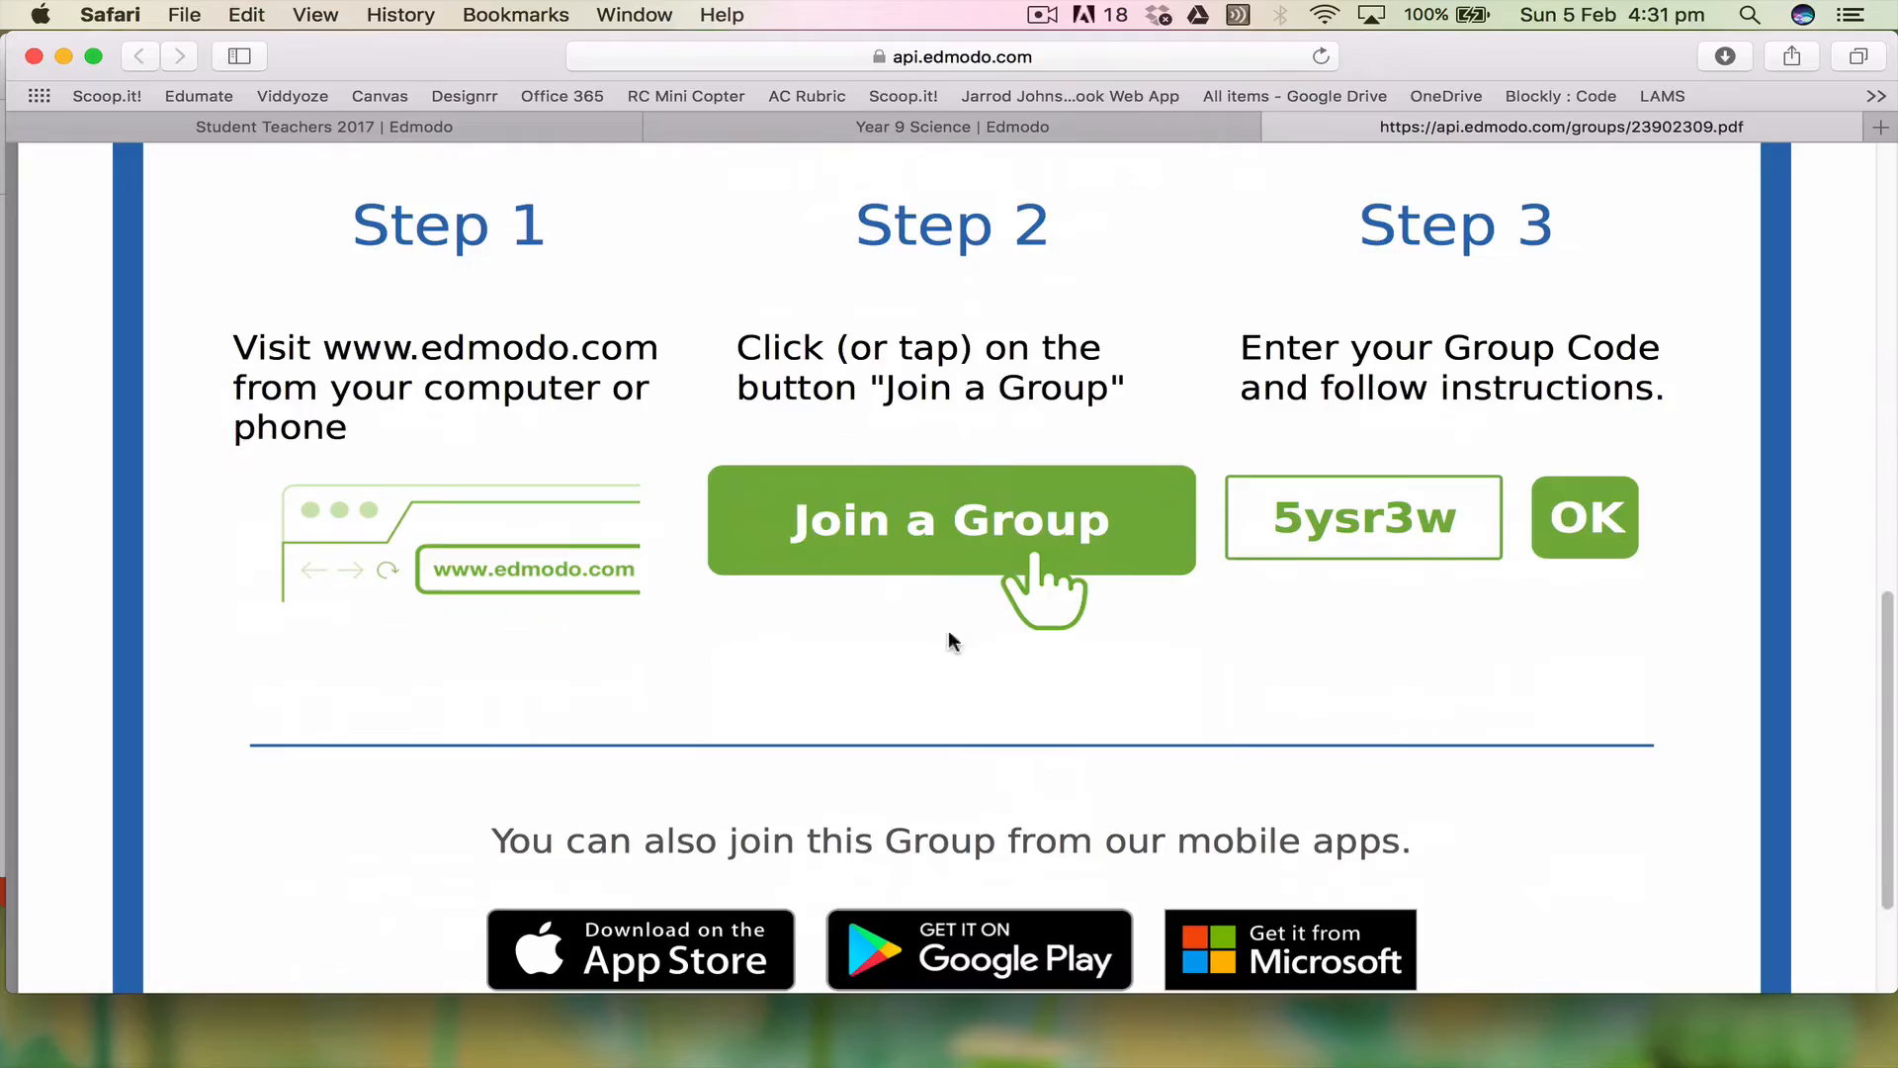
{"action": "scroll", "scroll_direction": "down", "scroll_amount": 3}
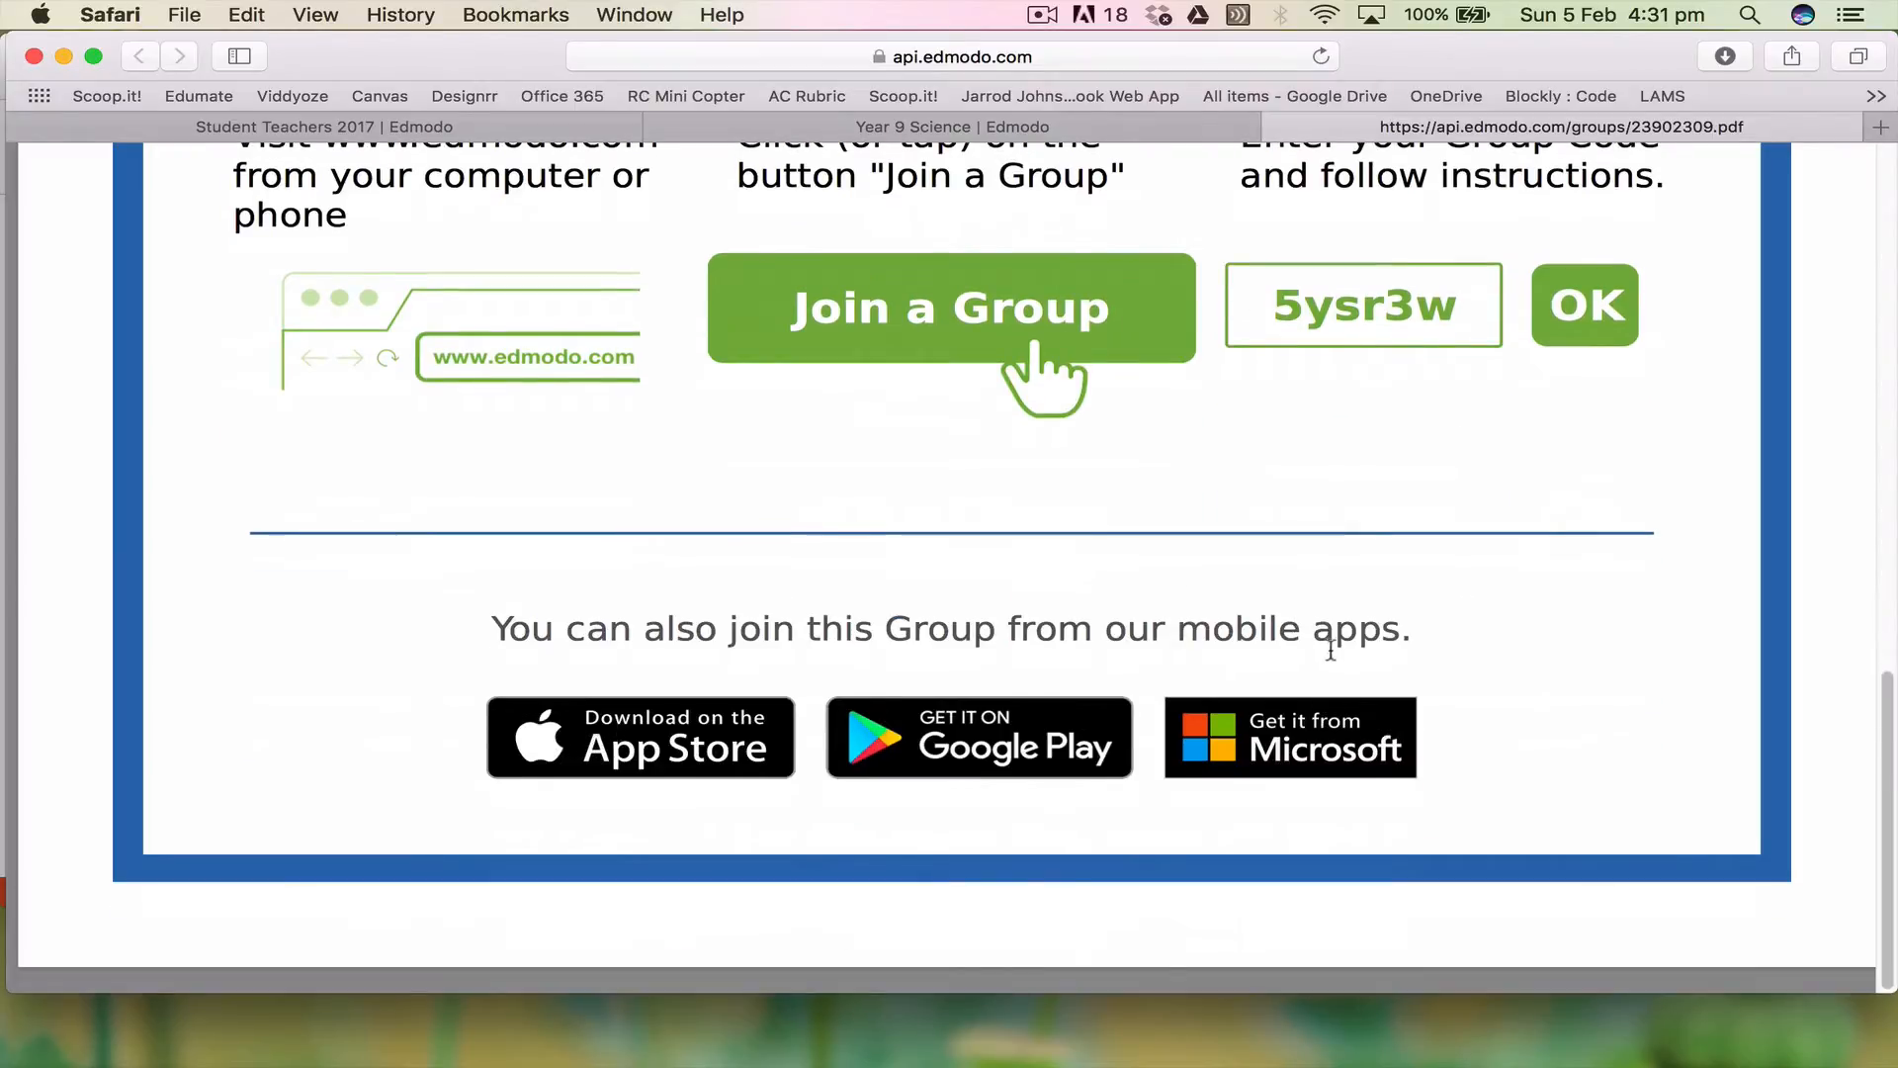
{"action": "left_click", "coordinate": [950, 126]}
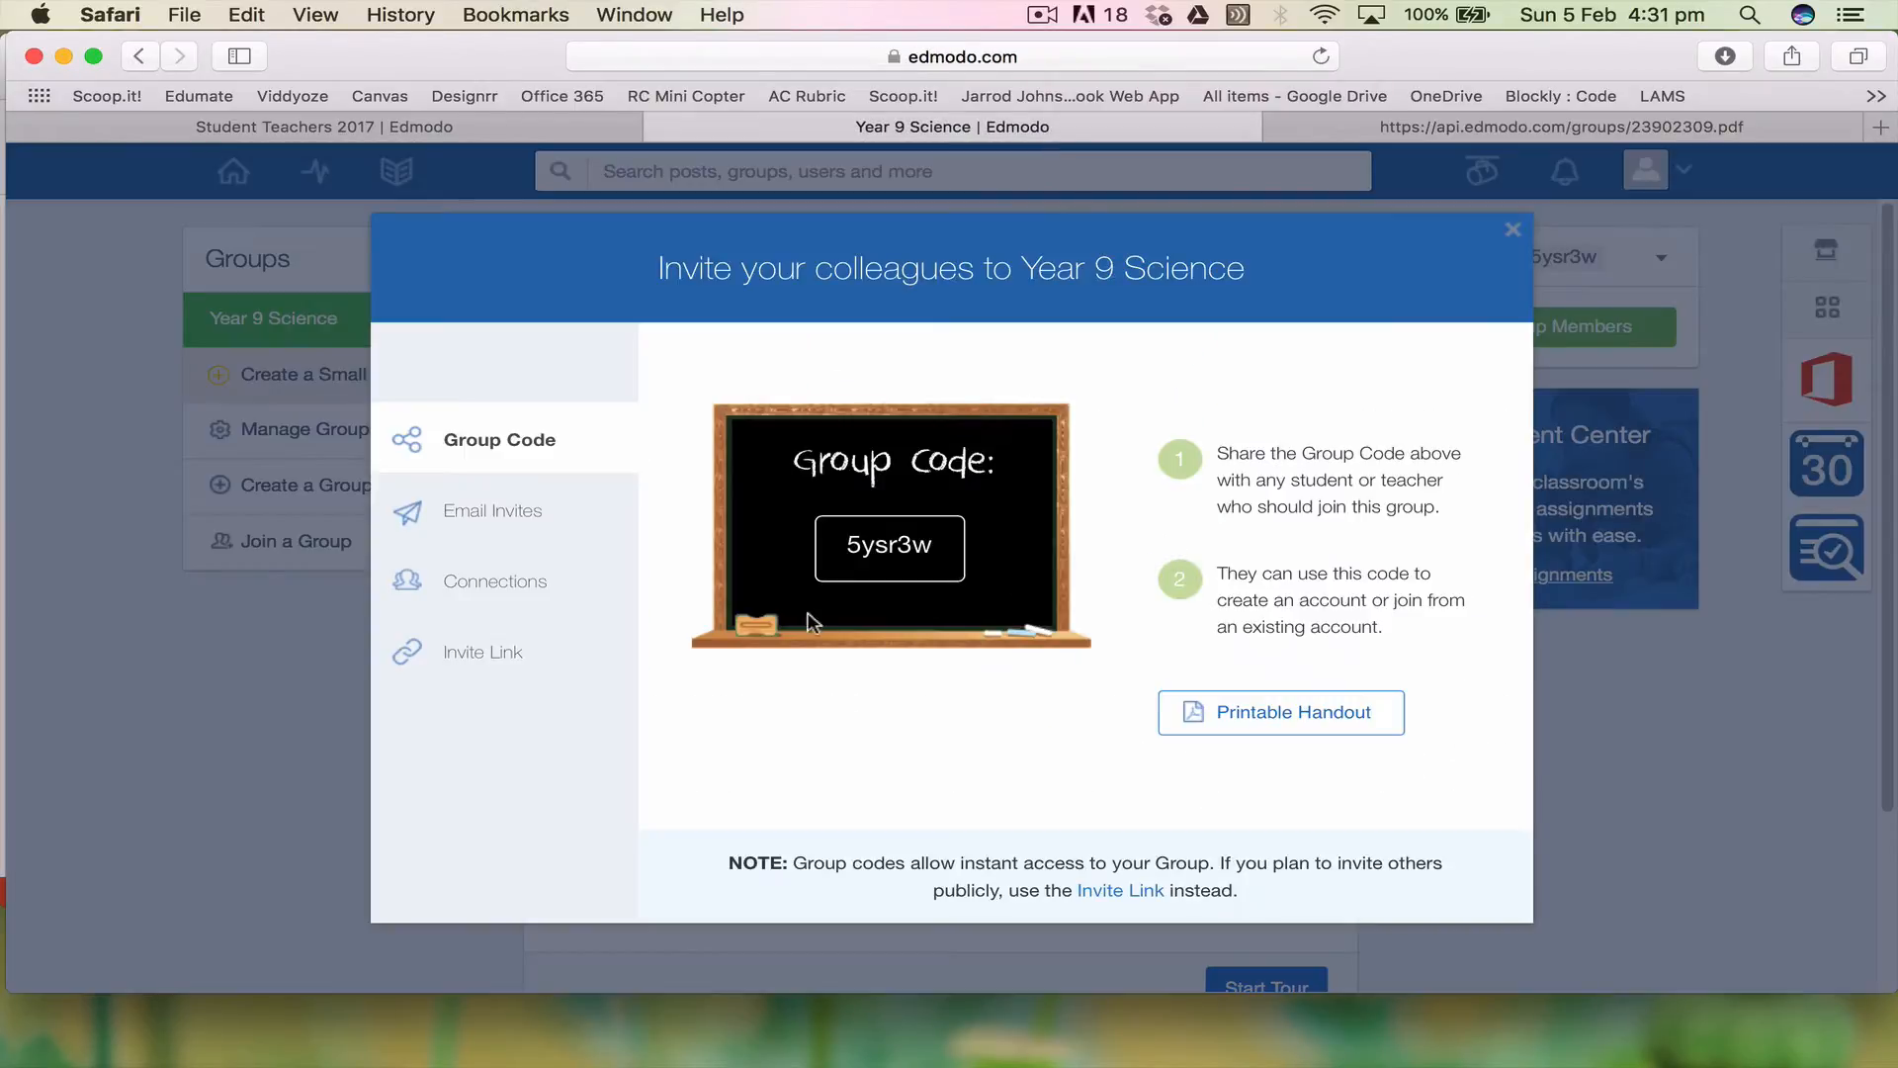
- View the Email Invites, Connections and Invite Link options, then close the invite window
{"action": "left_click", "coordinate": [492, 510]}
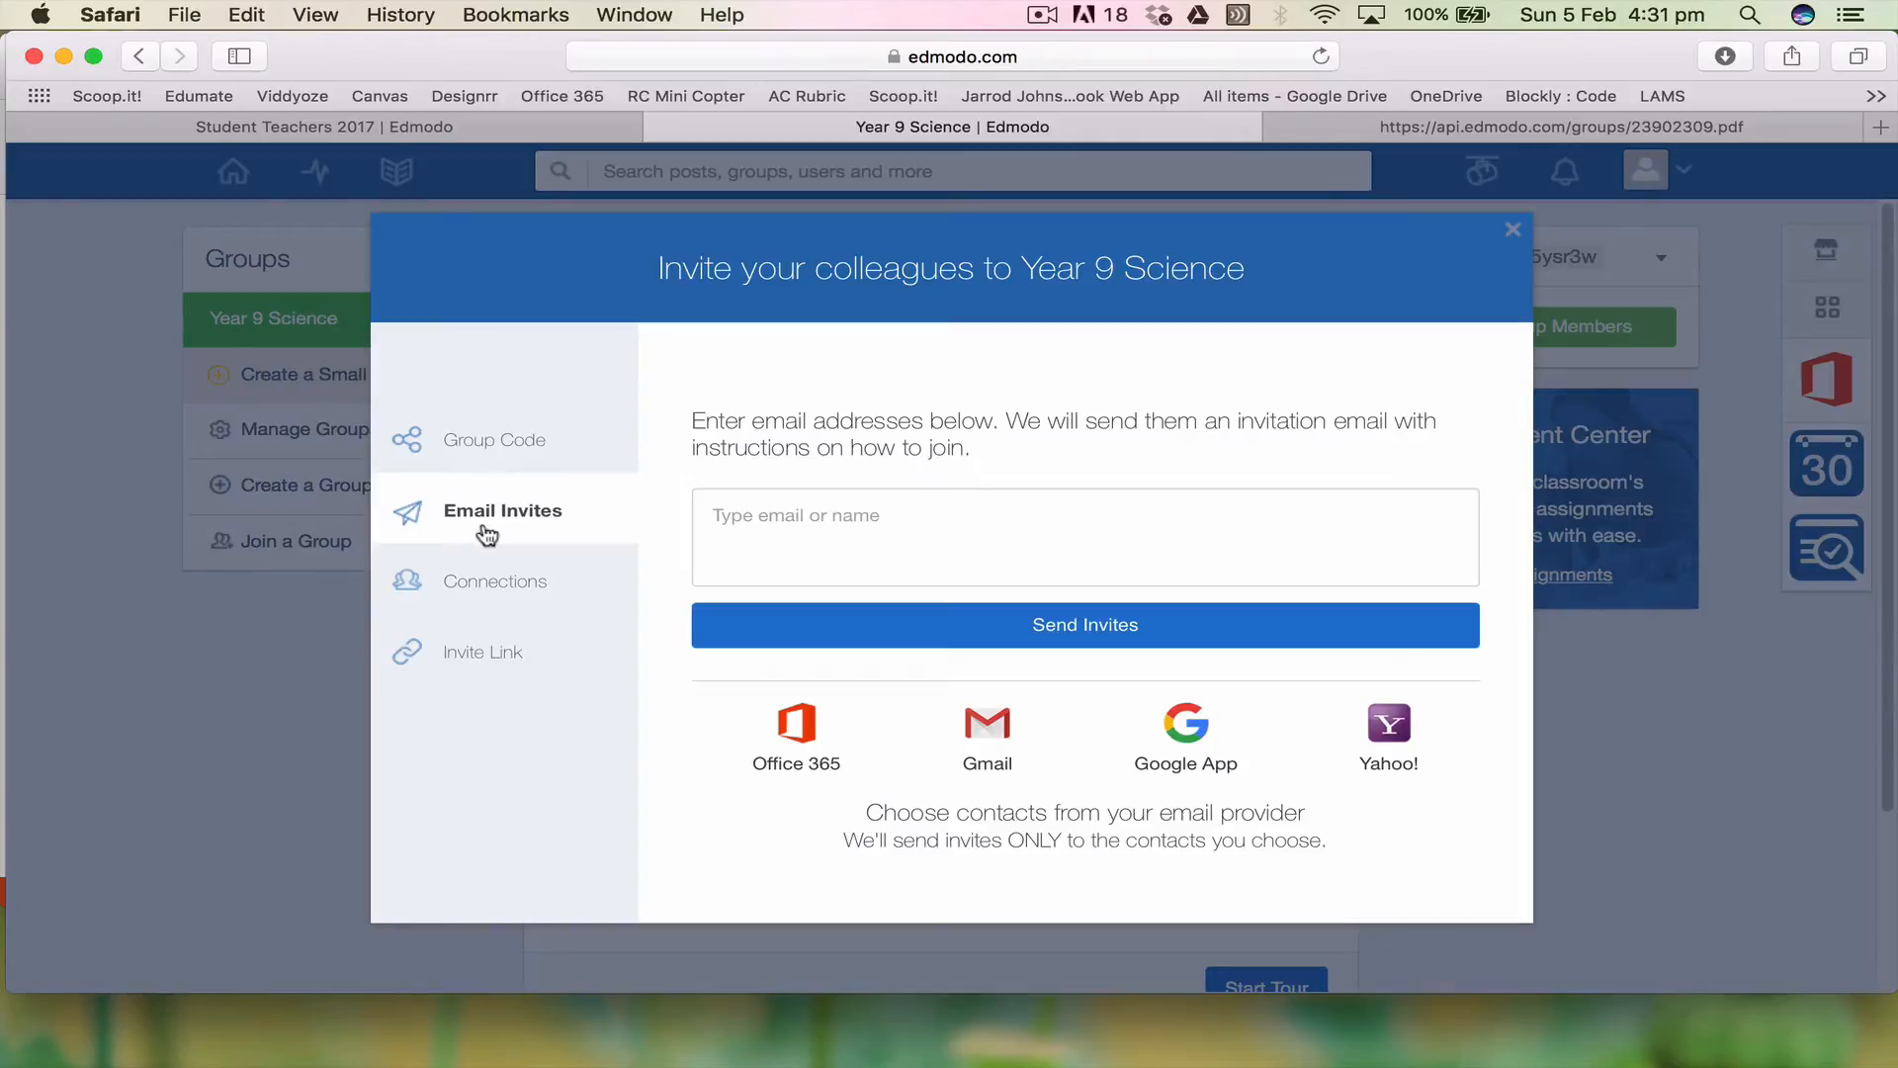
{"action": "left_click", "coordinate": [502, 581]}
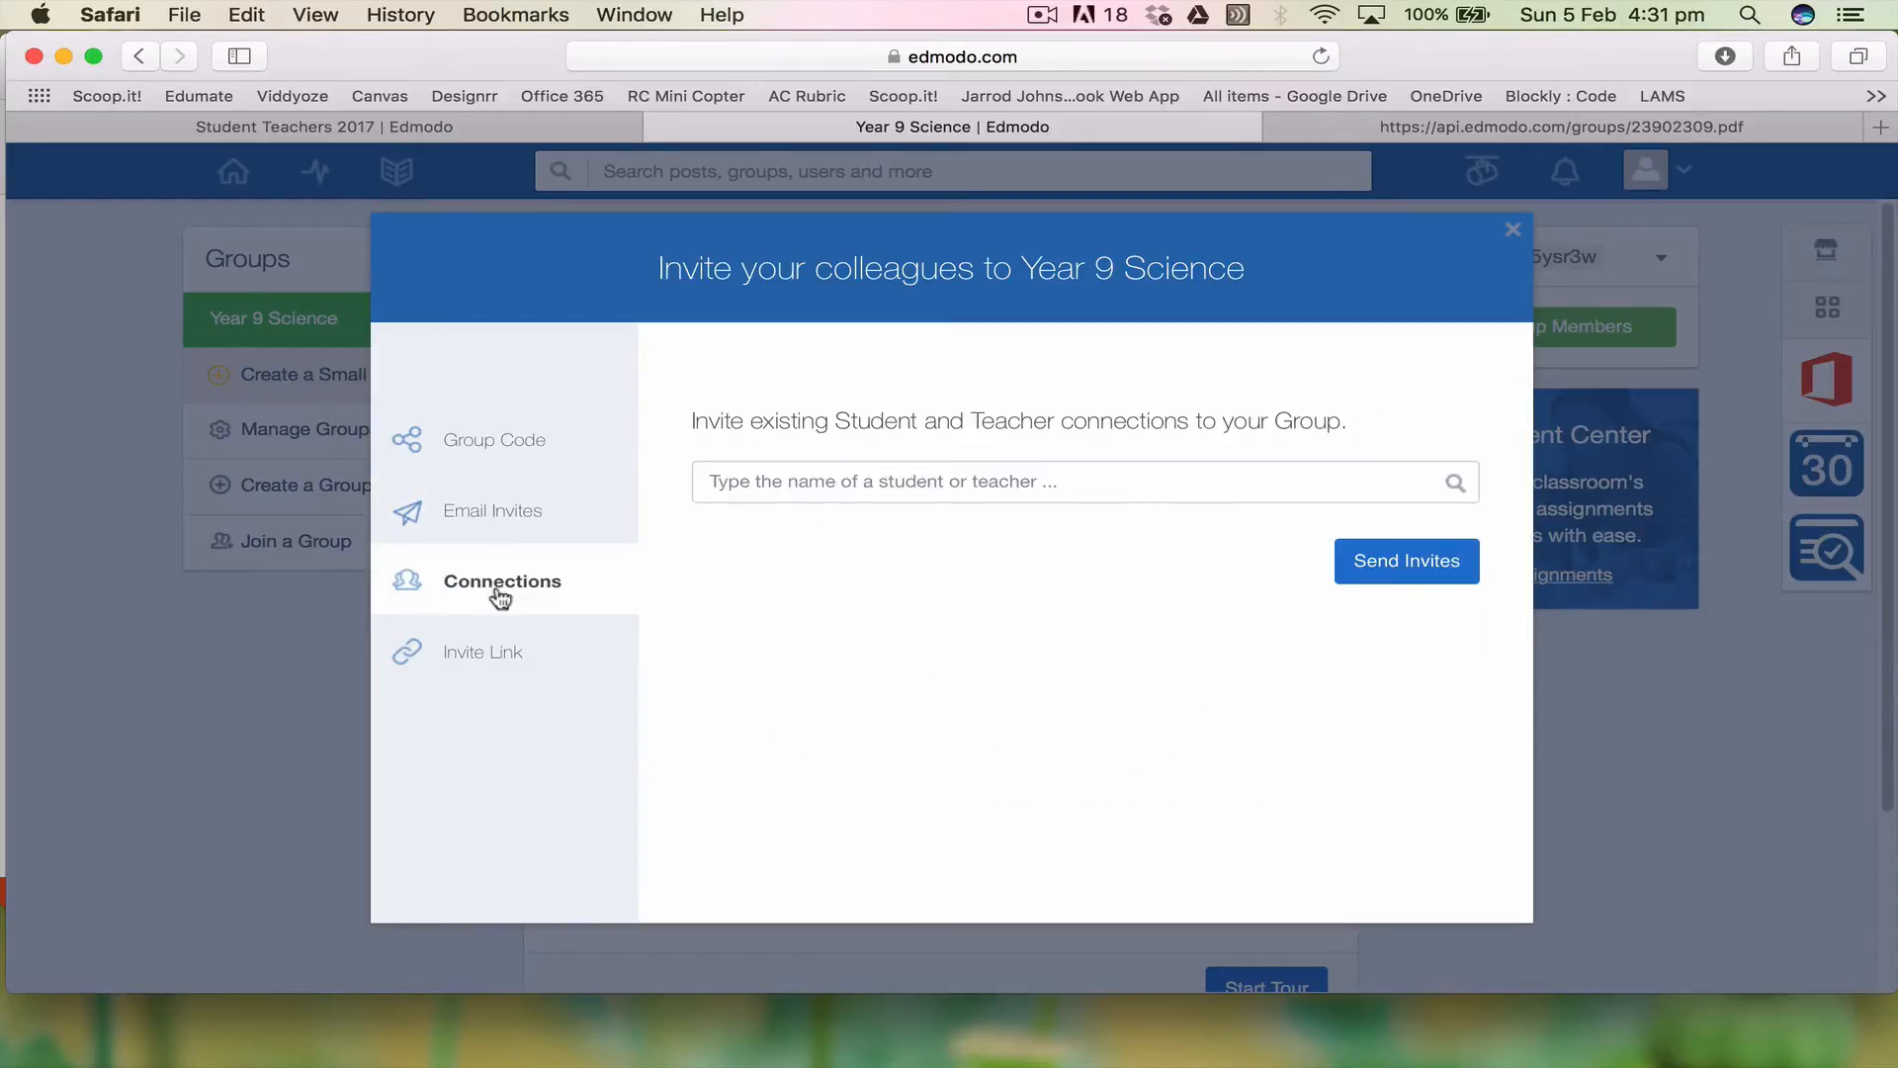
{"action": "left_click", "coordinate": [482, 651]}
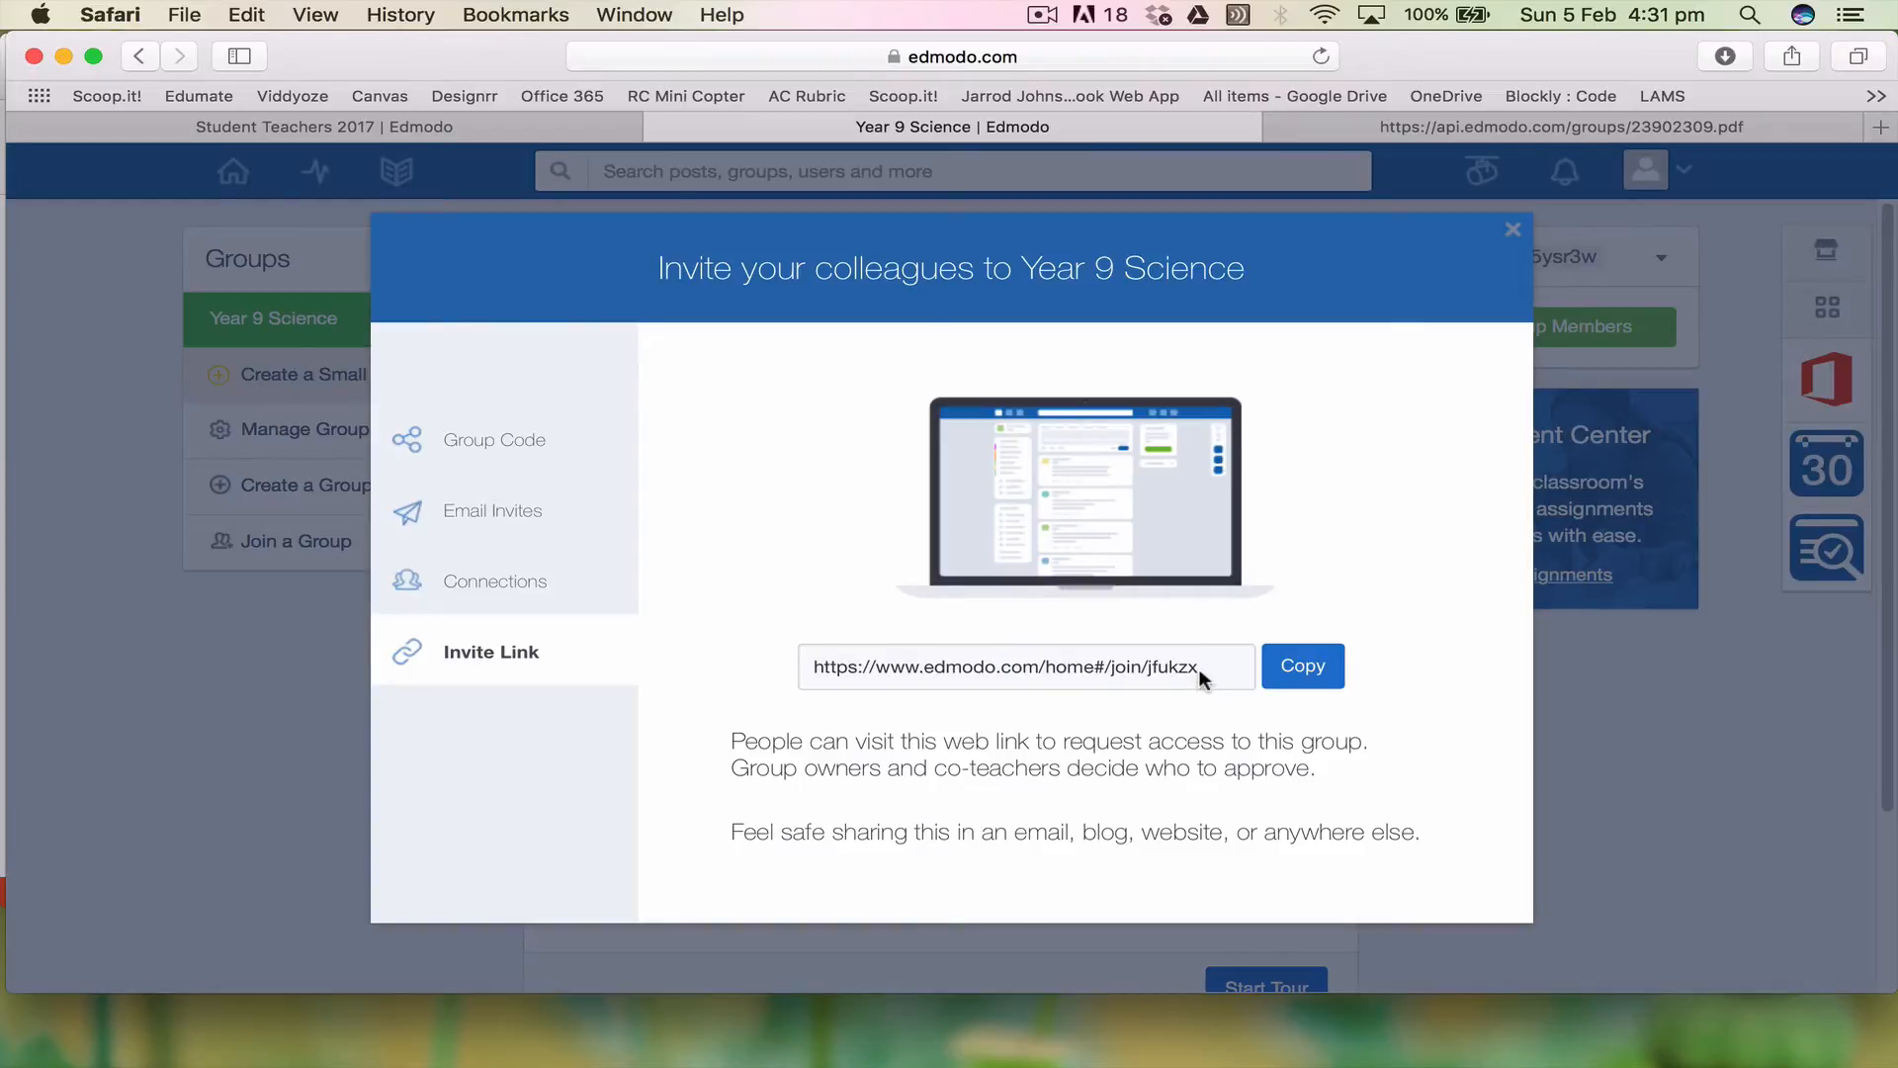
{"action": "left_click", "coordinate": [1512, 229]}
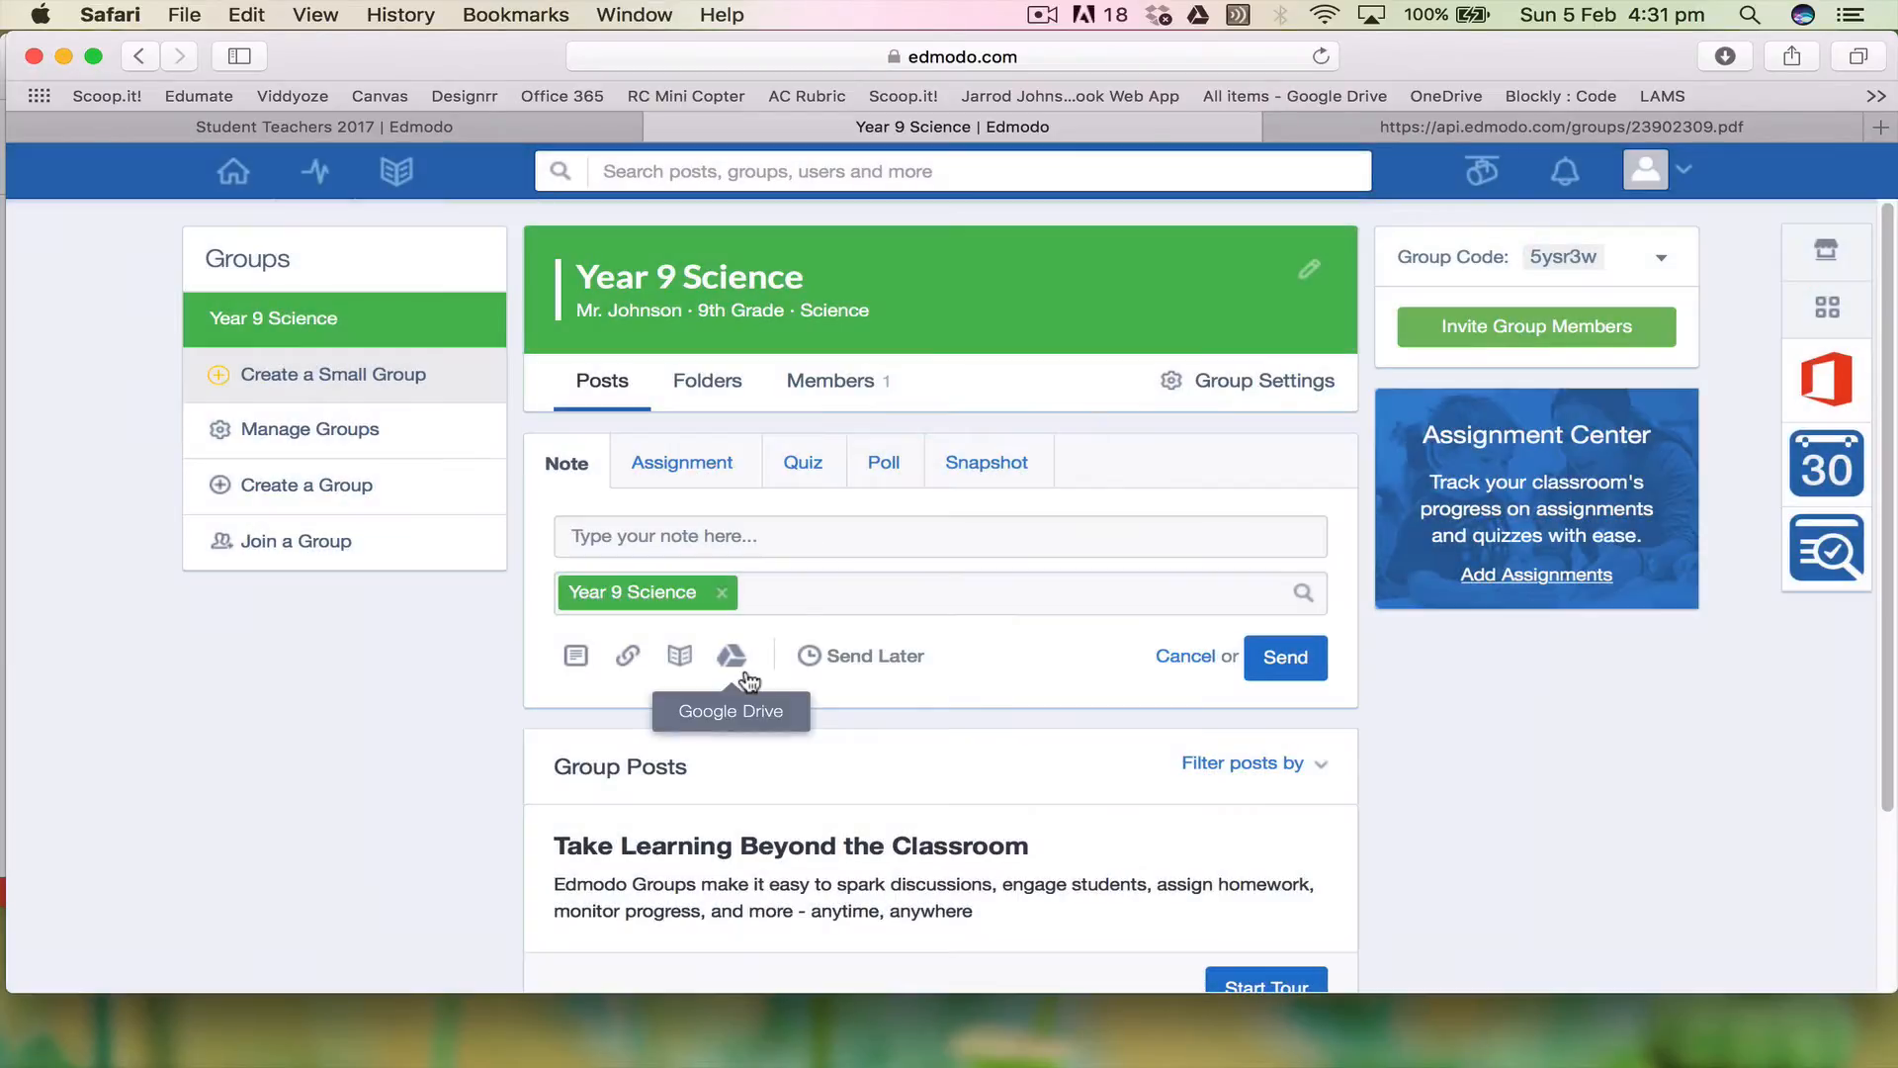
{"action": "mouse_move", "coordinate": [705, 287]}
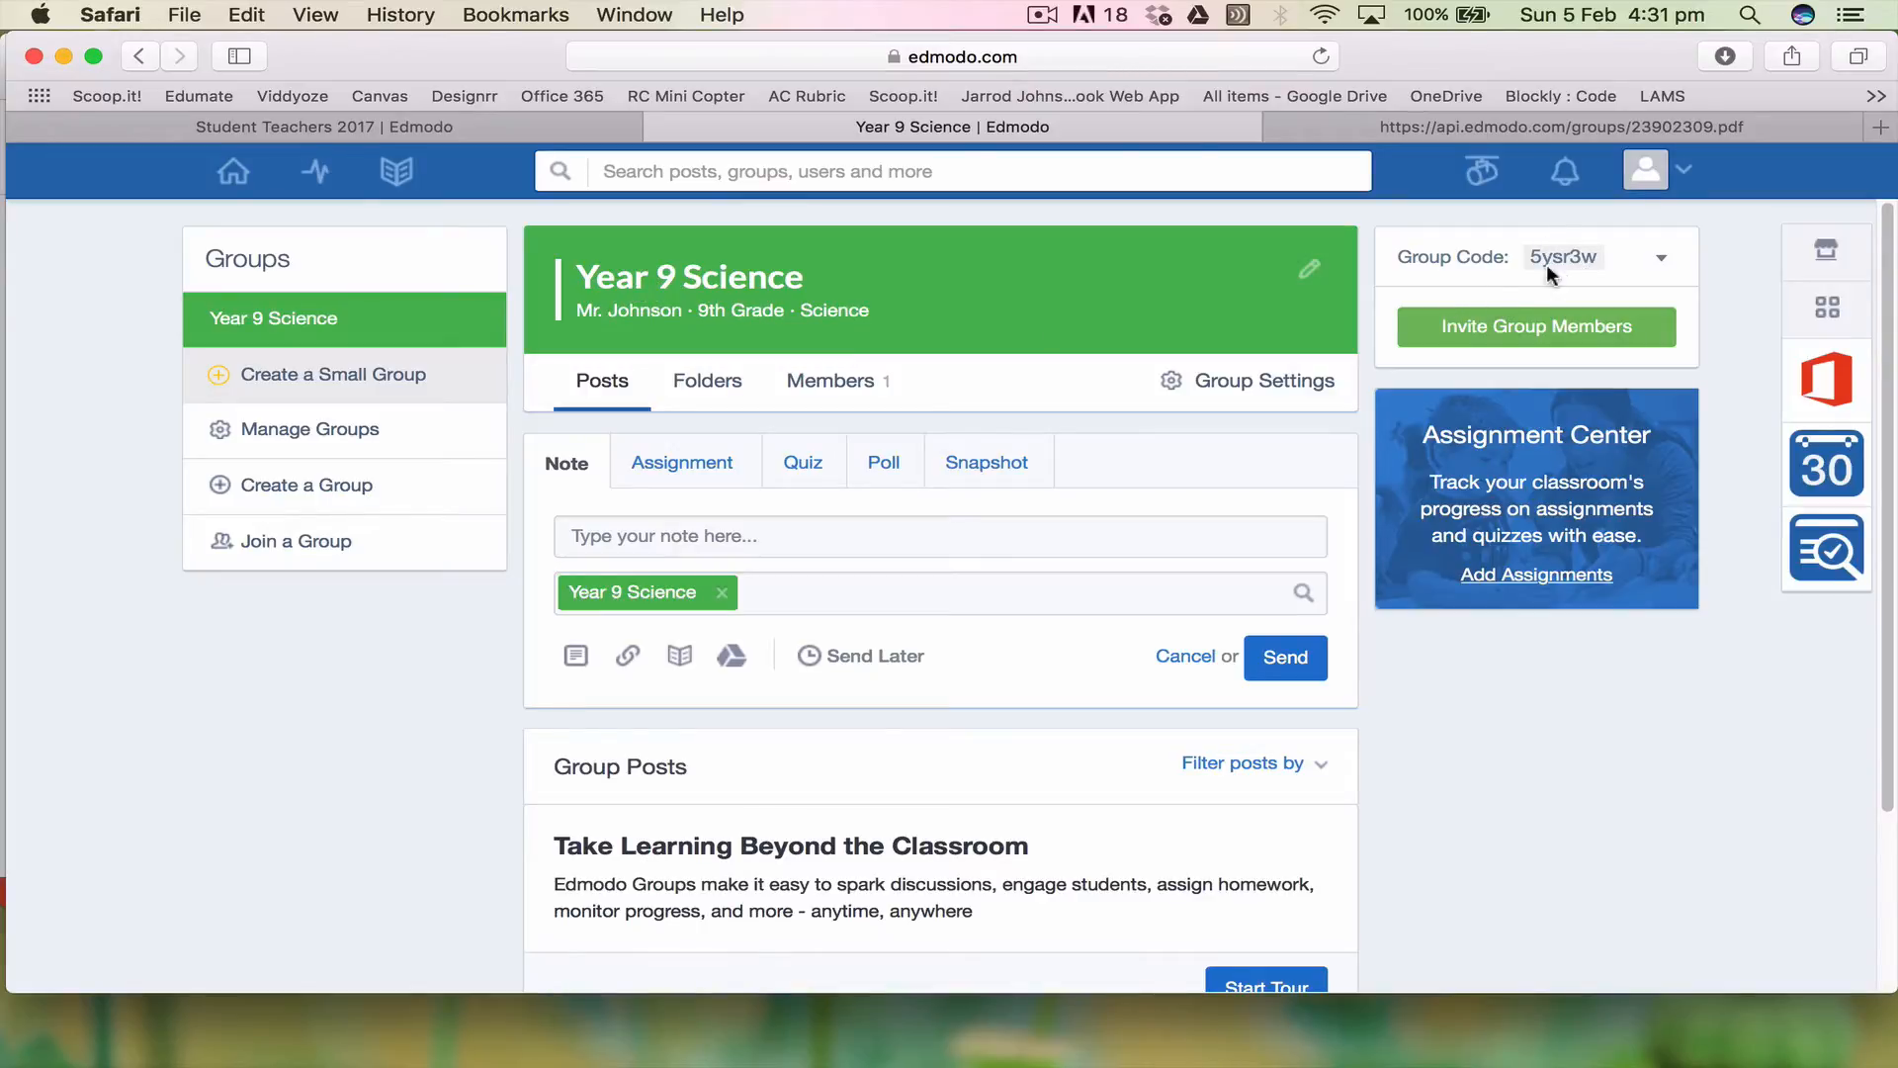
{"action": "mouse_move", "coordinate": [1563, 266]}
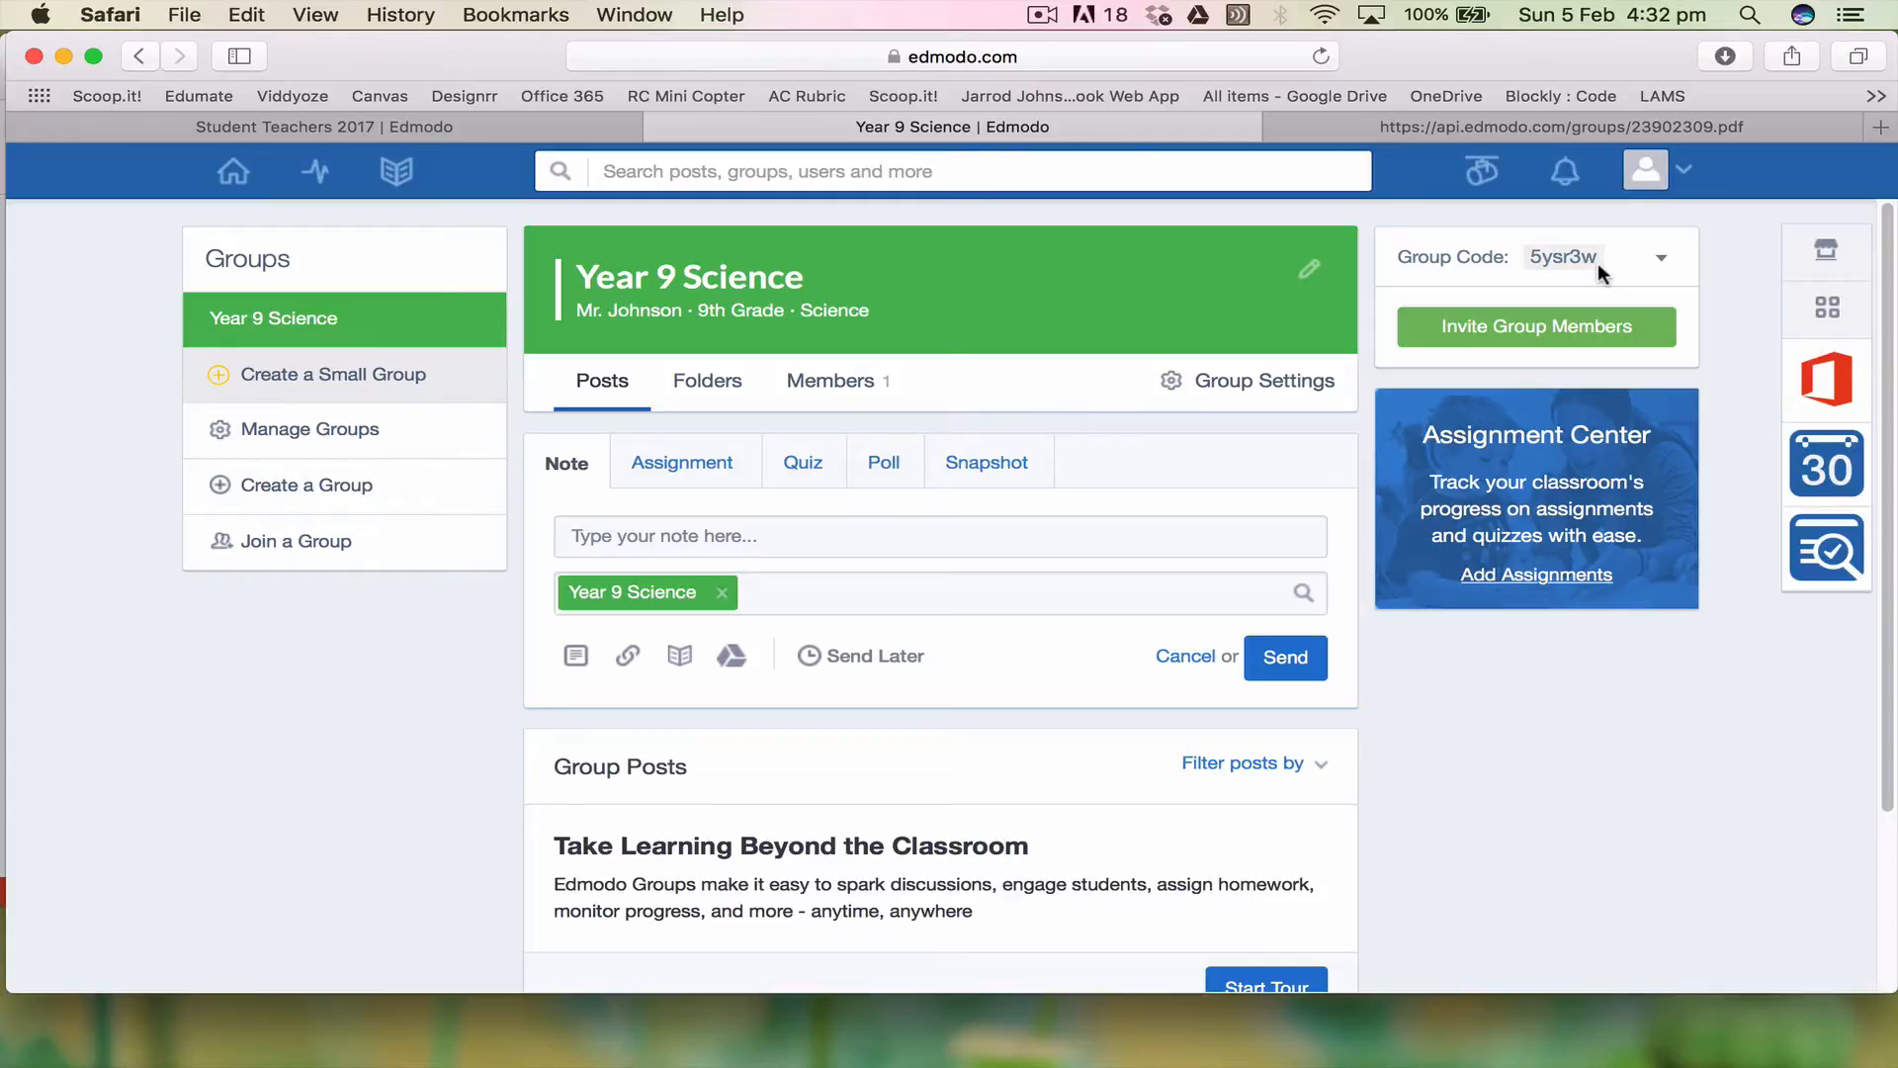
{"action": "mouse_move", "coordinate": [296, 541]}
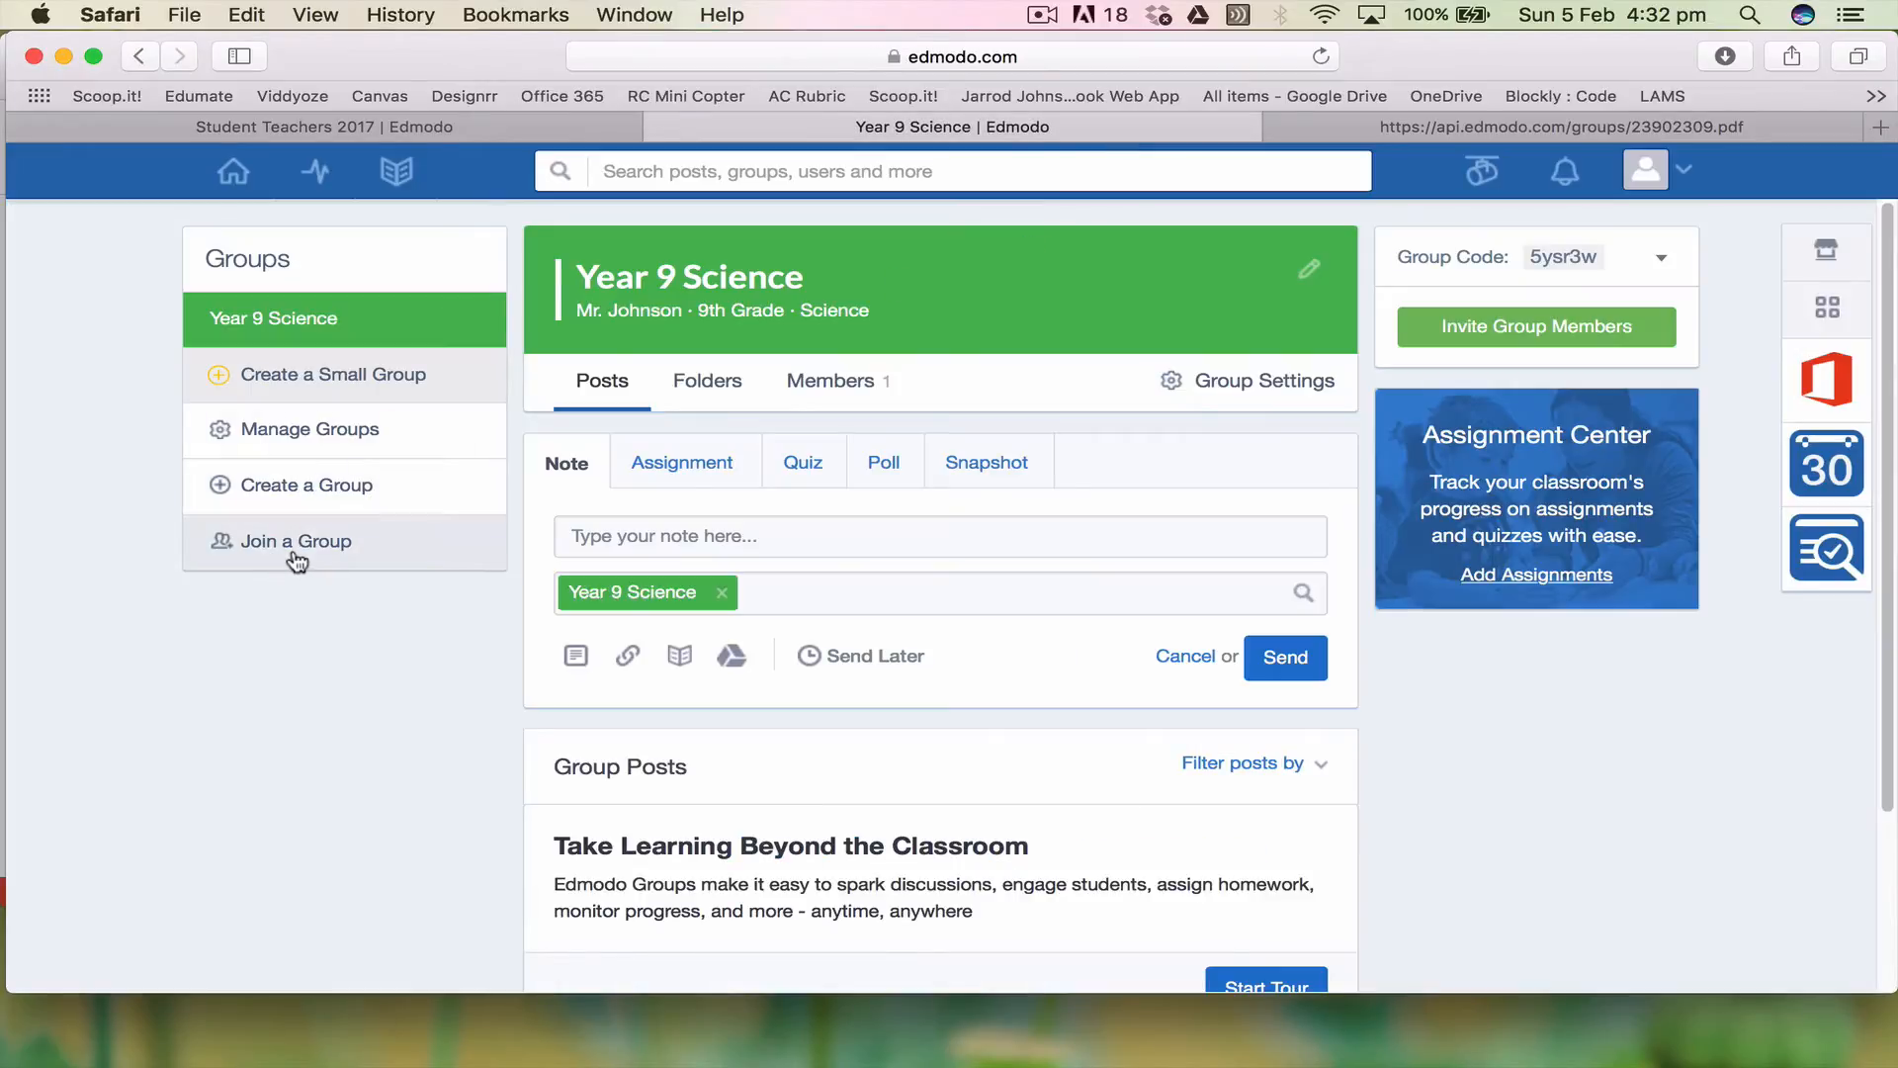
- Open Join a Group from the left Groups panel
{"action": "left_click", "coordinate": [296, 540]}
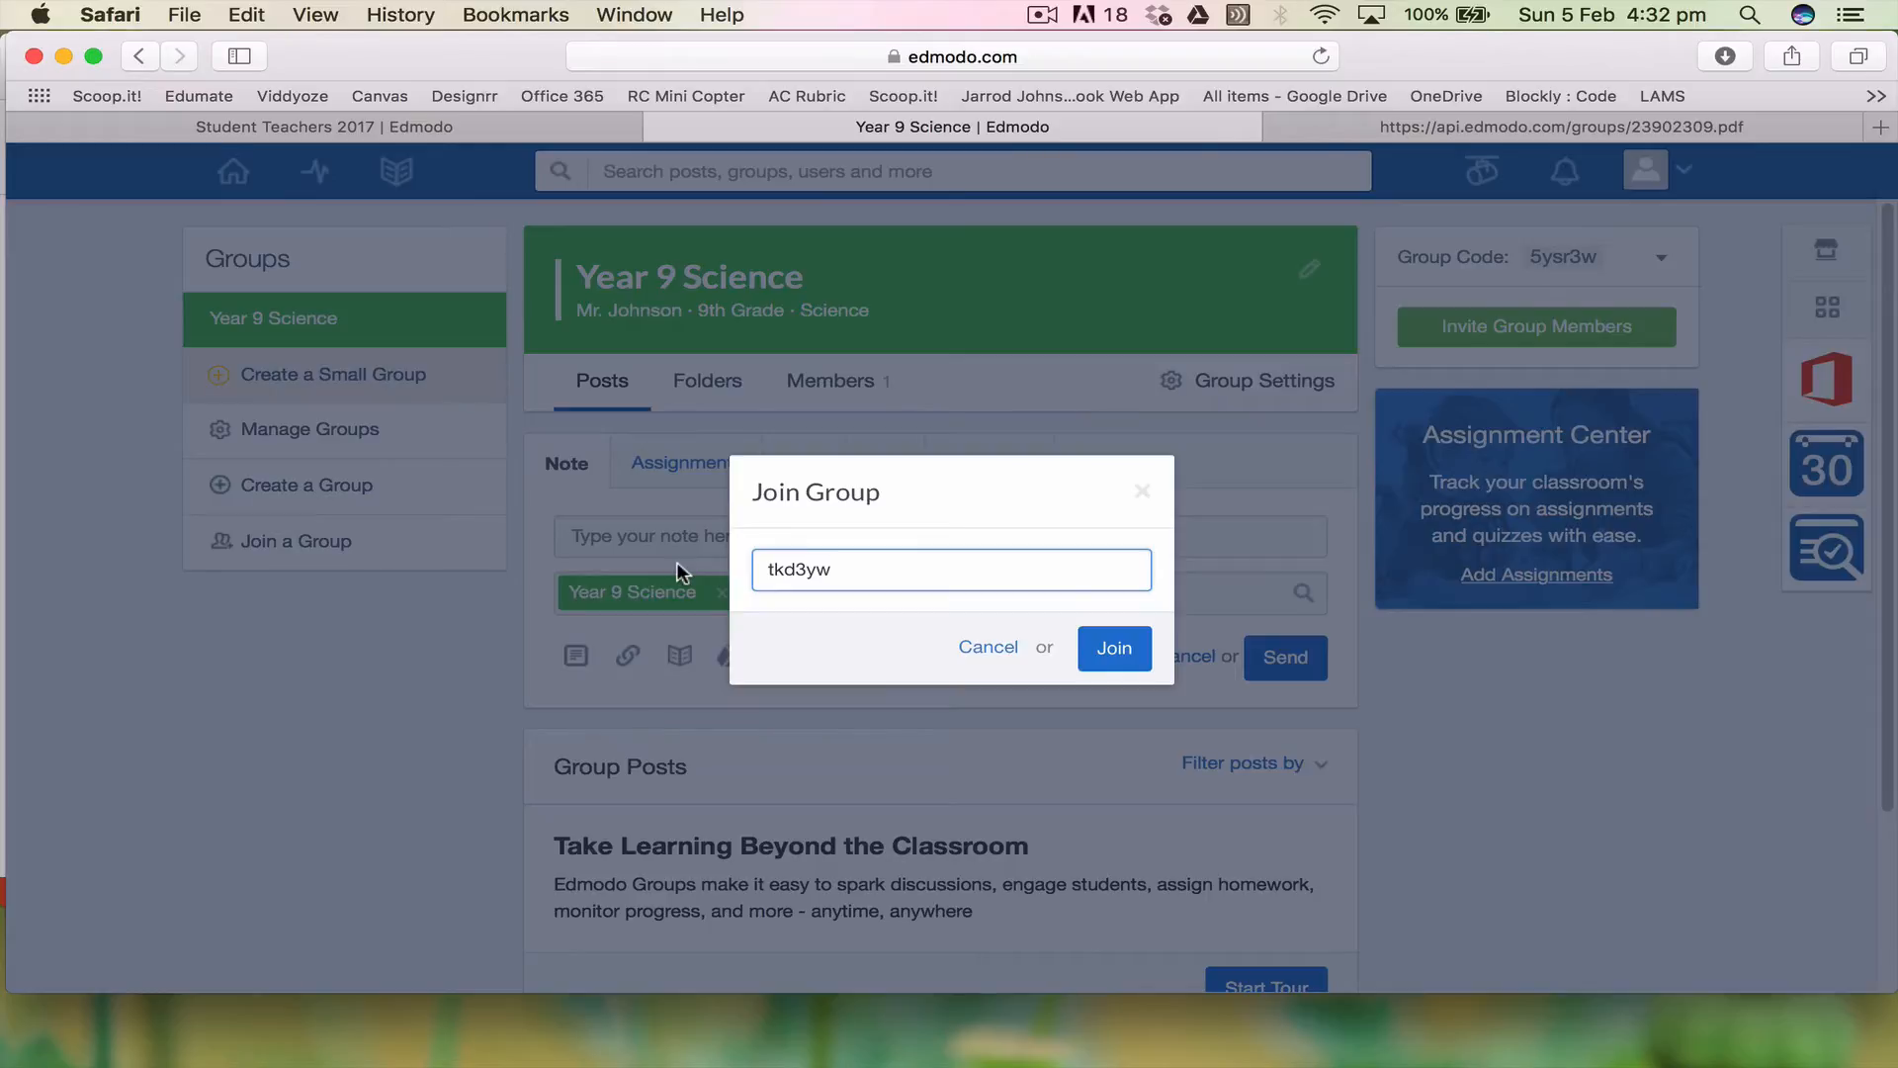
{"action": "mouse_move", "coordinate": [1195, 651]}
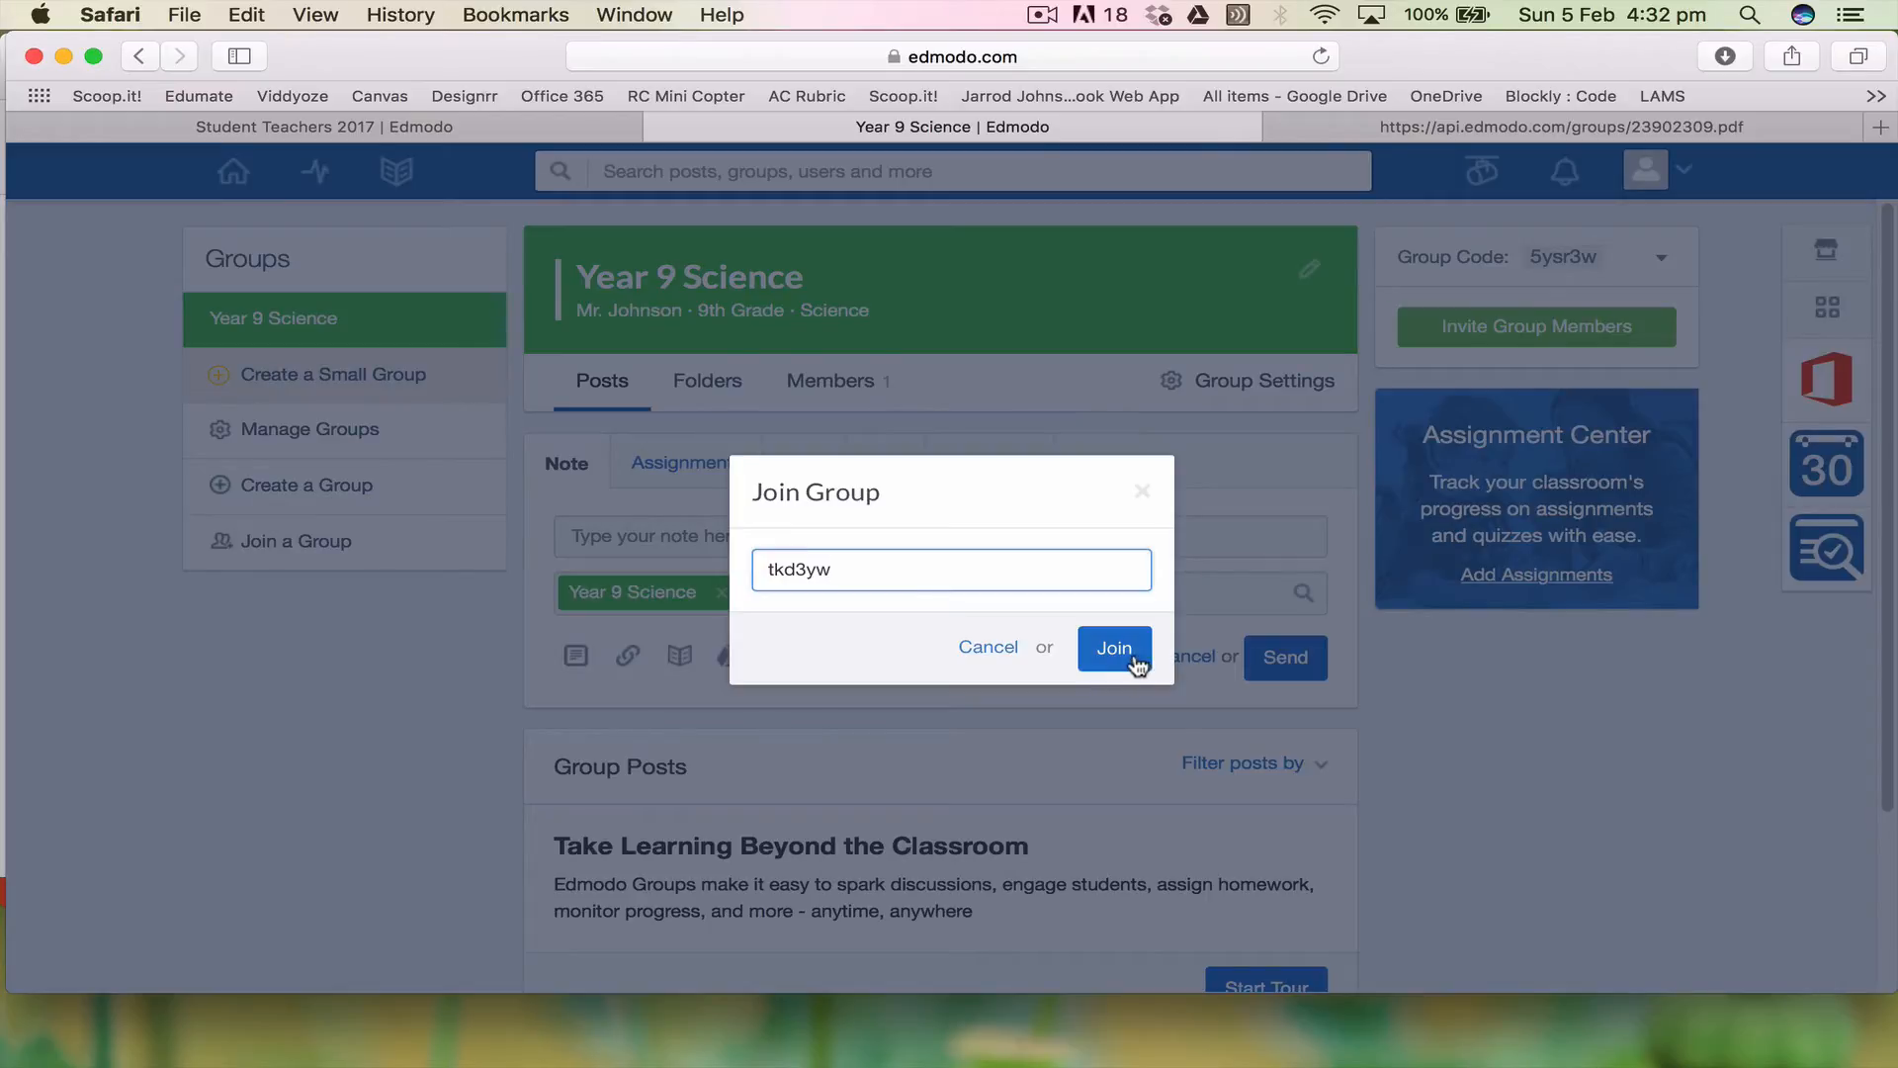
{"action": "left_click", "coordinate": [1113, 648]}
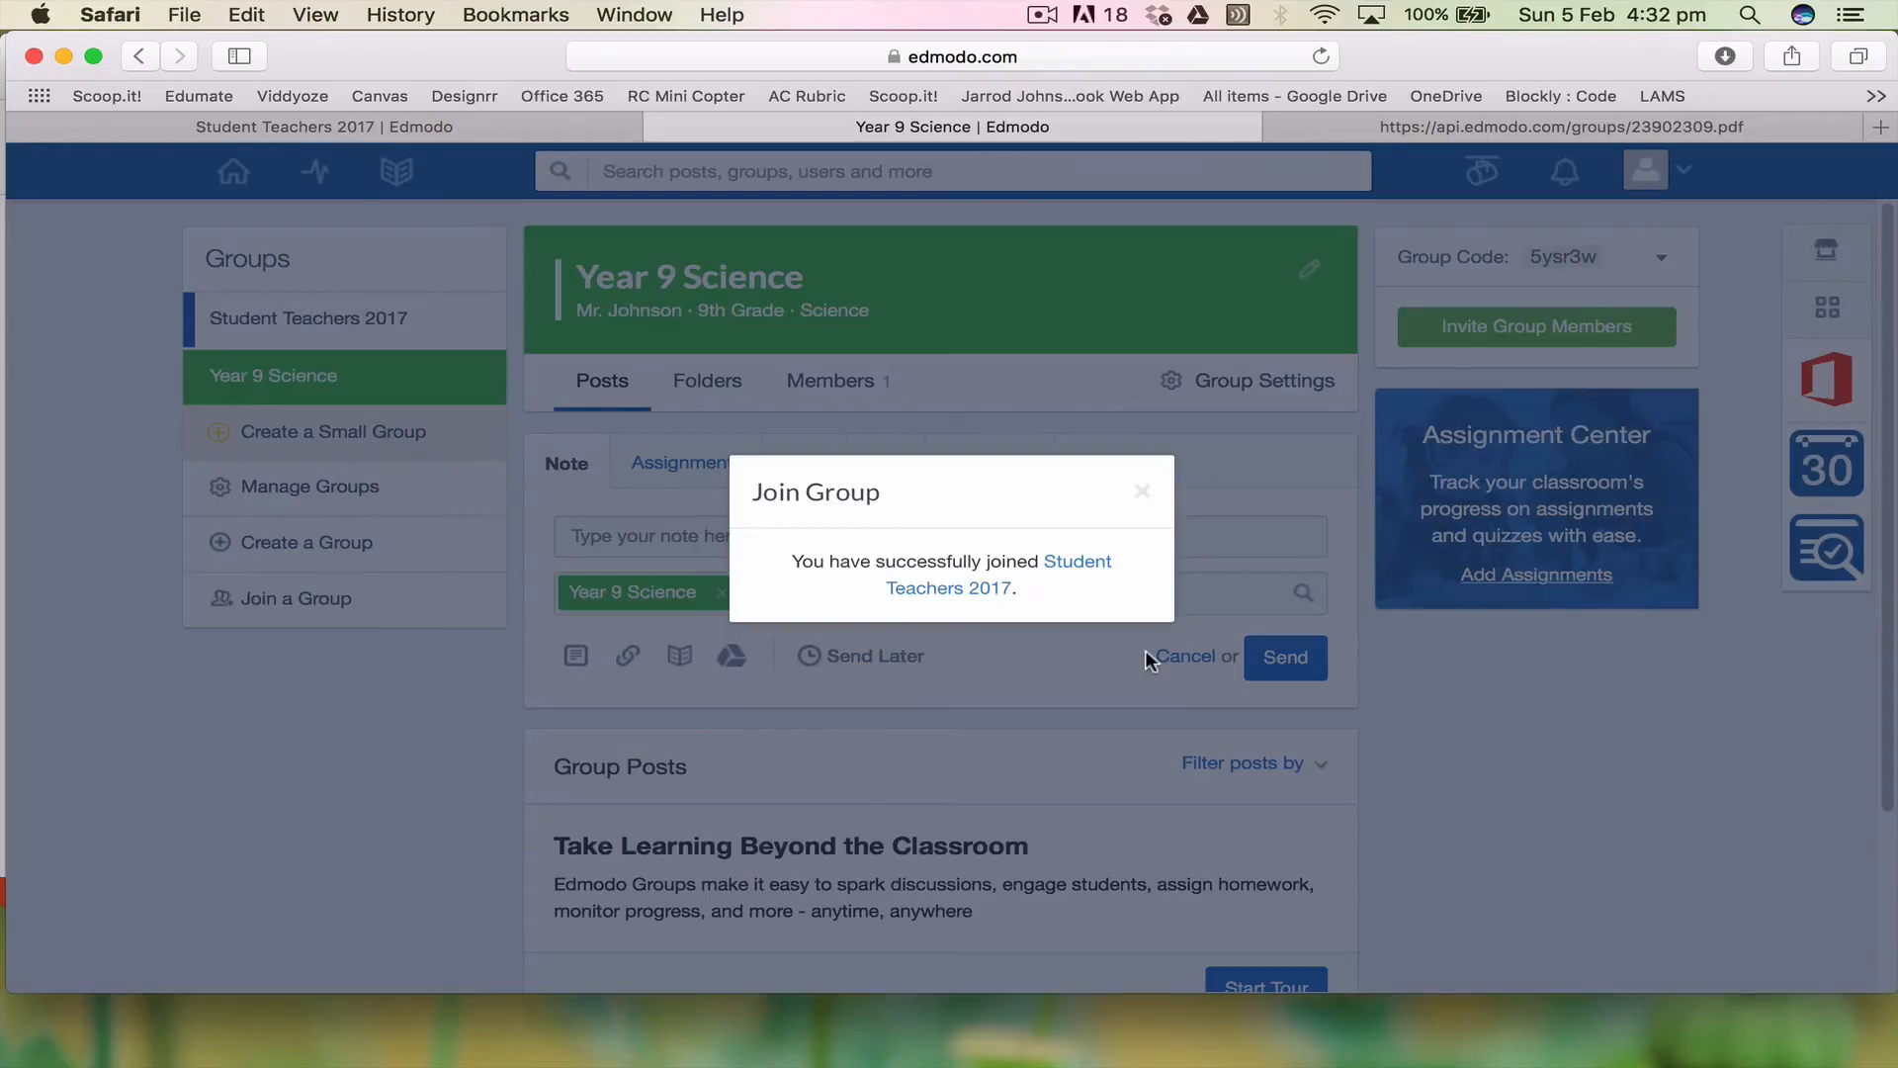
{"action": "left_click", "coordinate": [1139, 490]}
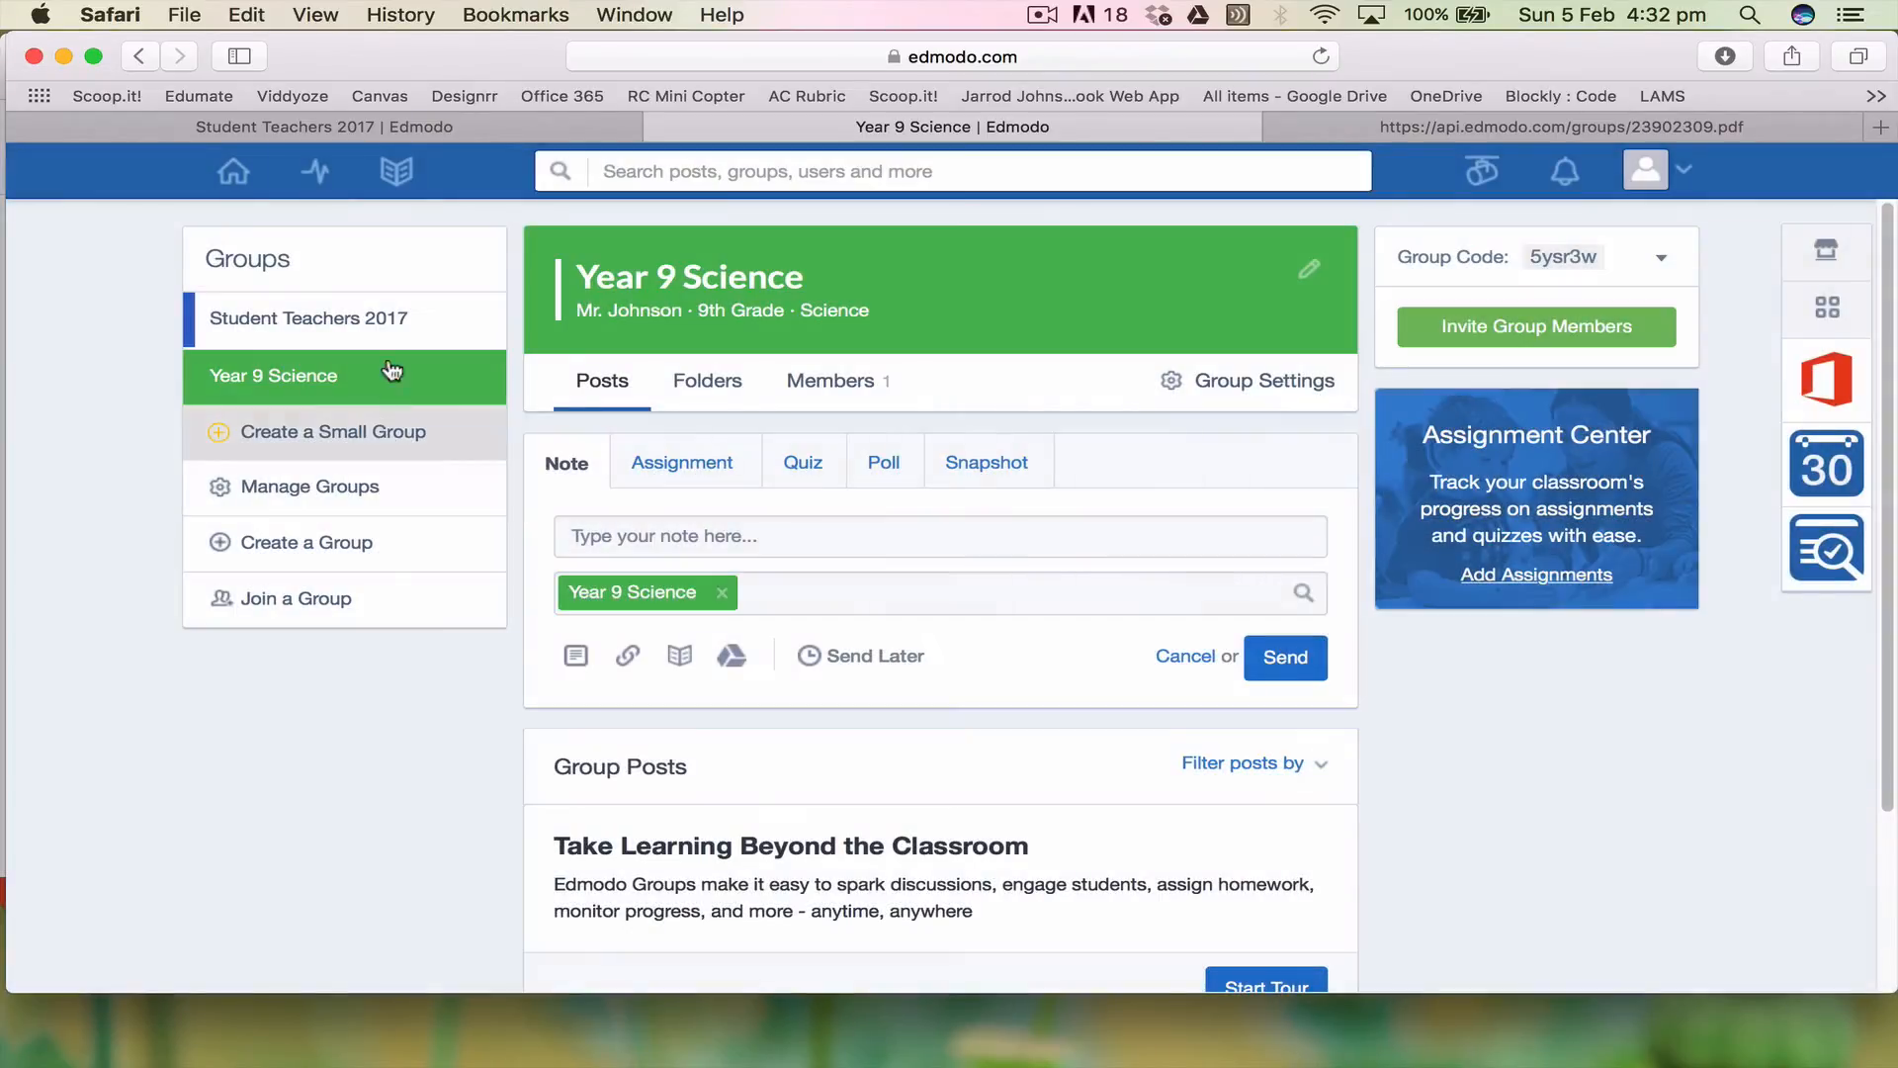
- View Student Teachers 2017, check Year 9 Science's members, then reopen Student Teachers 2017
{"action": "left_click", "coordinate": [308, 317]}
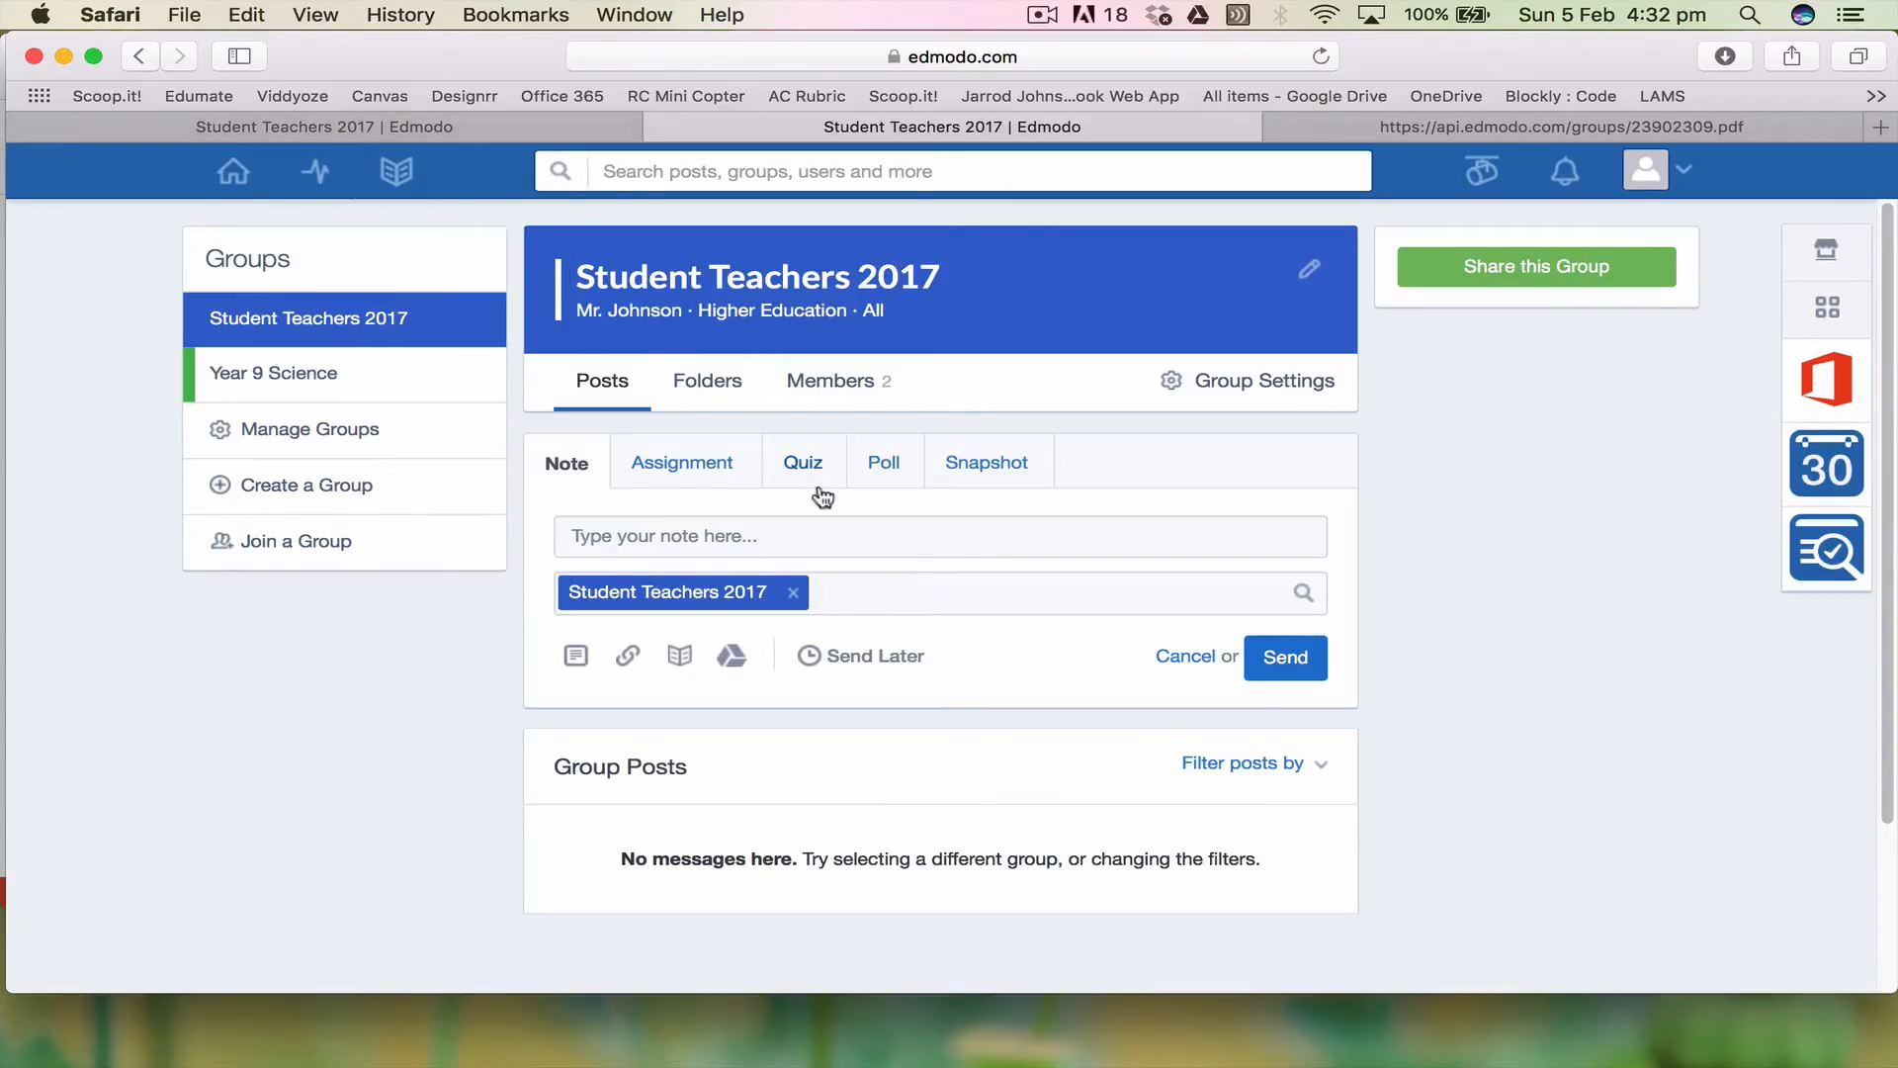
{"action": "mouse_move", "coordinate": [625, 334]}
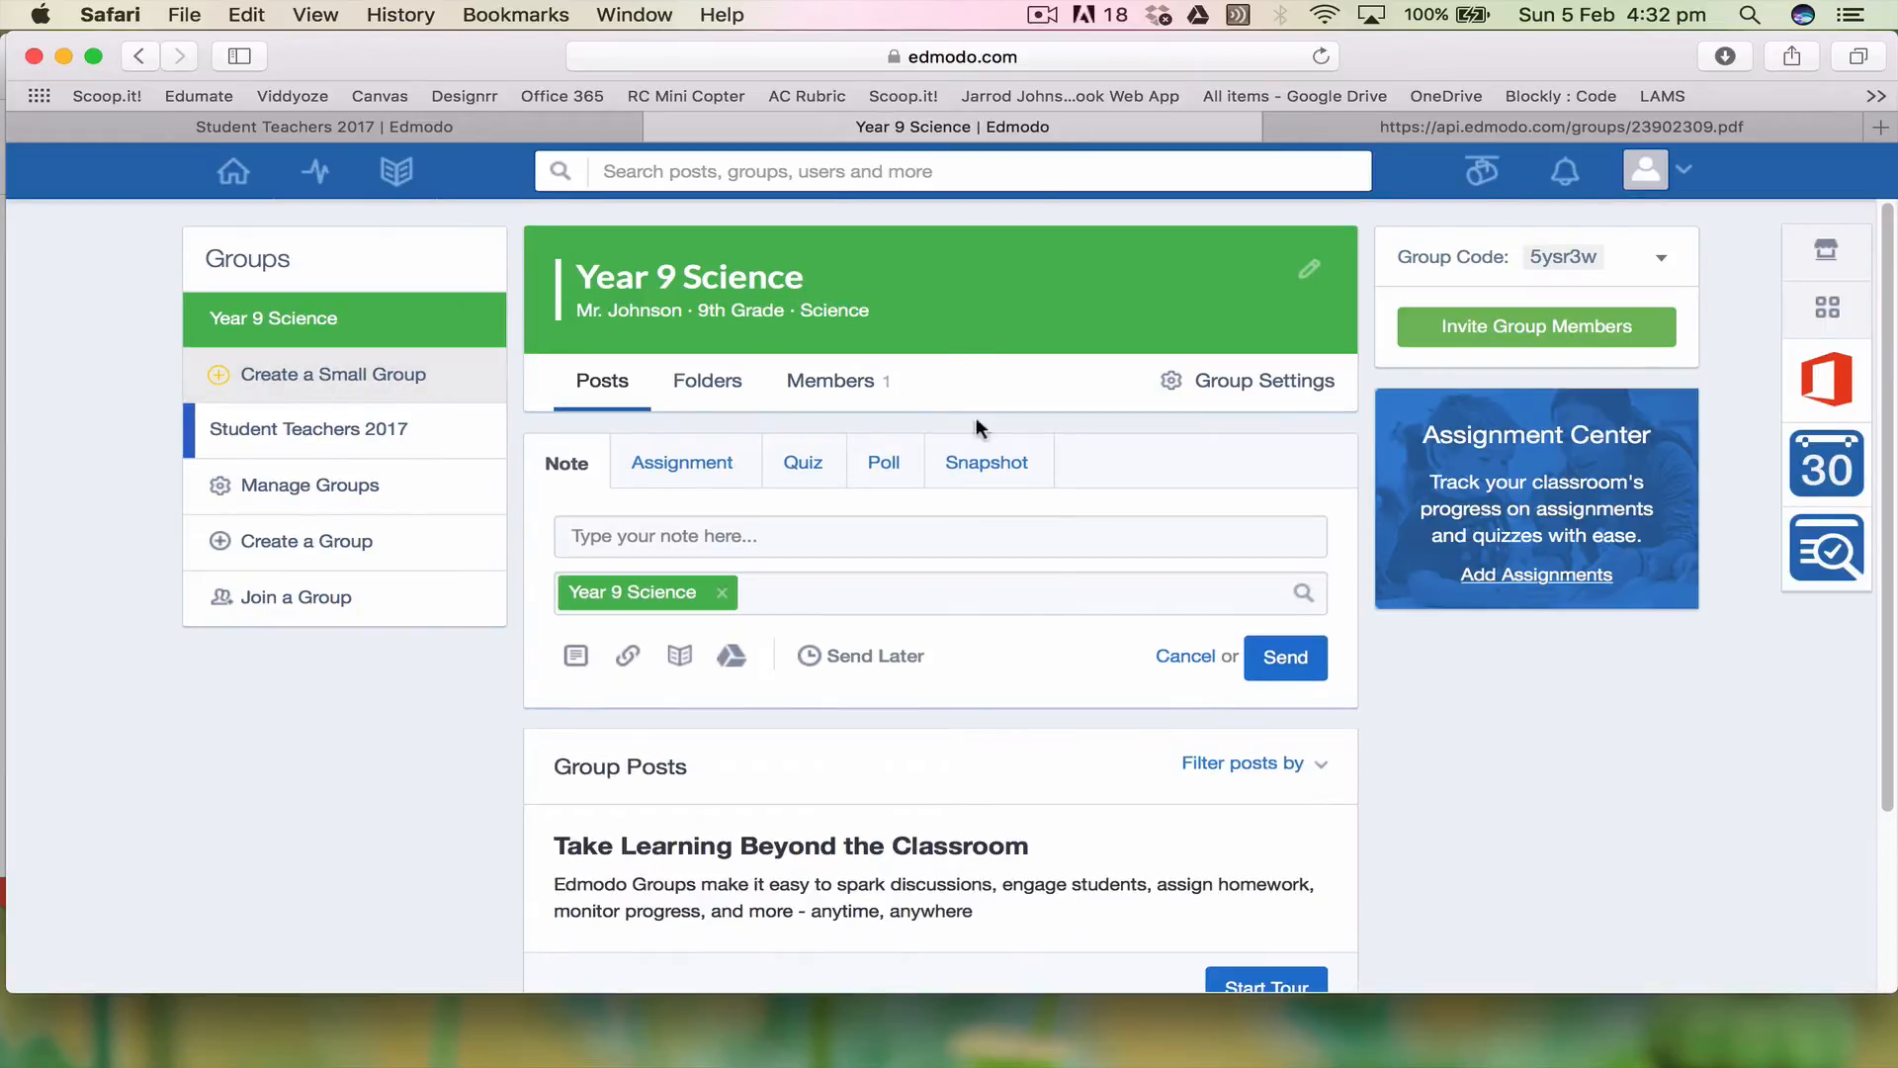
{"action": "left_click", "coordinate": [831, 380]}
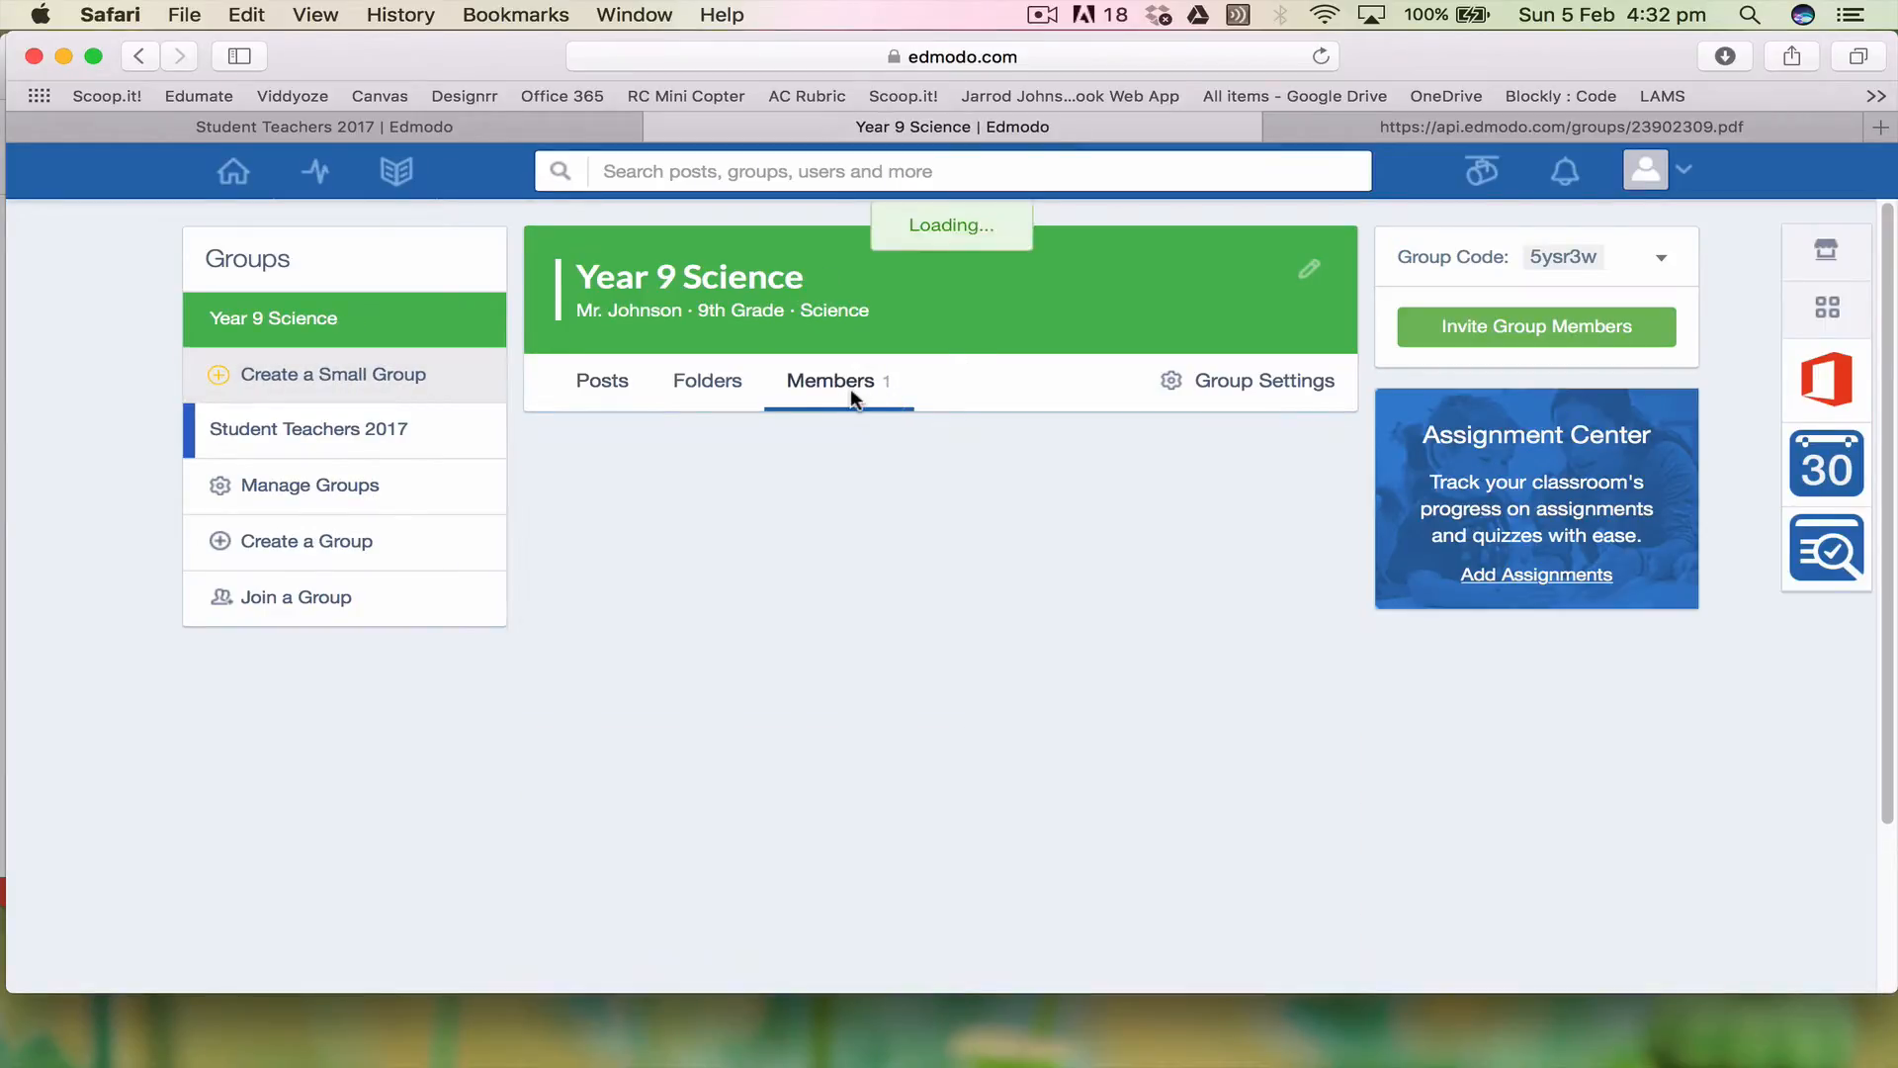
{"action": "left_click", "coordinate": [831, 379]}
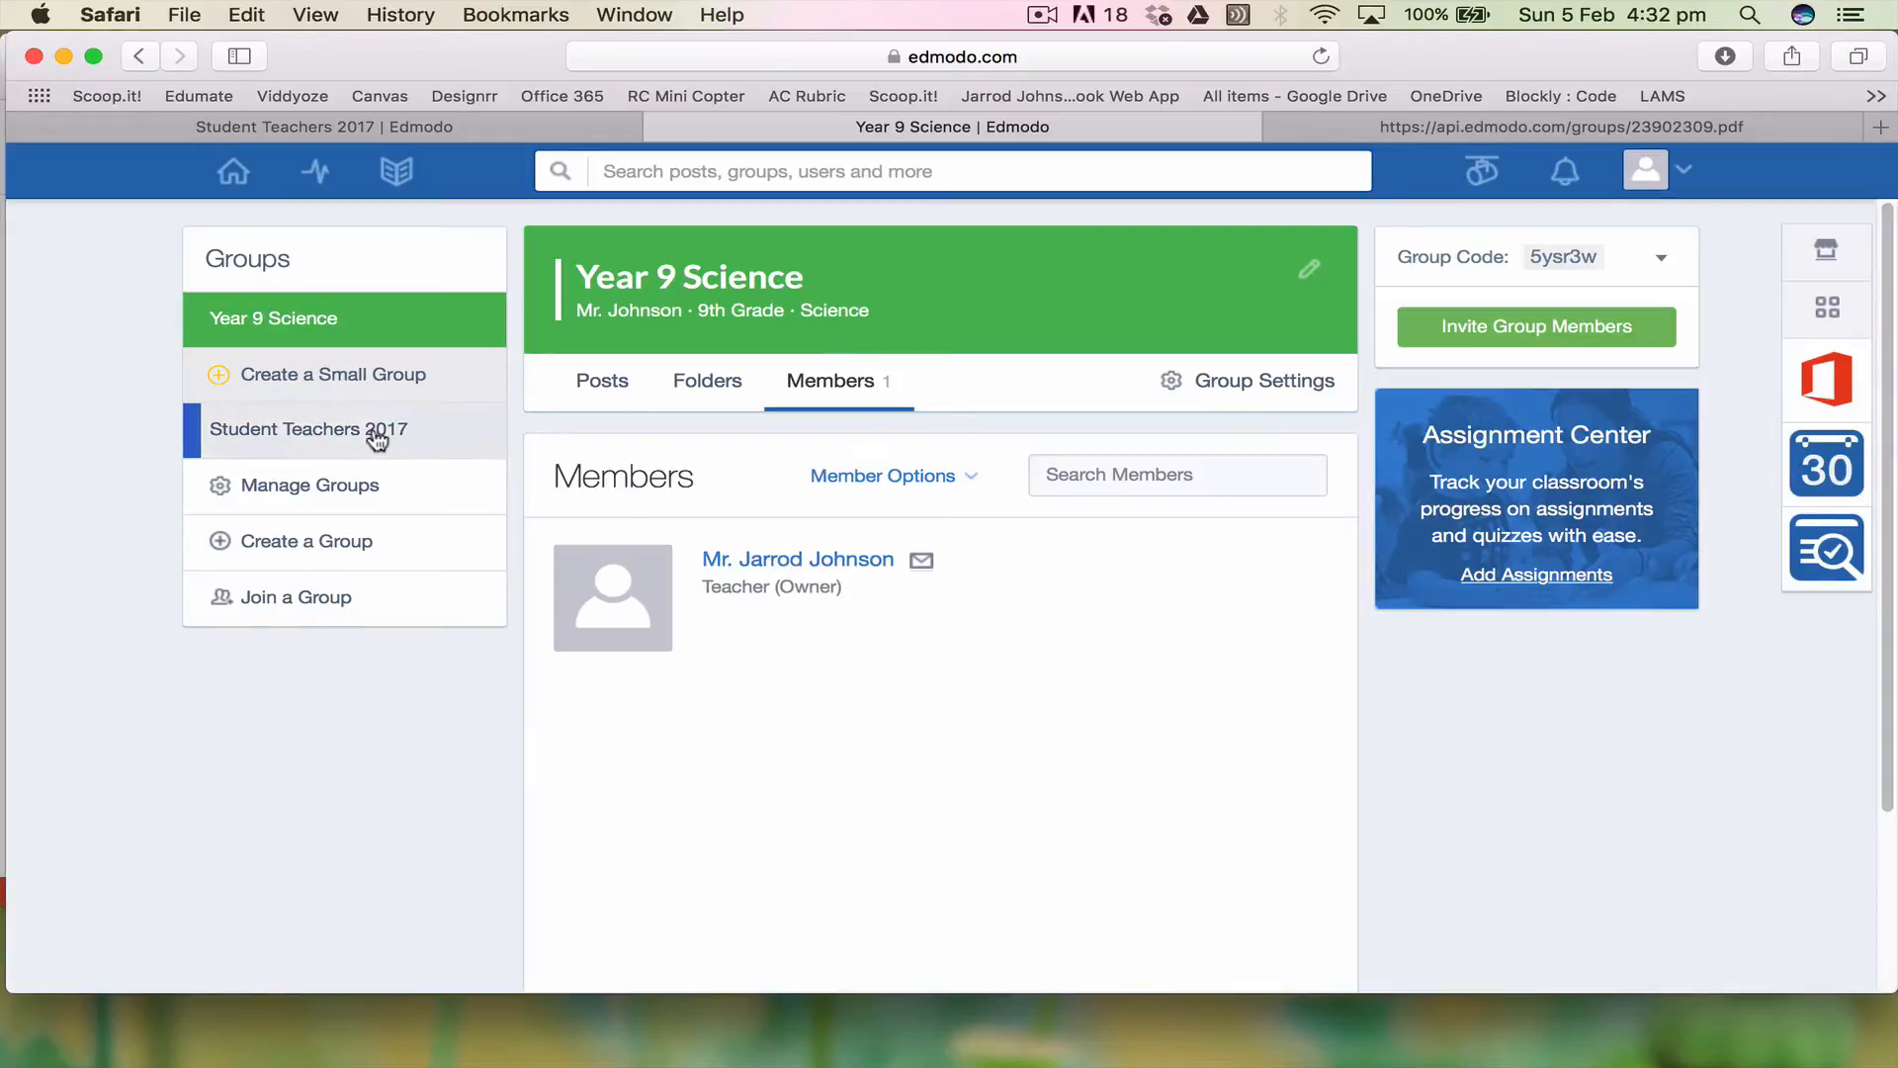
{"action": "left_click", "coordinate": [307, 428]}
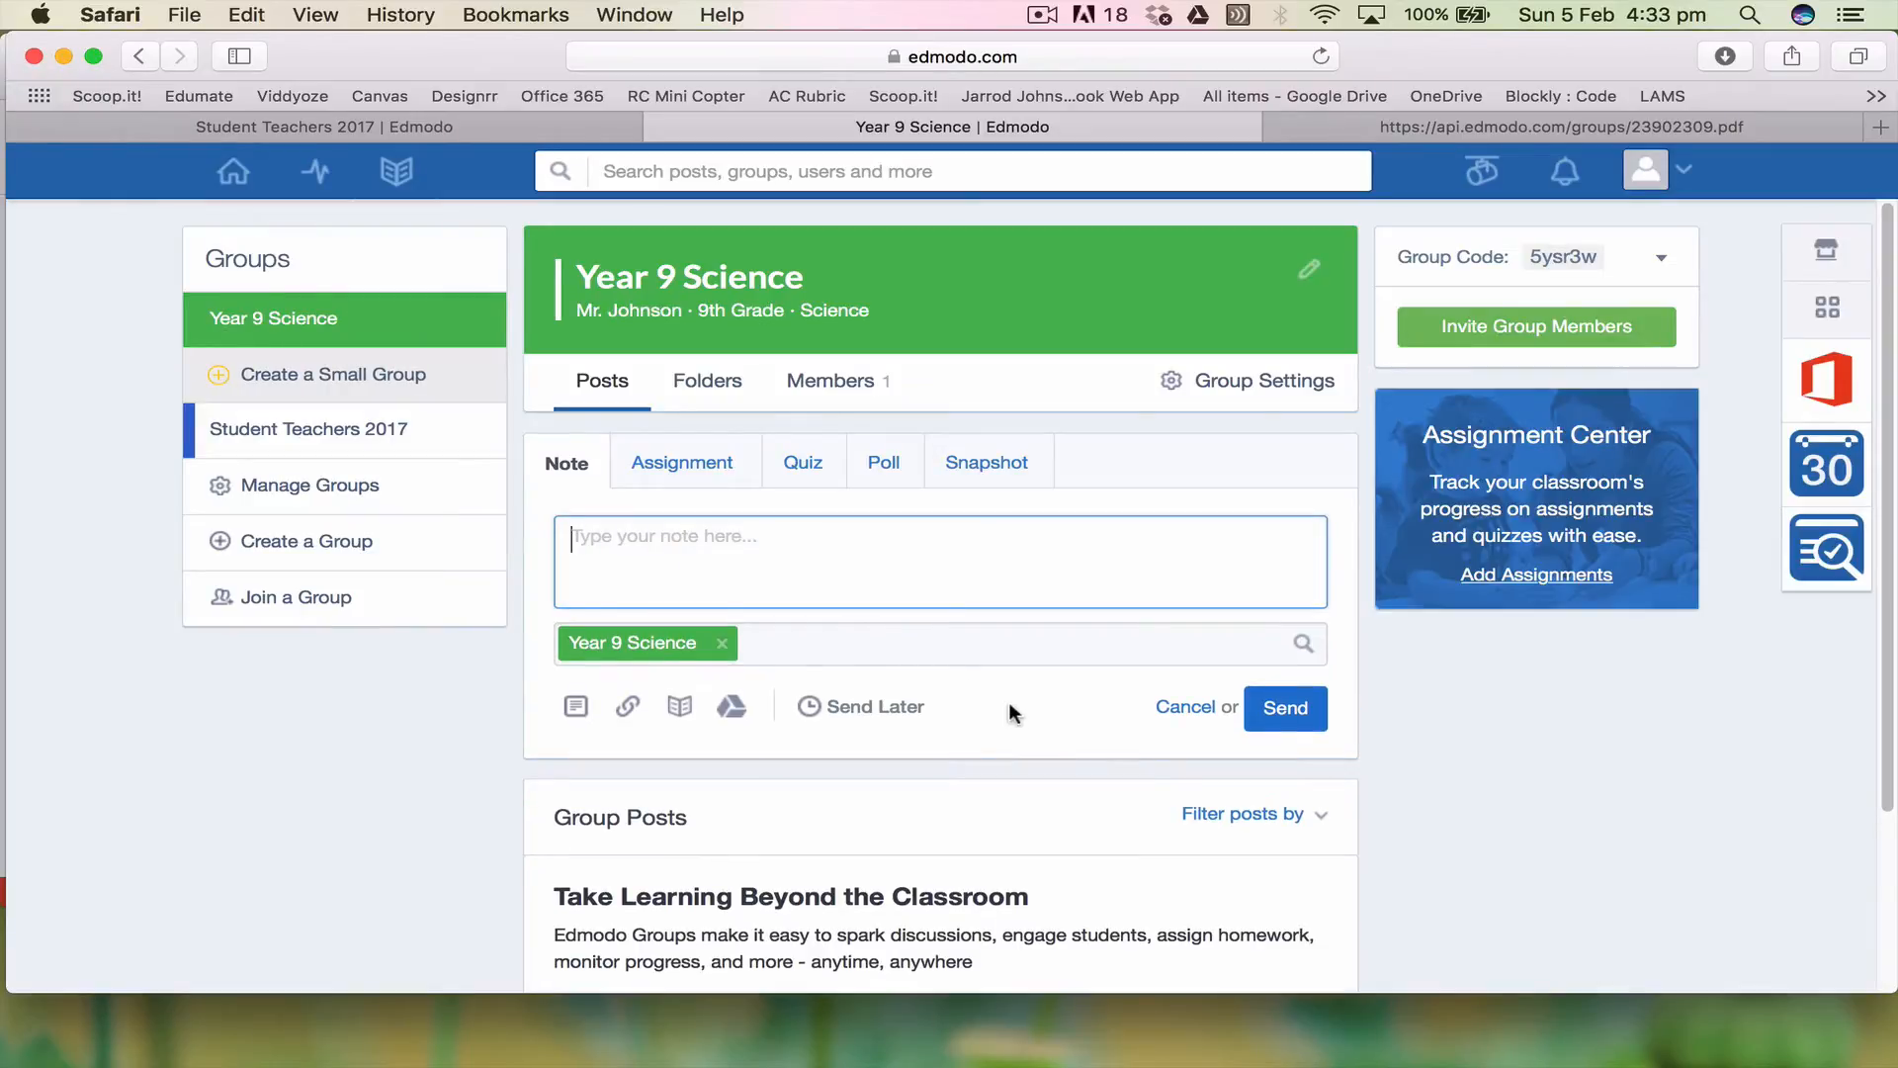
- Send the note 'Homework tonight is Questions 1-100' to Year 9 Science and view the feed
{"action": "type", "text": "Homework tonight is Que"}
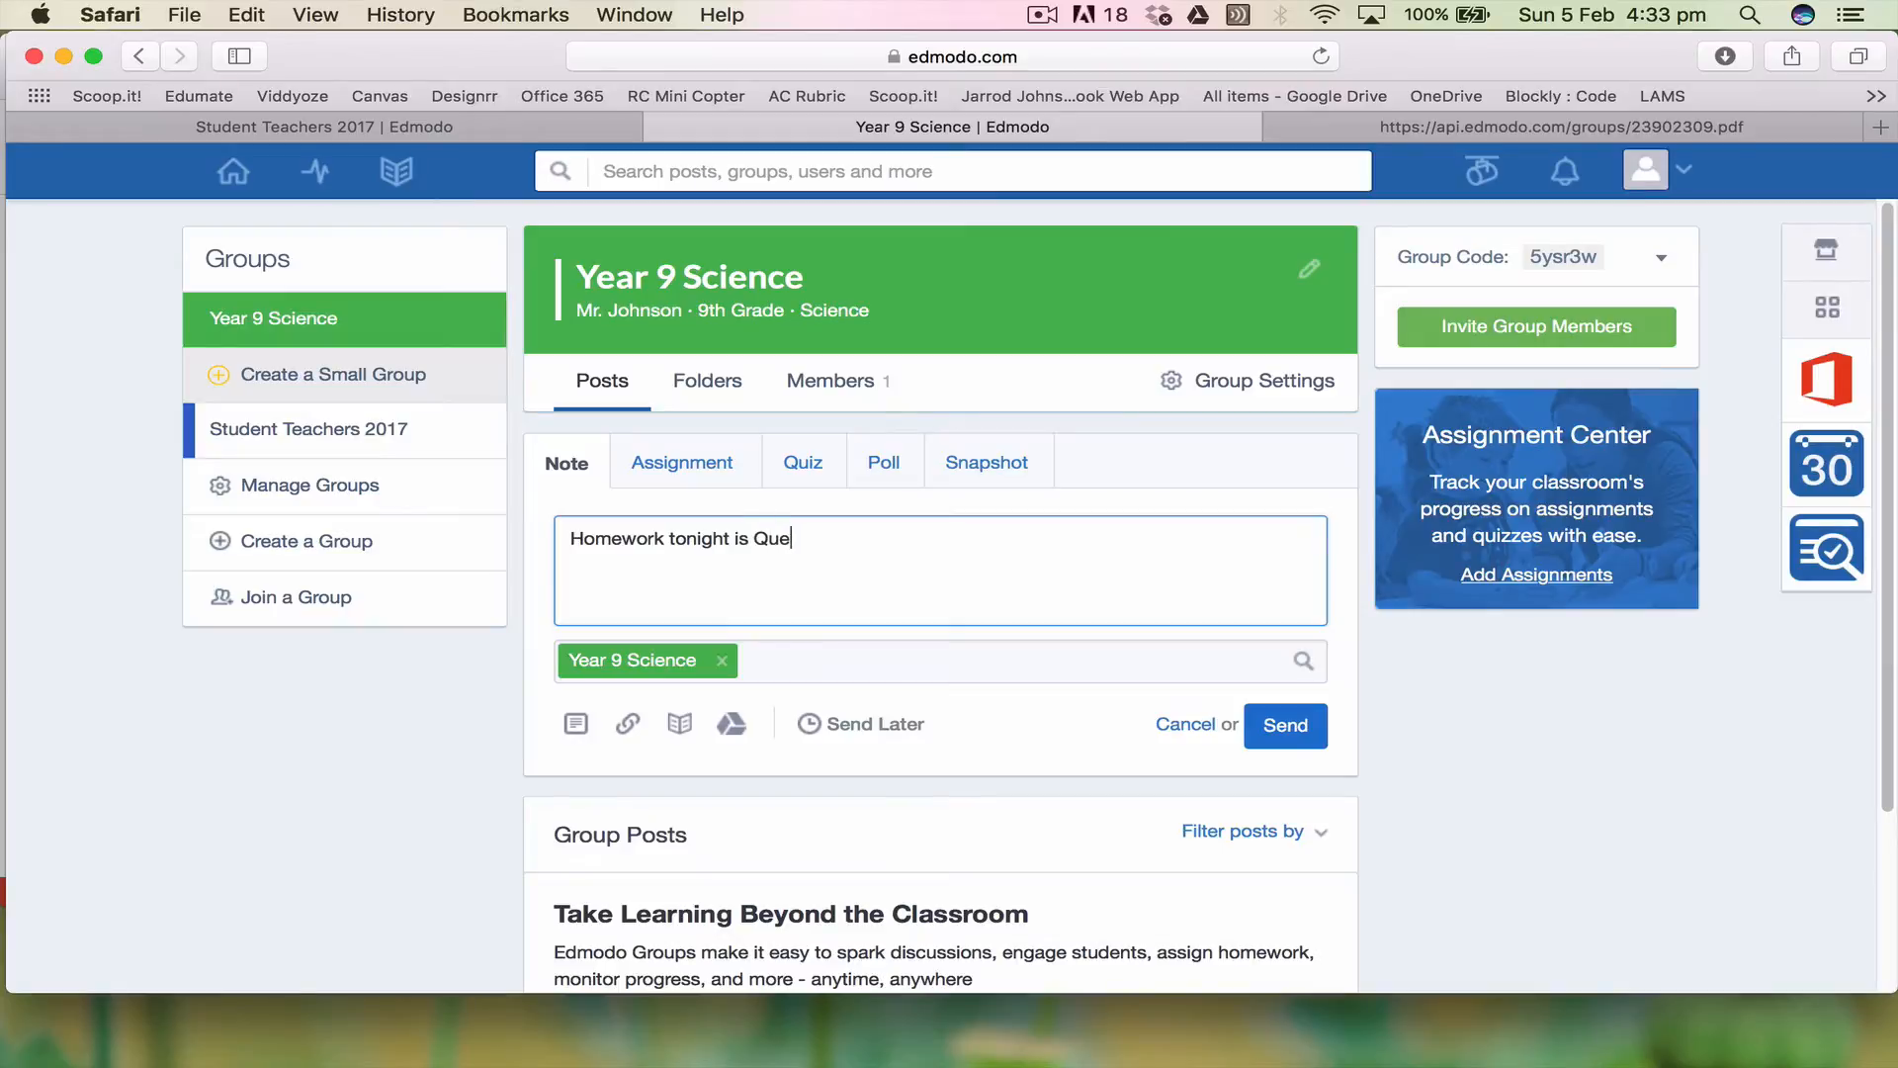
{"action": "type", "text": "stions 1-100"}
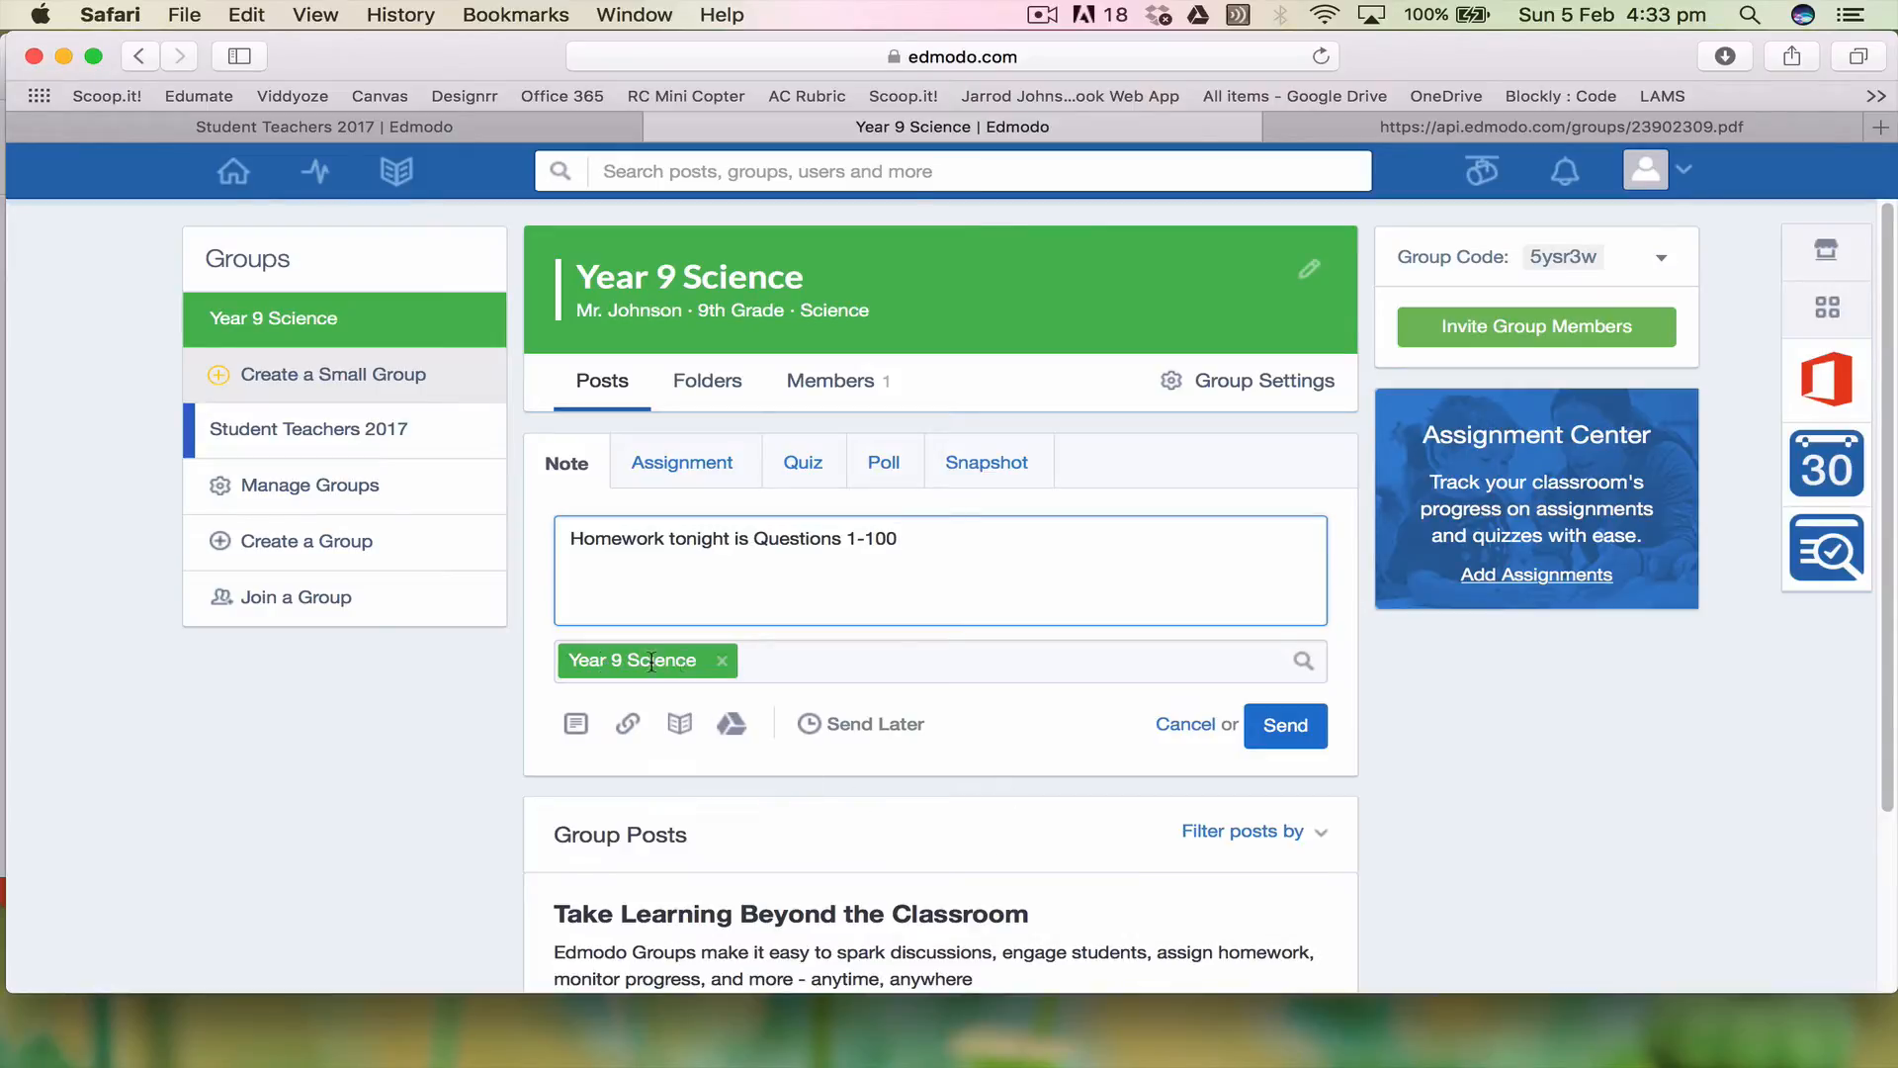
{"action": "mouse_move", "coordinate": [577, 724]}
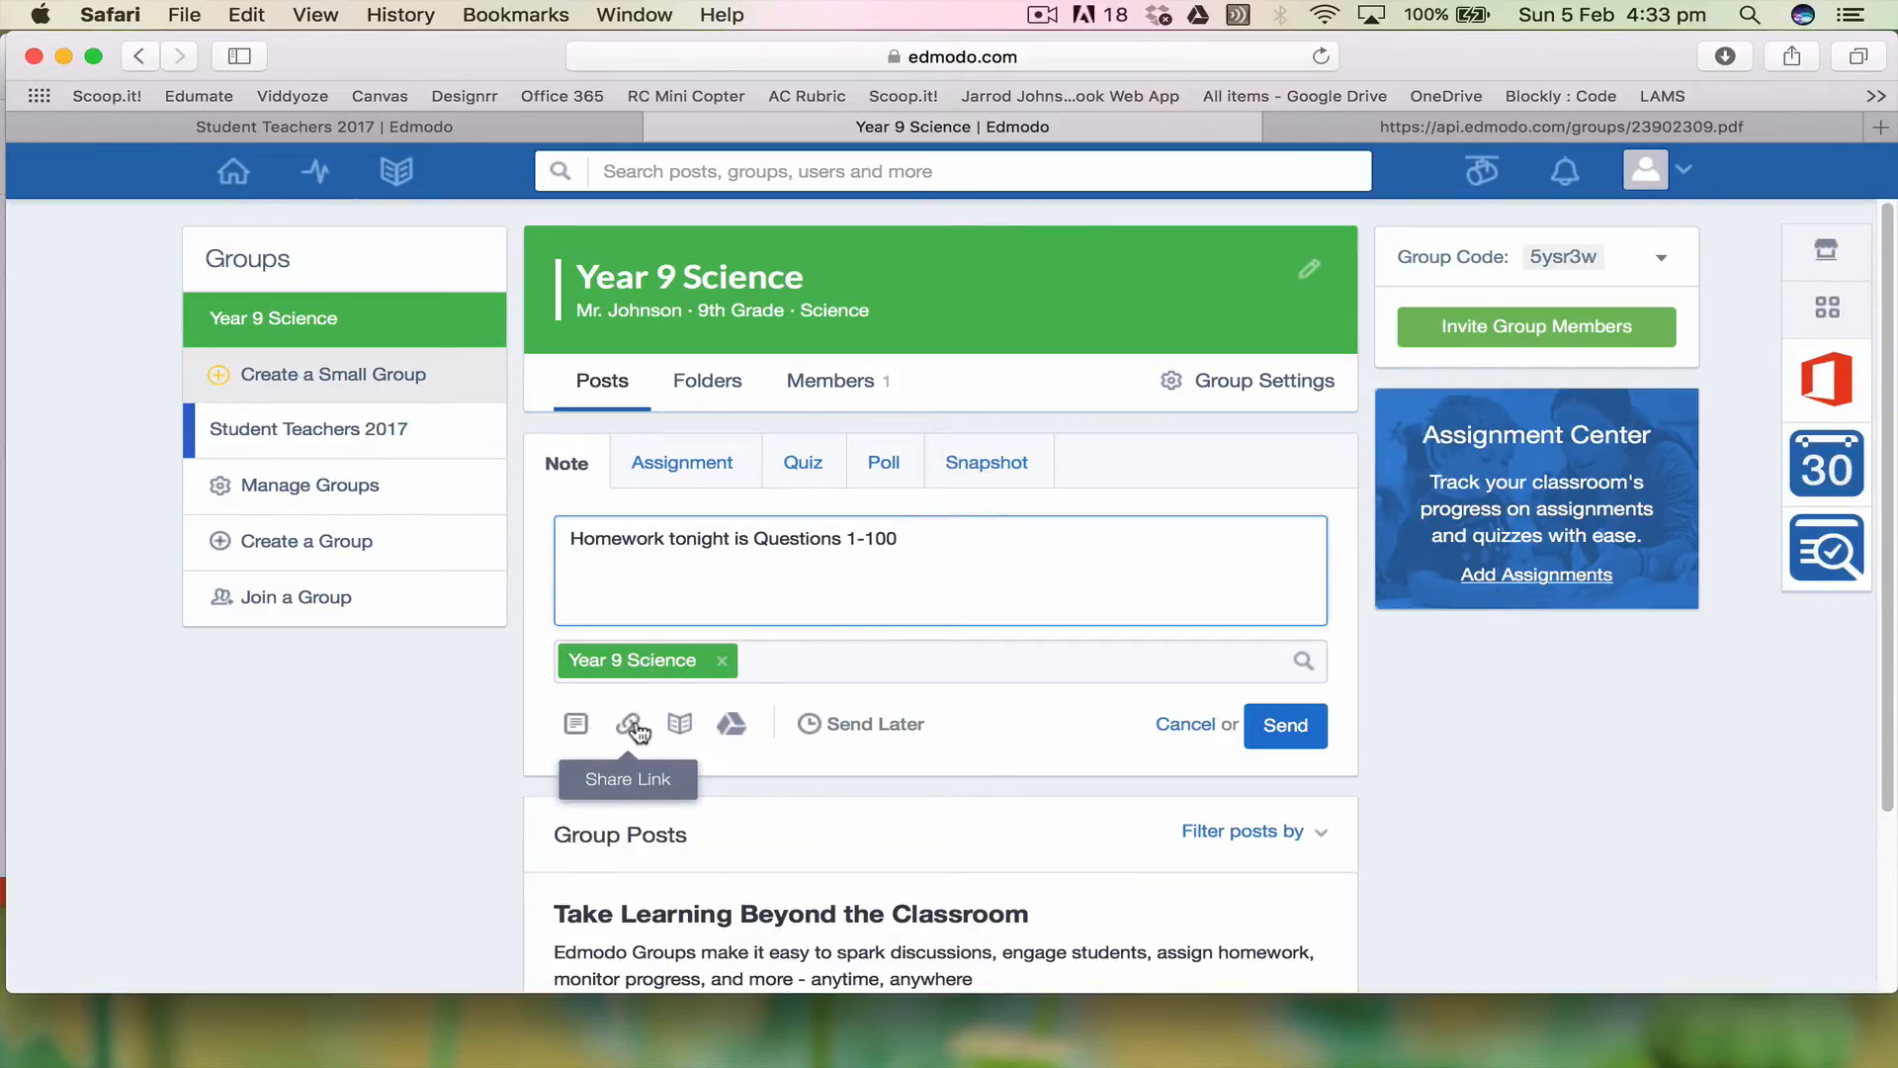
{"action": "left_click", "coordinate": [1285, 724]}
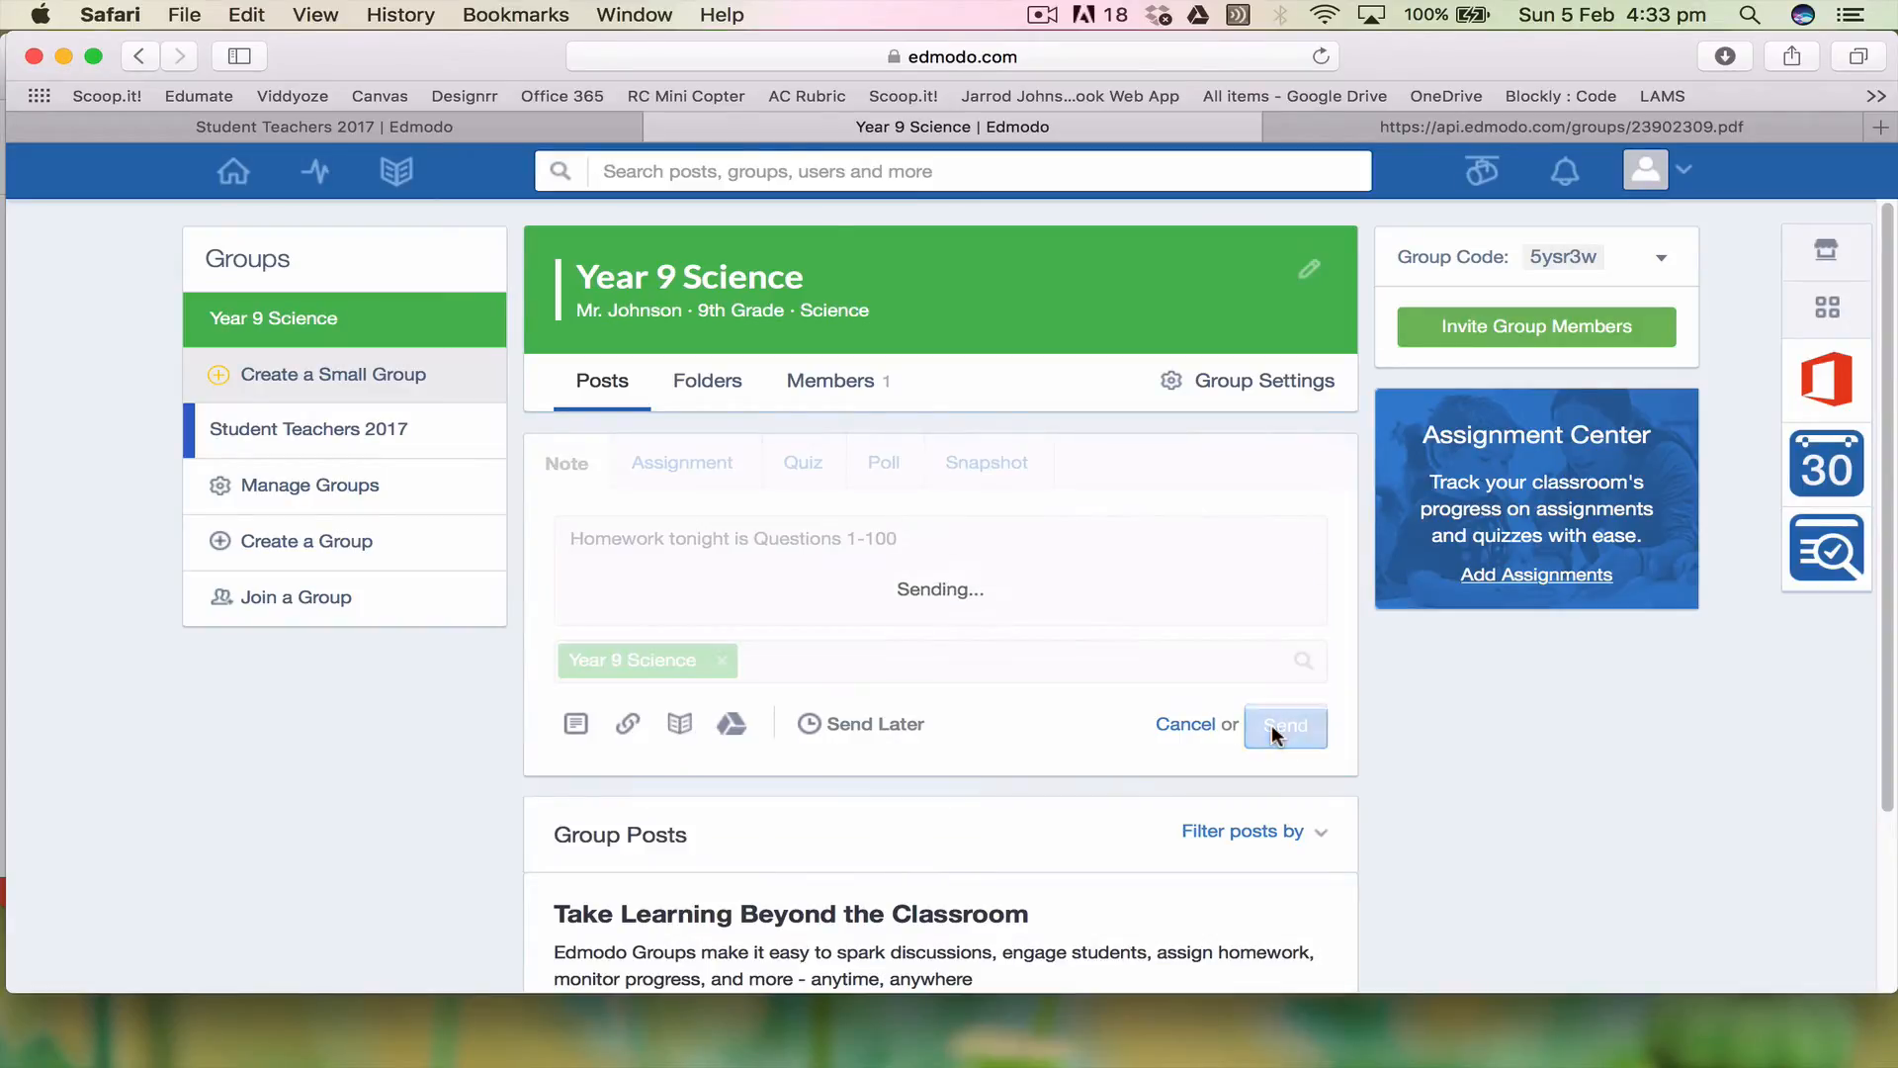
{"action": "left_click", "coordinate": [1284, 724]}
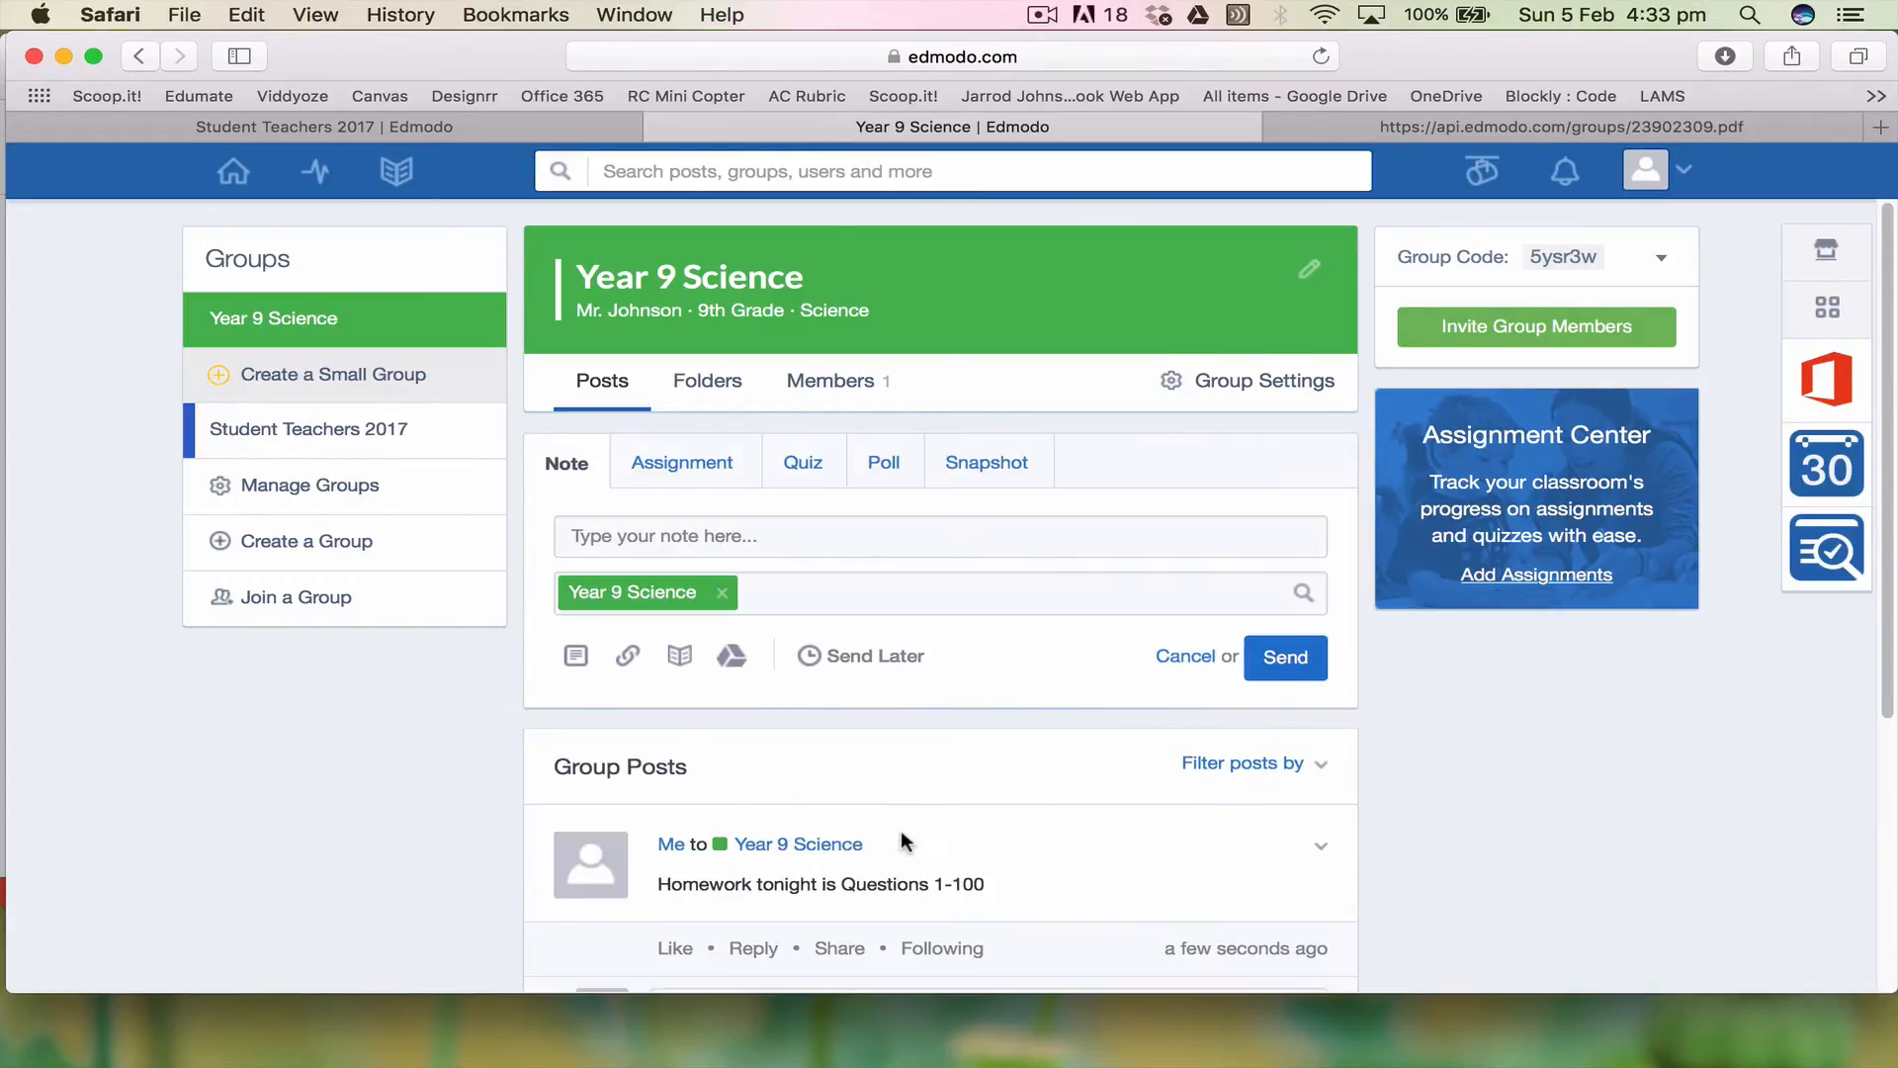
{"action": "scroll", "scroll_direction": "down", "scroll_amount": 3}
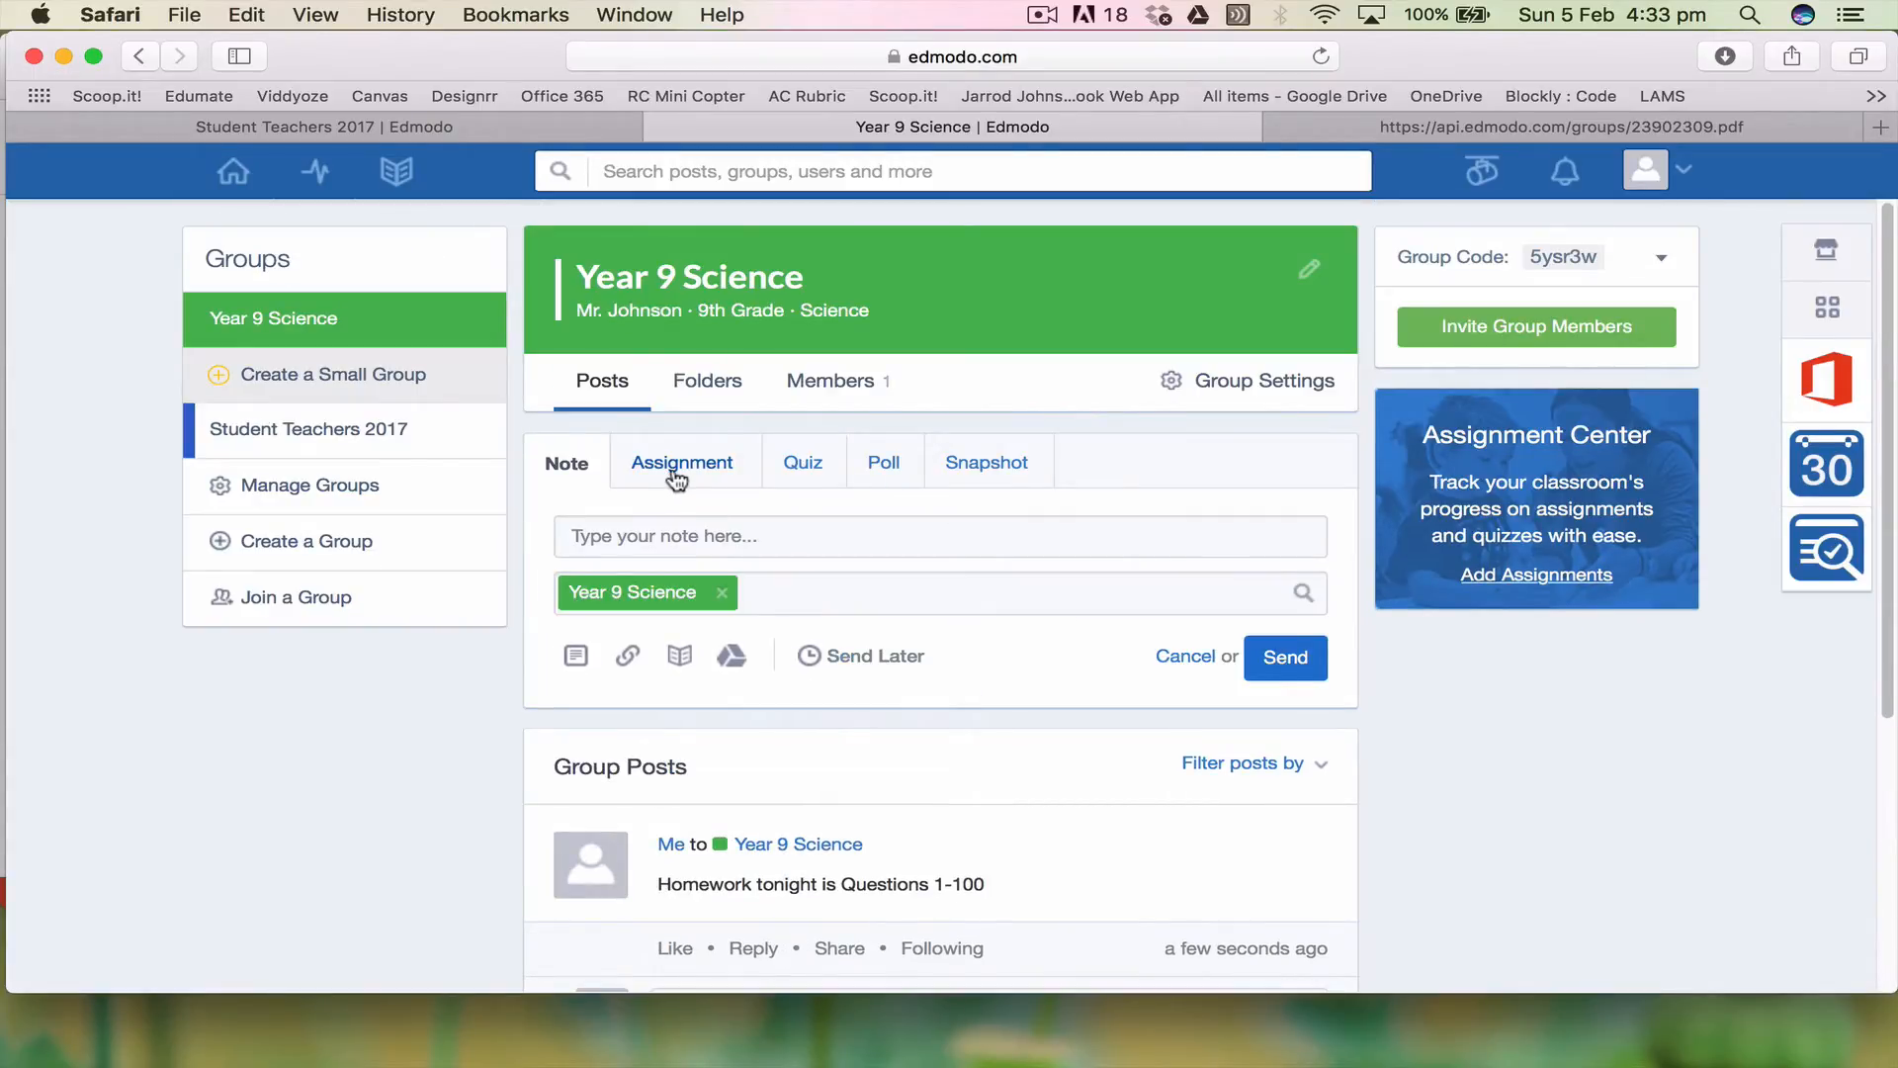
- Preview the Assignment, Quiz and Poll post types, then open Year 9 Science group settings
{"action": "left_click", "coordinate": [681, 462]}
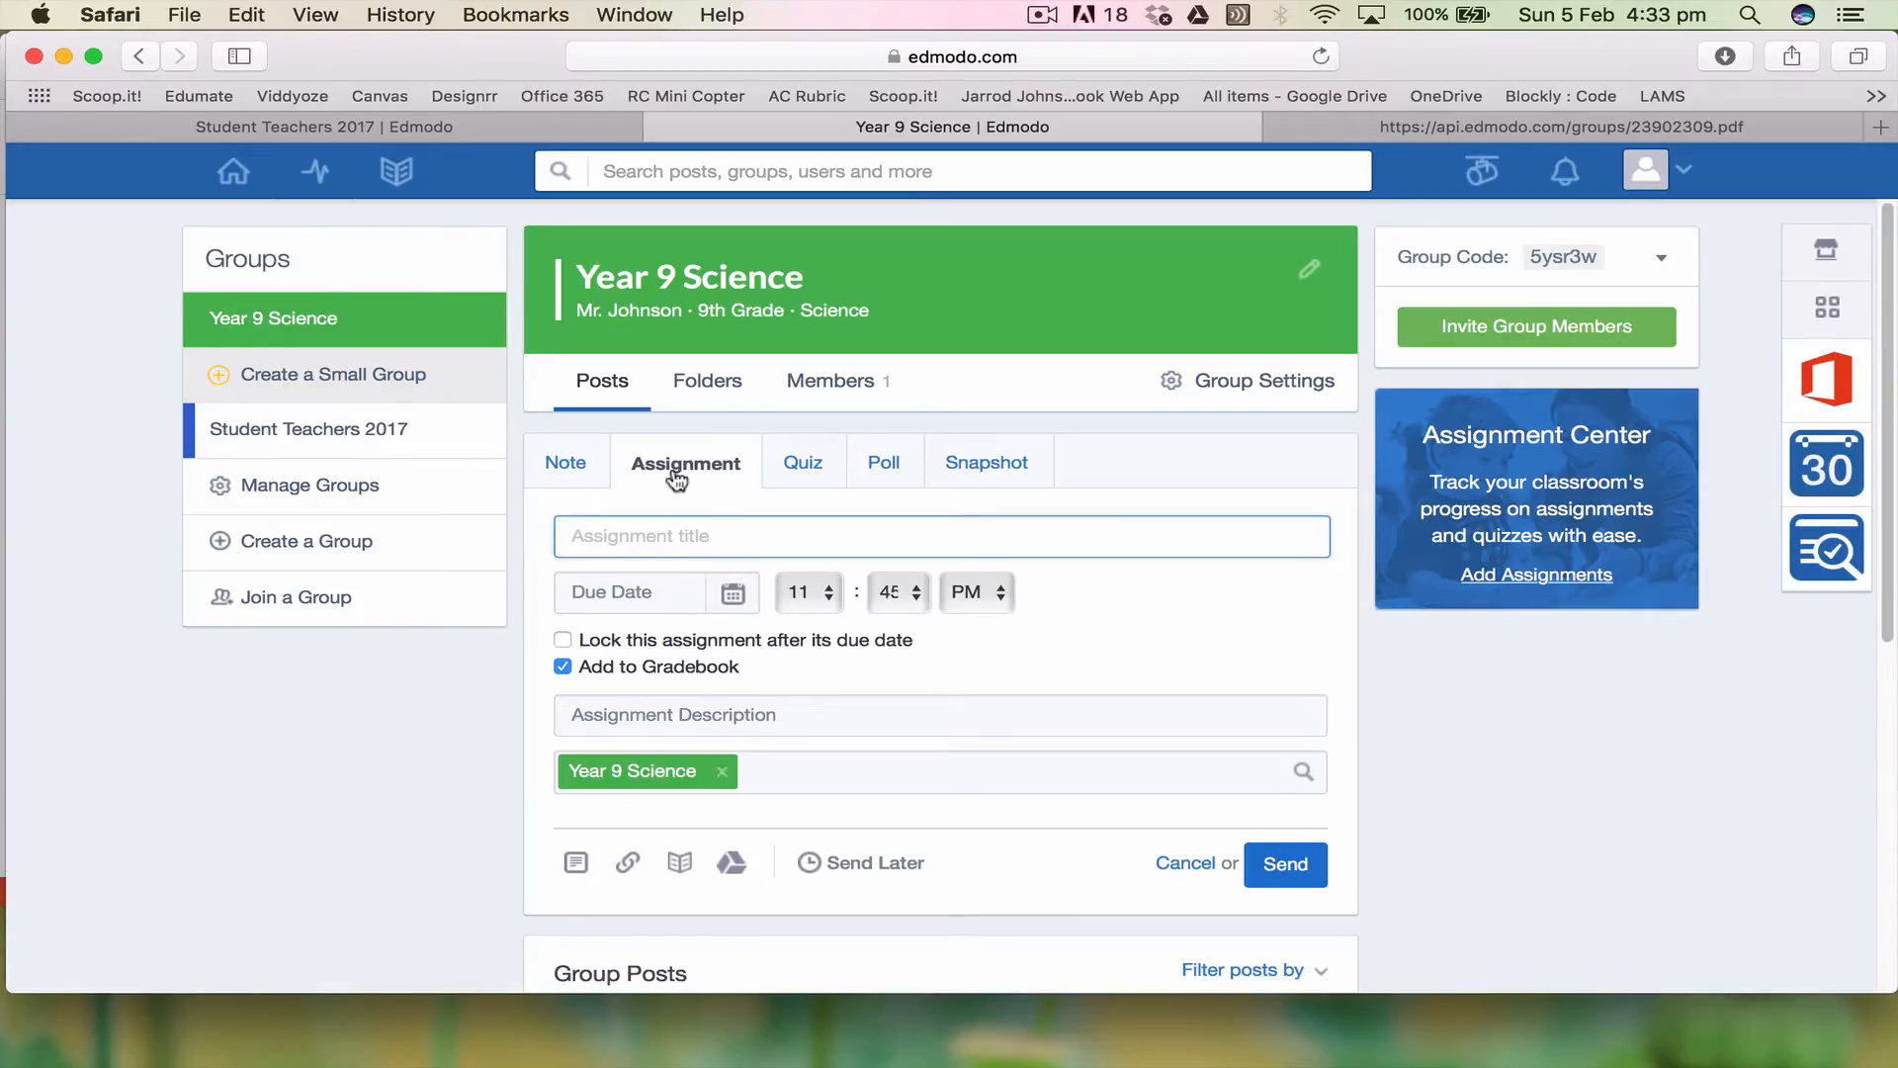
{"action": "mouse_move", "coordinate": [708, 654]}
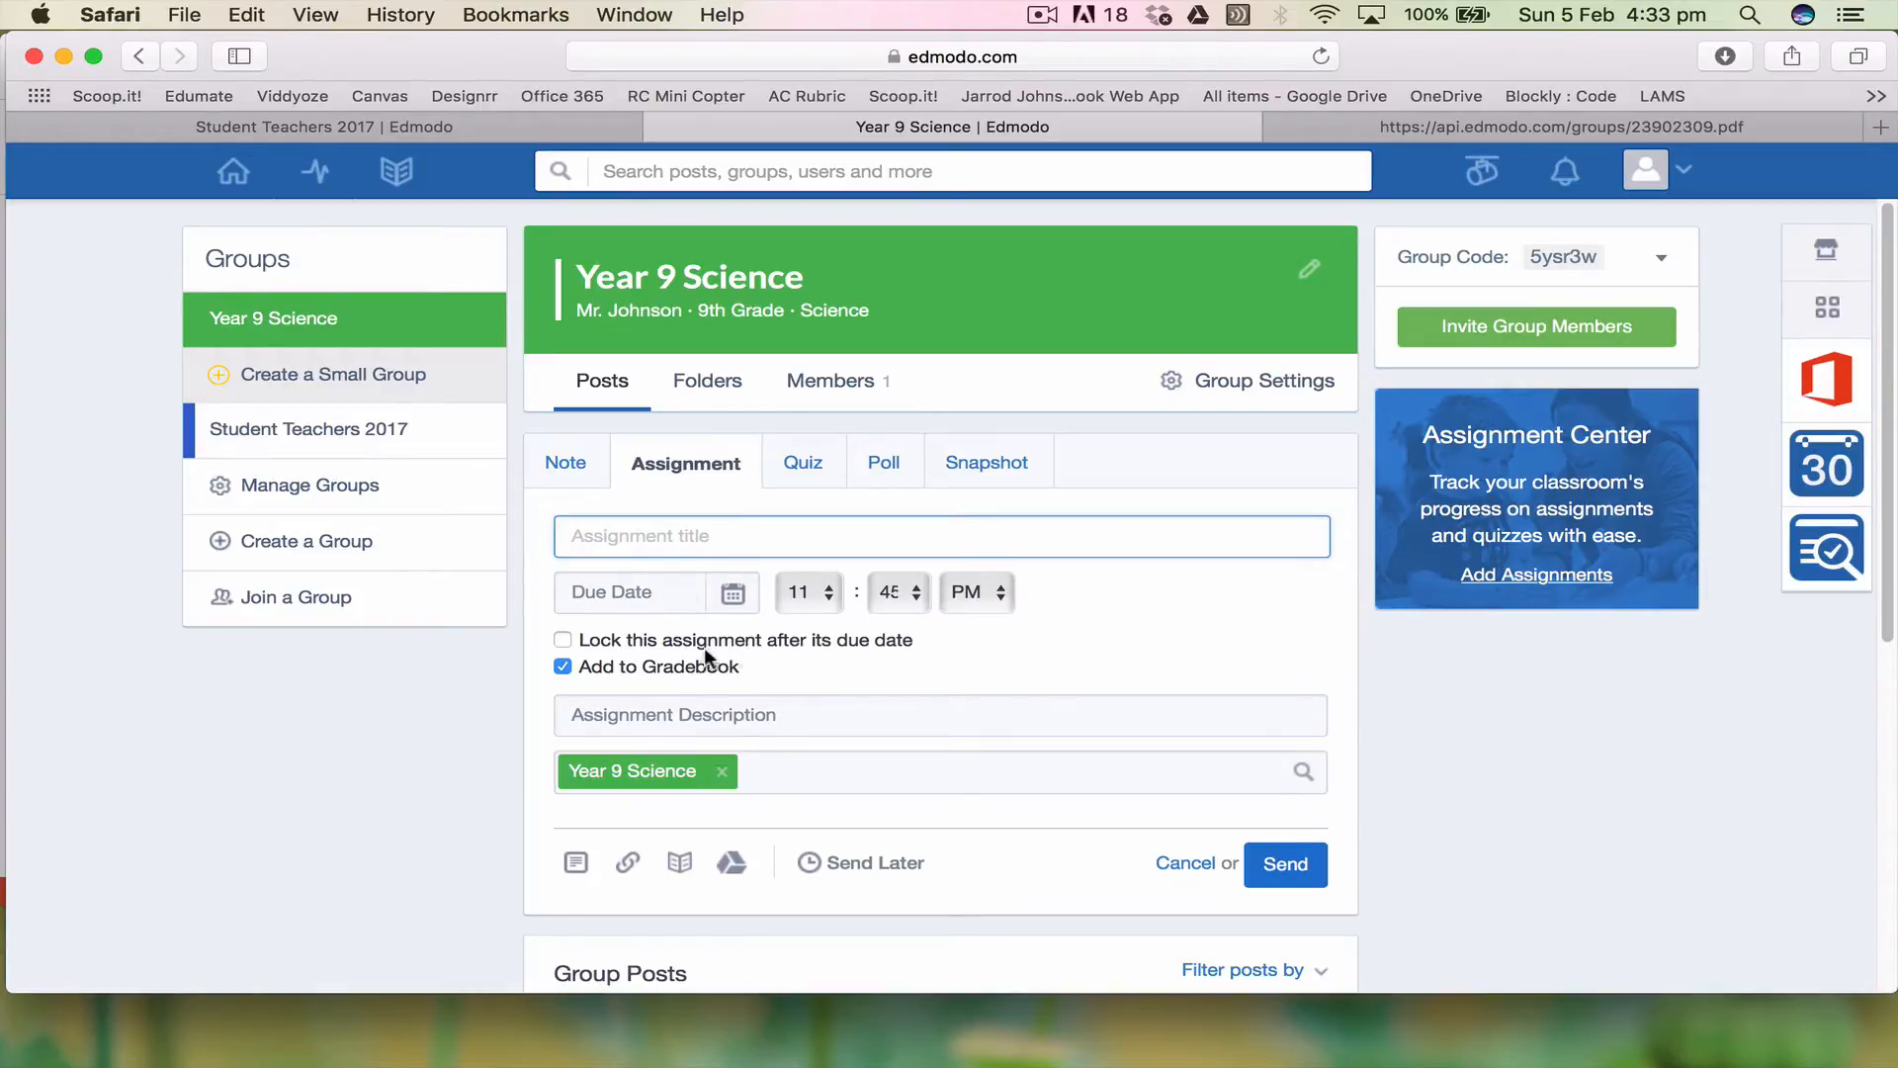
{"action": "mouse_move", "coordinate": [803, 467]}
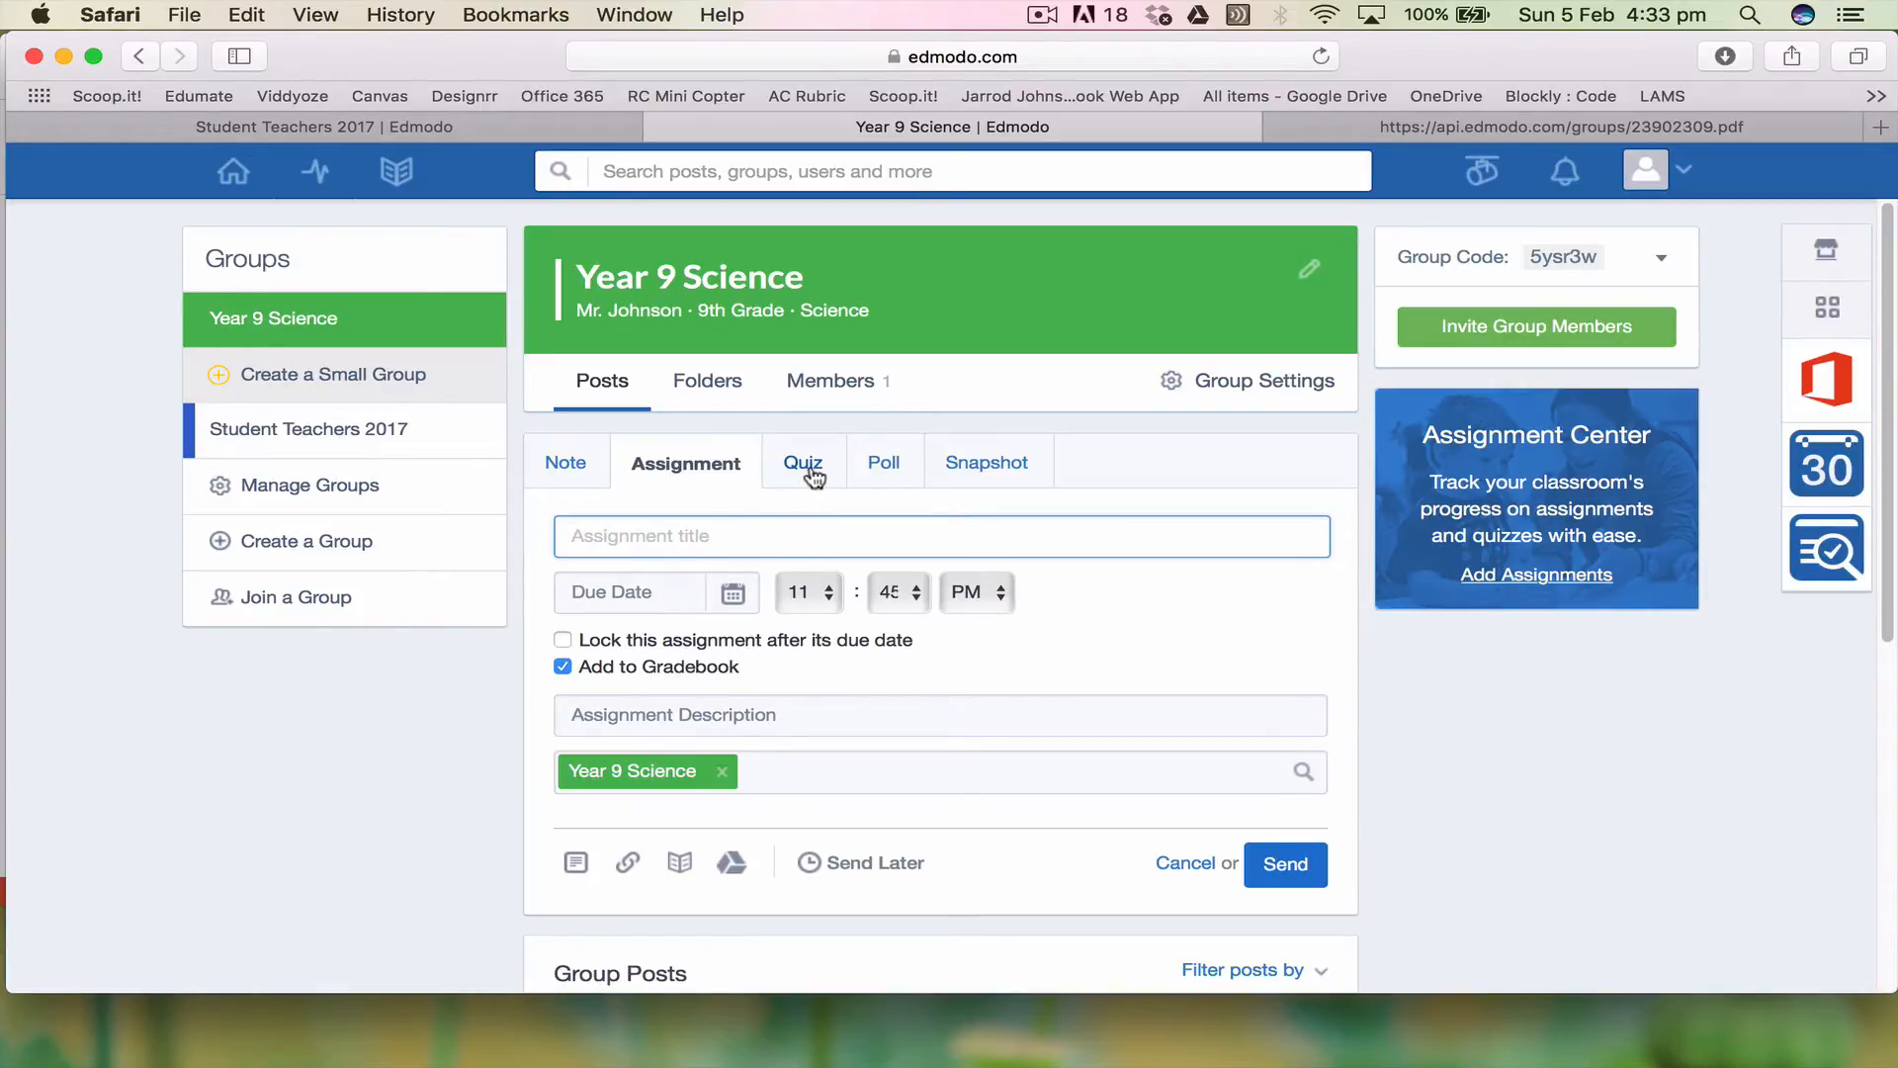
{"action": "left_click", "coordinate": [803, 462]}
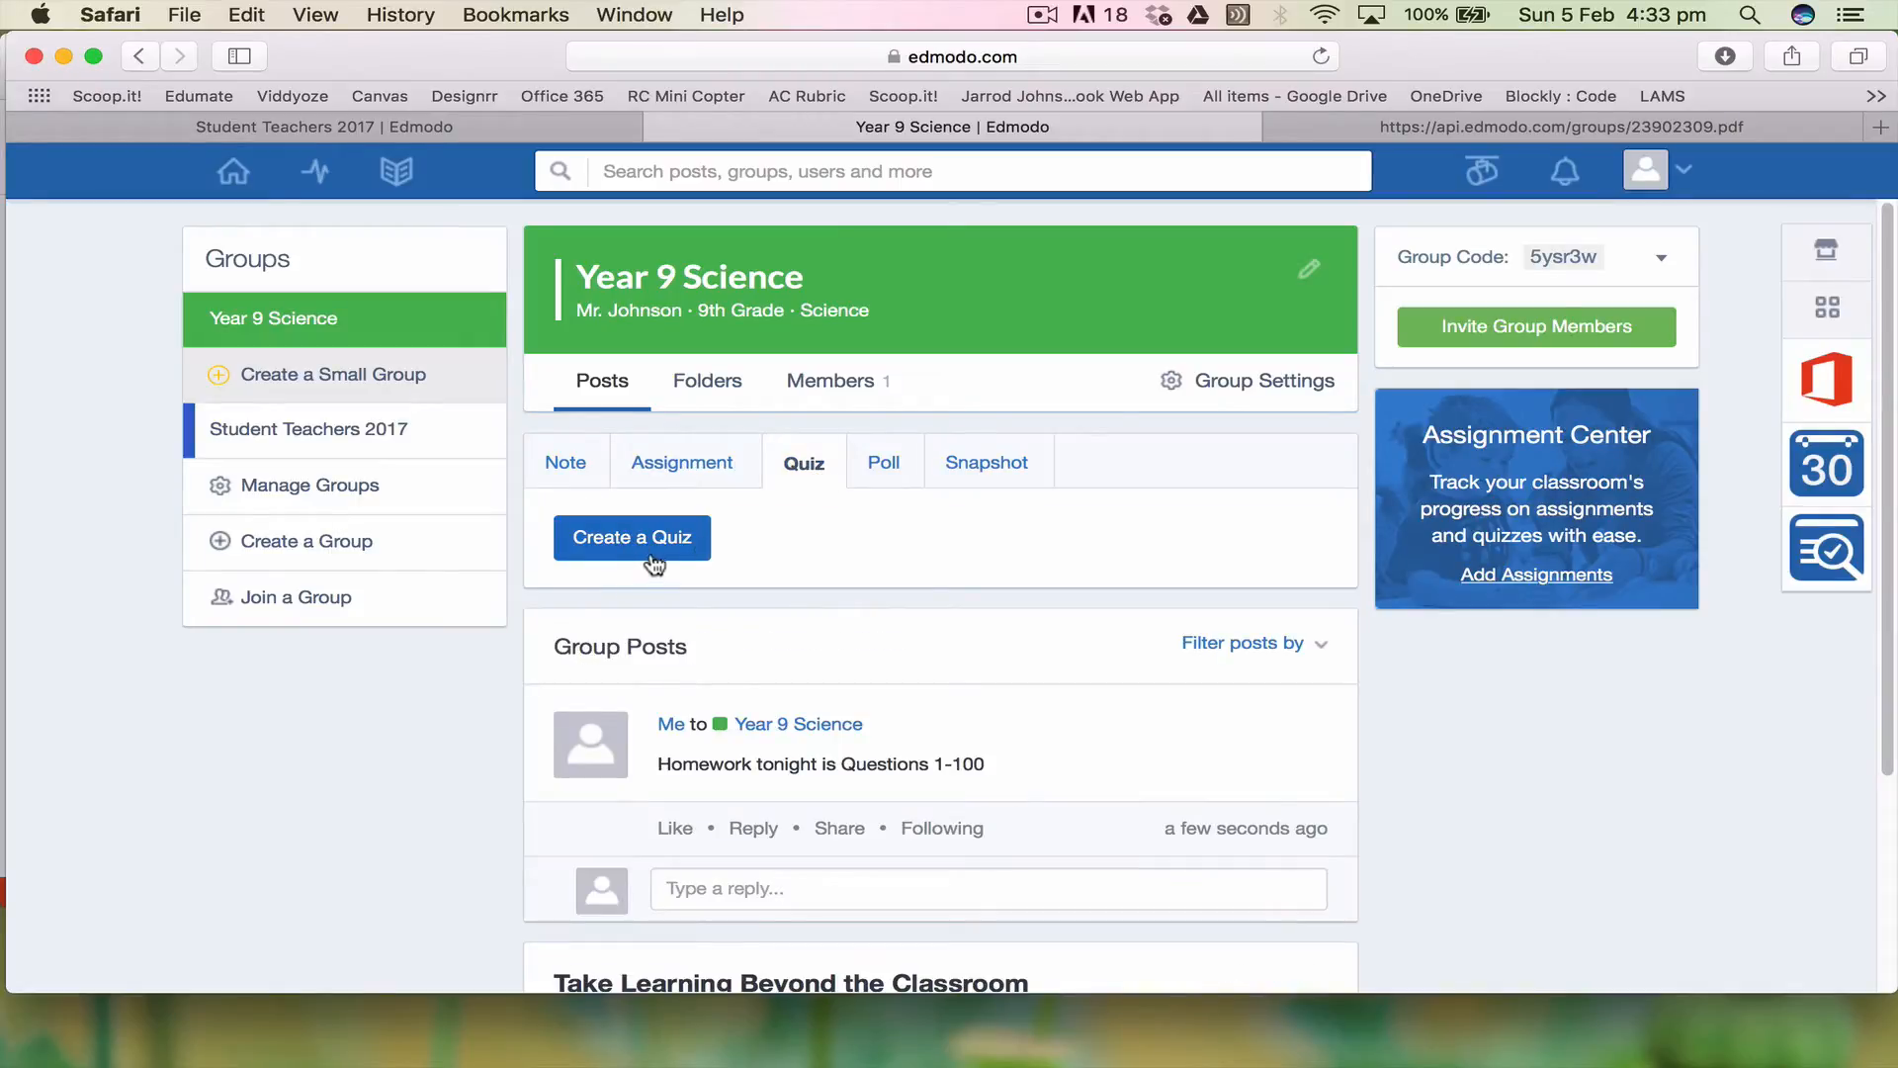
{"action": "left_click", "coordinate": [883, 462]}
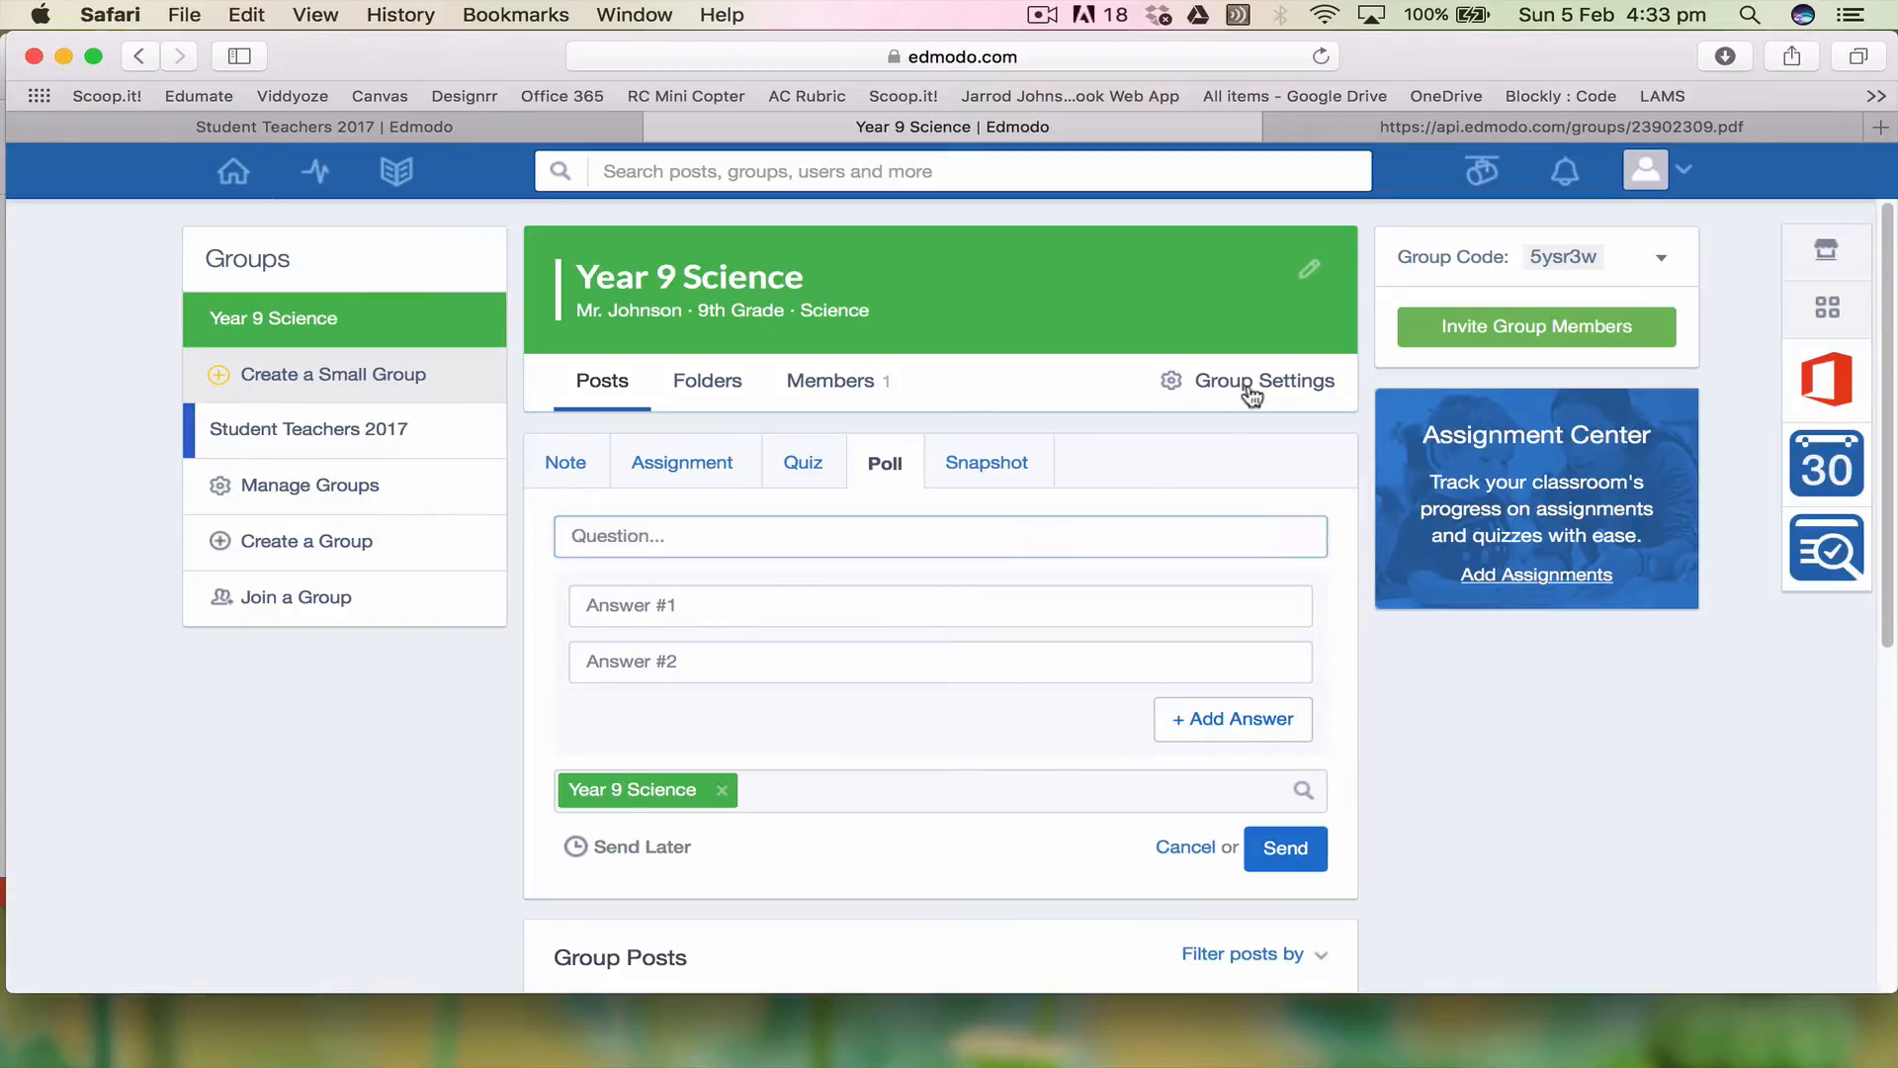
{"action": "left_click", "coordinate": [1266, 380]}
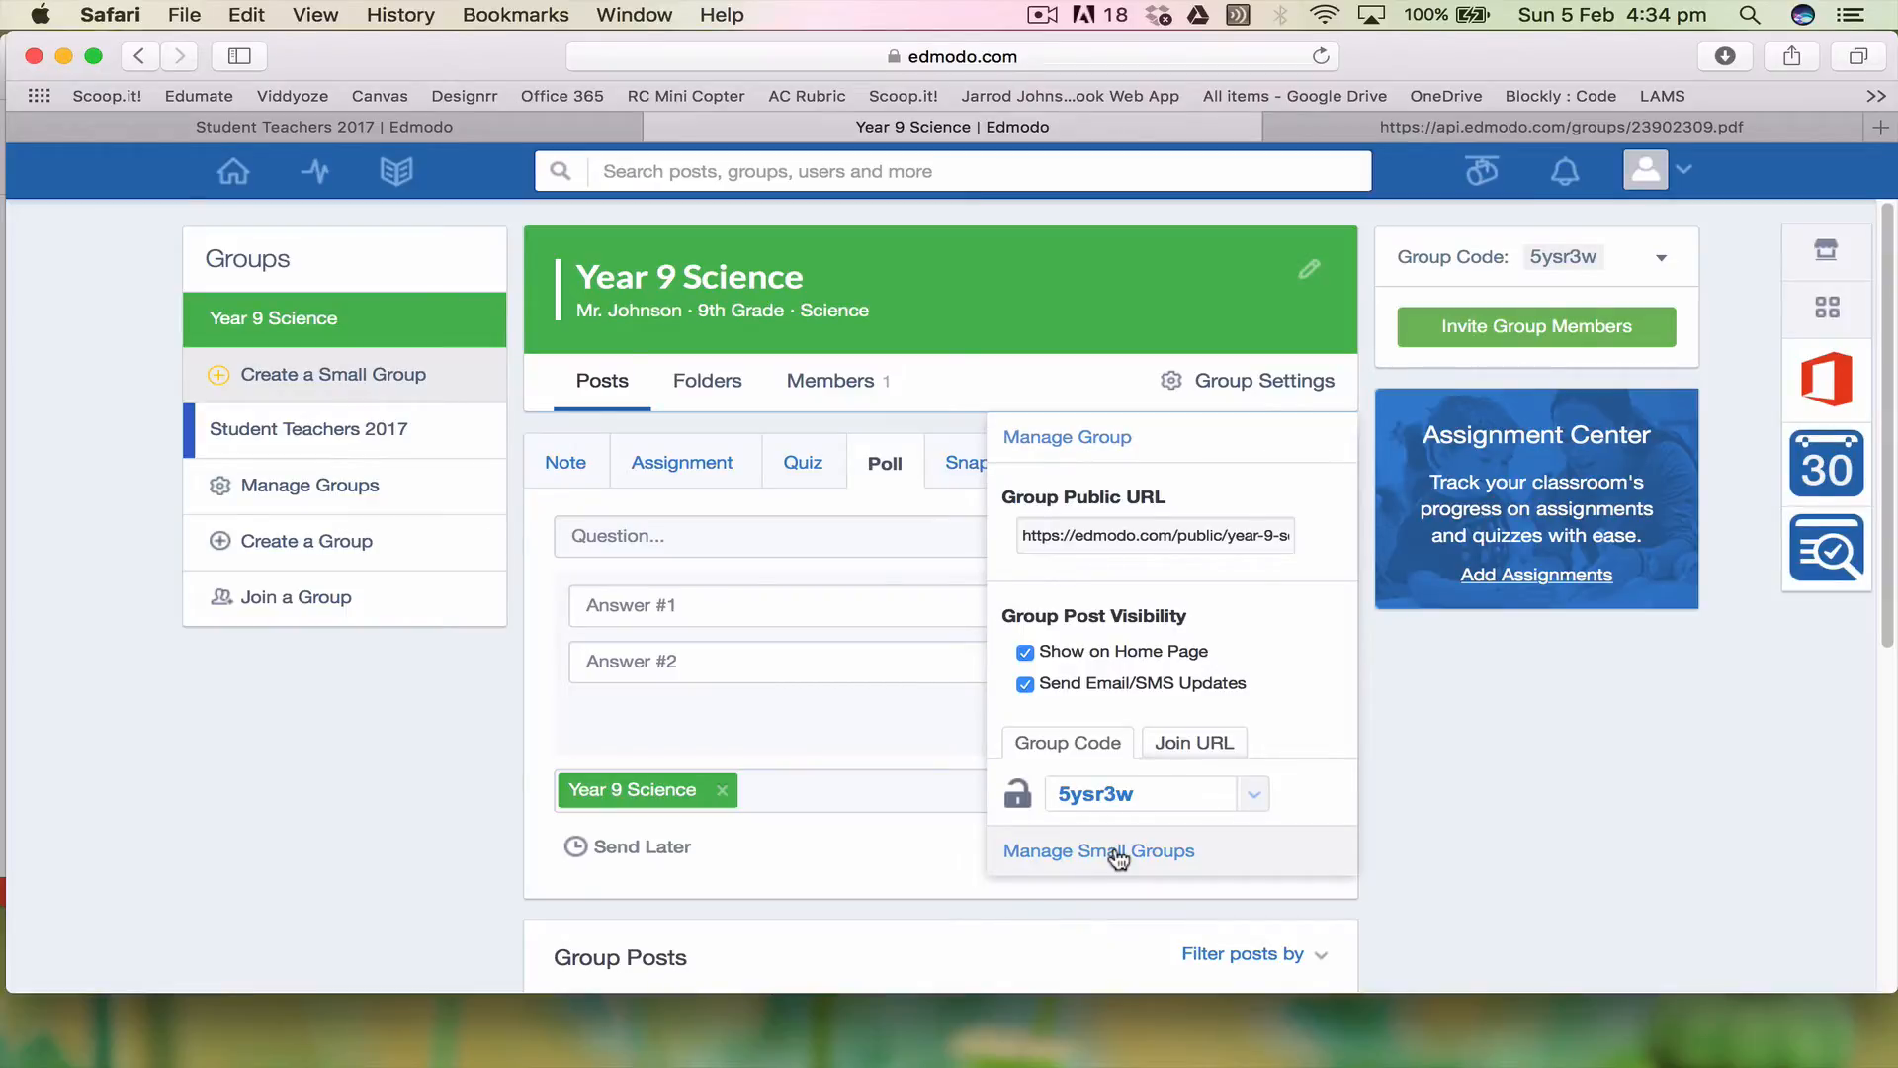
{"action": "mouse_move", "coordinate": [857, 762]}
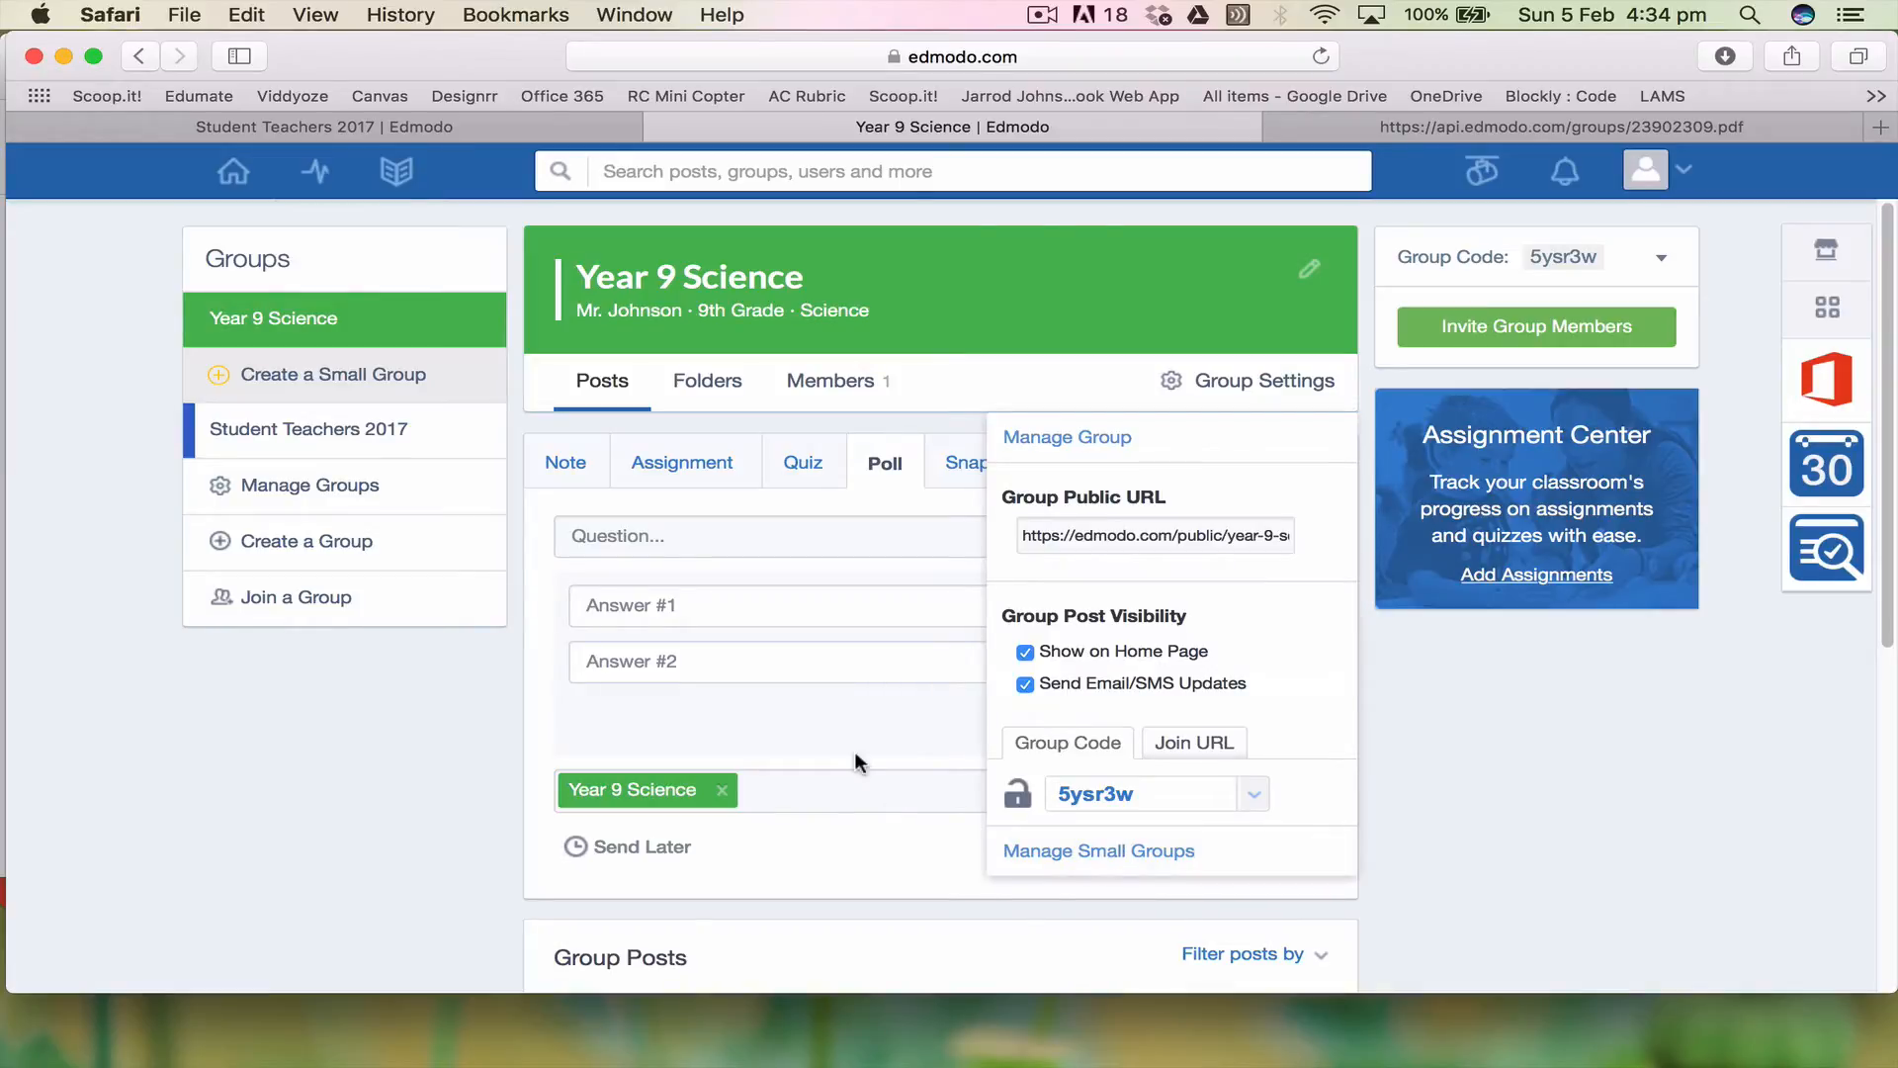
- Show the Year 9 Science member list and its member-wide permission options
{"action": "left_click", "coordinate": [831, 379]}
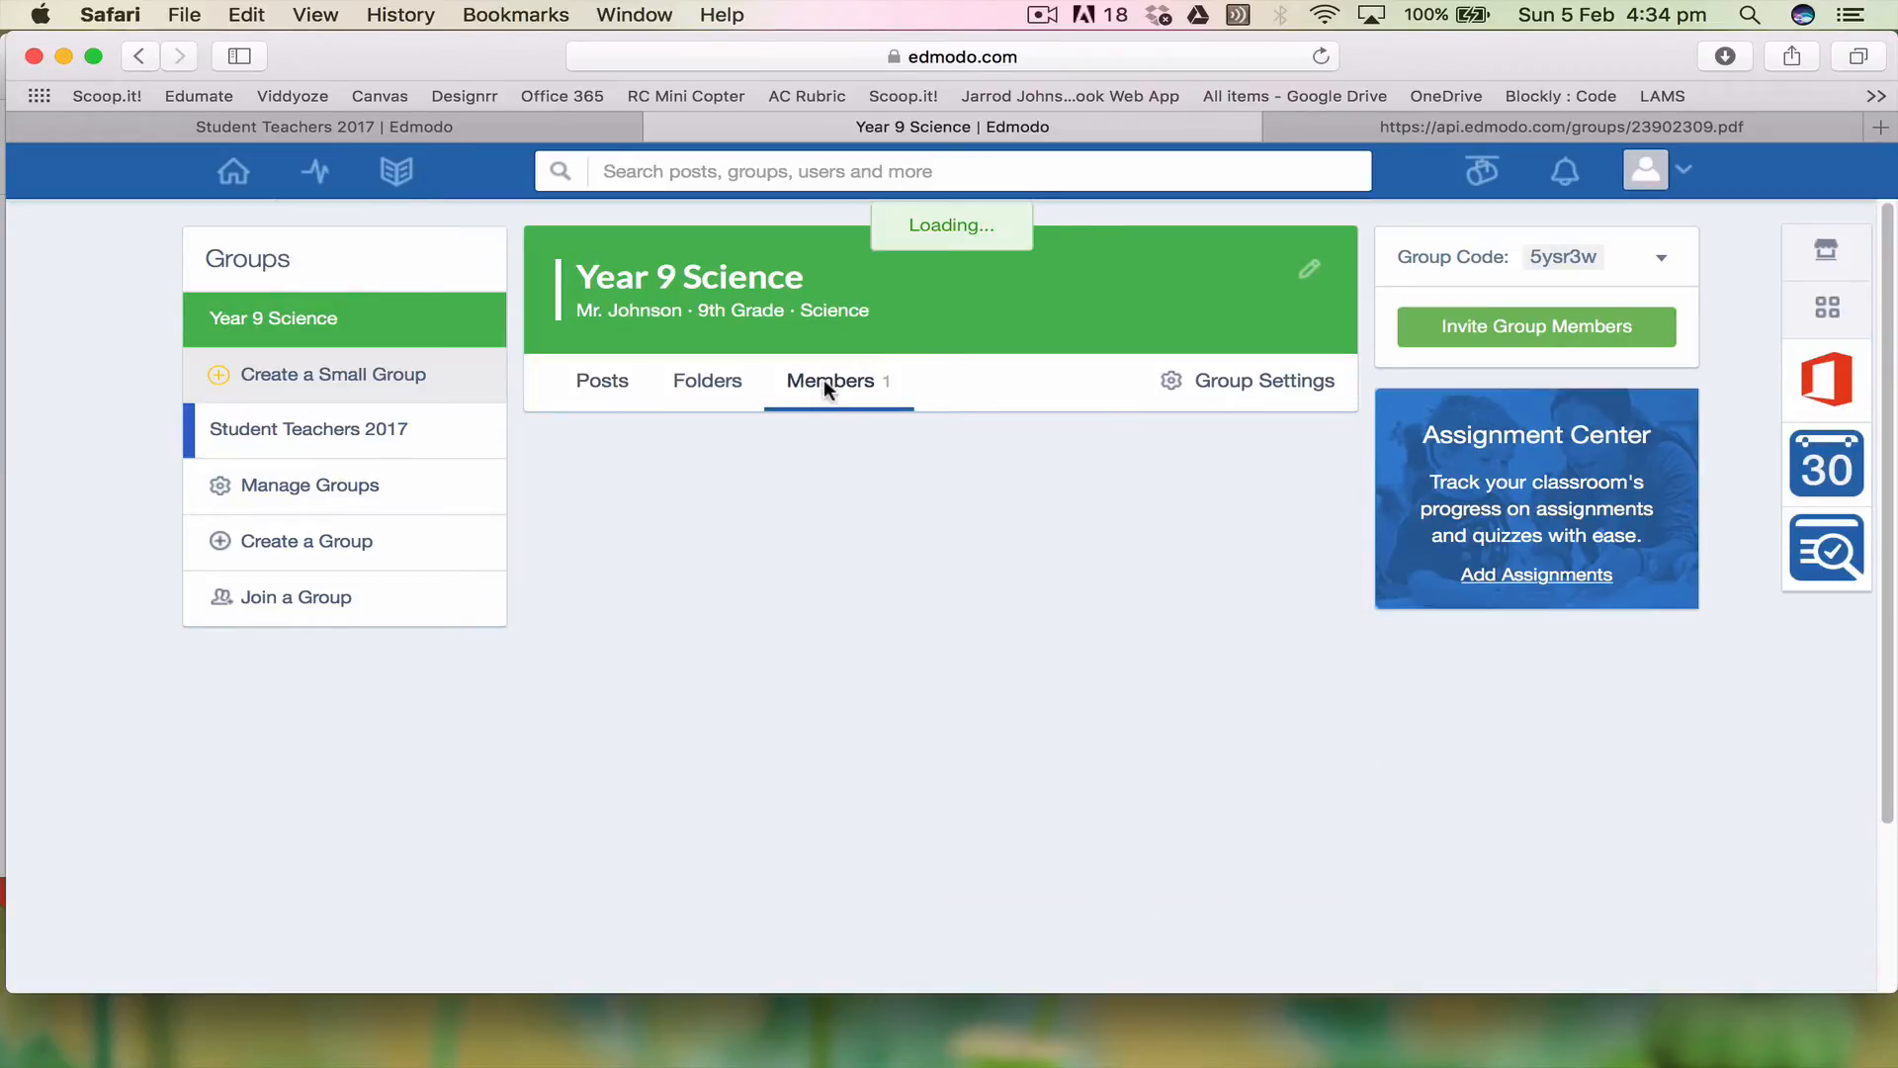
{"action": "left_click", "coordinate": [831, 380]}
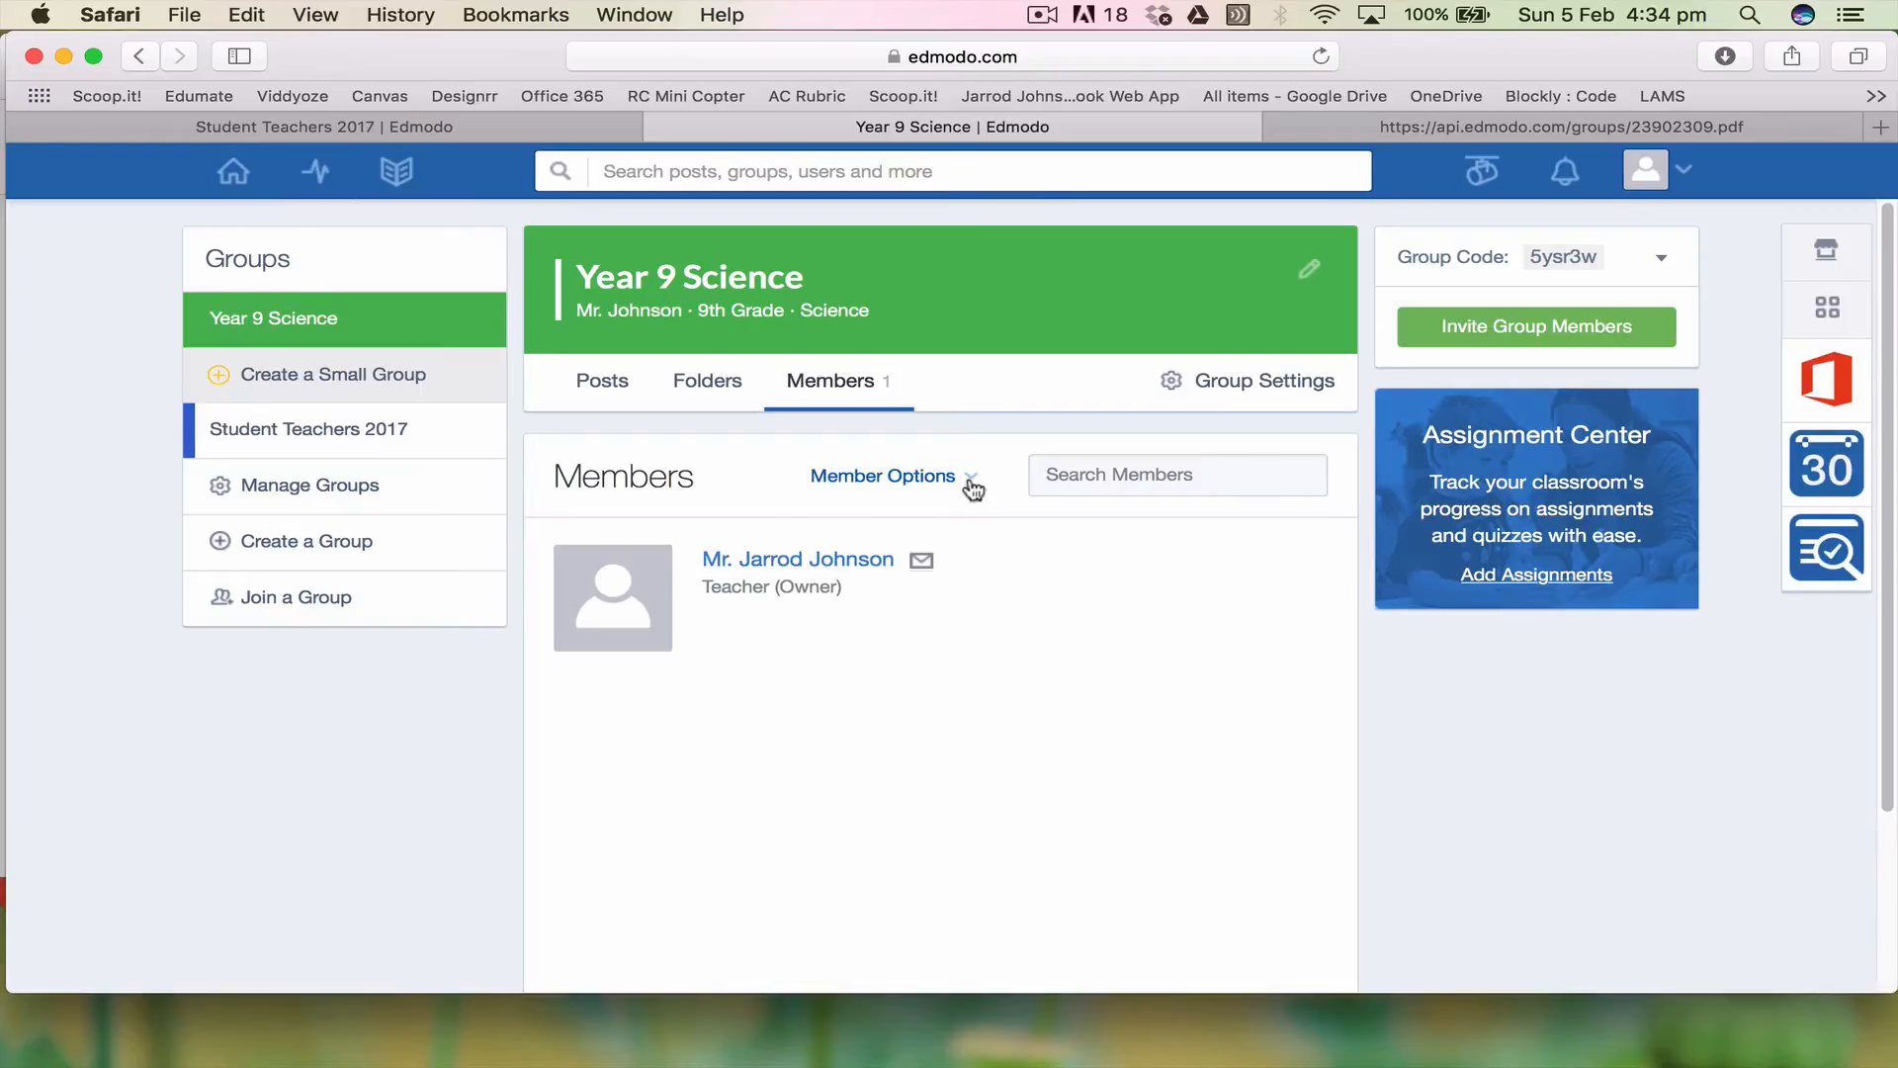
{"action": "left_click", "coordinate": [883, 475]}
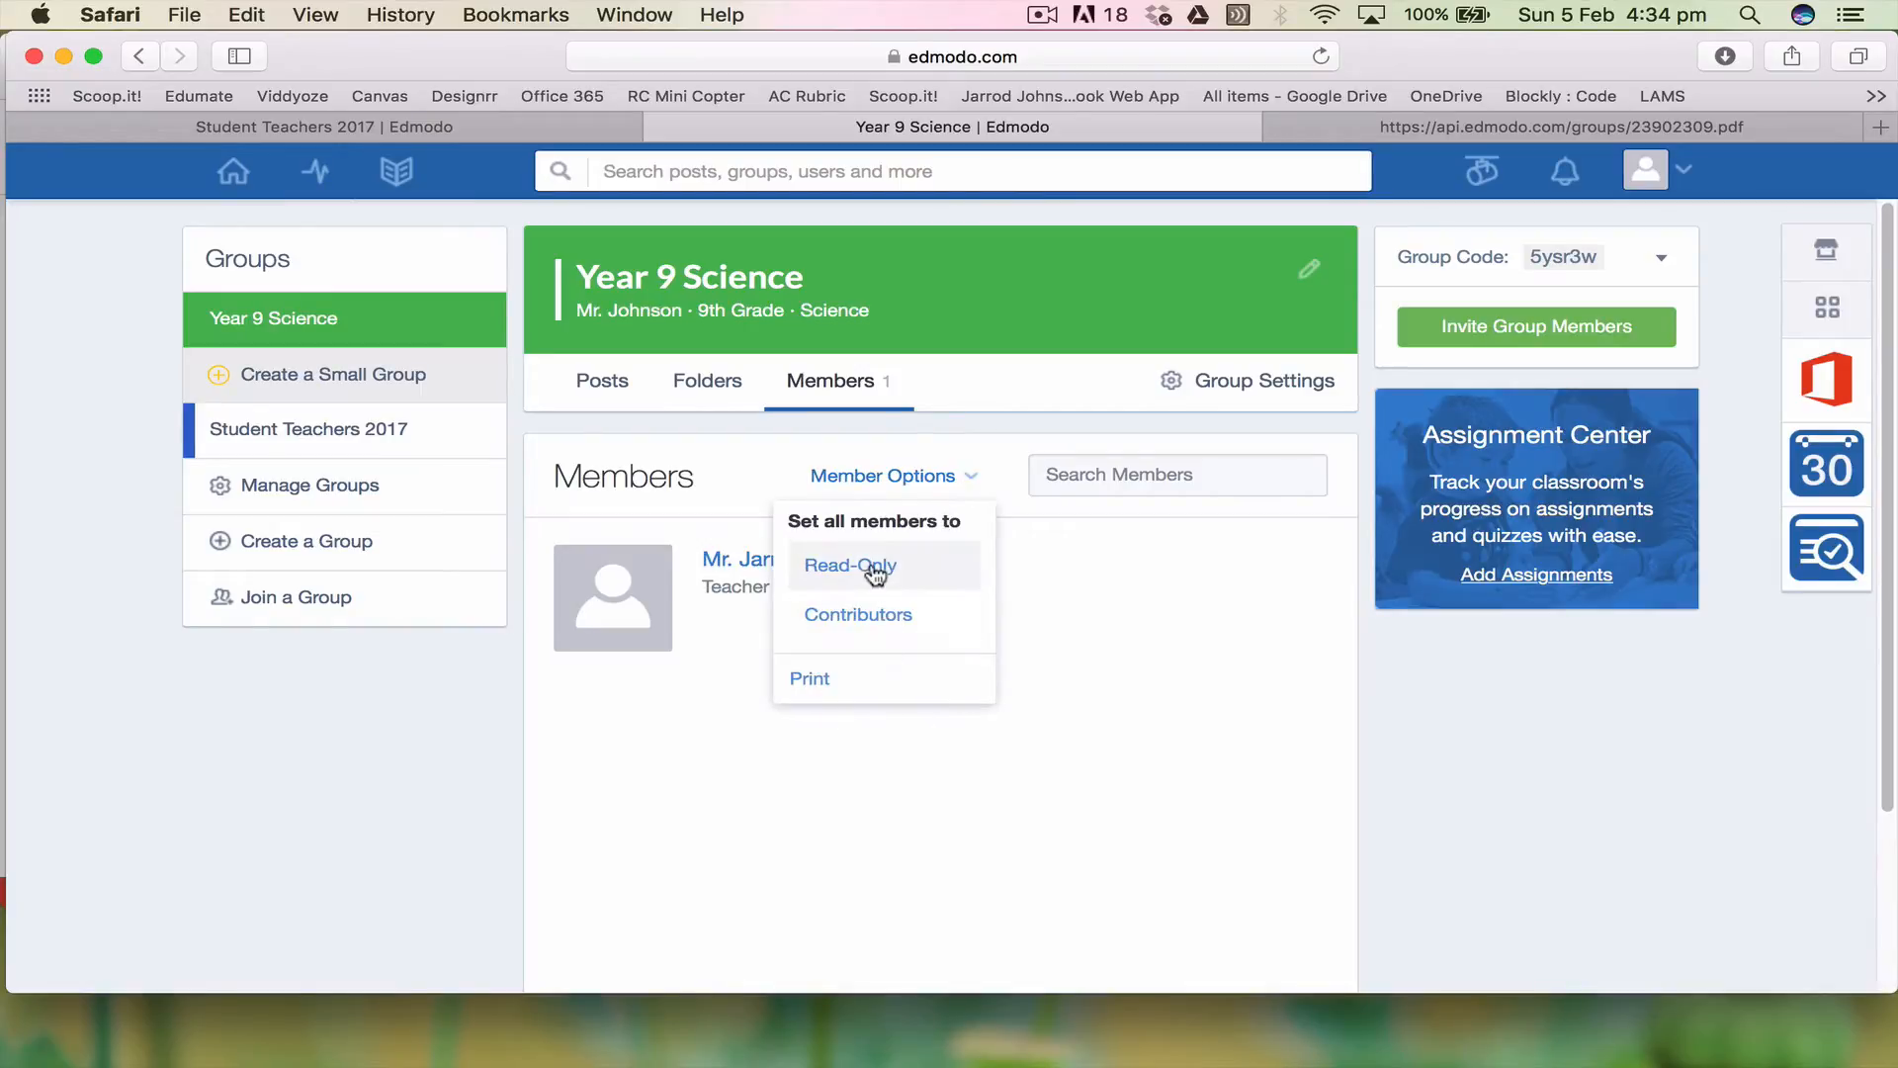
{"action": "mouse_move", "coordinate": [857, 620]}
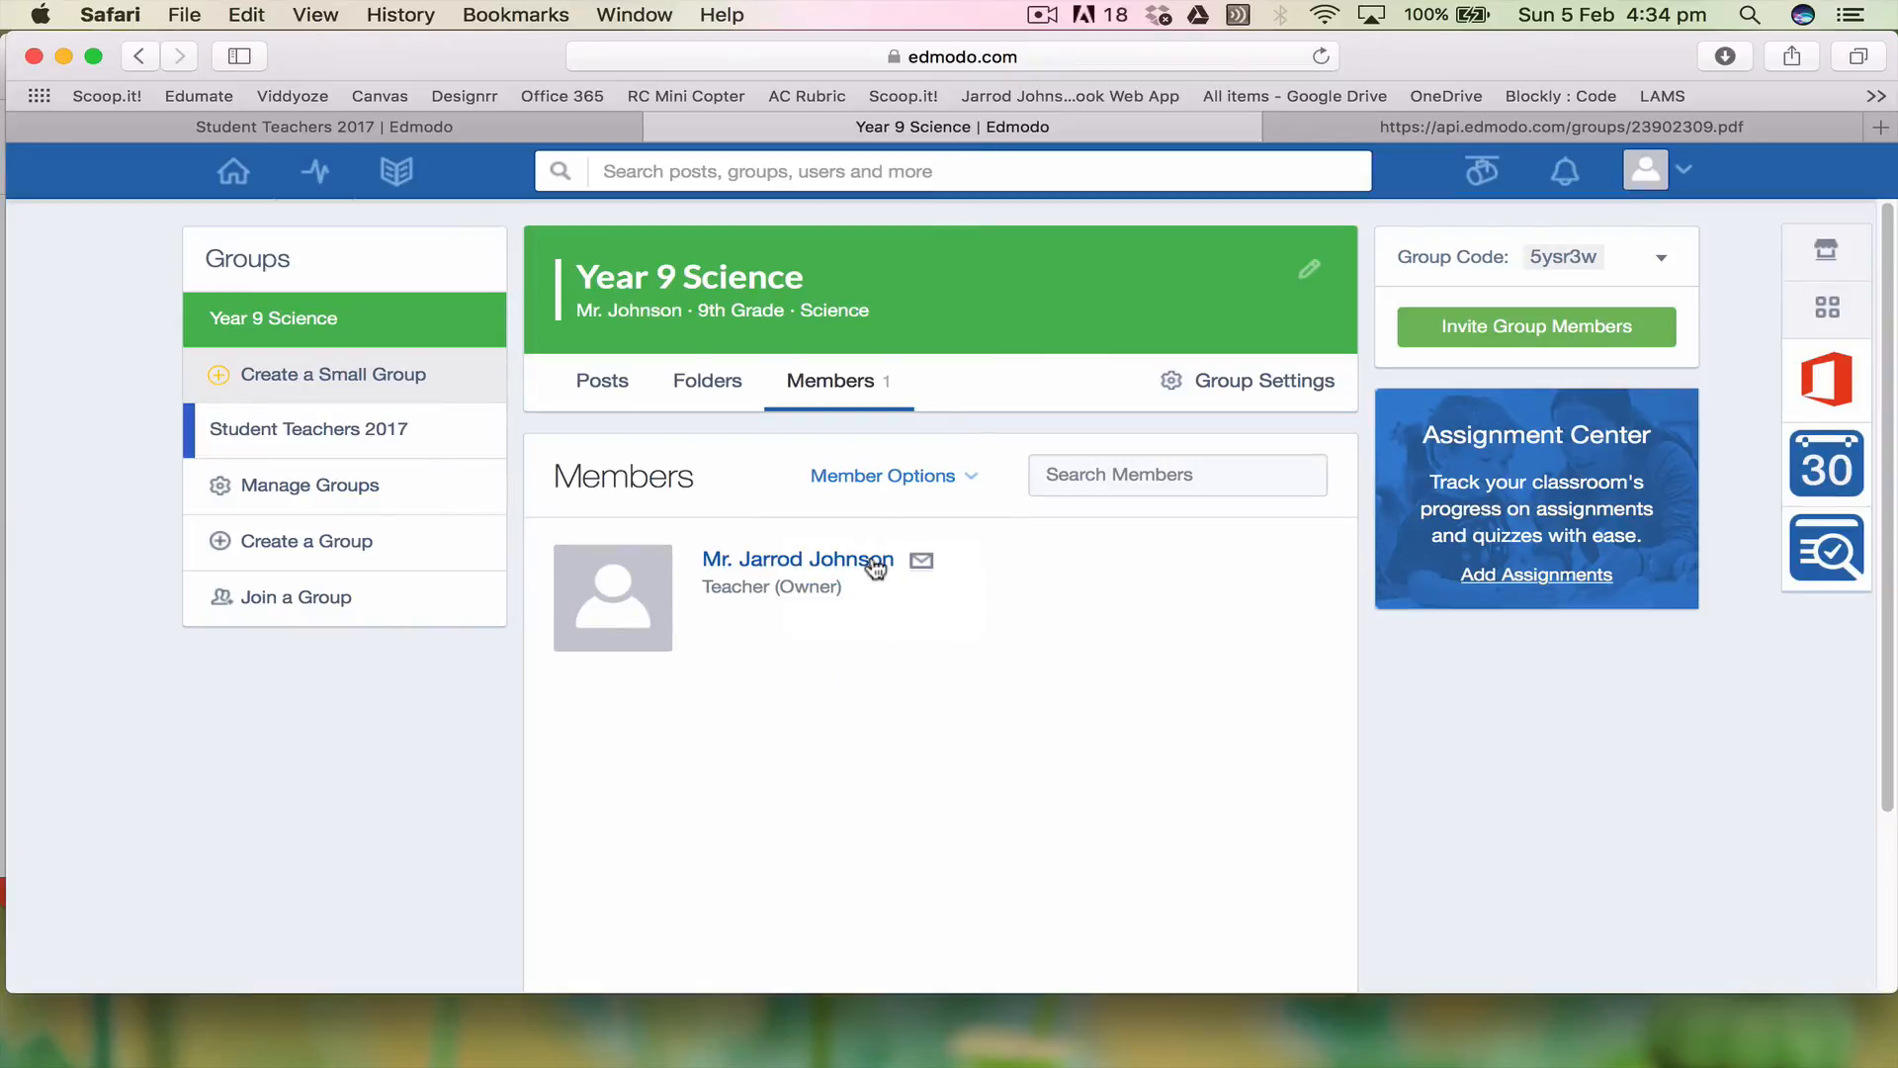
- View the teacher's profile, return to members, and close Member Options unchanged
{"action": "left_click", "coordinate": [797, 558]}
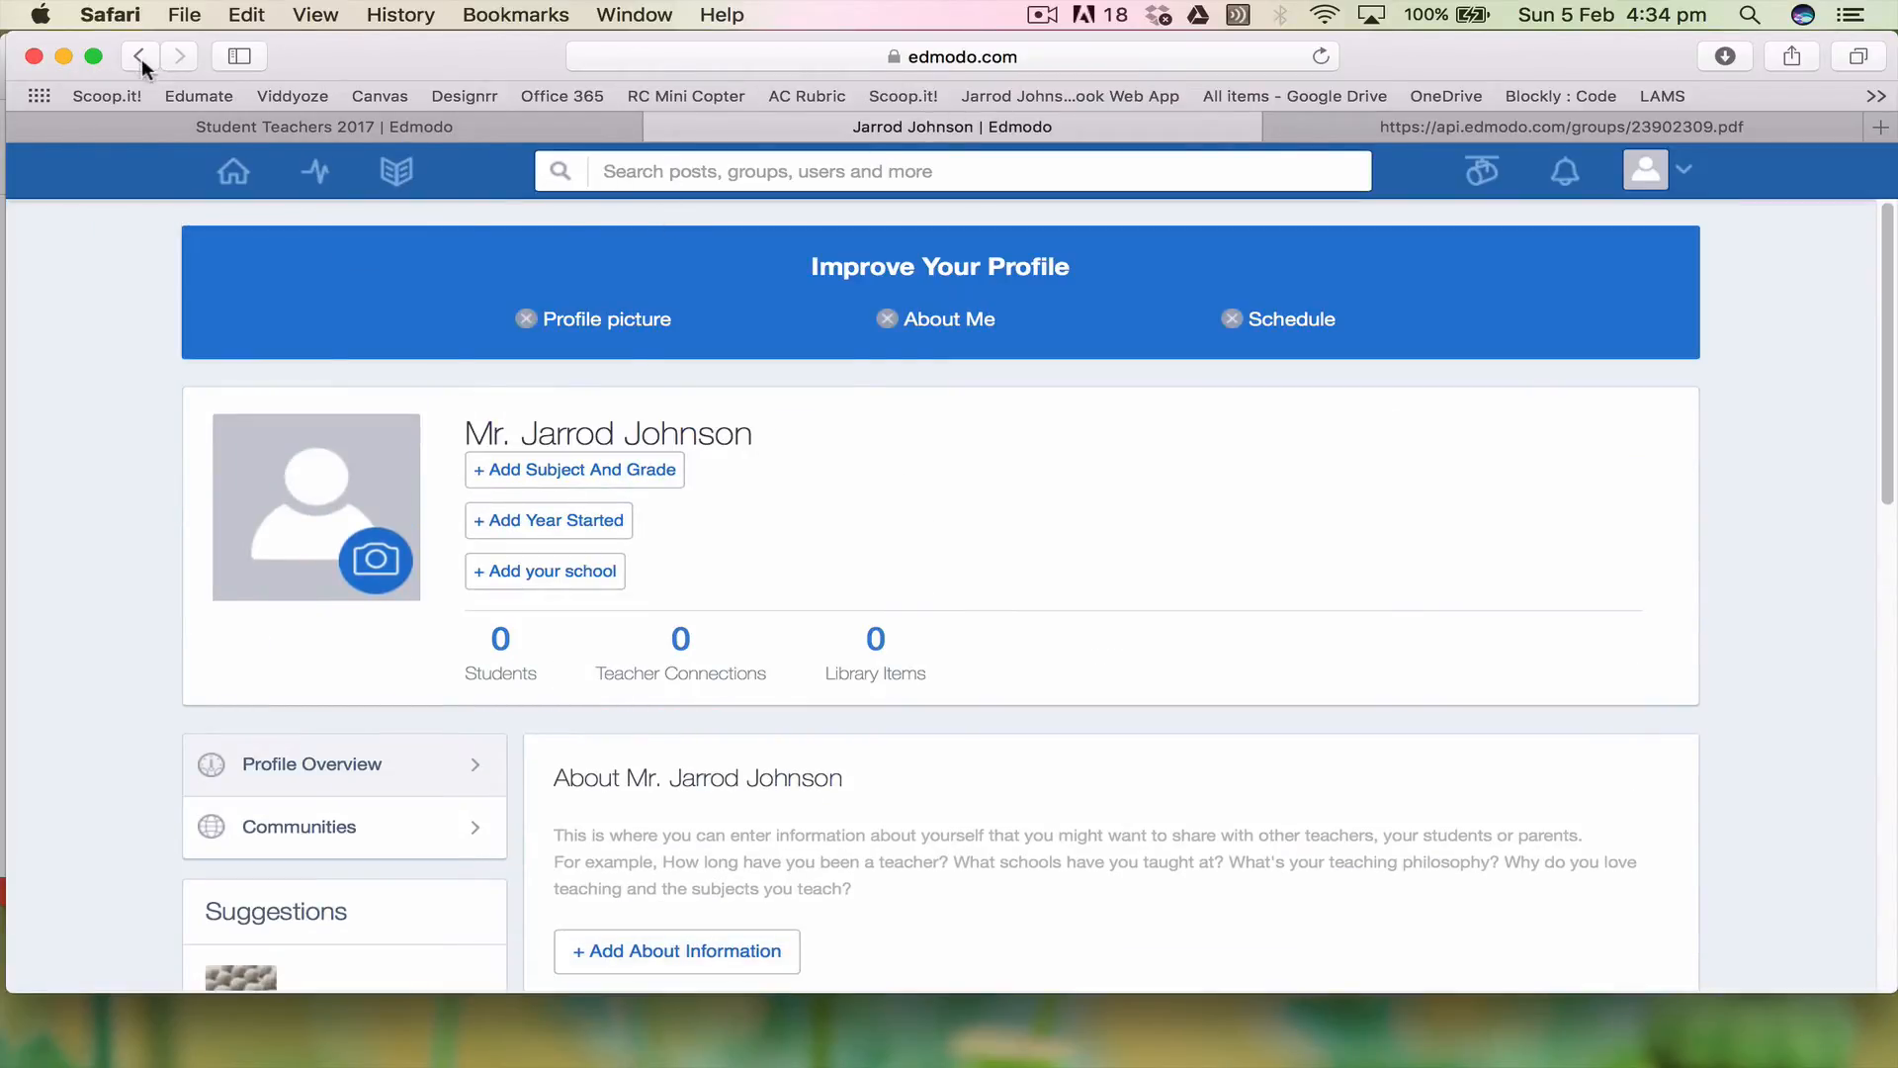
{"action": "left_click", "coordinate": [233, 169]}
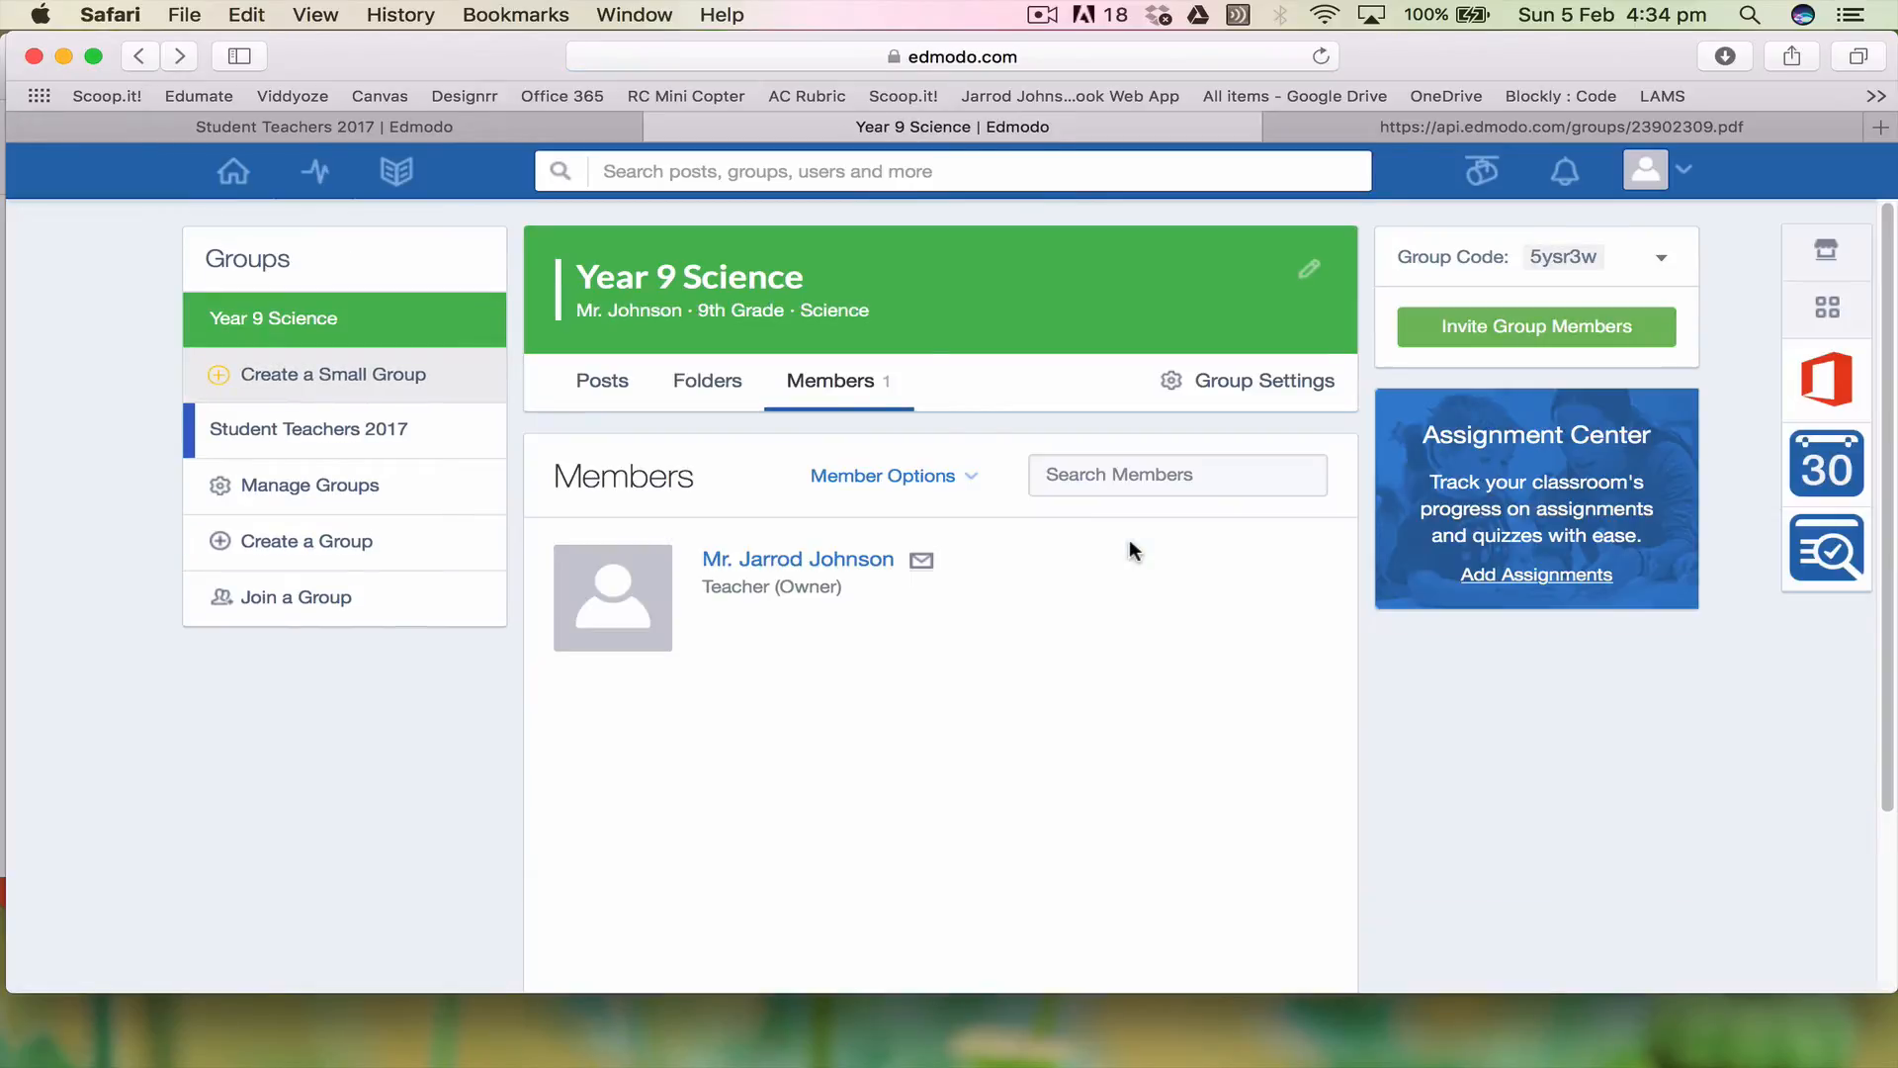
{"action": "mouse_move", "coordinate": [1136, 621]}
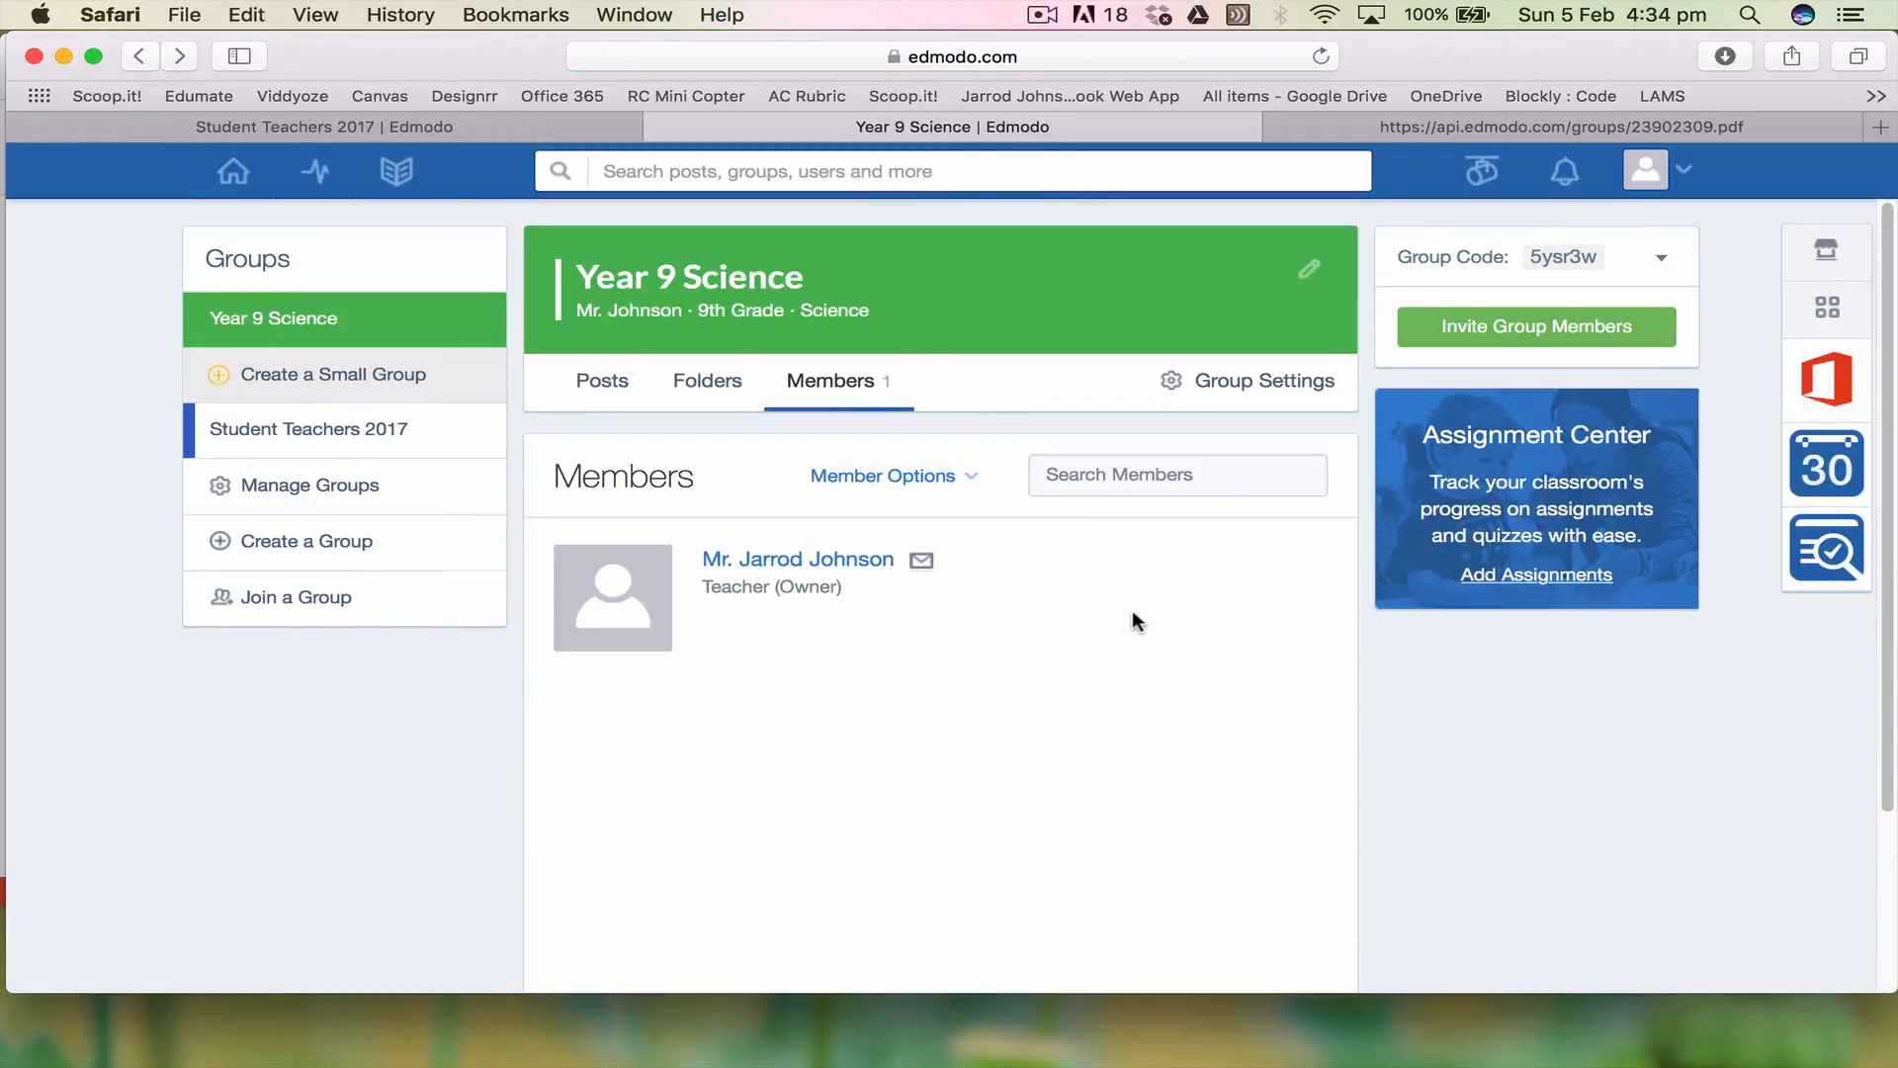
{"action": "left_click", "coordinate": [883, 474]}
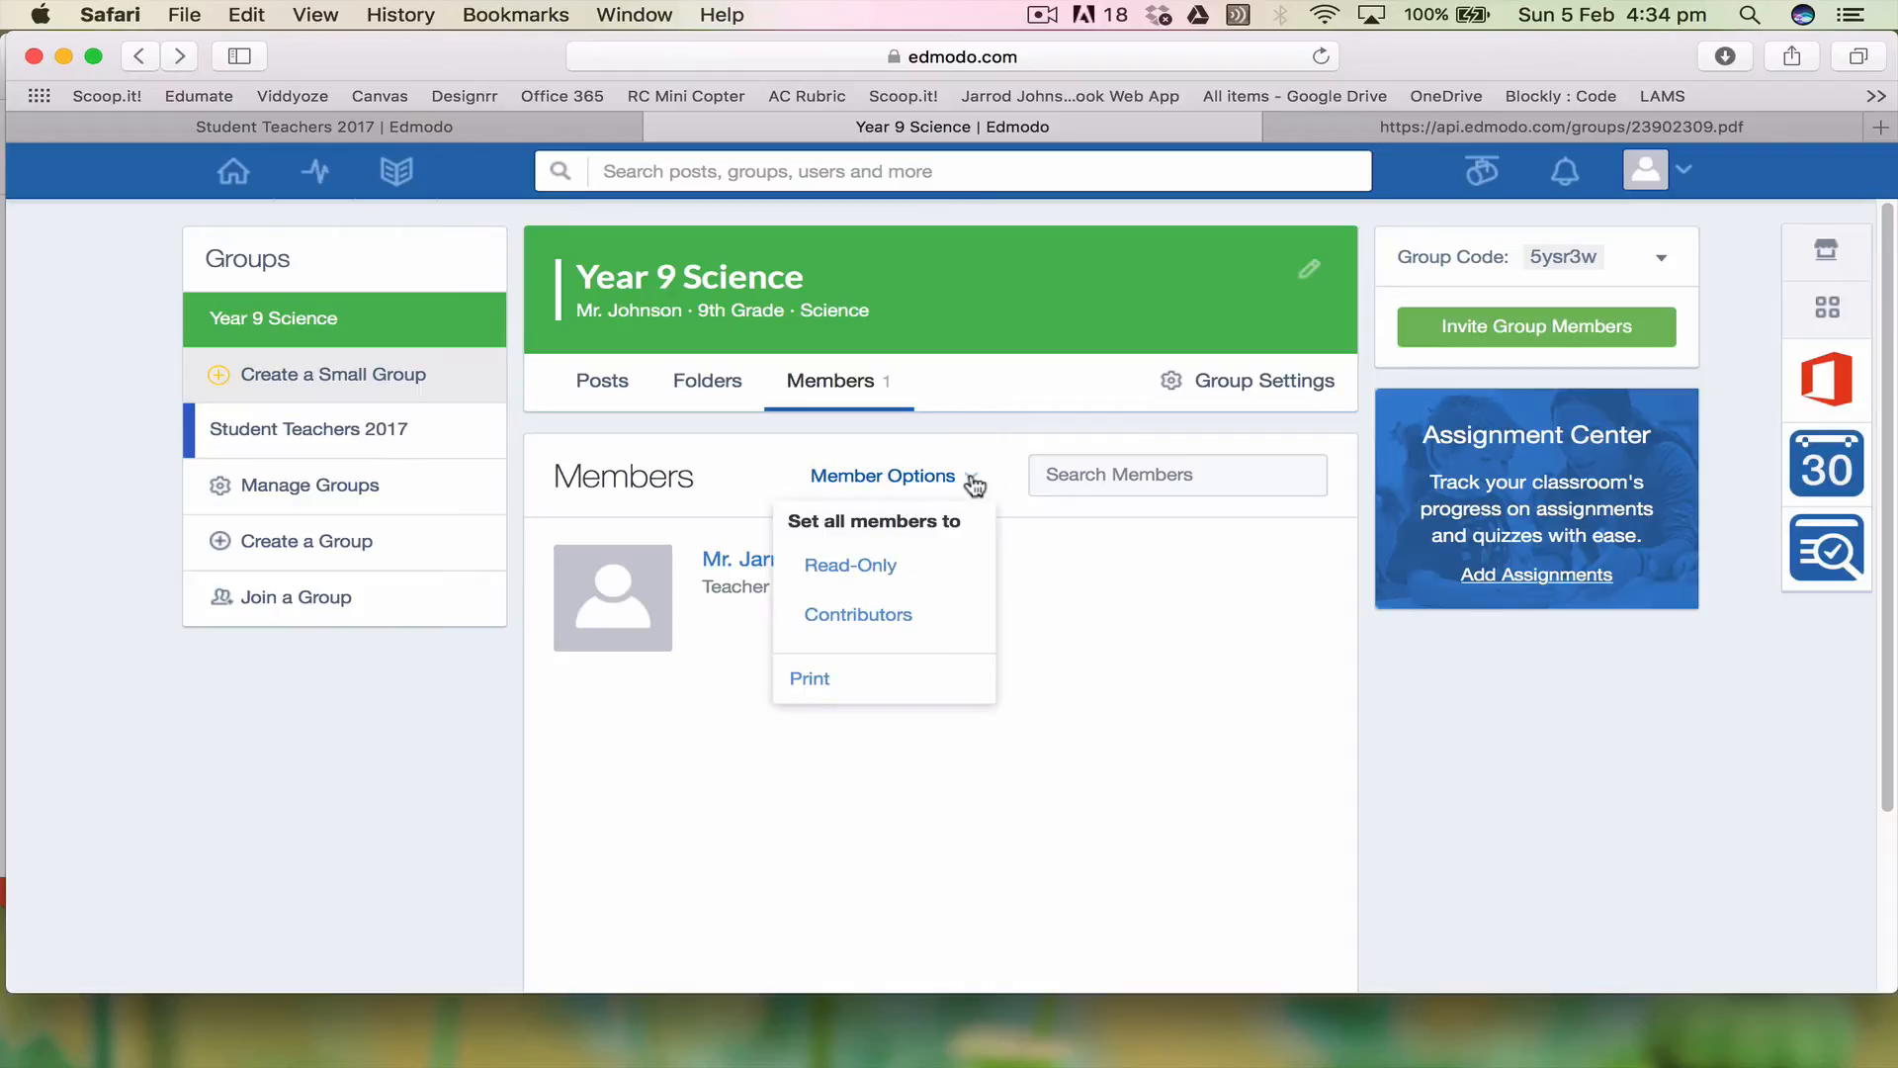
{"action": "left_click", "coordinate": [708, 501]}
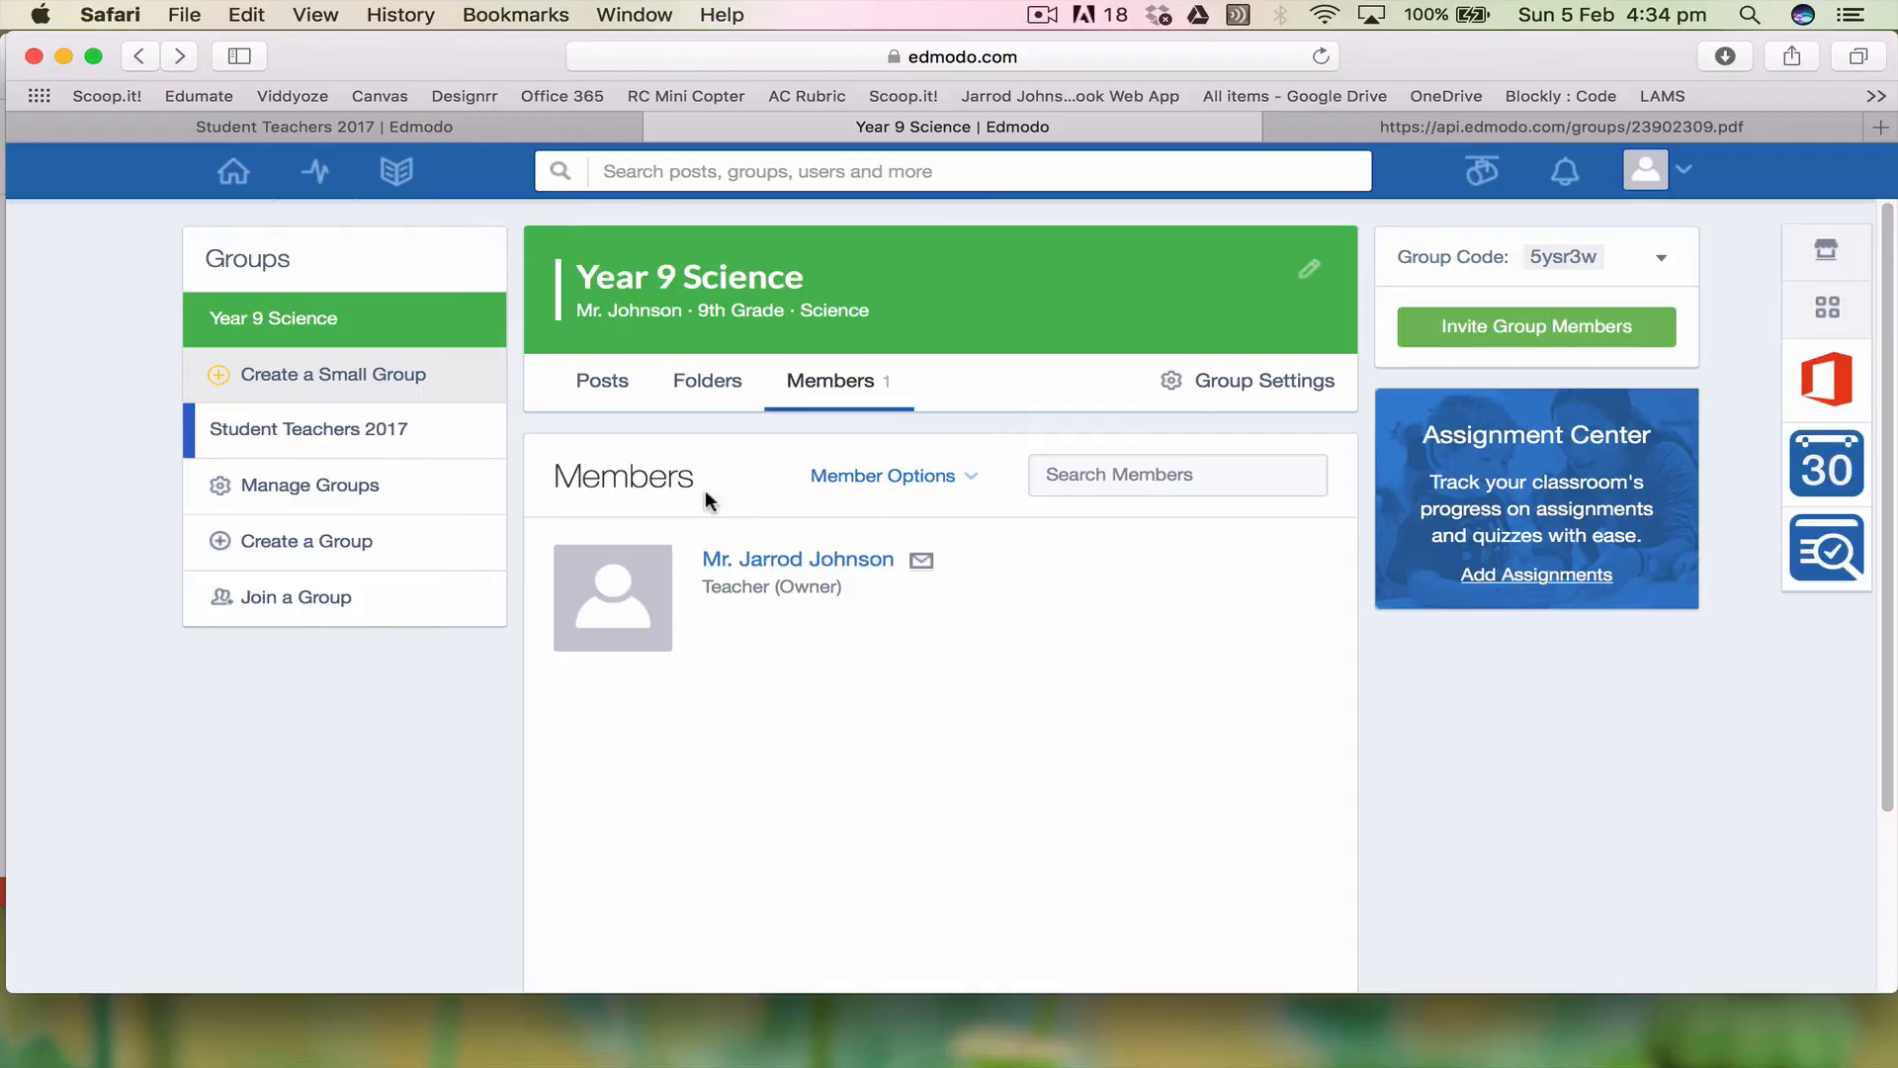
{"action": "mouse_move", "coordinate": [457, 285]}
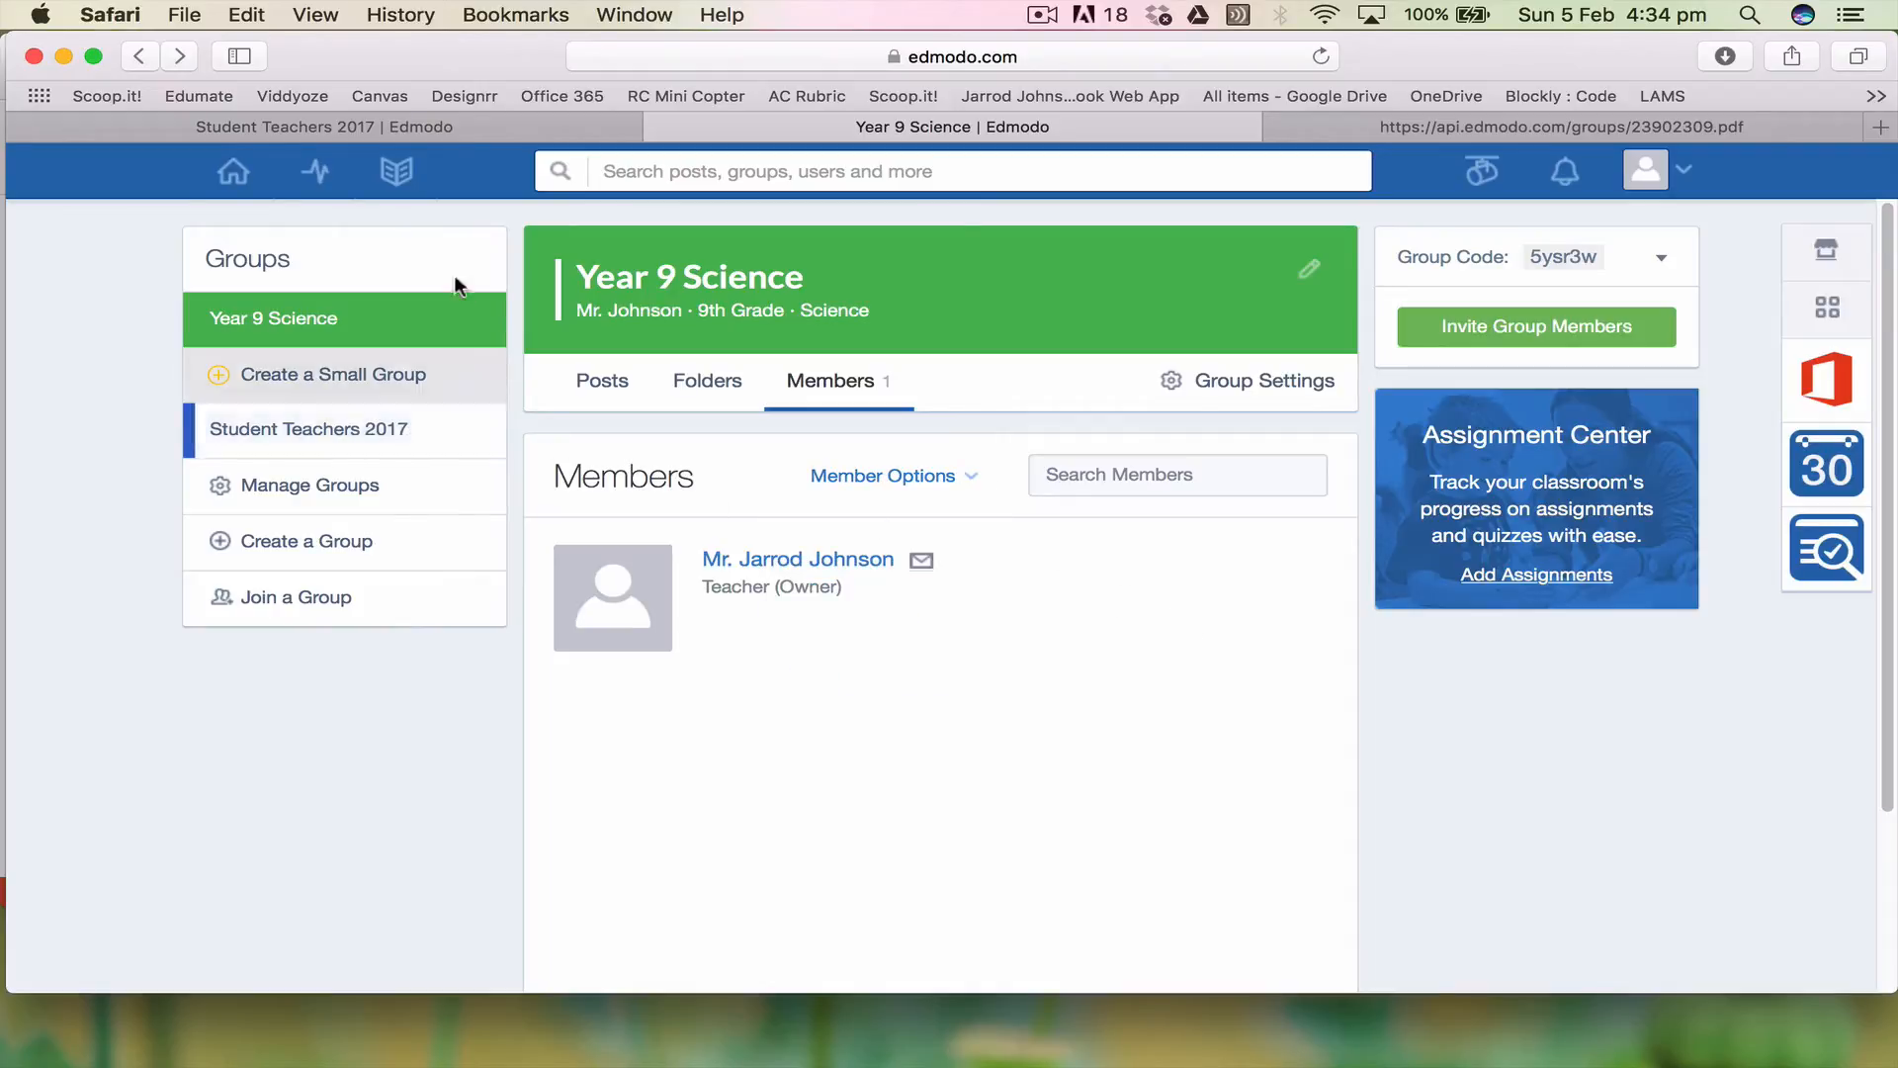
{"action": "left_click", "coordinate": [308, 428]}
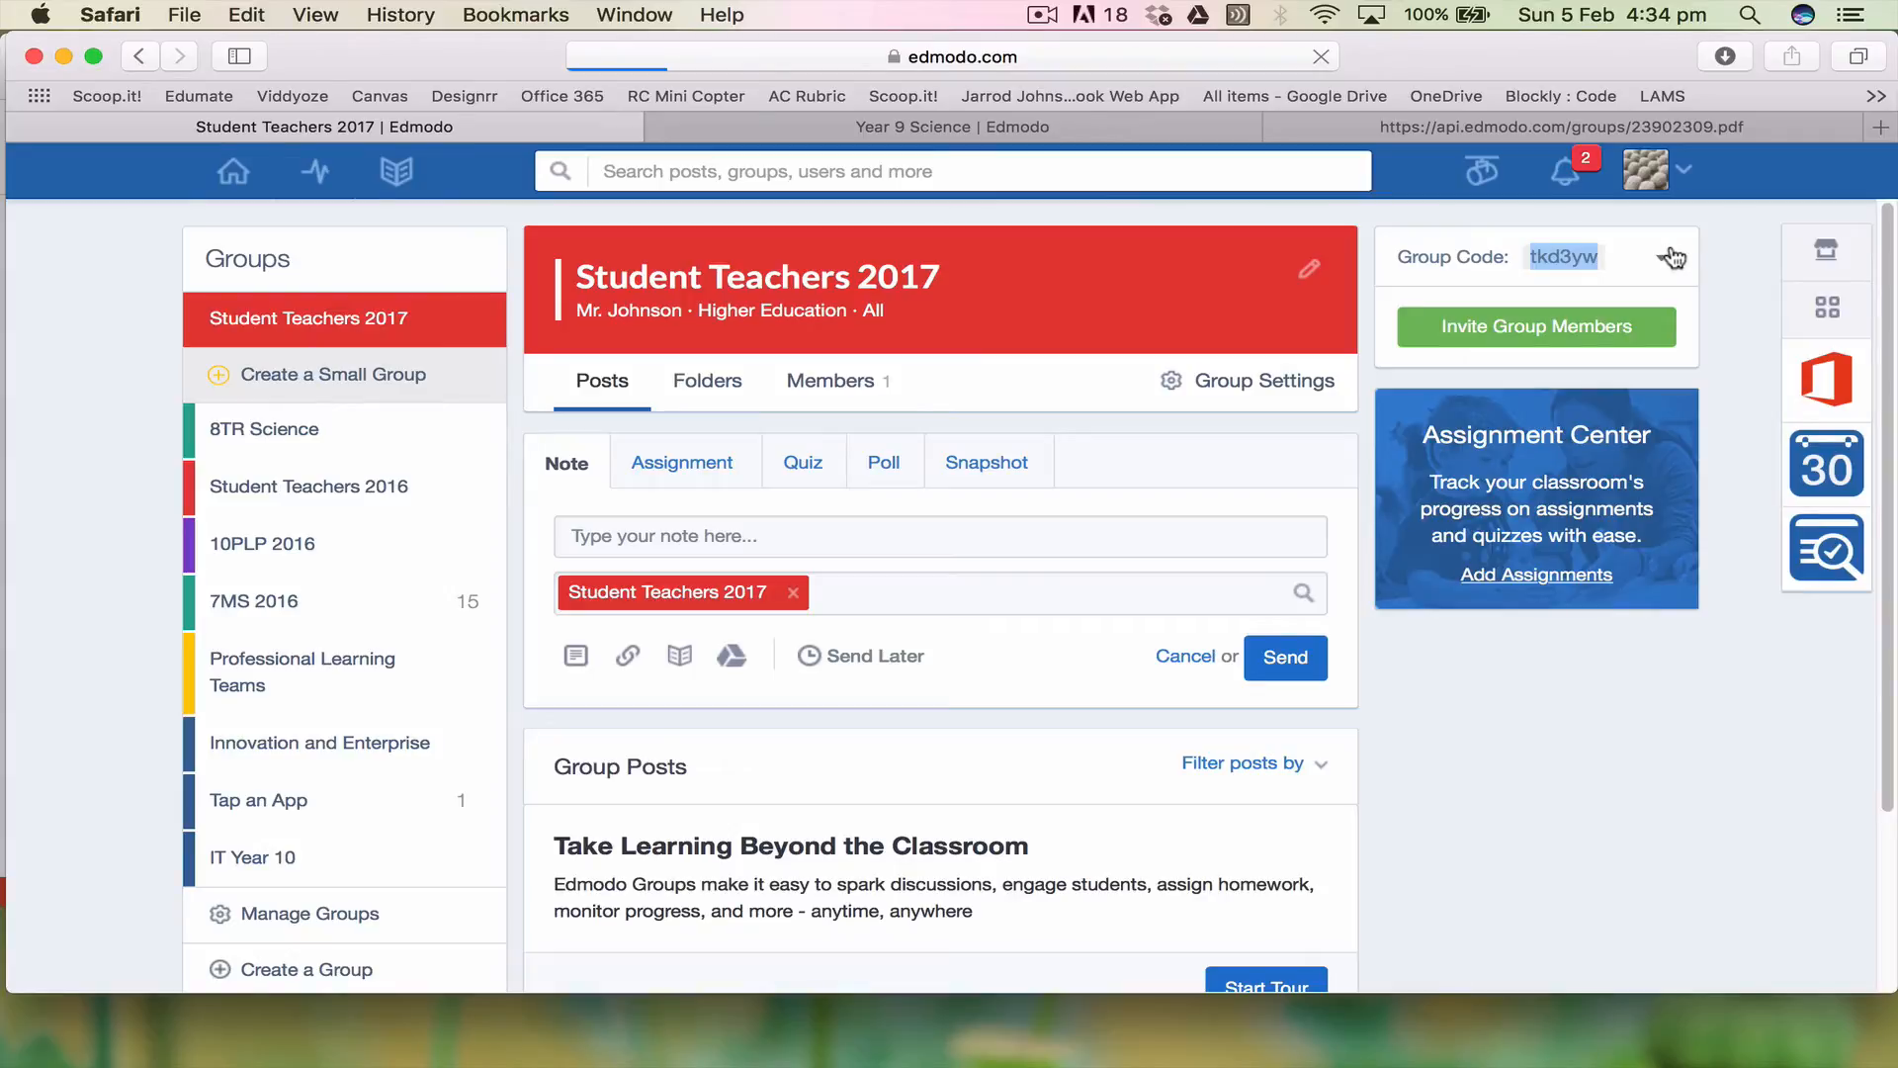
- Log out of the new account and log back into the established teacher account
{"action": "left_click", "coordinate": [232, 171]}
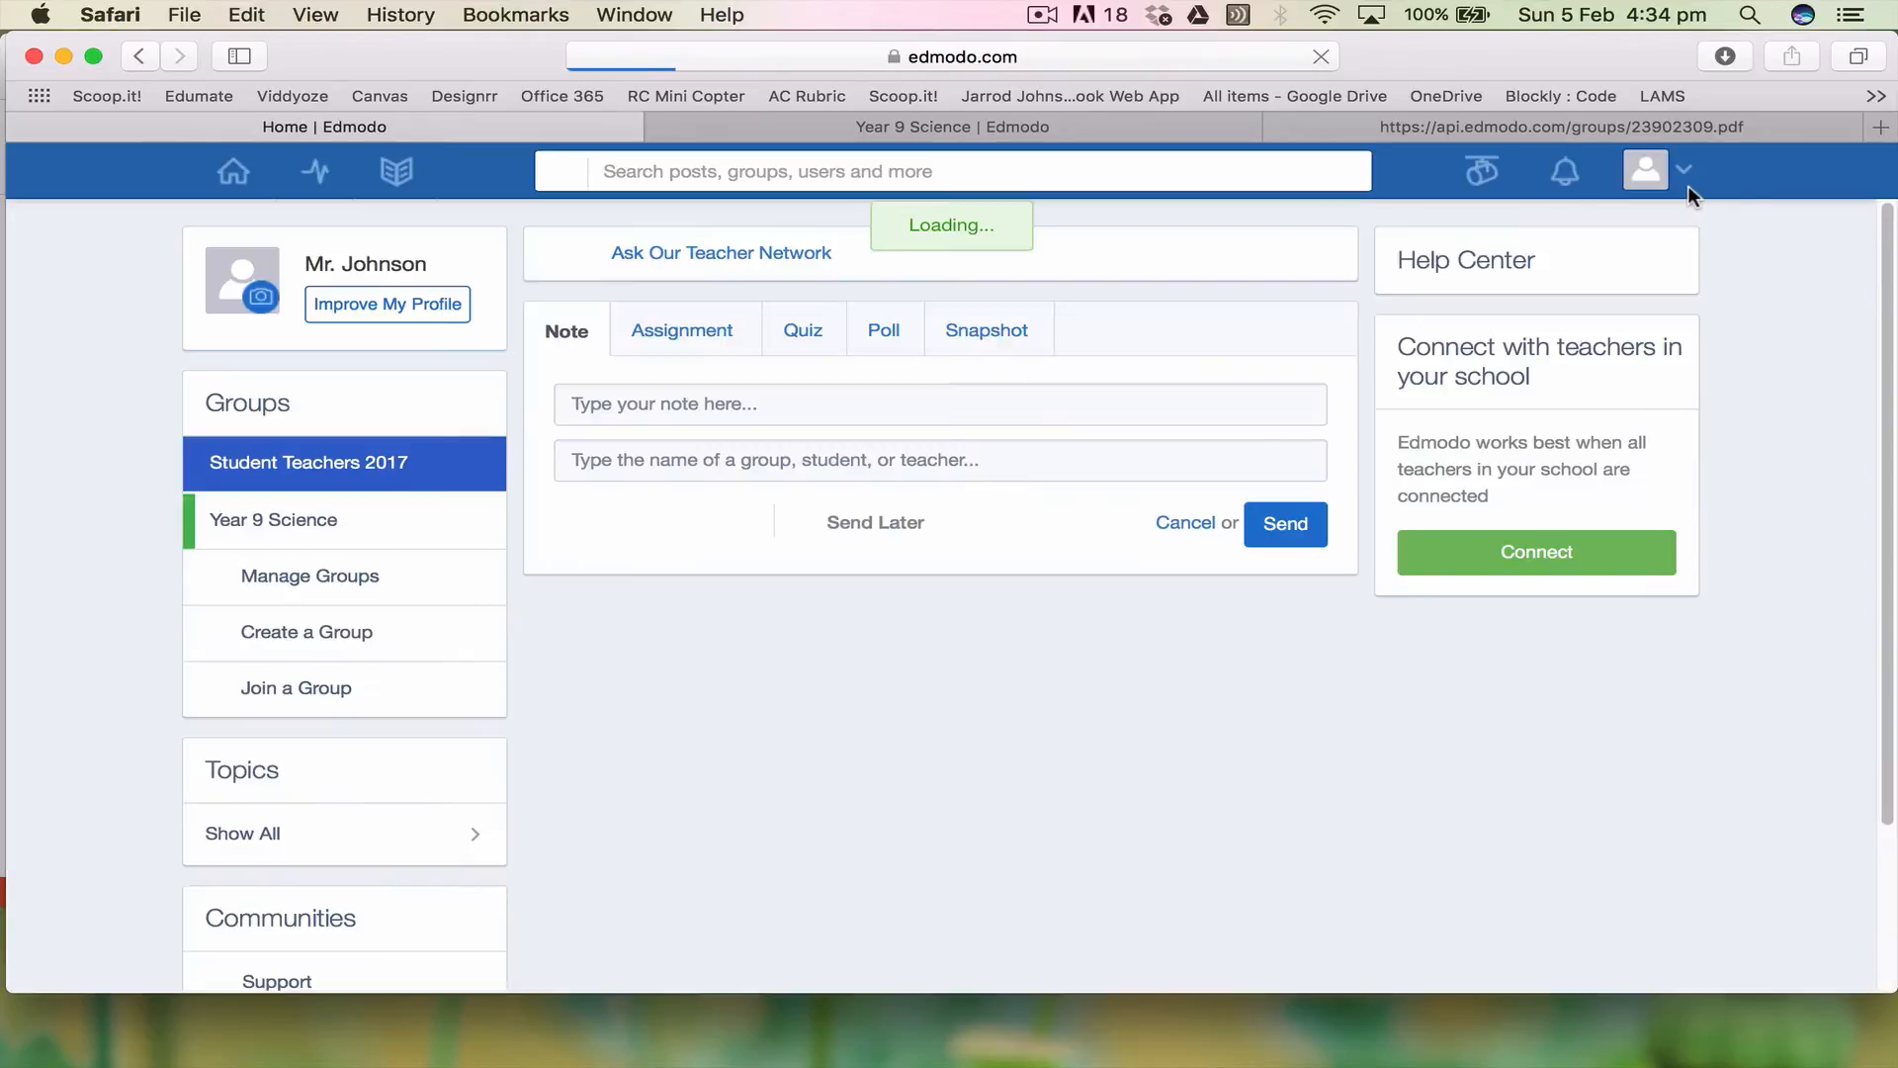
{"action": "left_click", "coordinate": [1683, 169]}
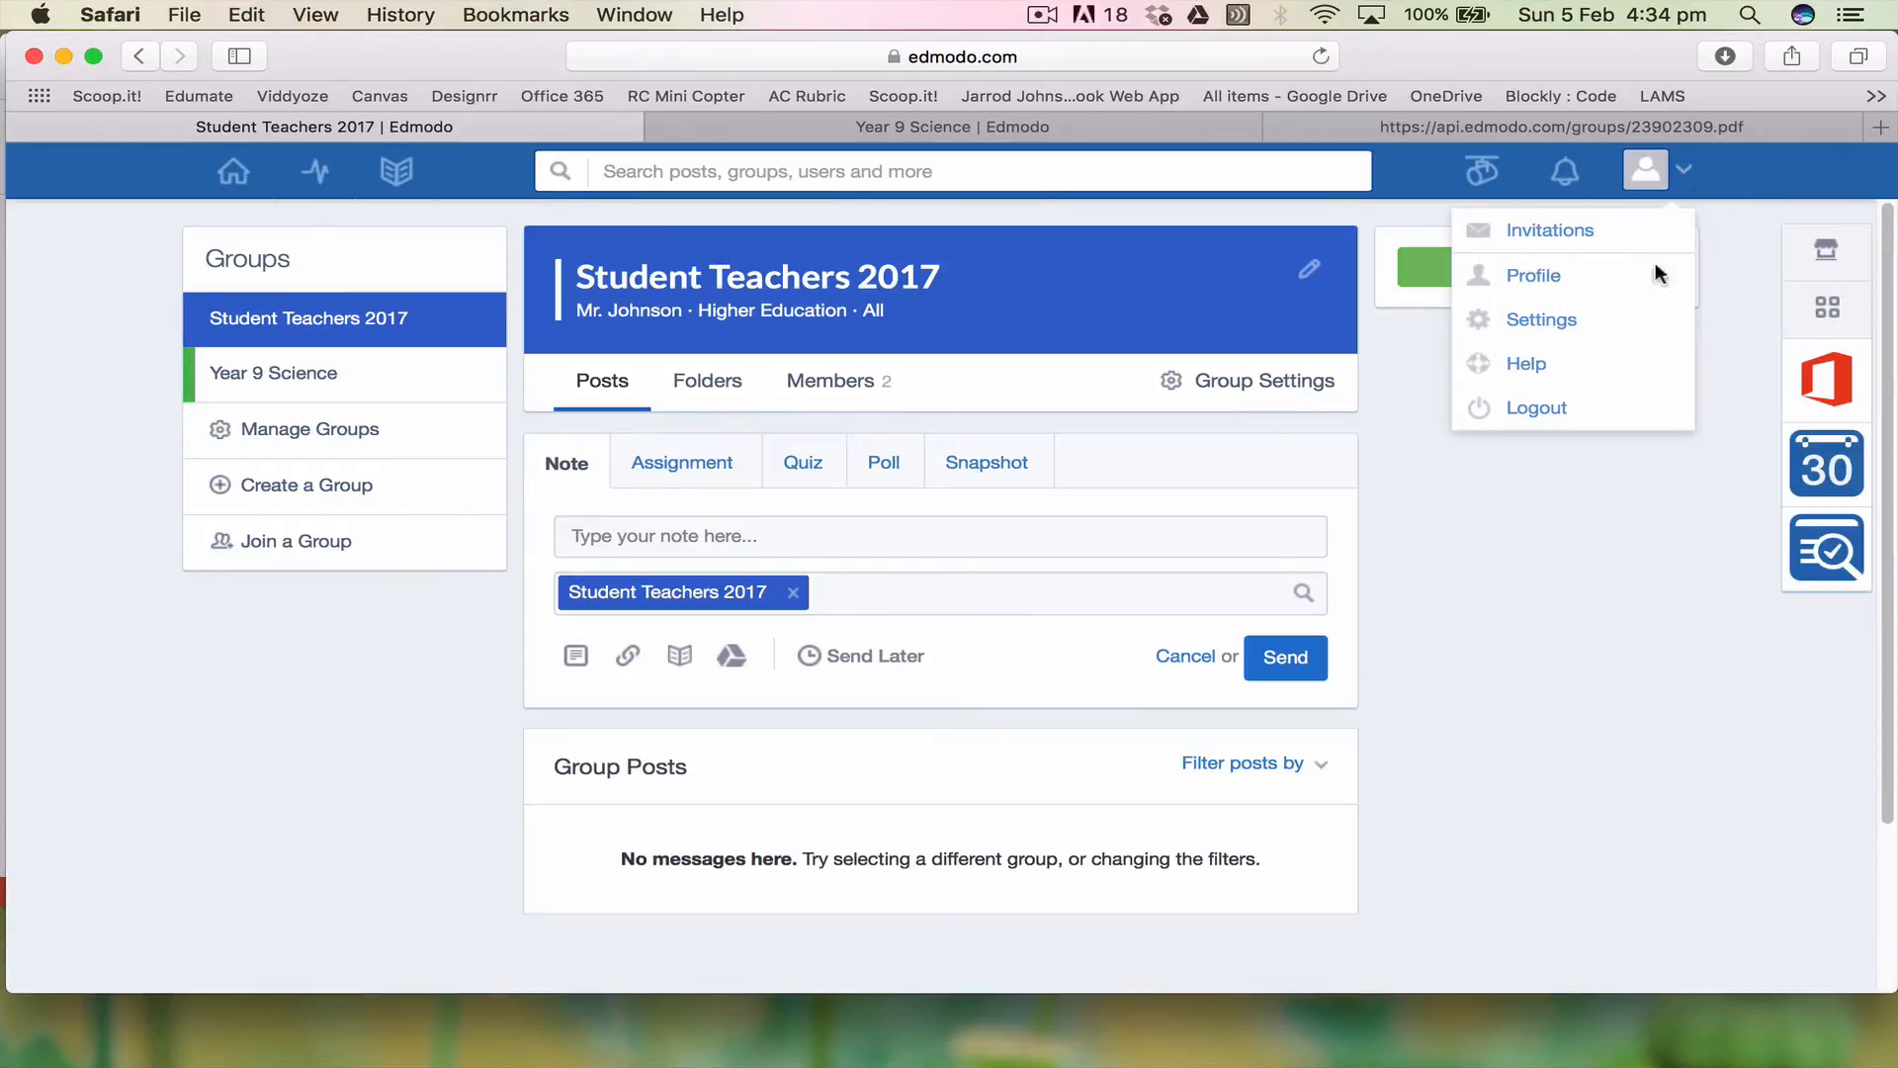
{"action": "left_click", "coordinate": [1536, 406]}
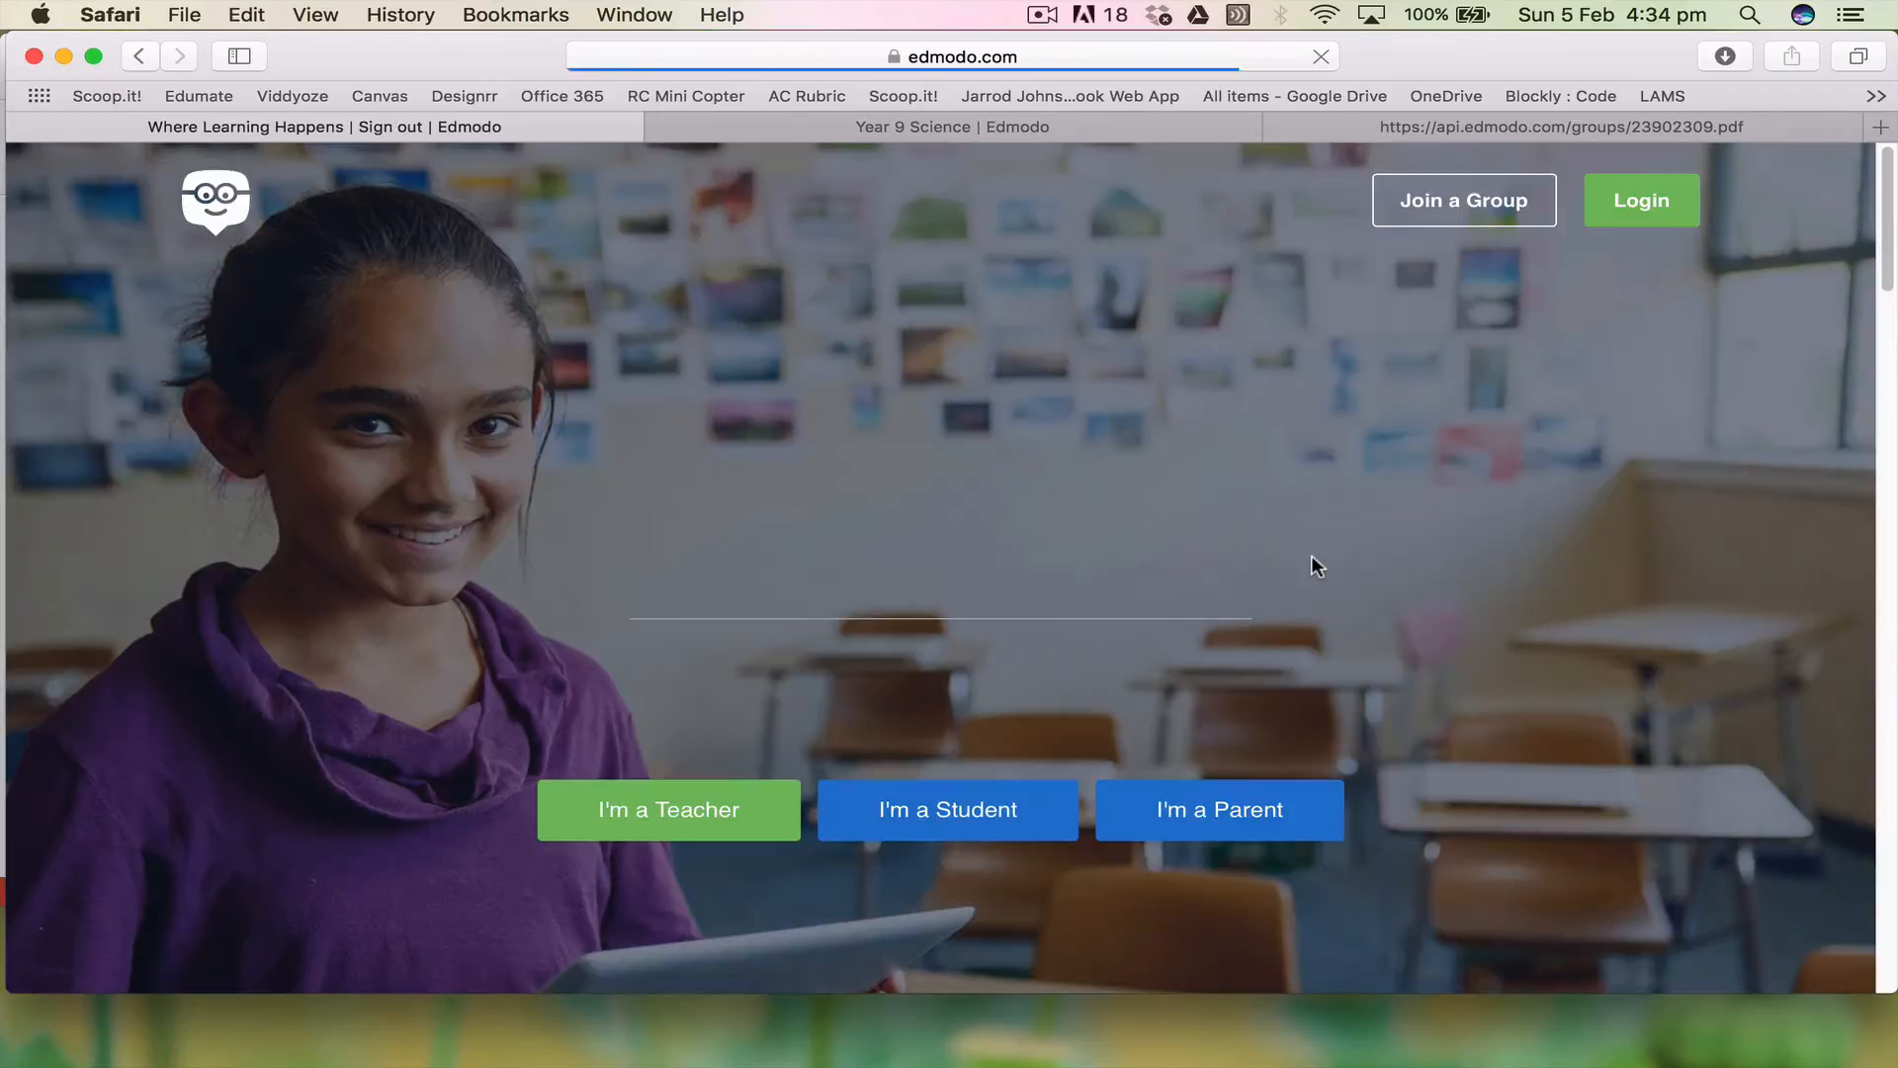
{"action": "left_click", "coordinate": [1641, 200]}
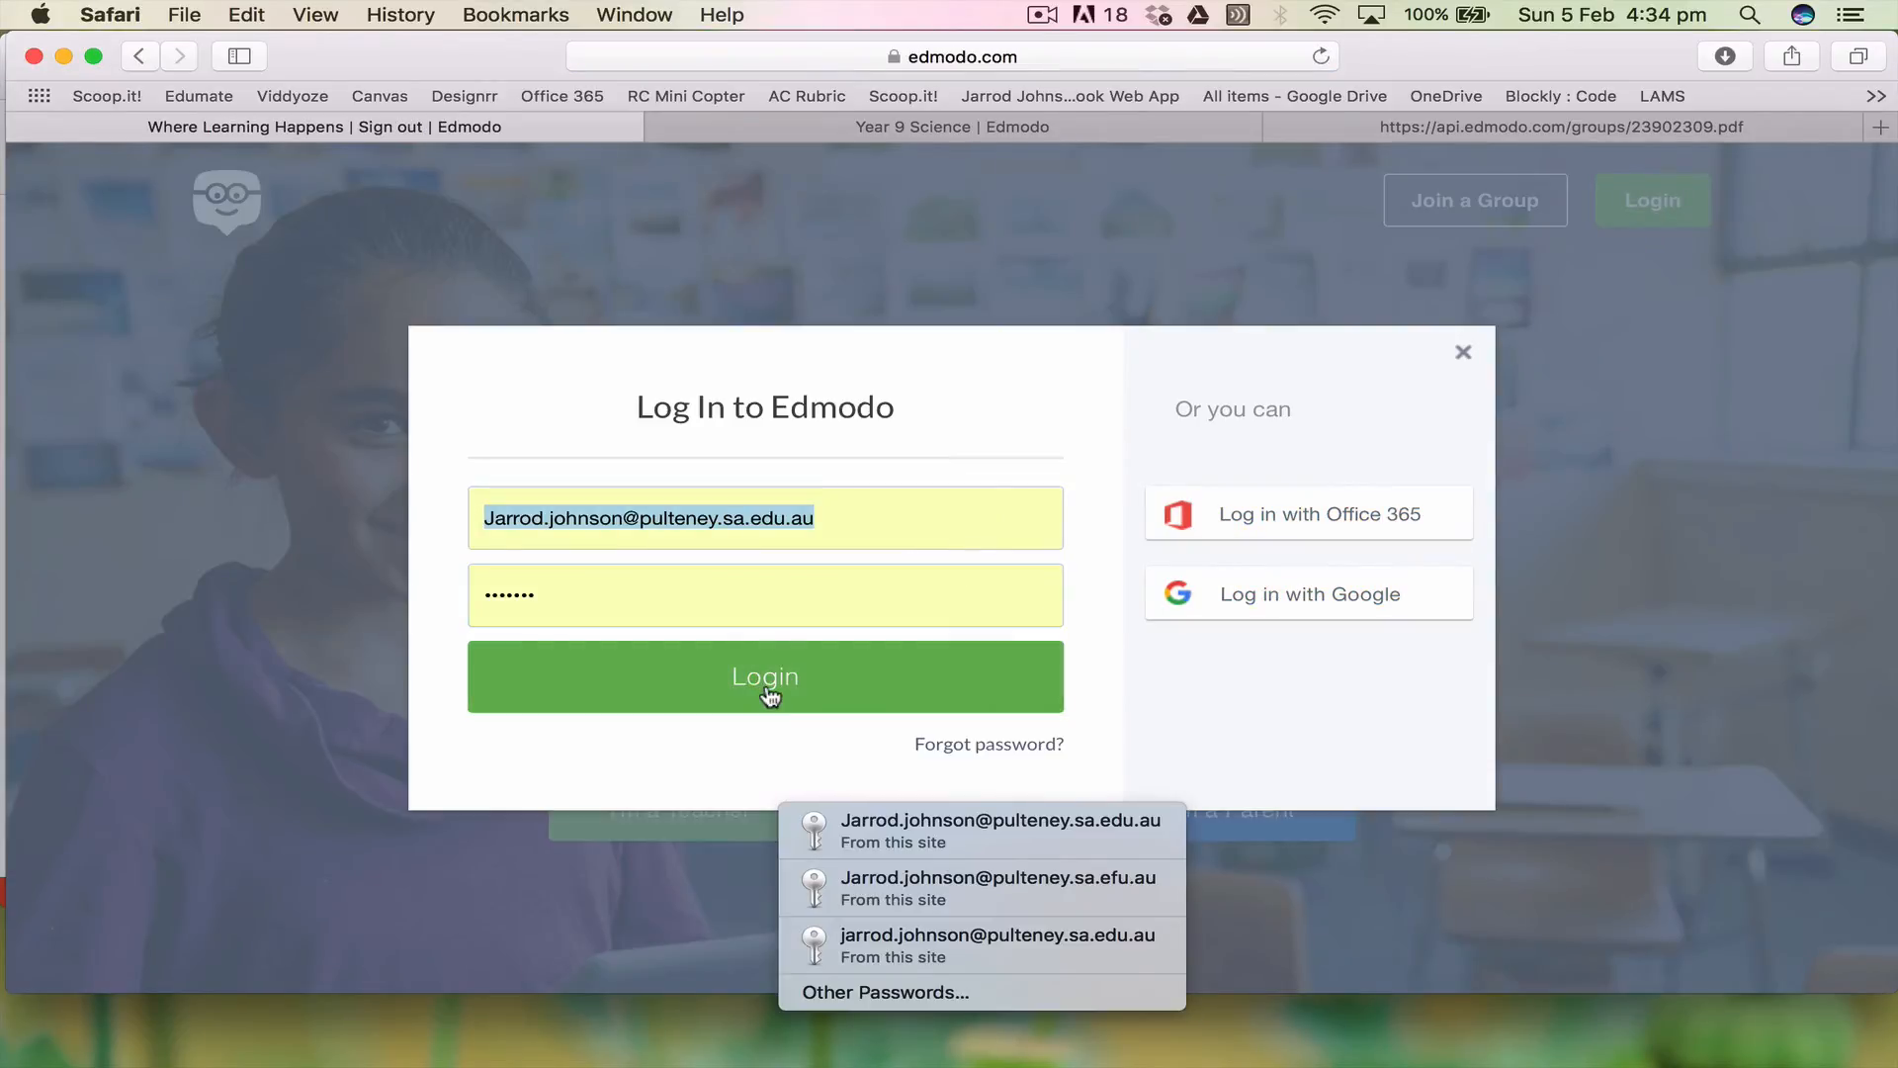
{"action": "left_click", "coordinate": [765, 676]}
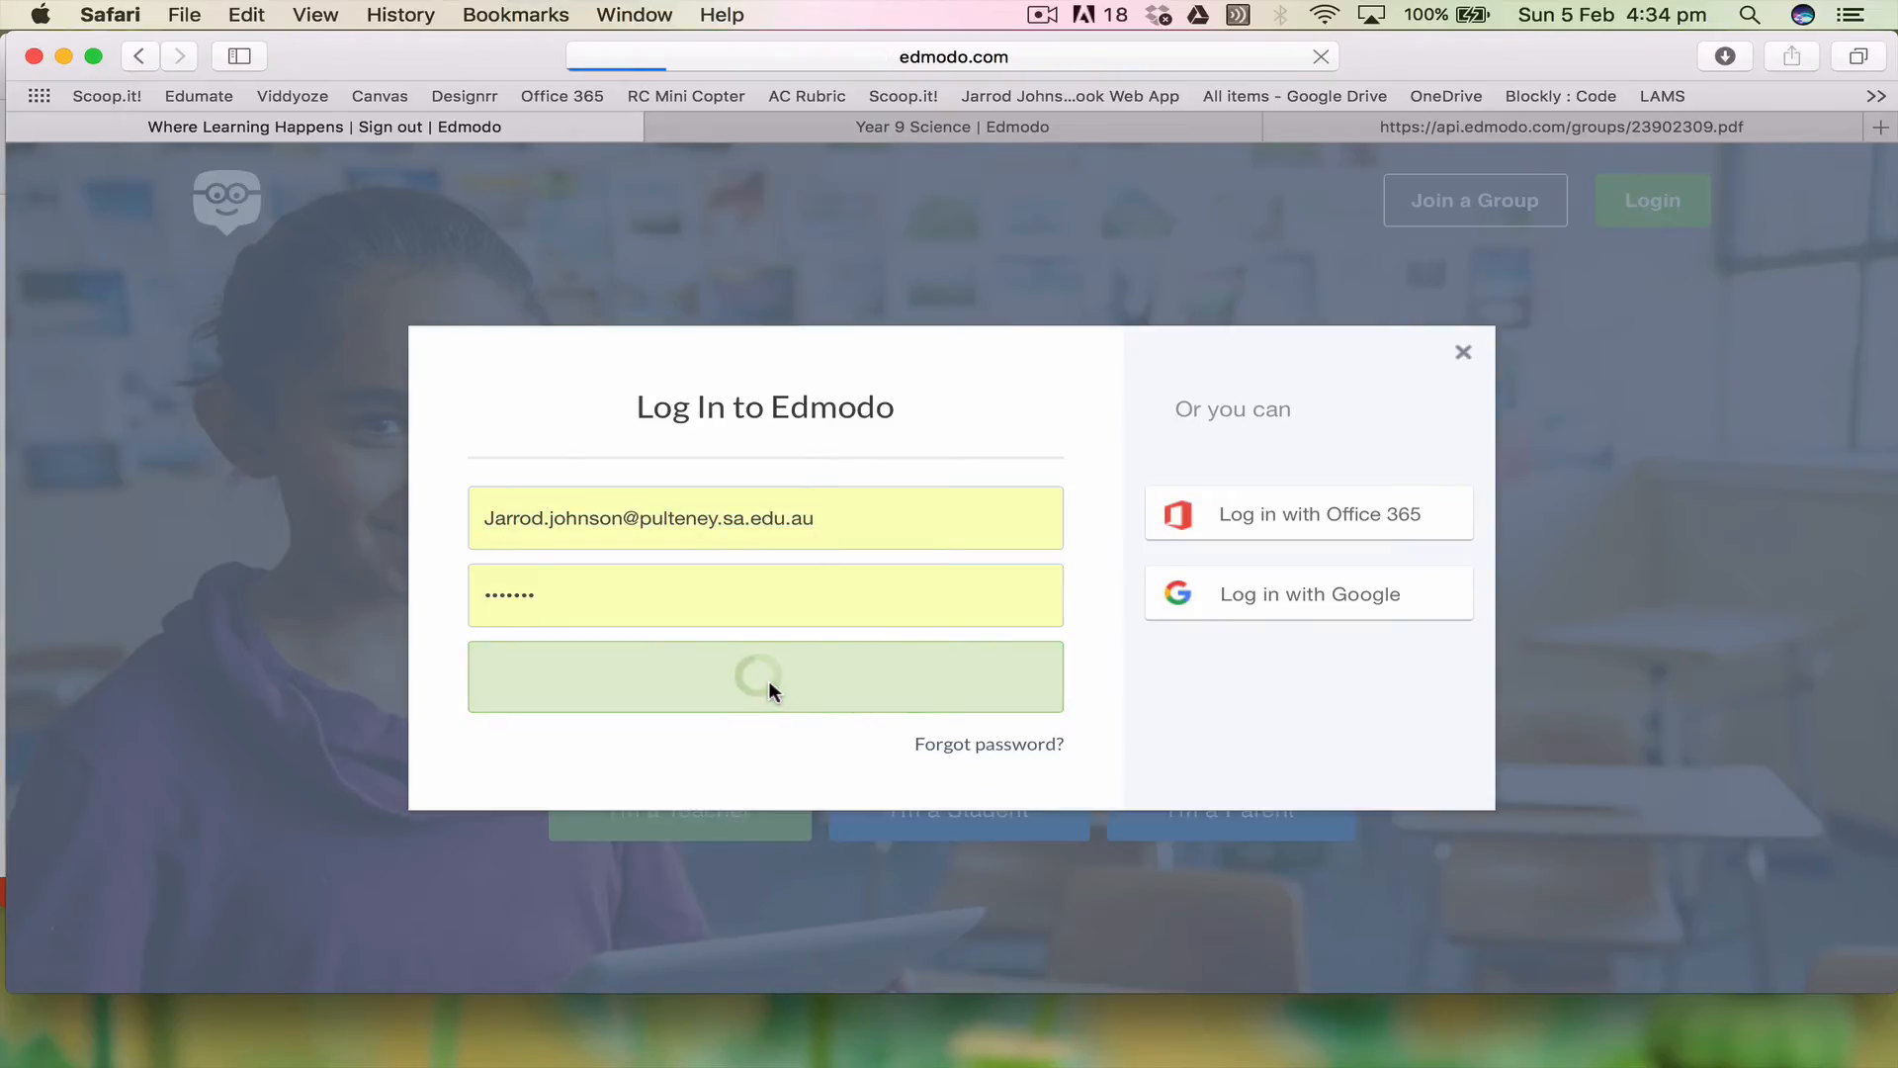
{"action": "left_click", "coordinate": [765, 676]}
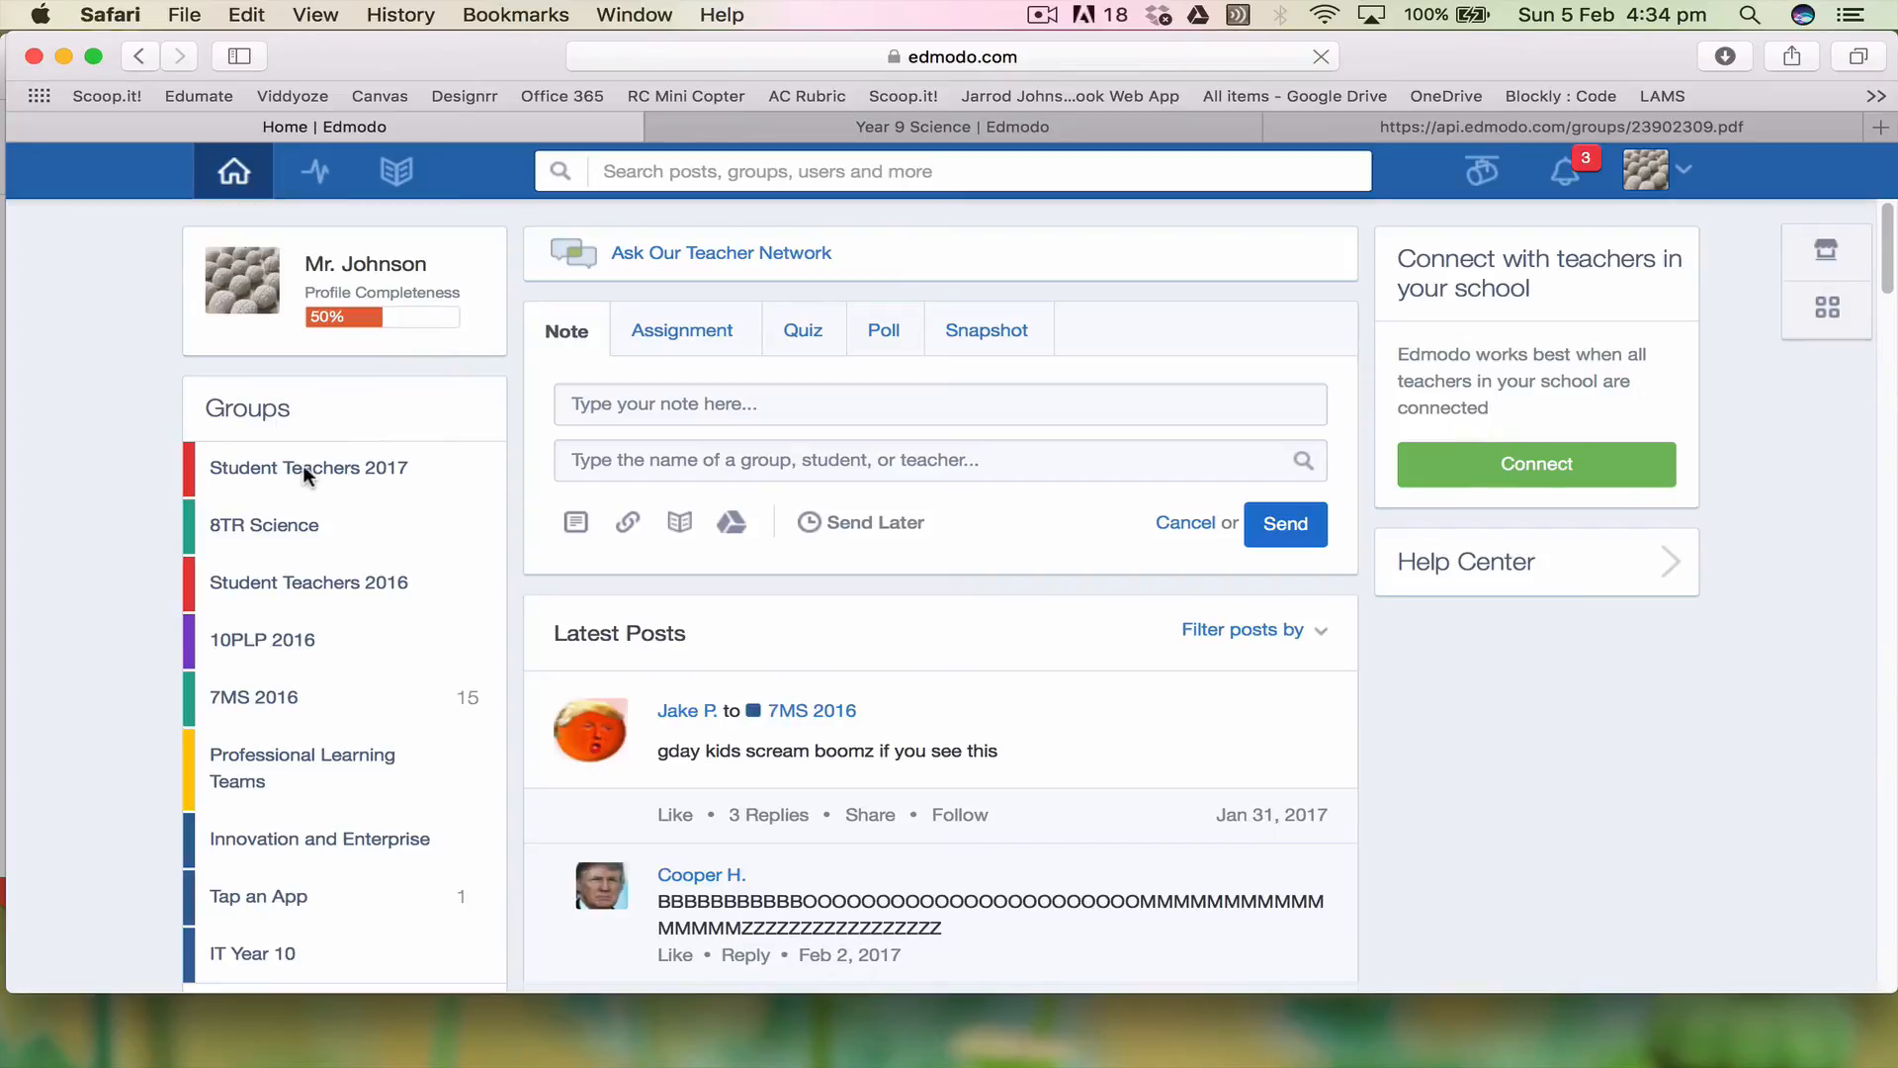
{"action": "left_click", "coordinate": [307, 468]}
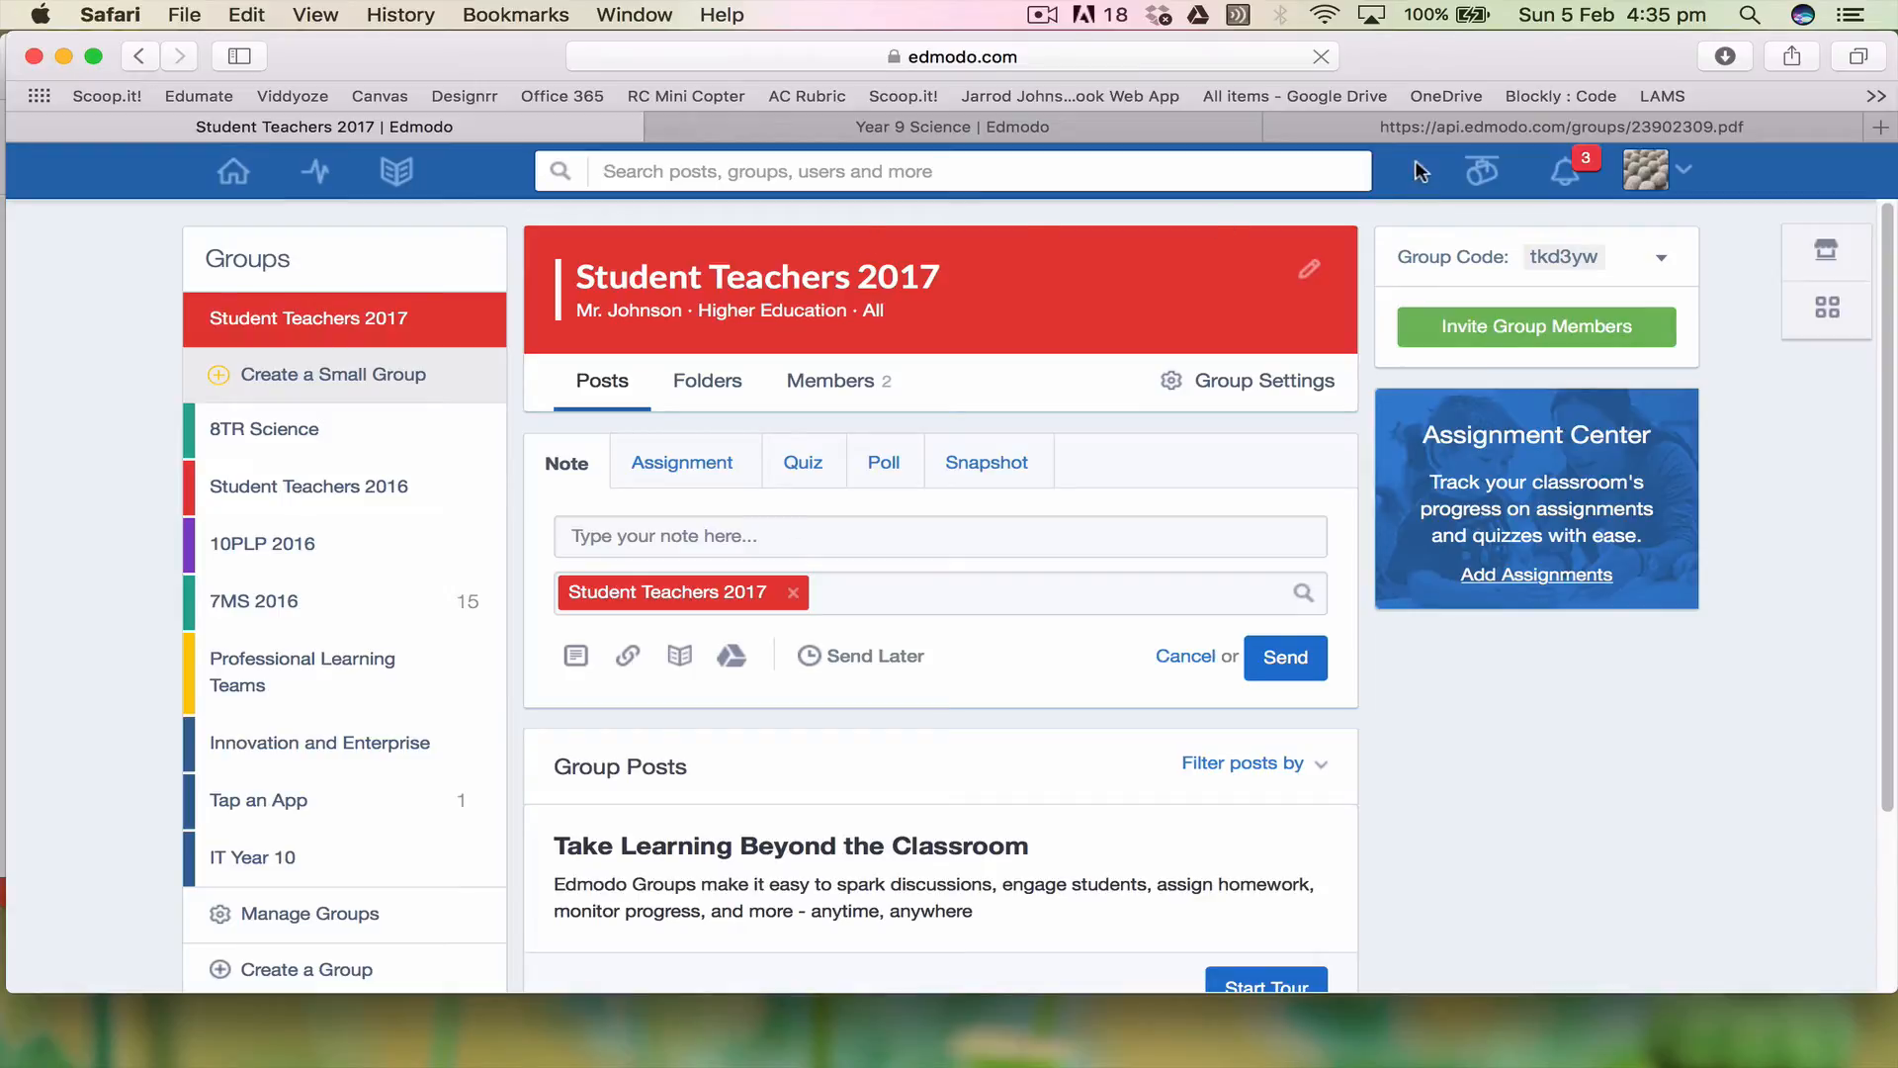
{"action": "double_click", "coordinate": [1563, 255]}
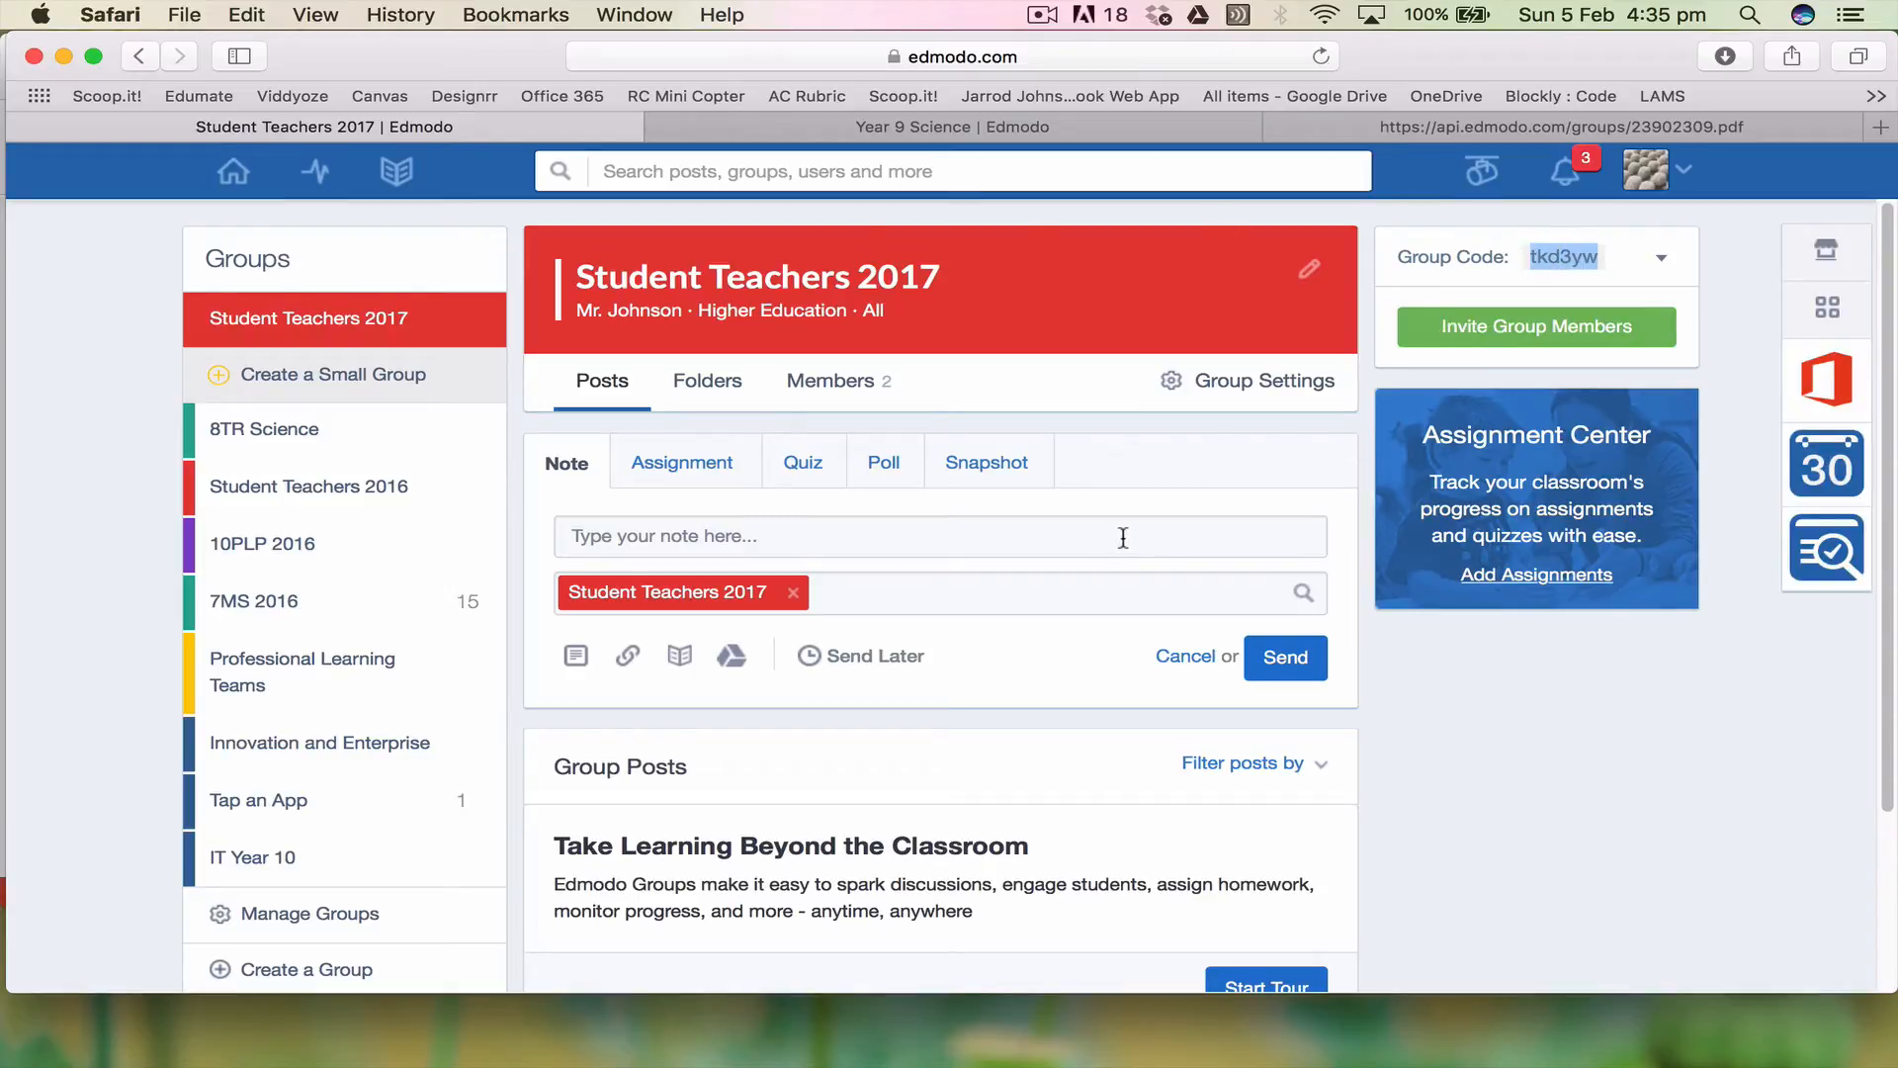
{"action": "left_click", "coordinate": [938, 536]}
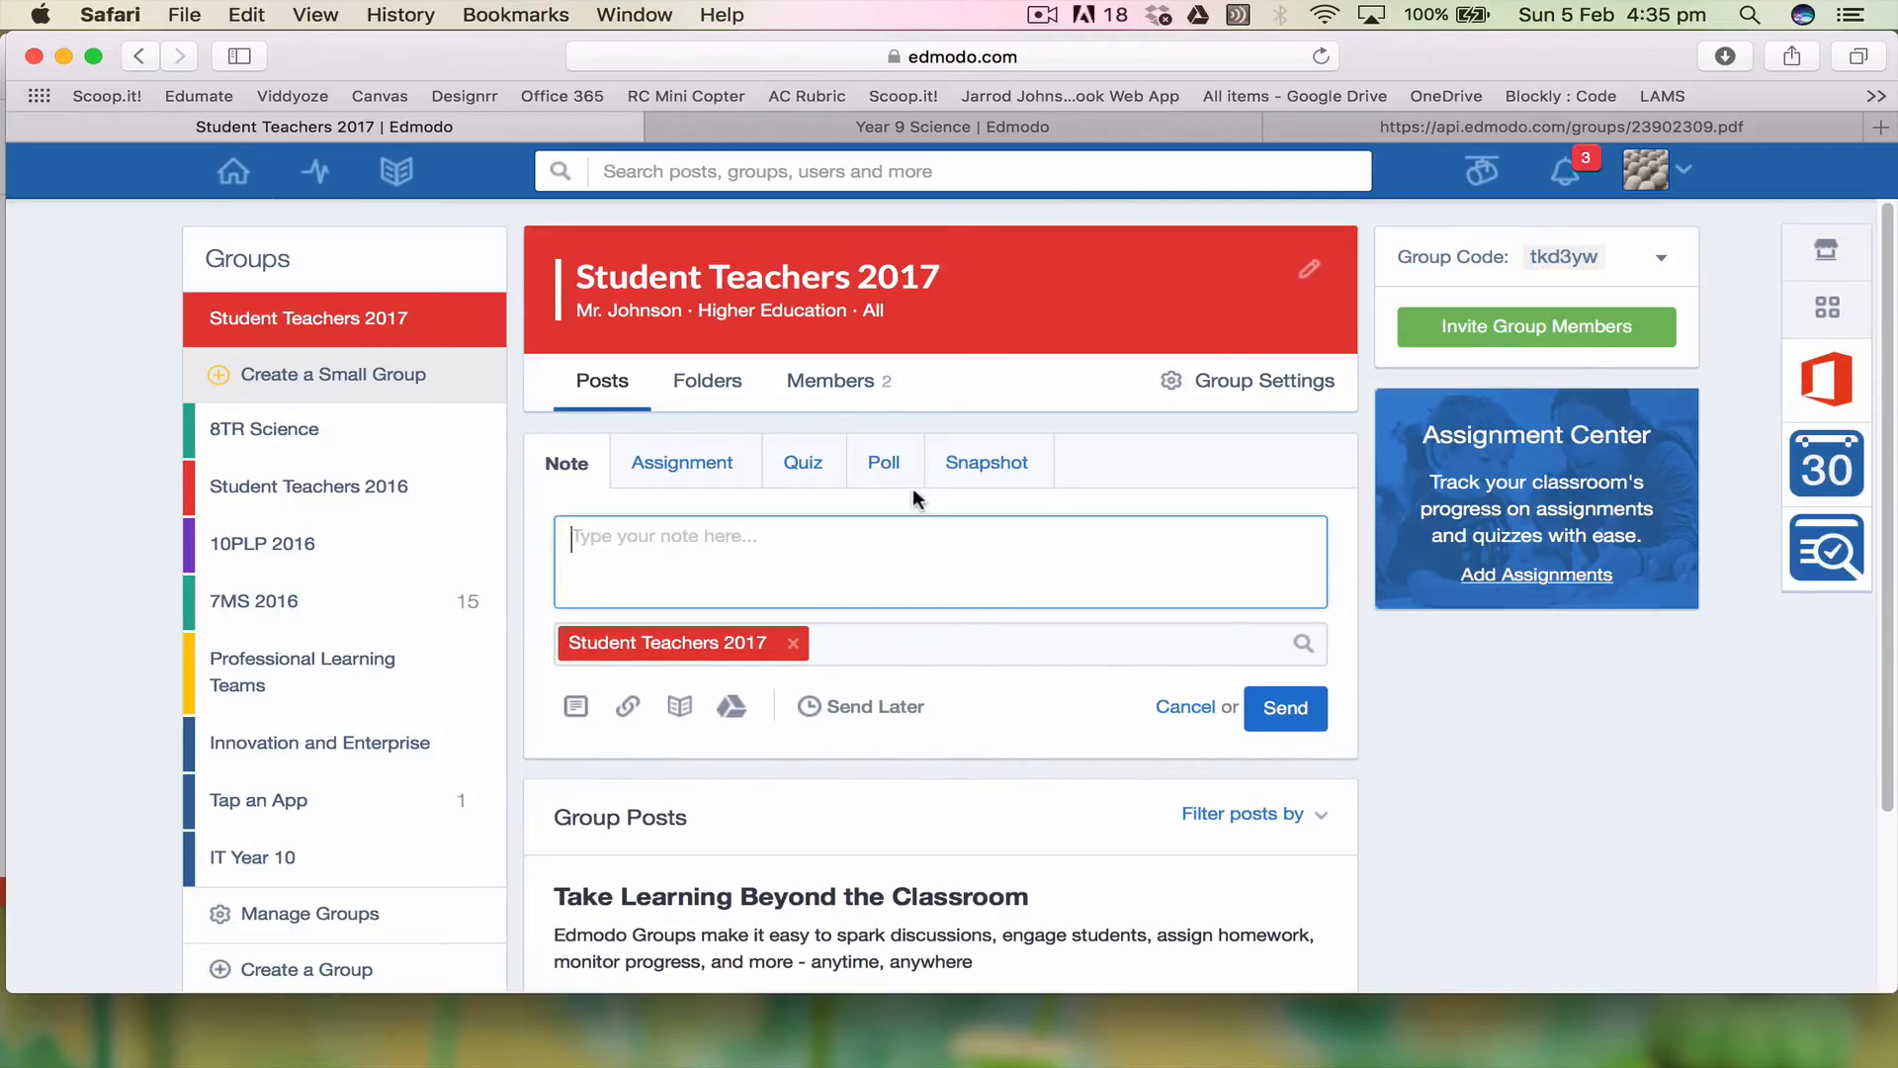
- Begin a poll asking 'How comfortable are you with Integrating ICT into your teaching?'
{"action": "left_click", "coordinate": [884, 462]}
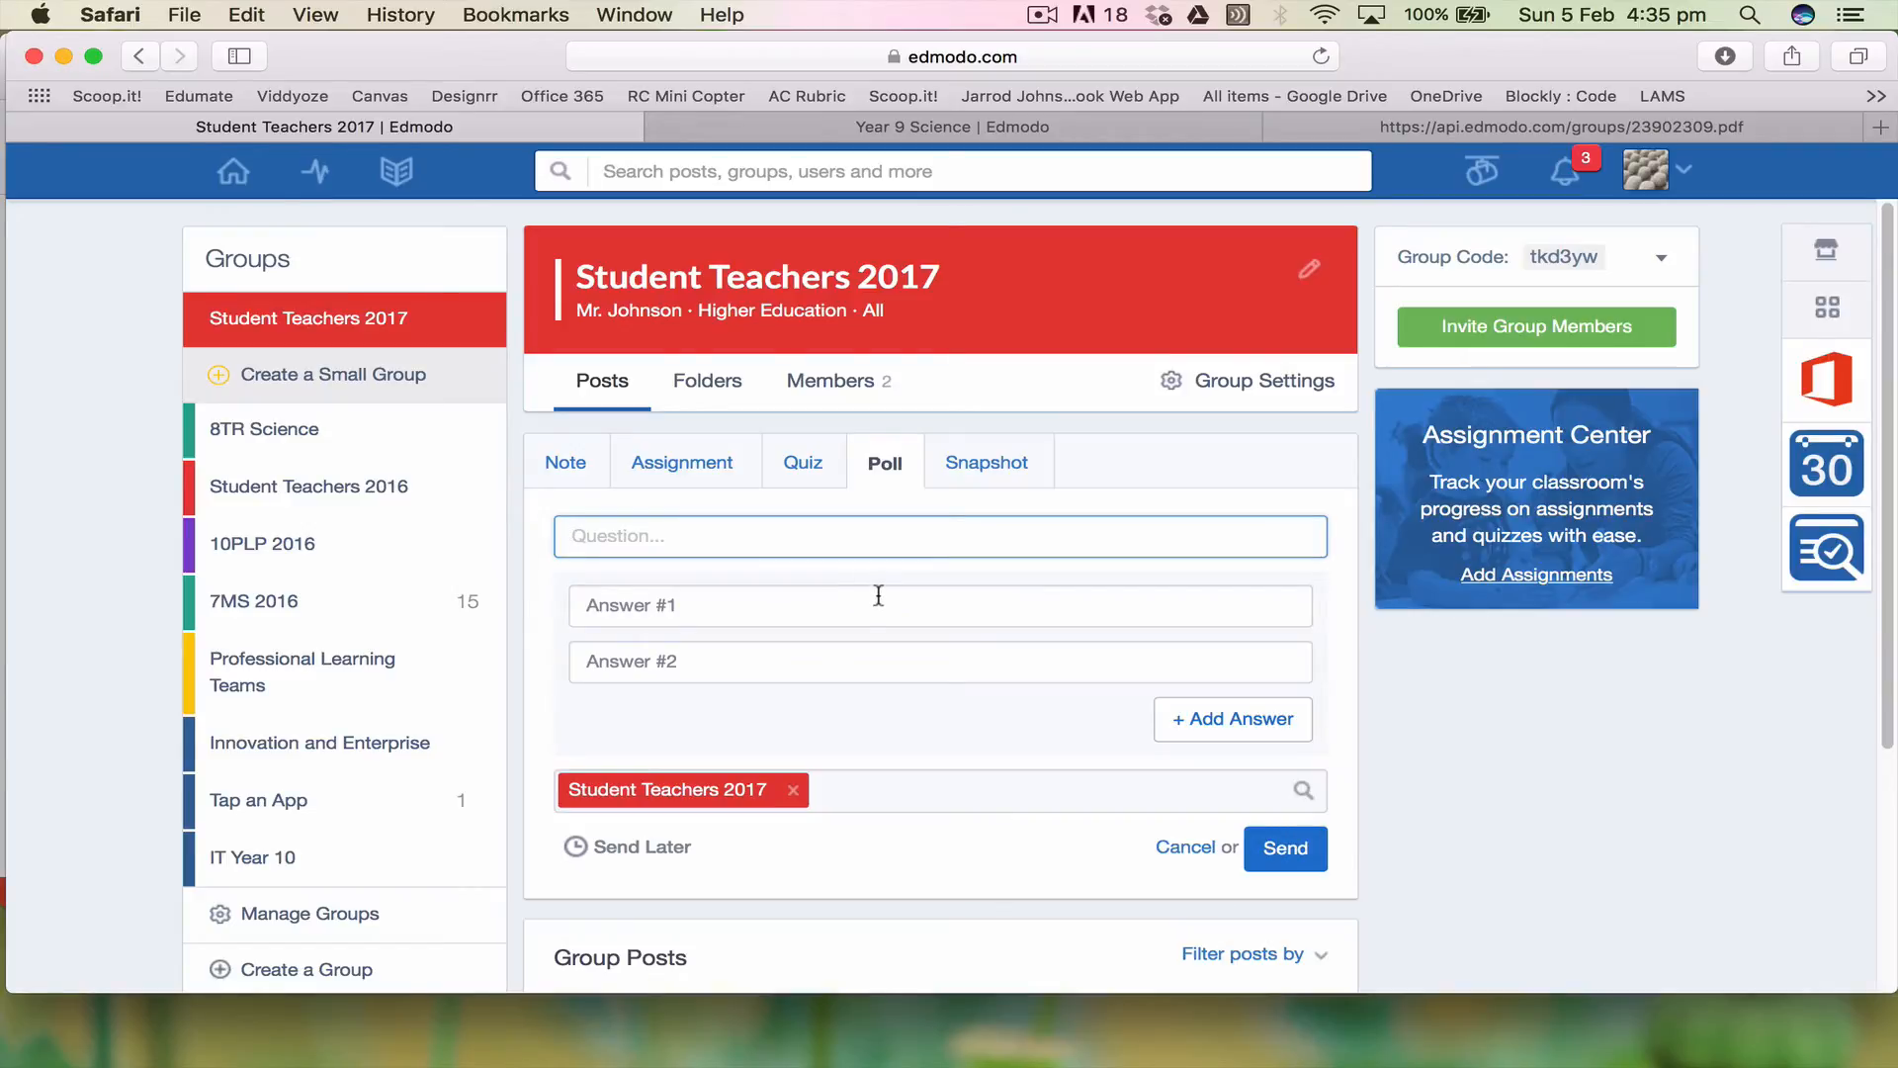
{"action": "type", "text": "How comf"}
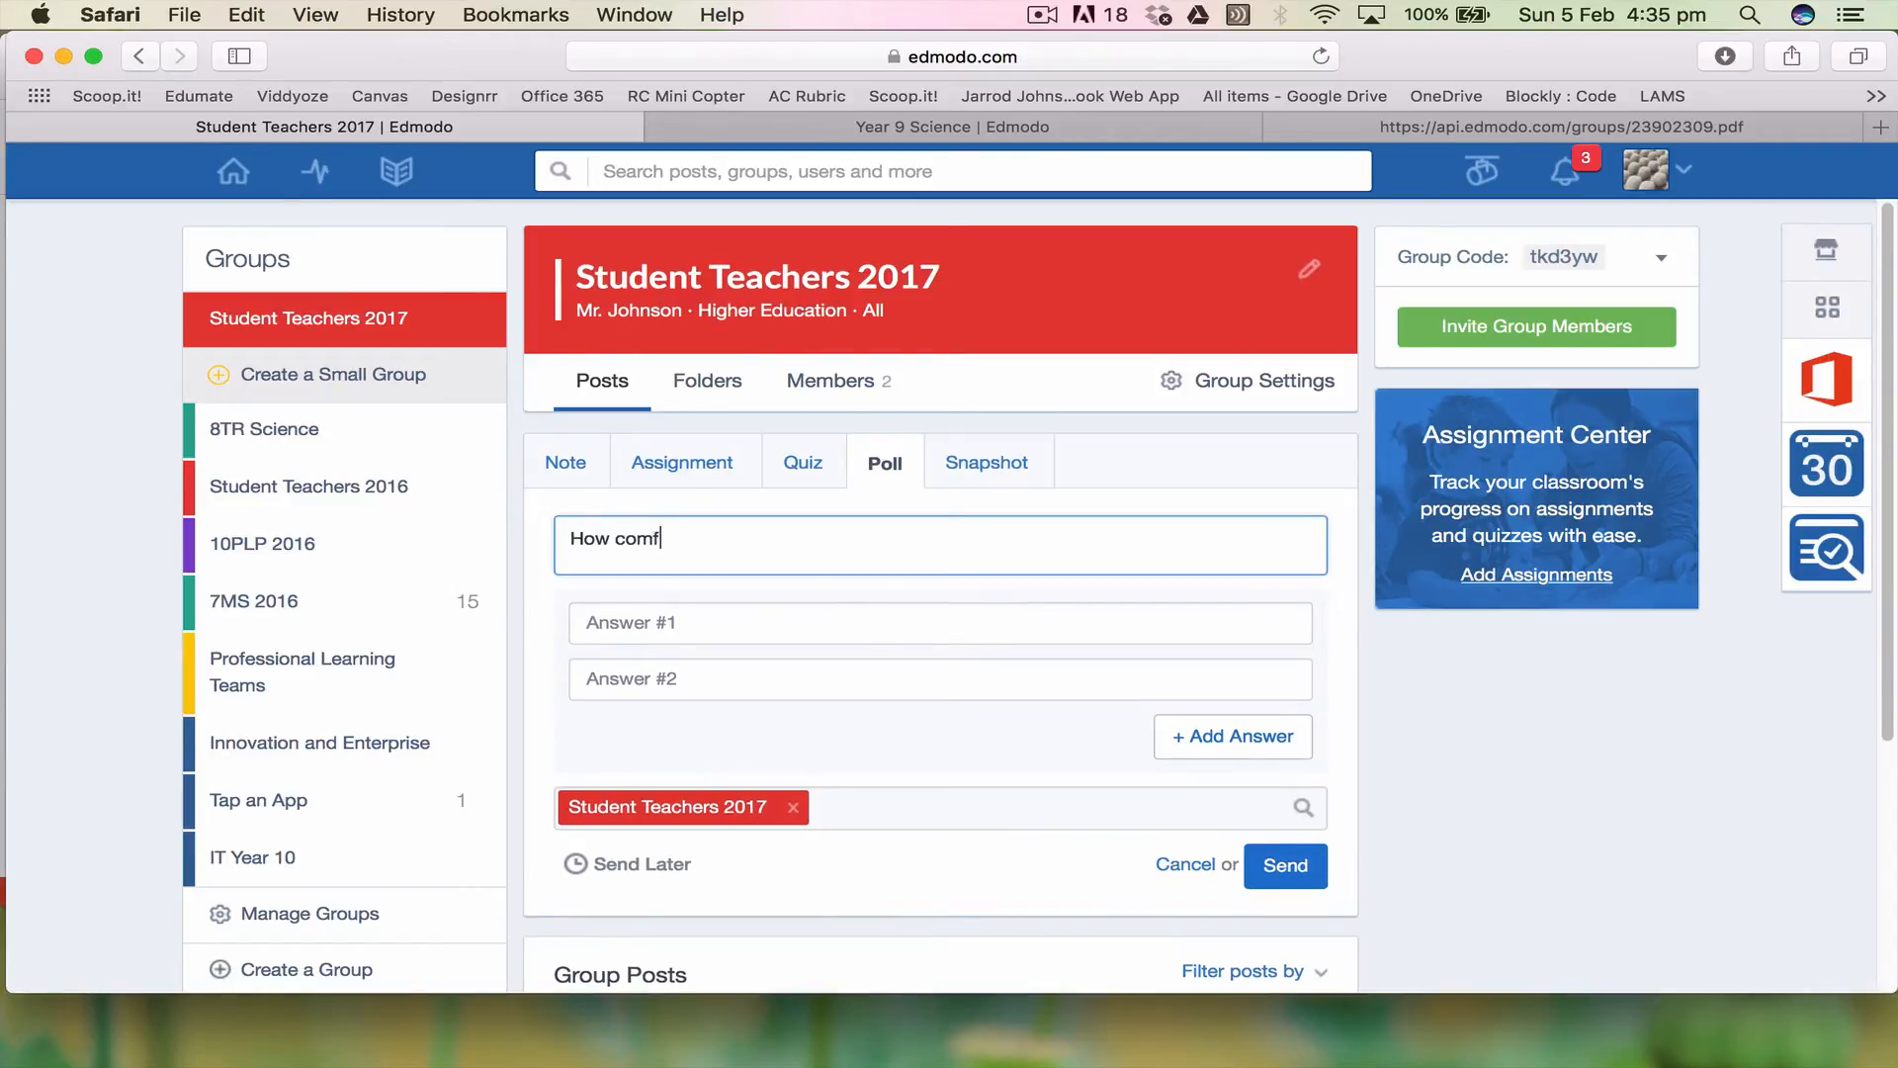
{"action": "type", "text": "ortable are you"}
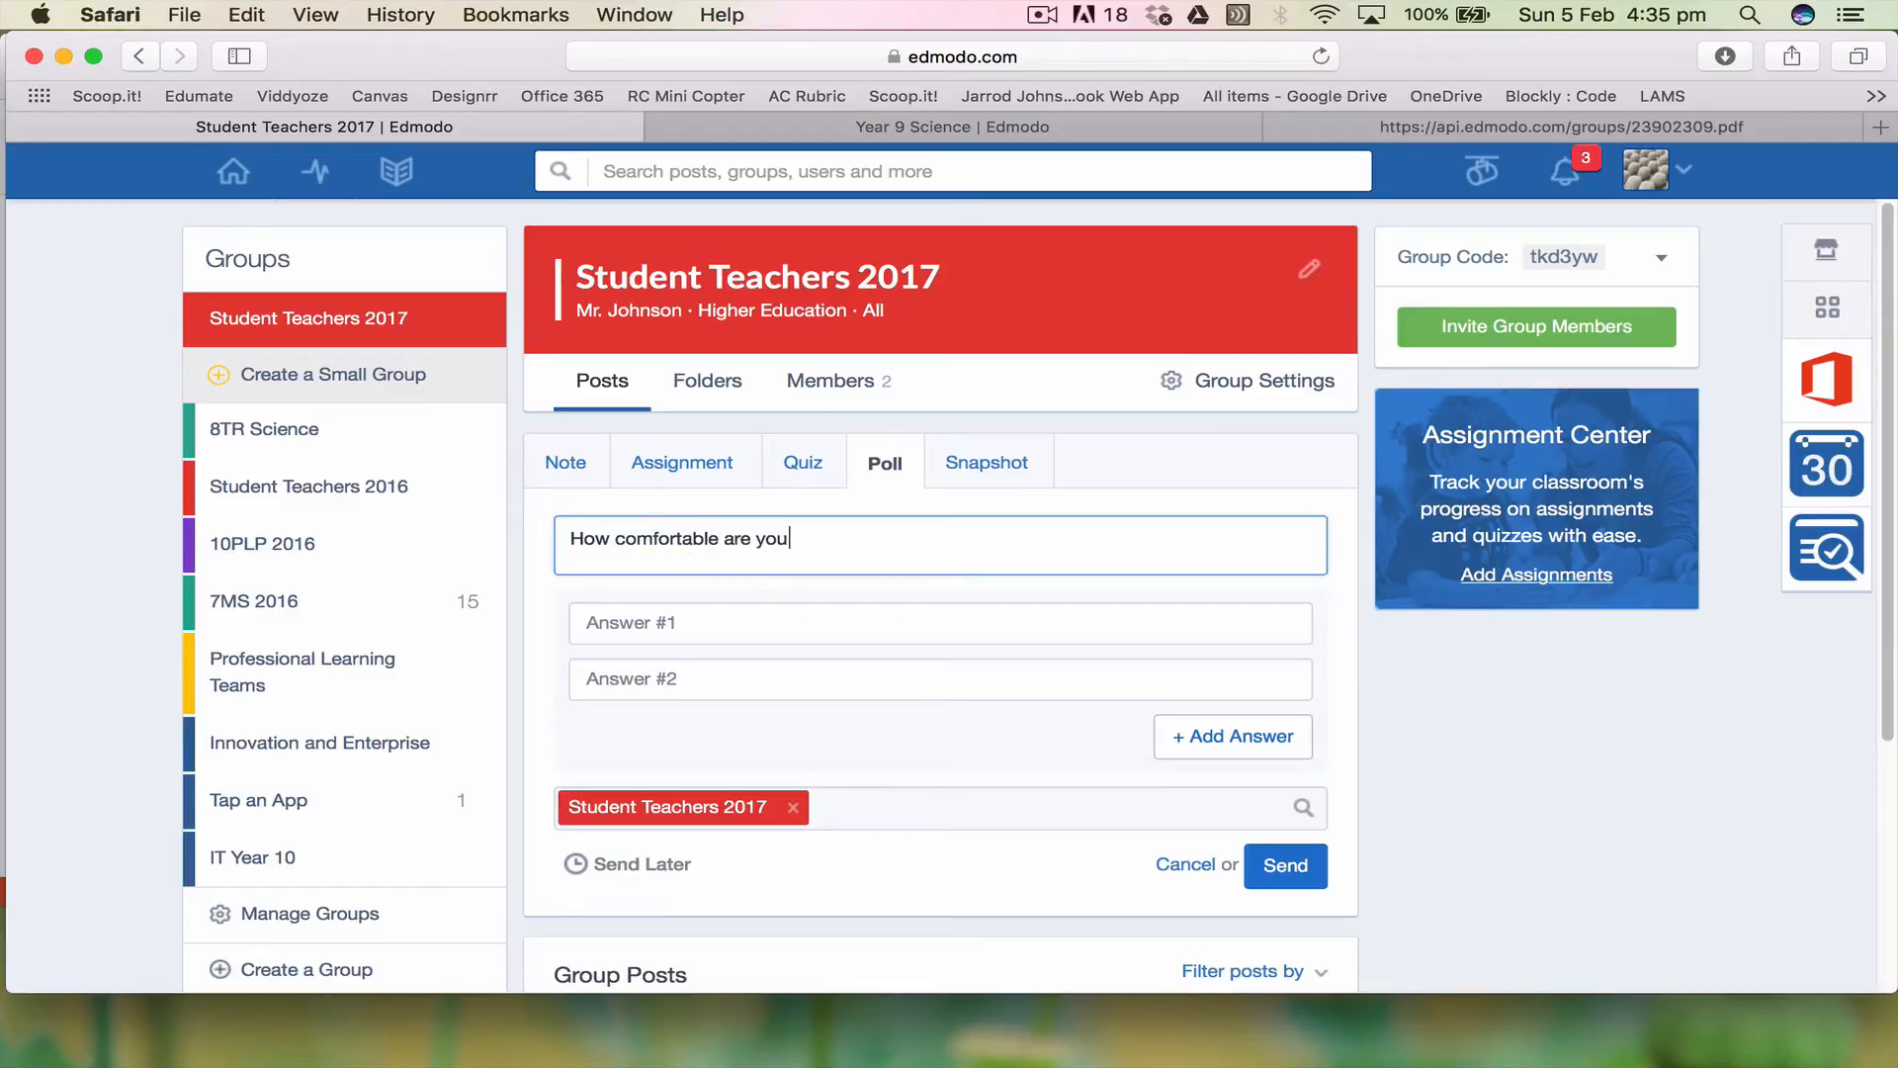
{"action": "type", "text": "with ICT Integration in"}
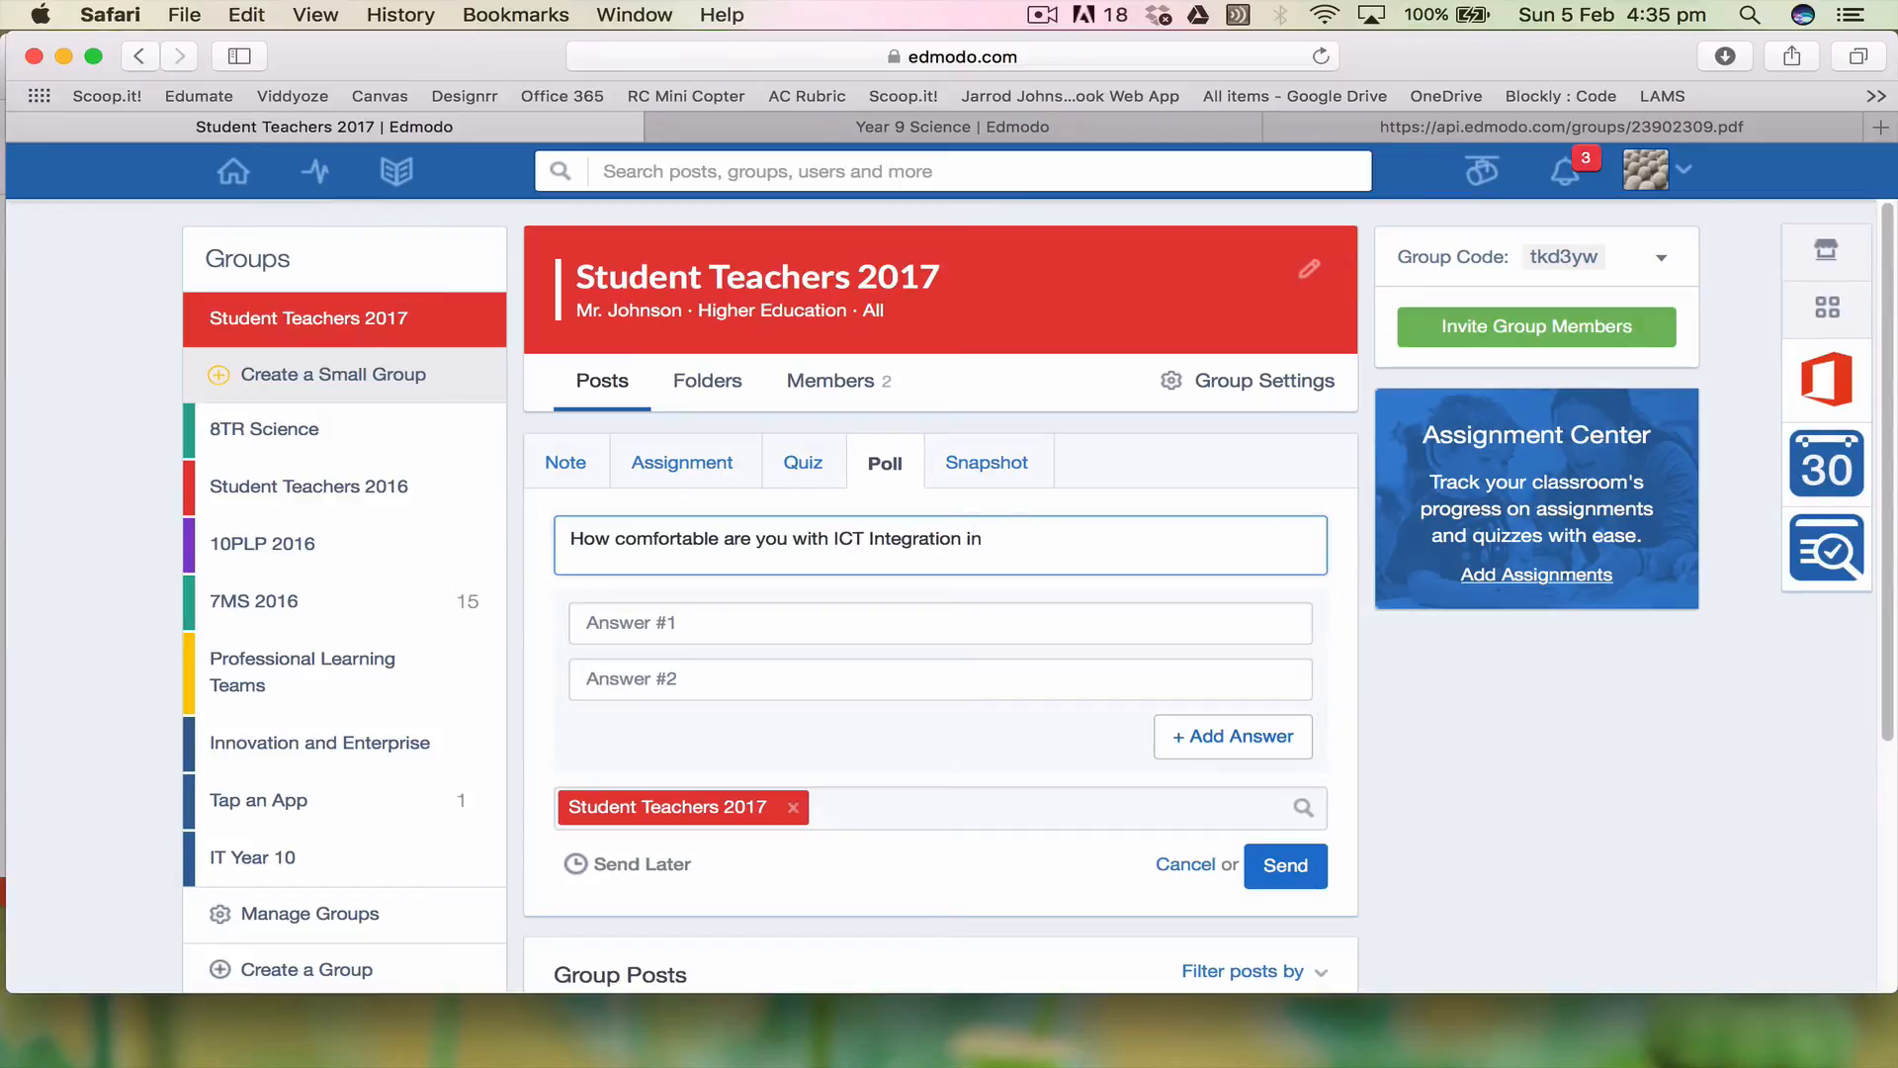
{"action": "type", "text": "your"}
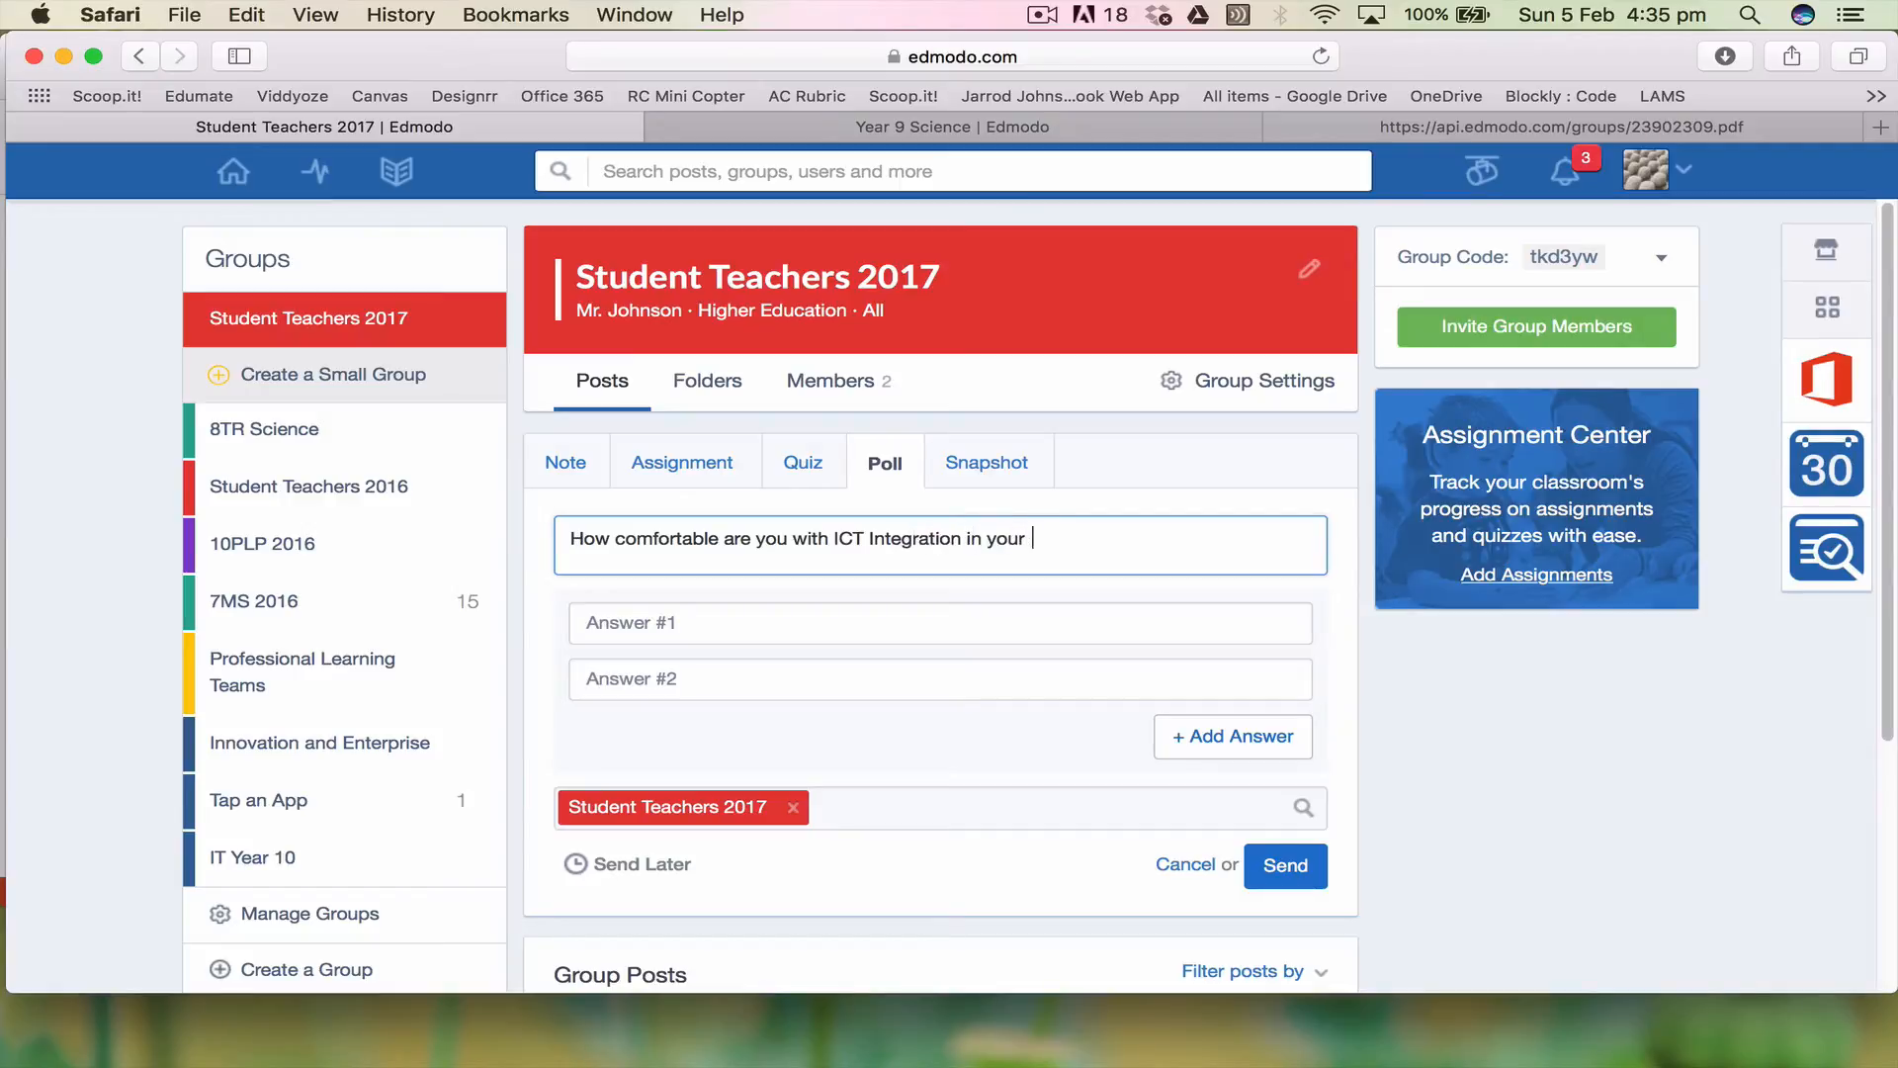
{"action": "type", "text": "teaching"}
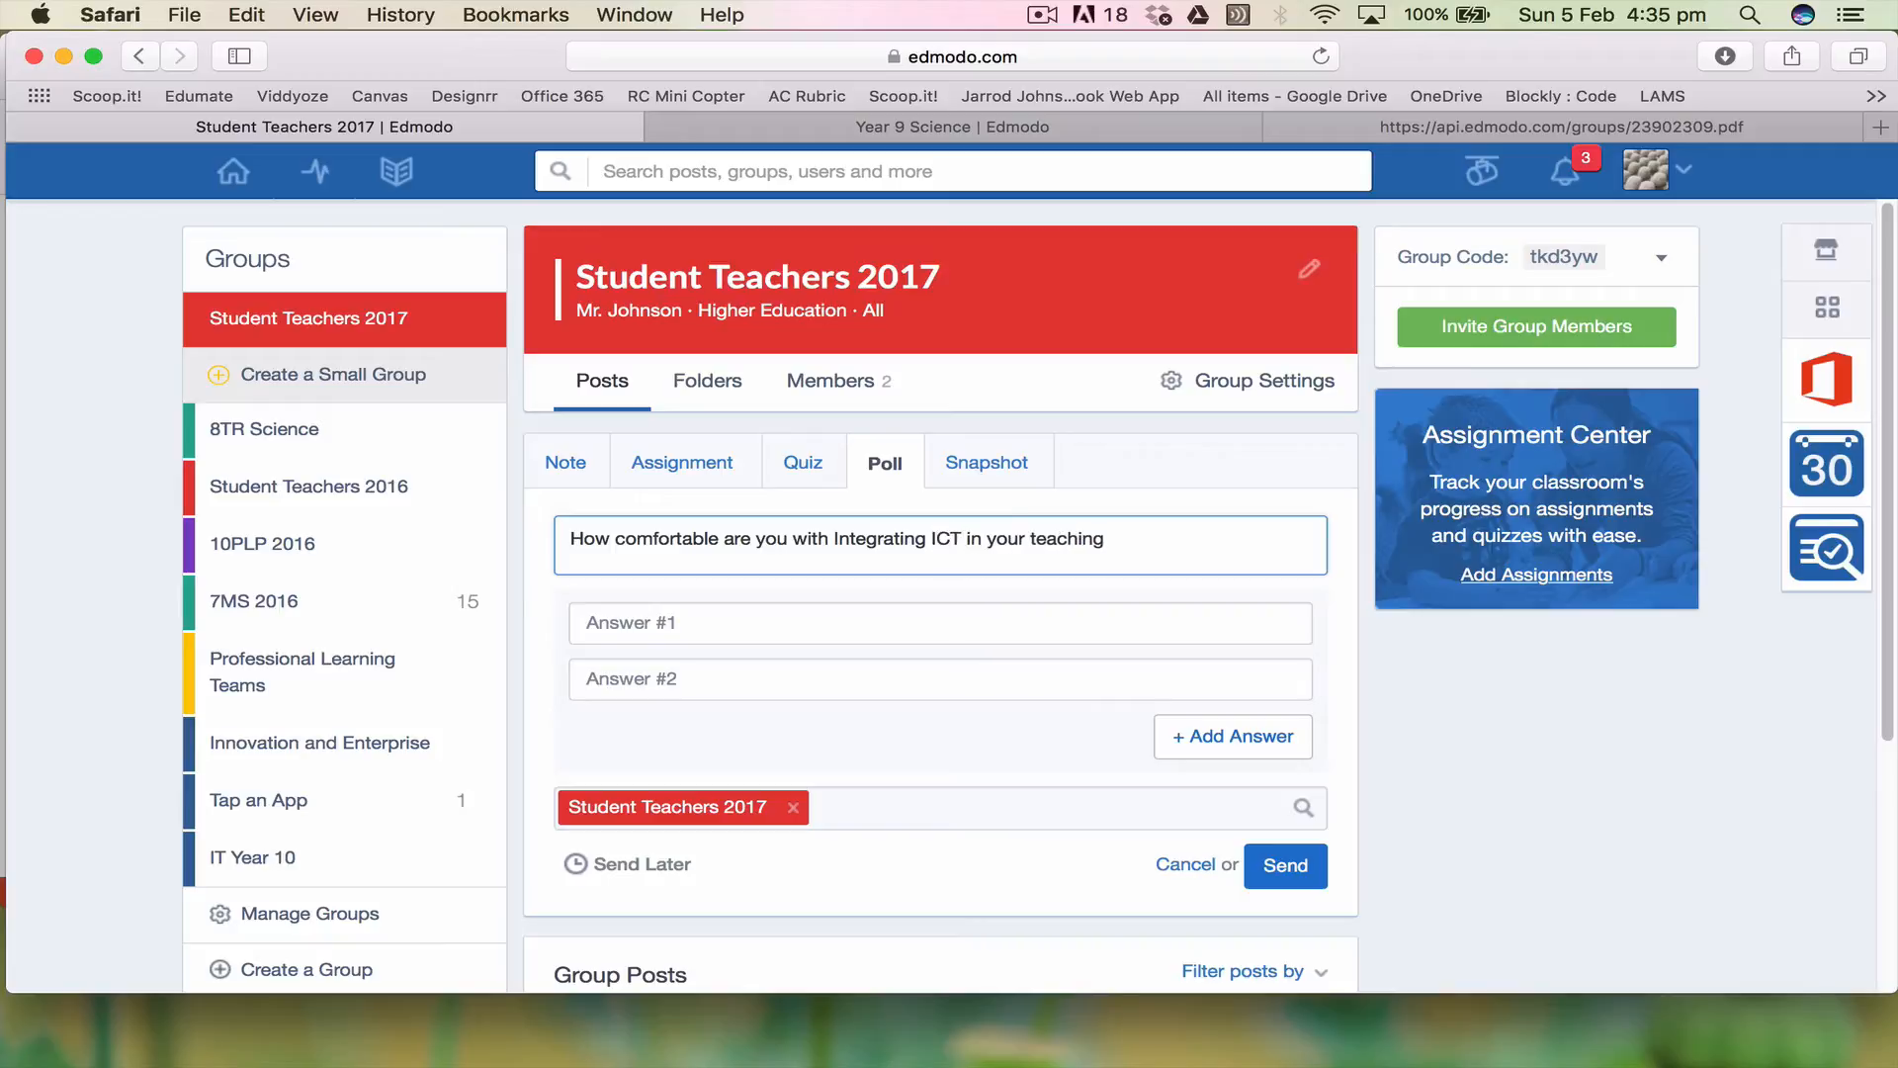
{"action": "type", "text": "into"}
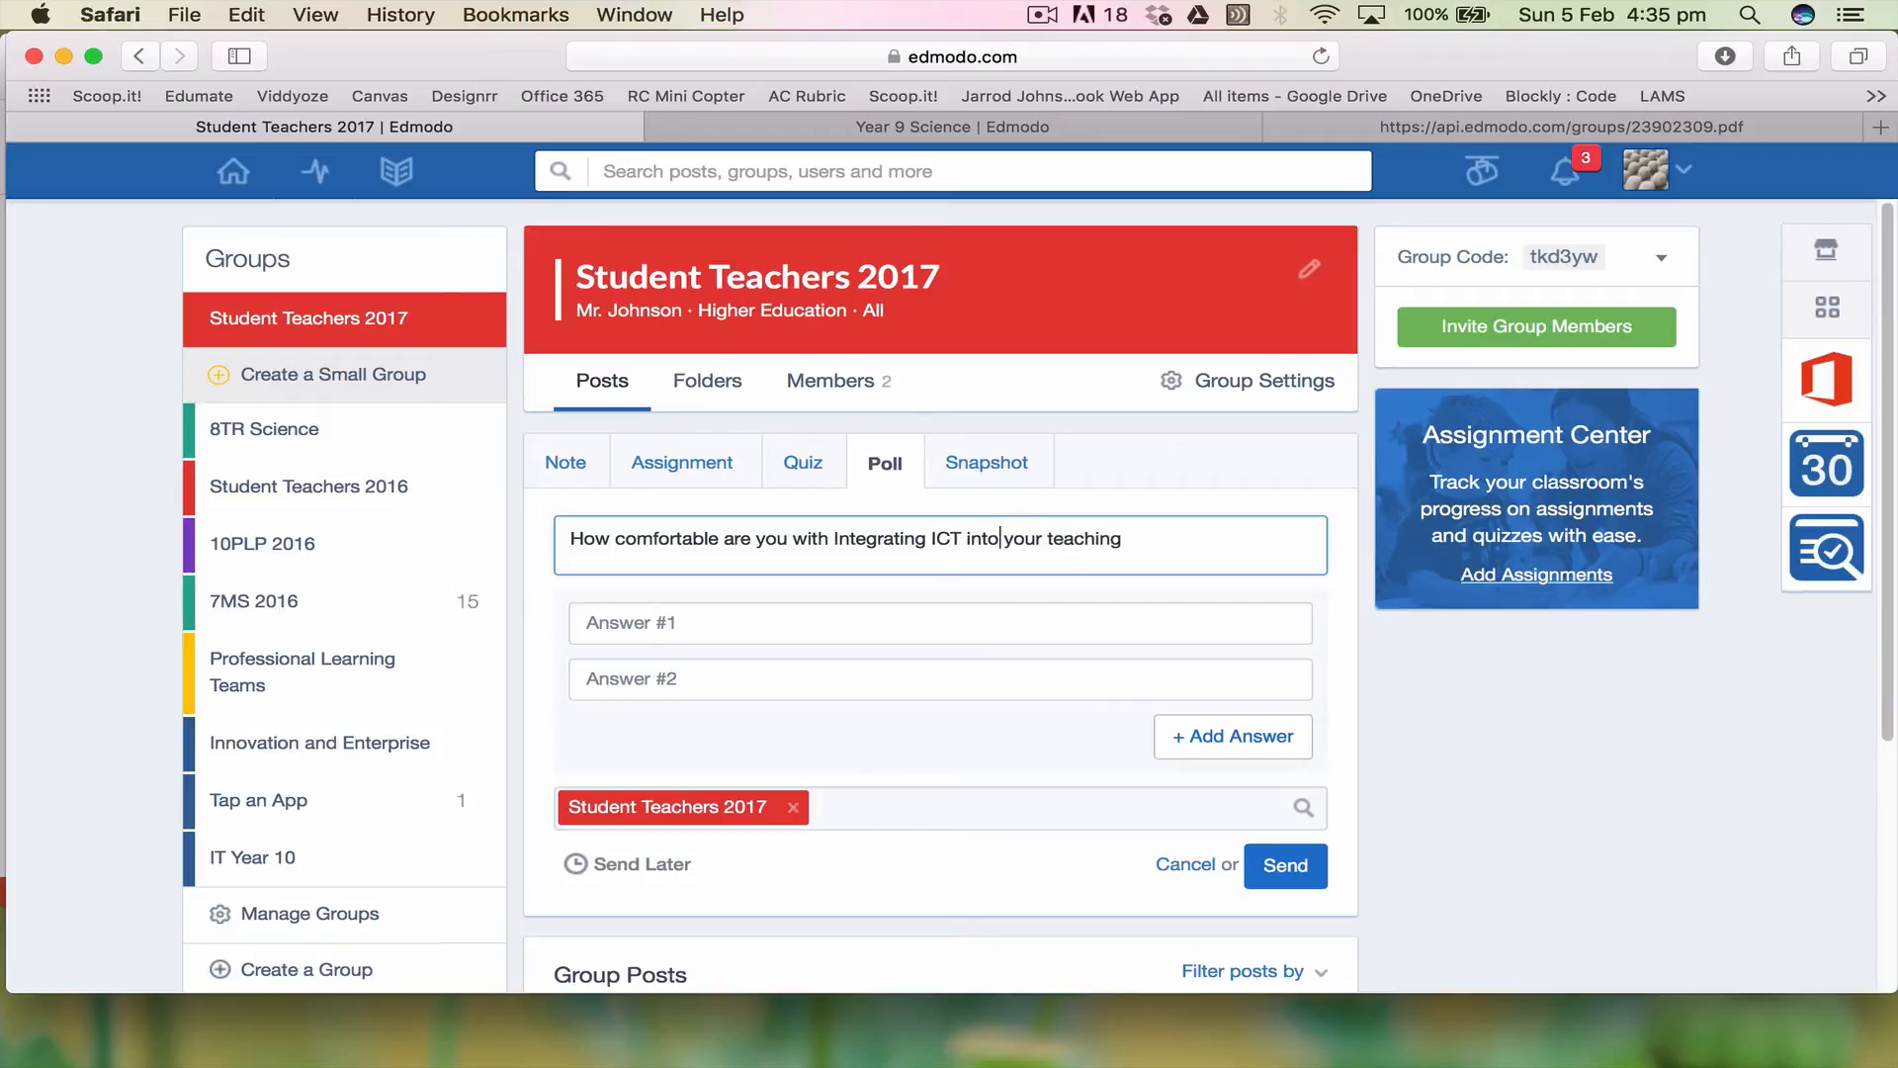
{"action": "type", "text": "?"}
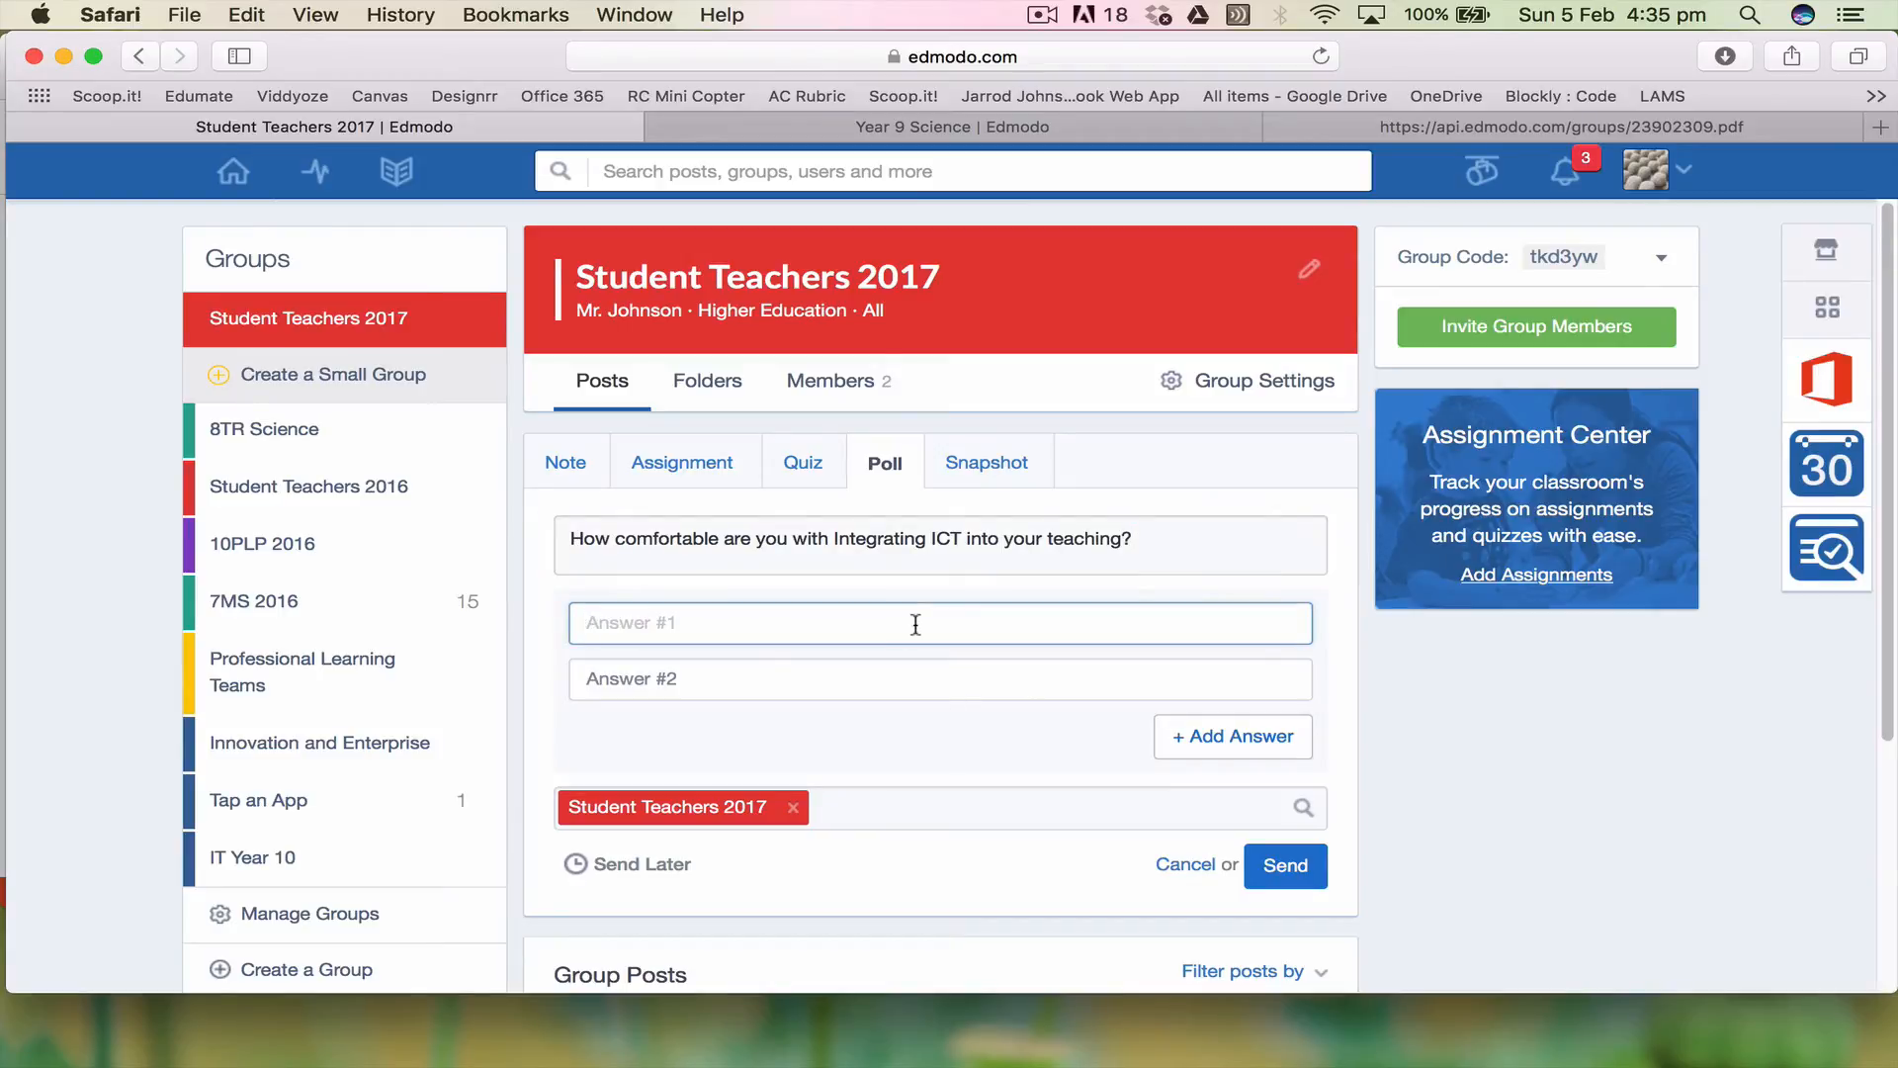
- Type the first answers, from 'I am awesome...' to '...use technology effectively.'
{"action": "type", "text": "I am"}
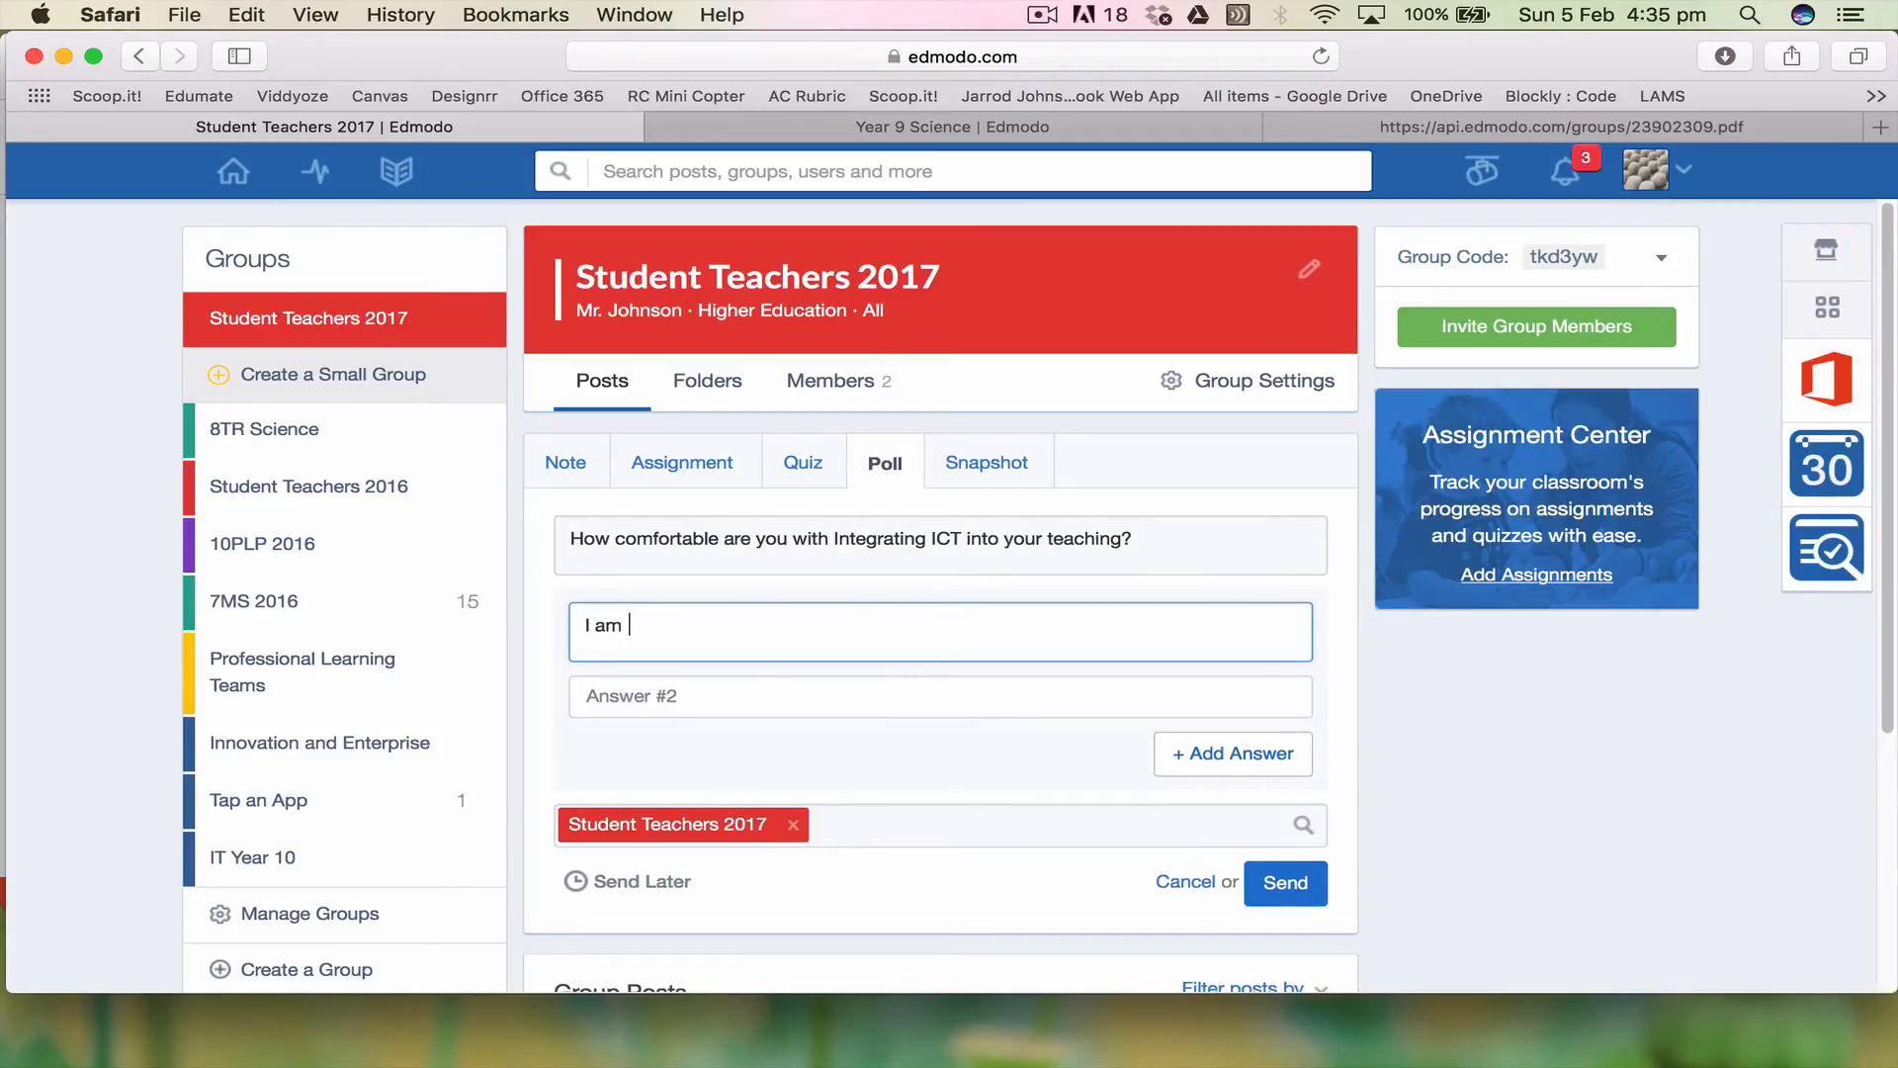
{"action": "type", "text": "awesome,"}
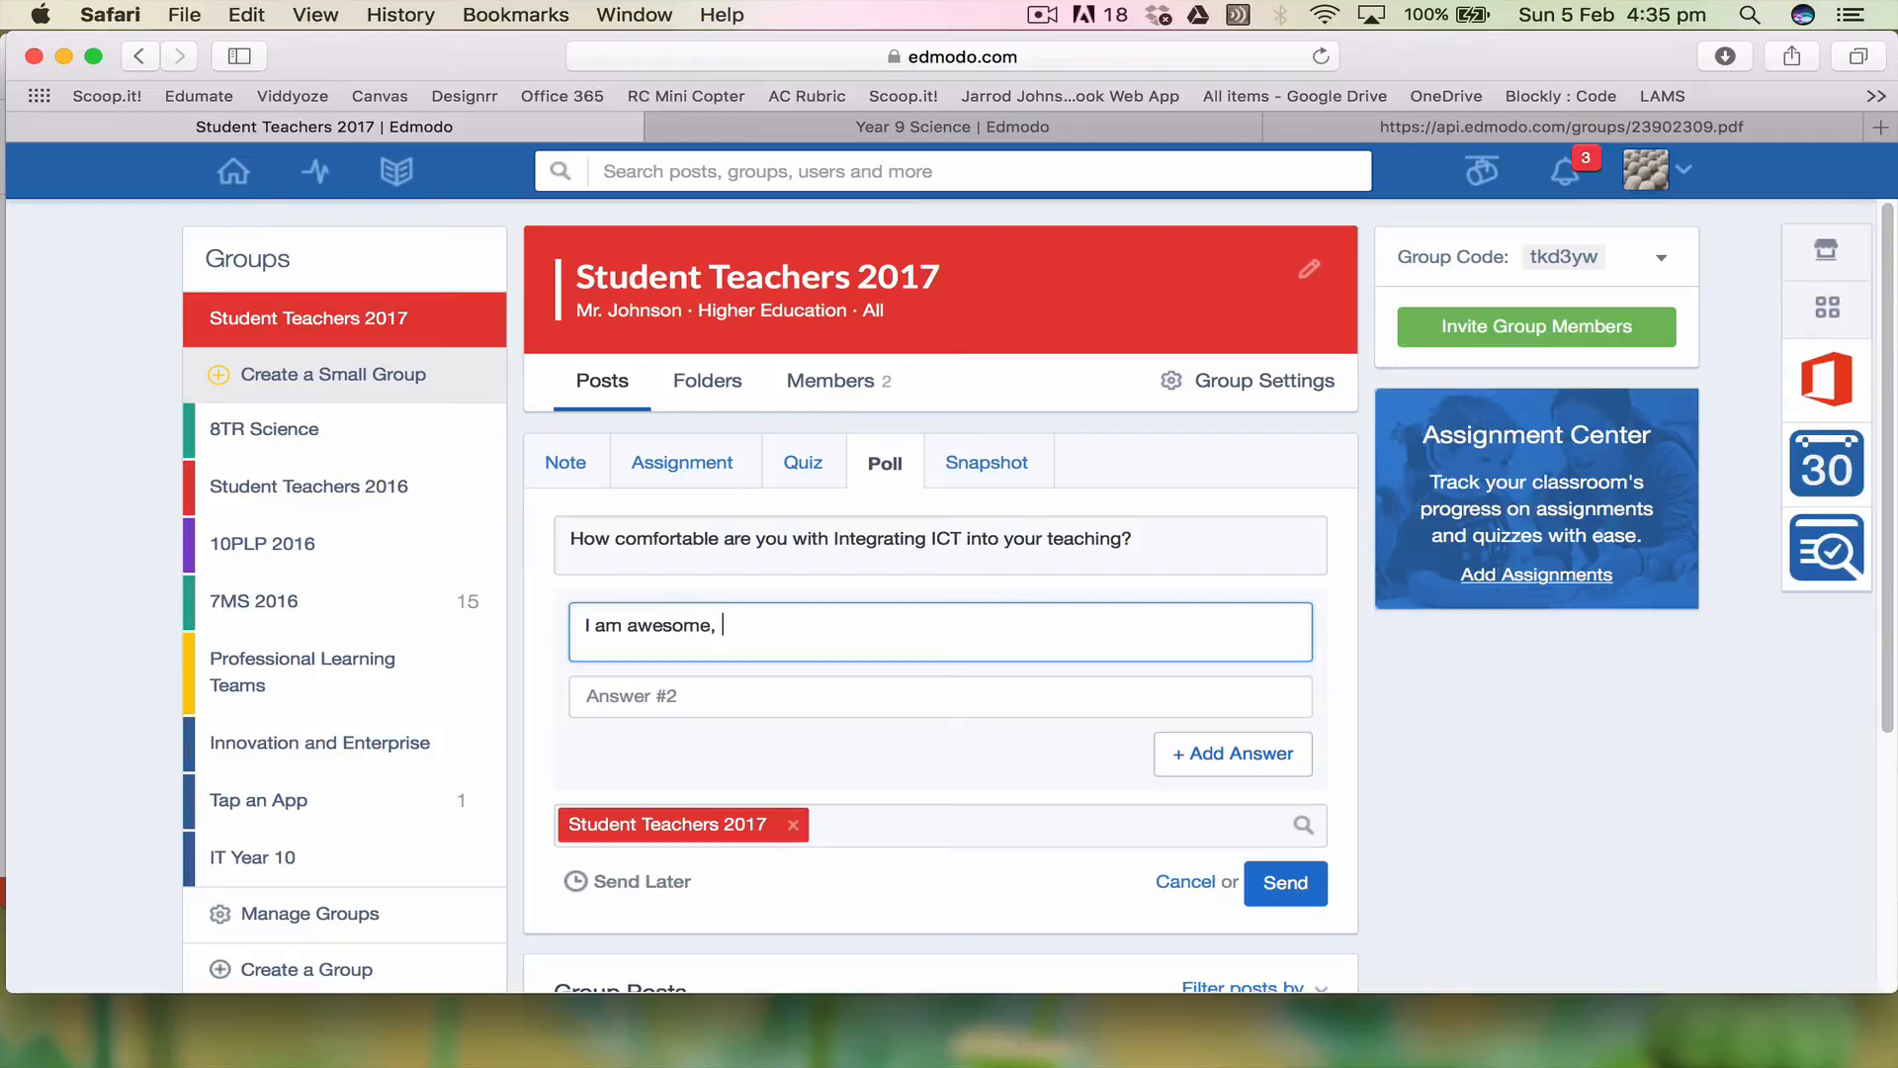
{"action": "type", "text": "I am basically a robot"}
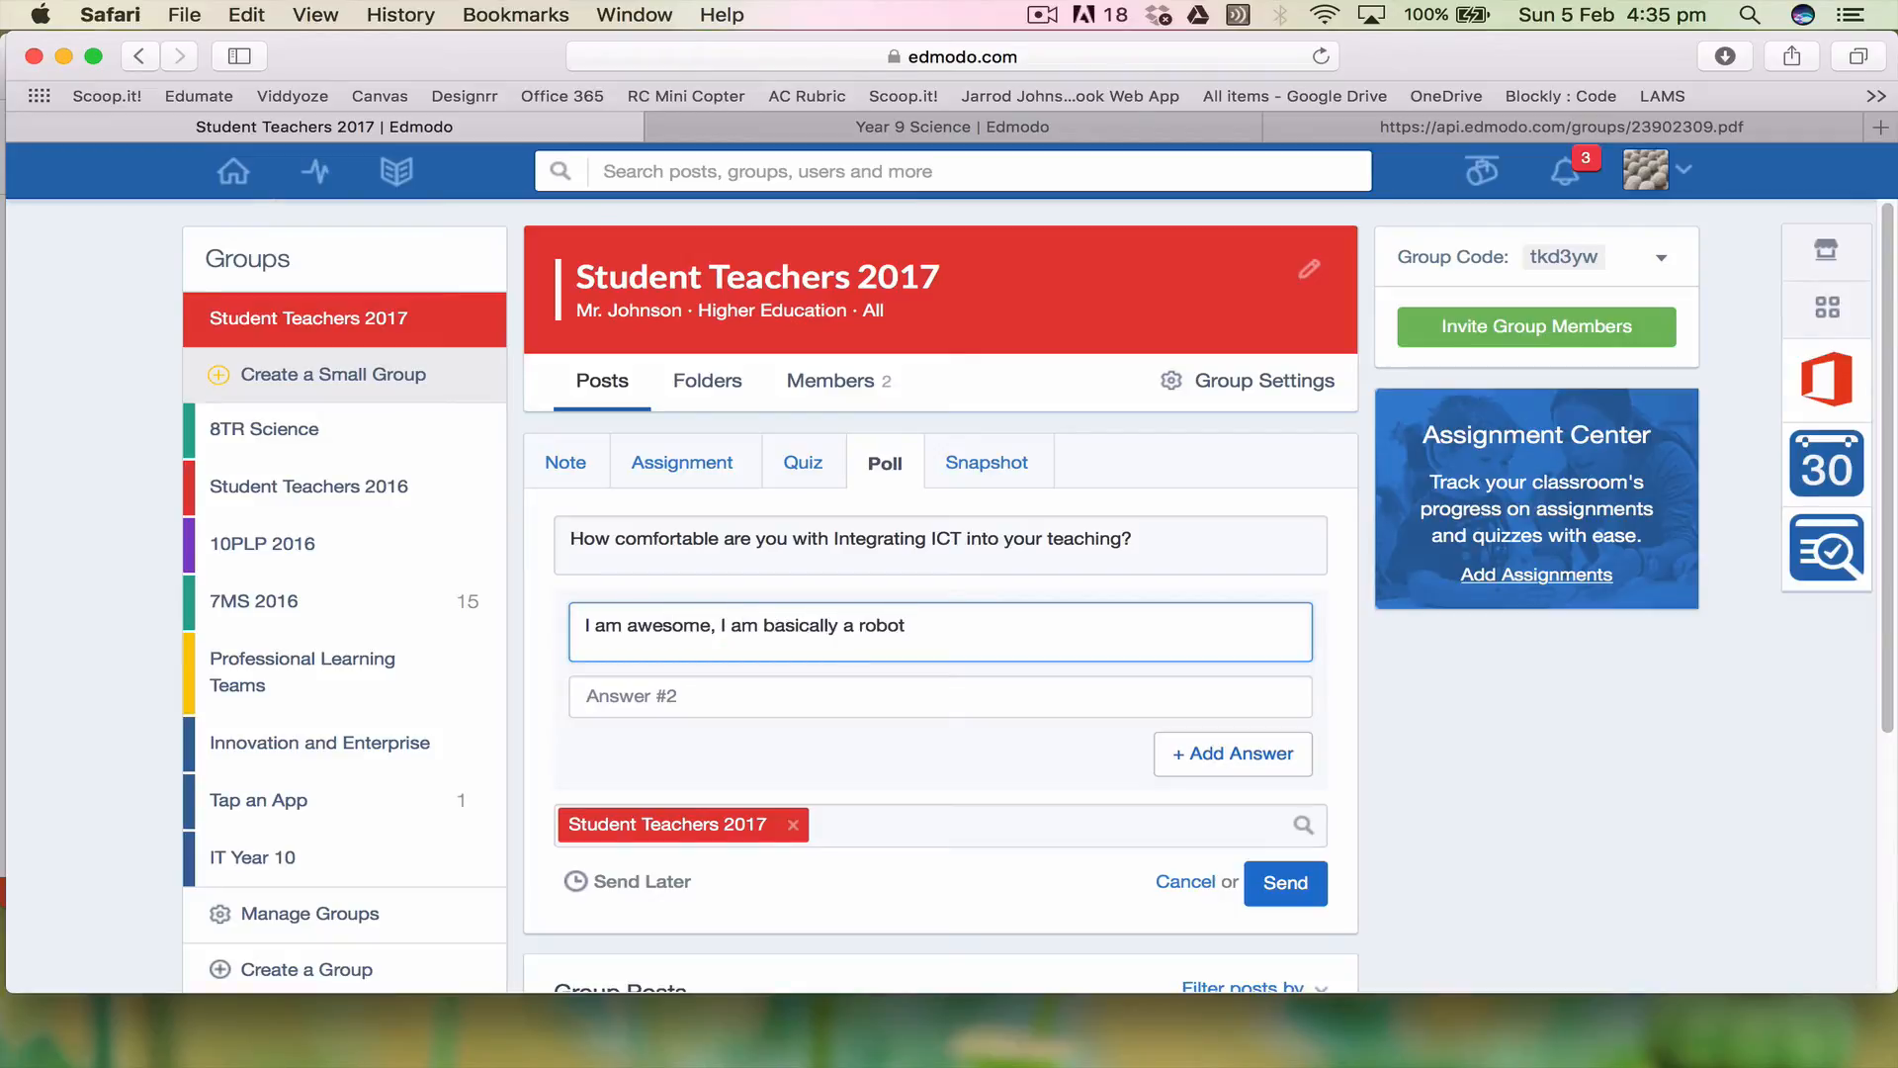
{"action": "type", "text": "so technology is cool"}
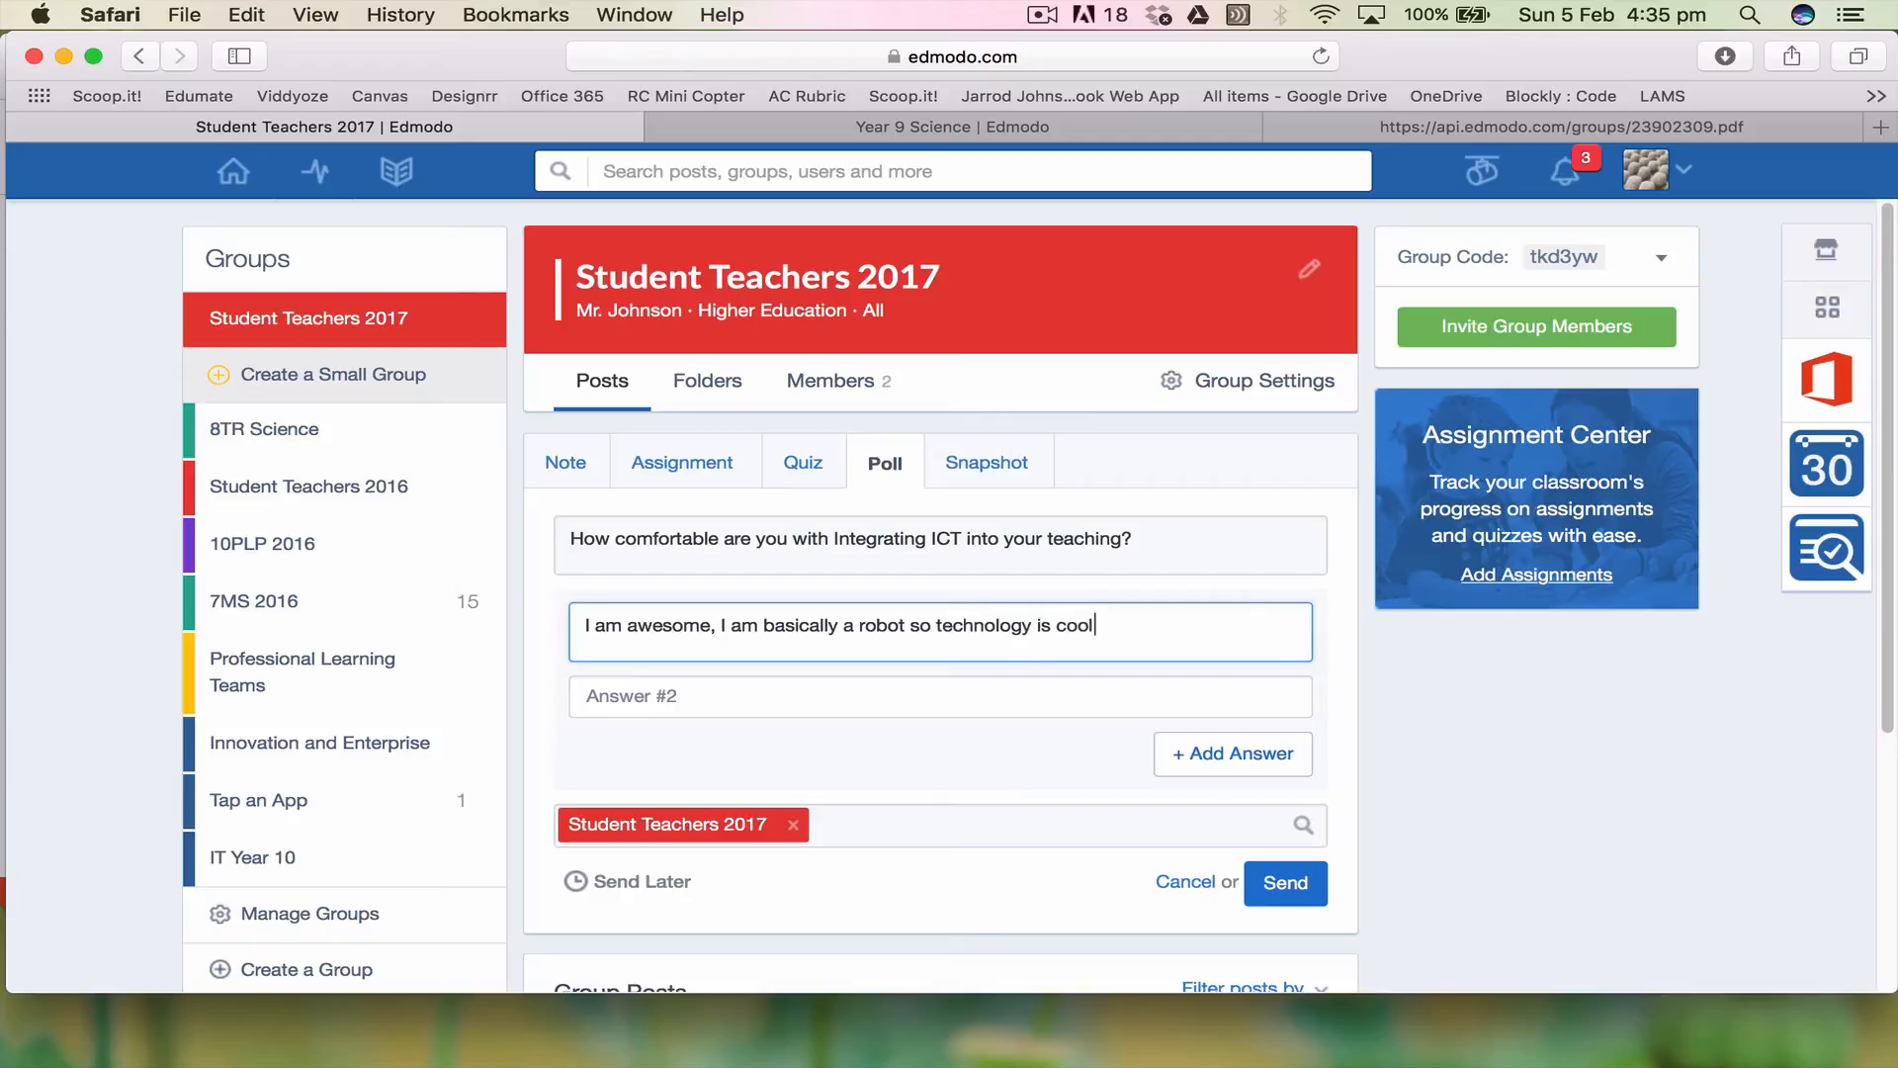
{"action": "type", "text": "with me."}
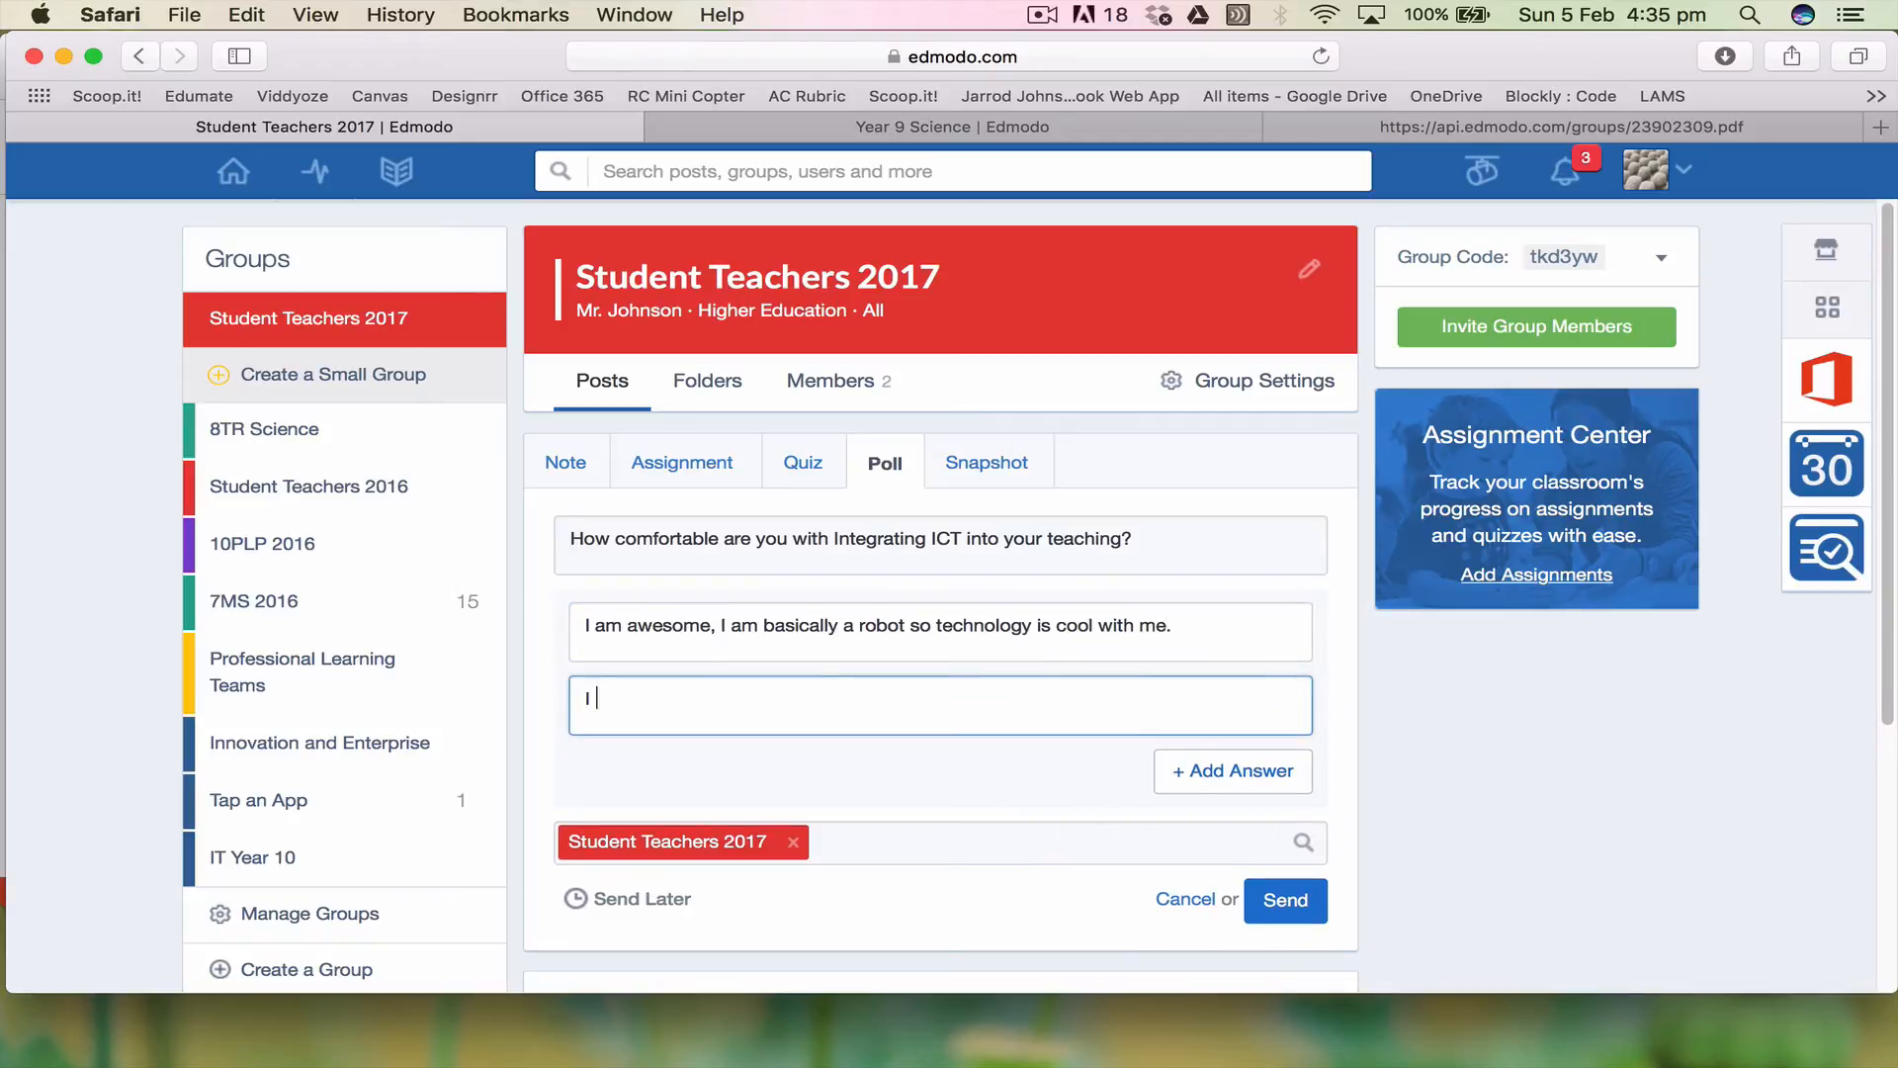
{"action": "type", "text": "like to use"}
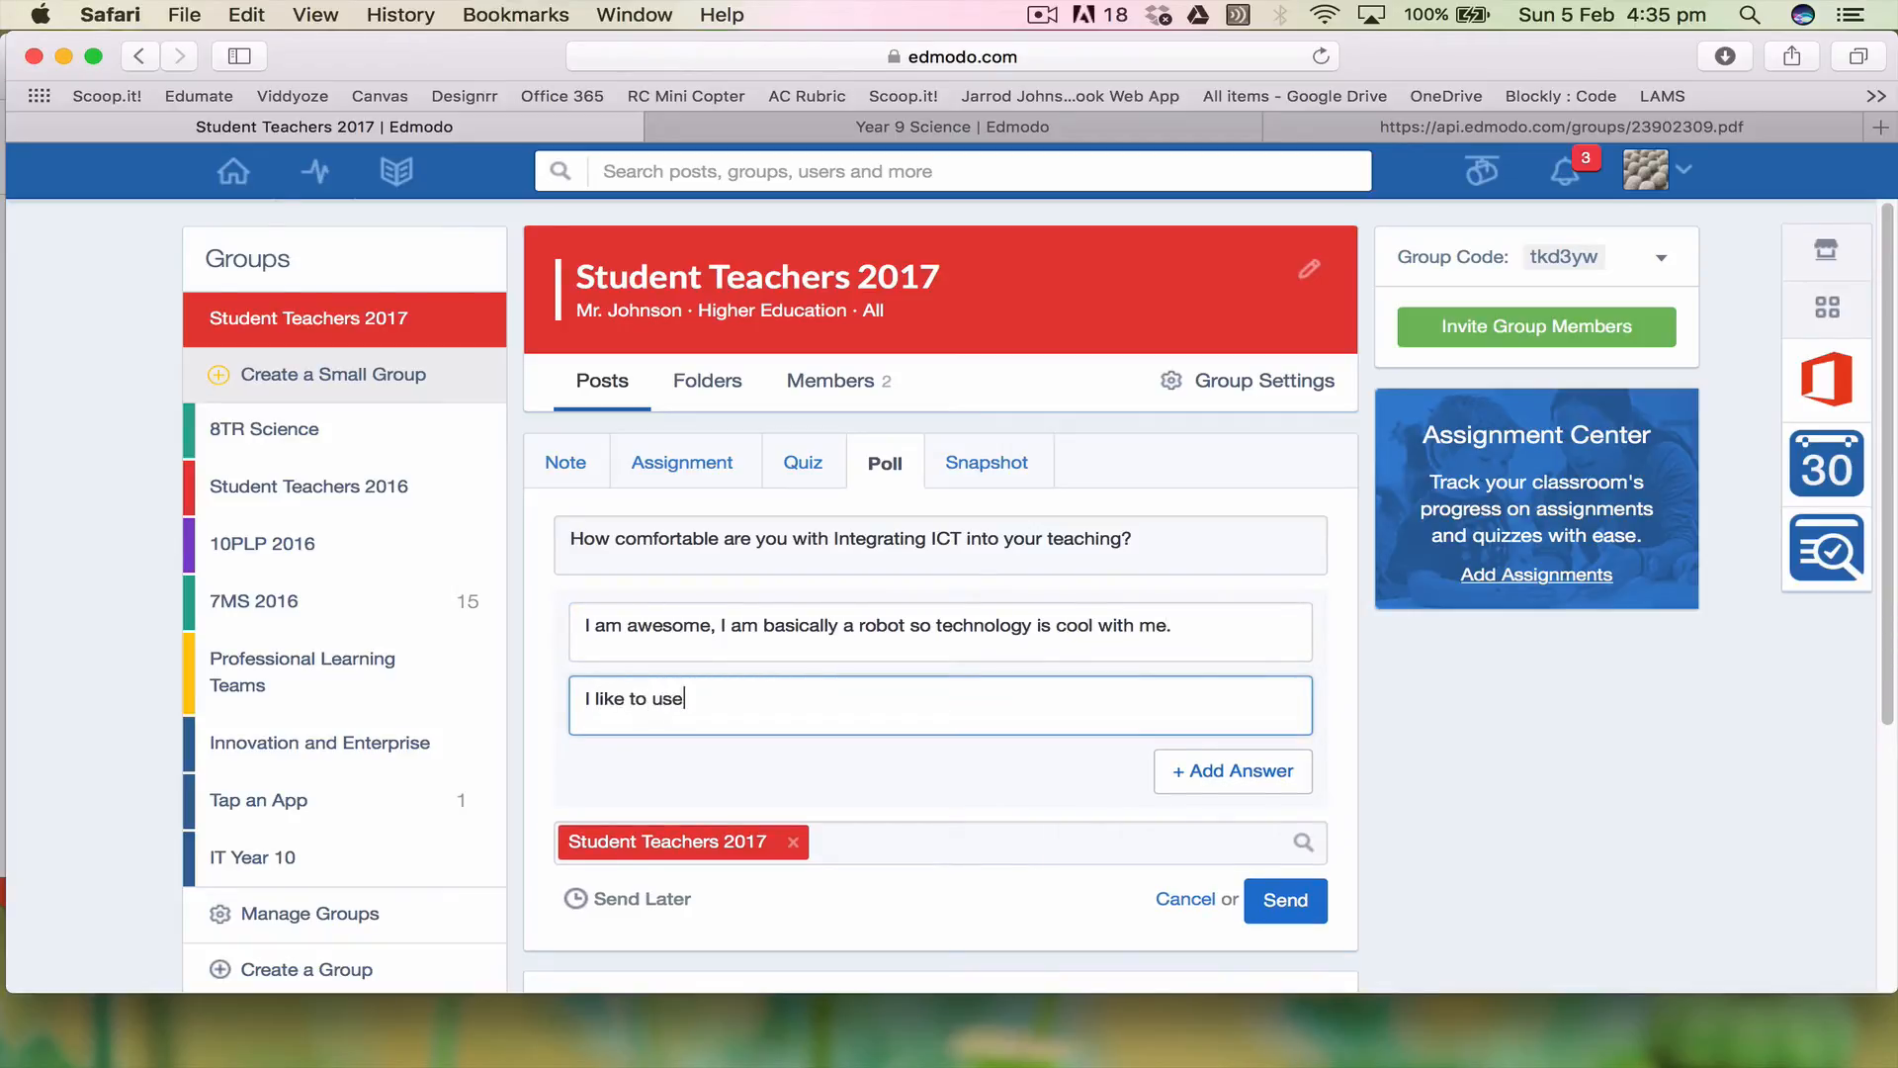
{"action": "type", "text": "technology"}
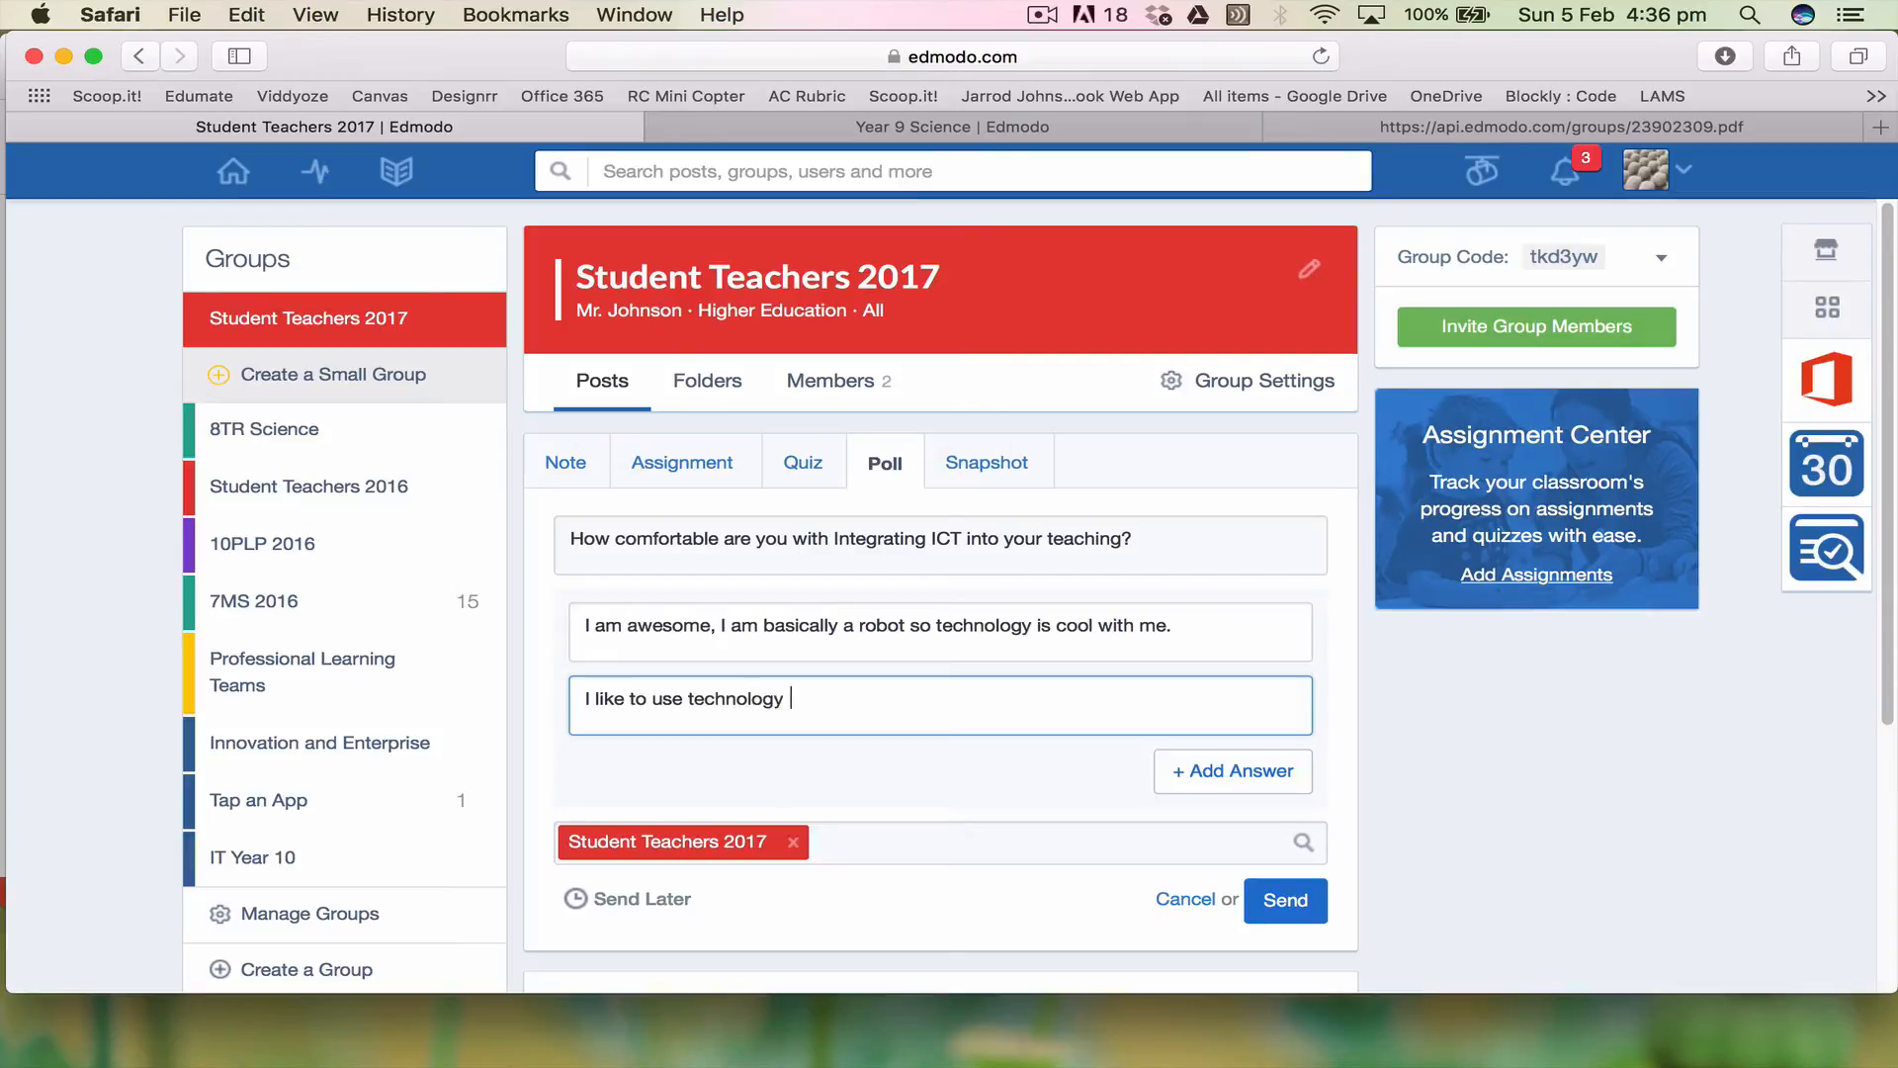
{"action": "type", "text": "effec"}
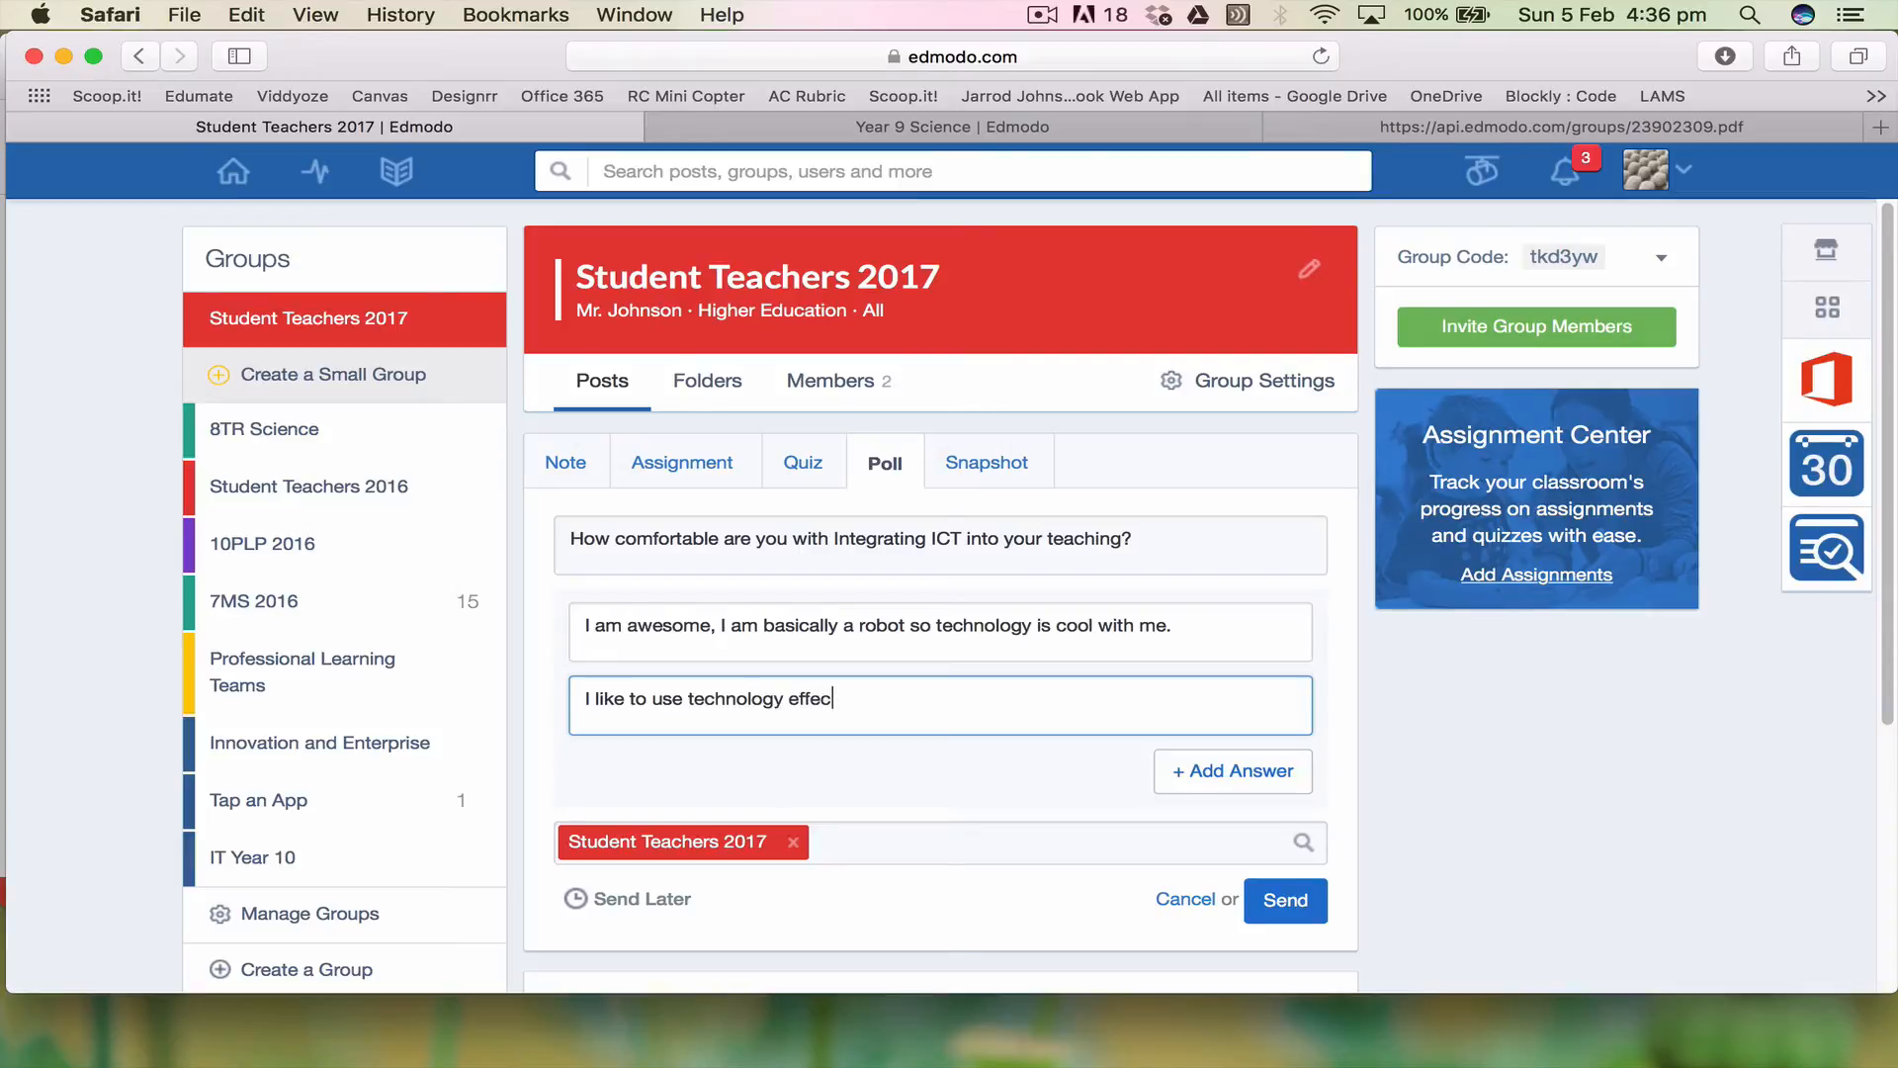
{"action": "type", "text": "tivel"}
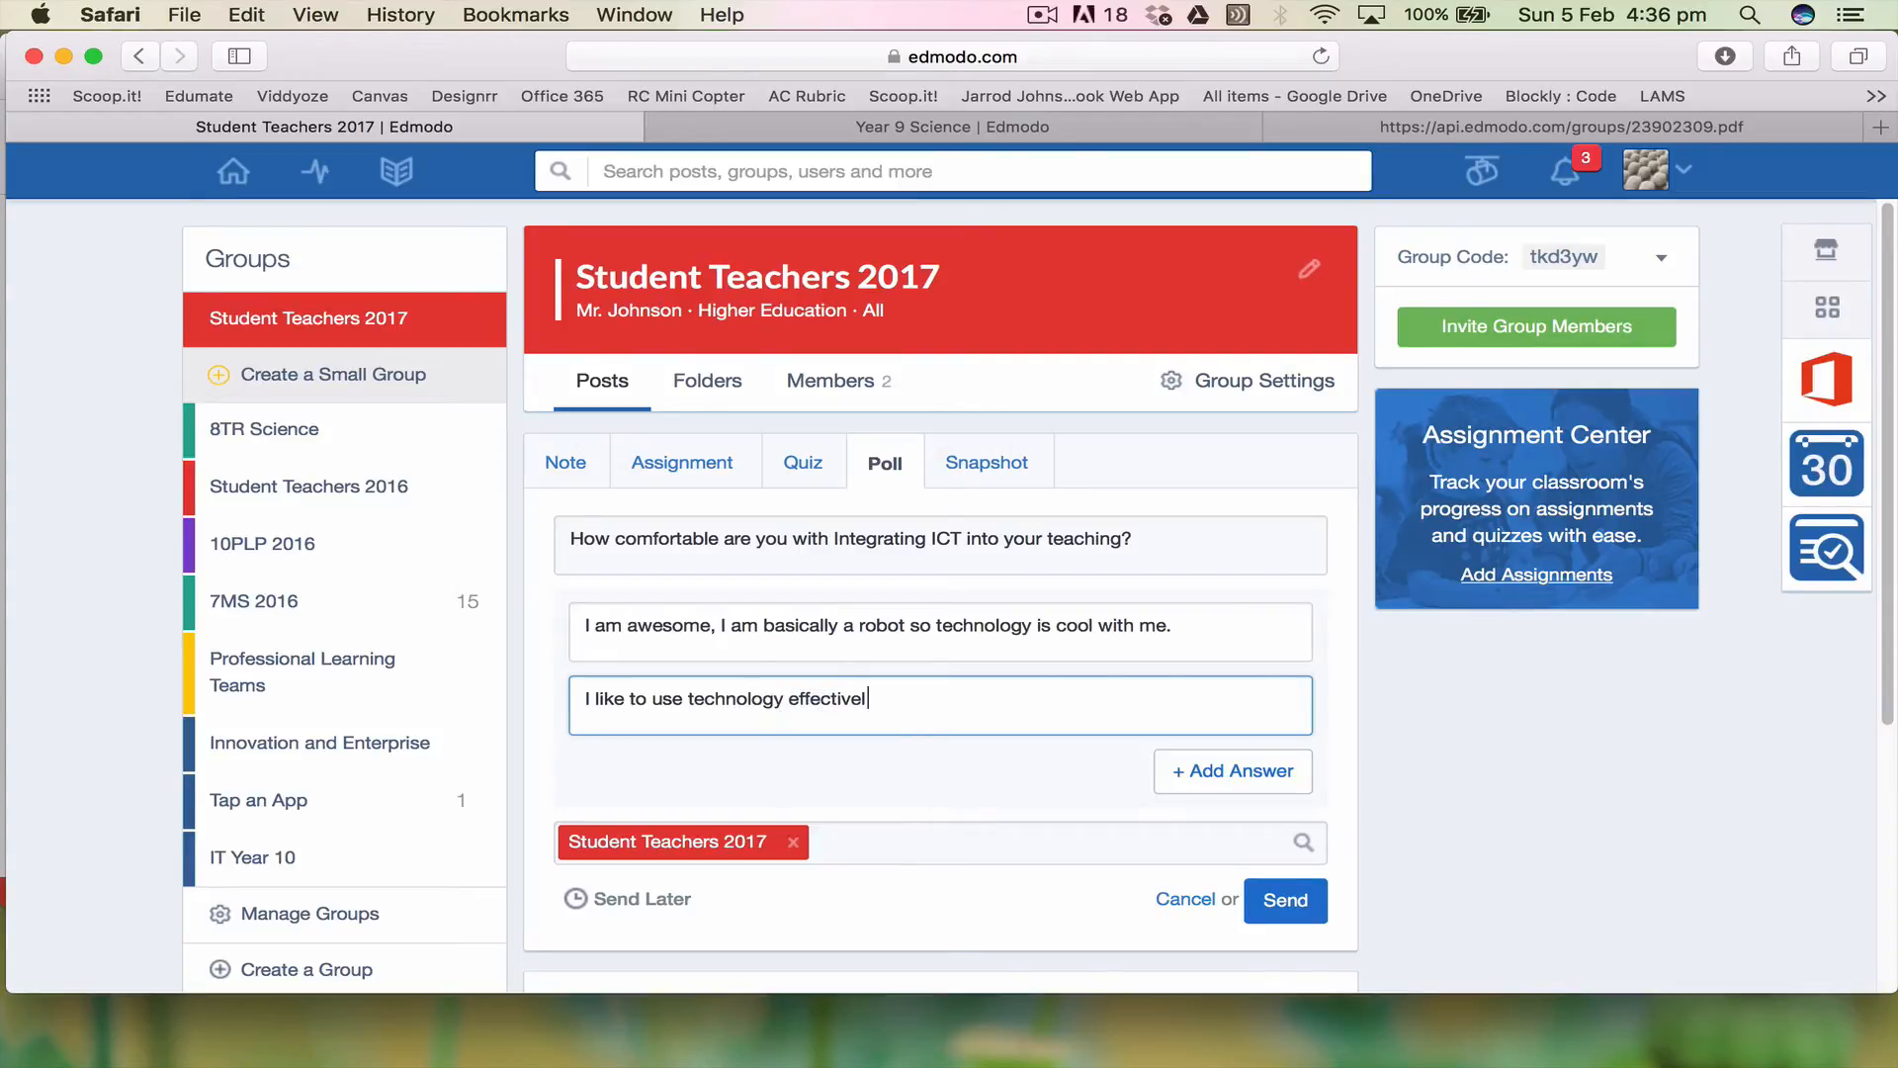
{"action": "type", "text": "y."}
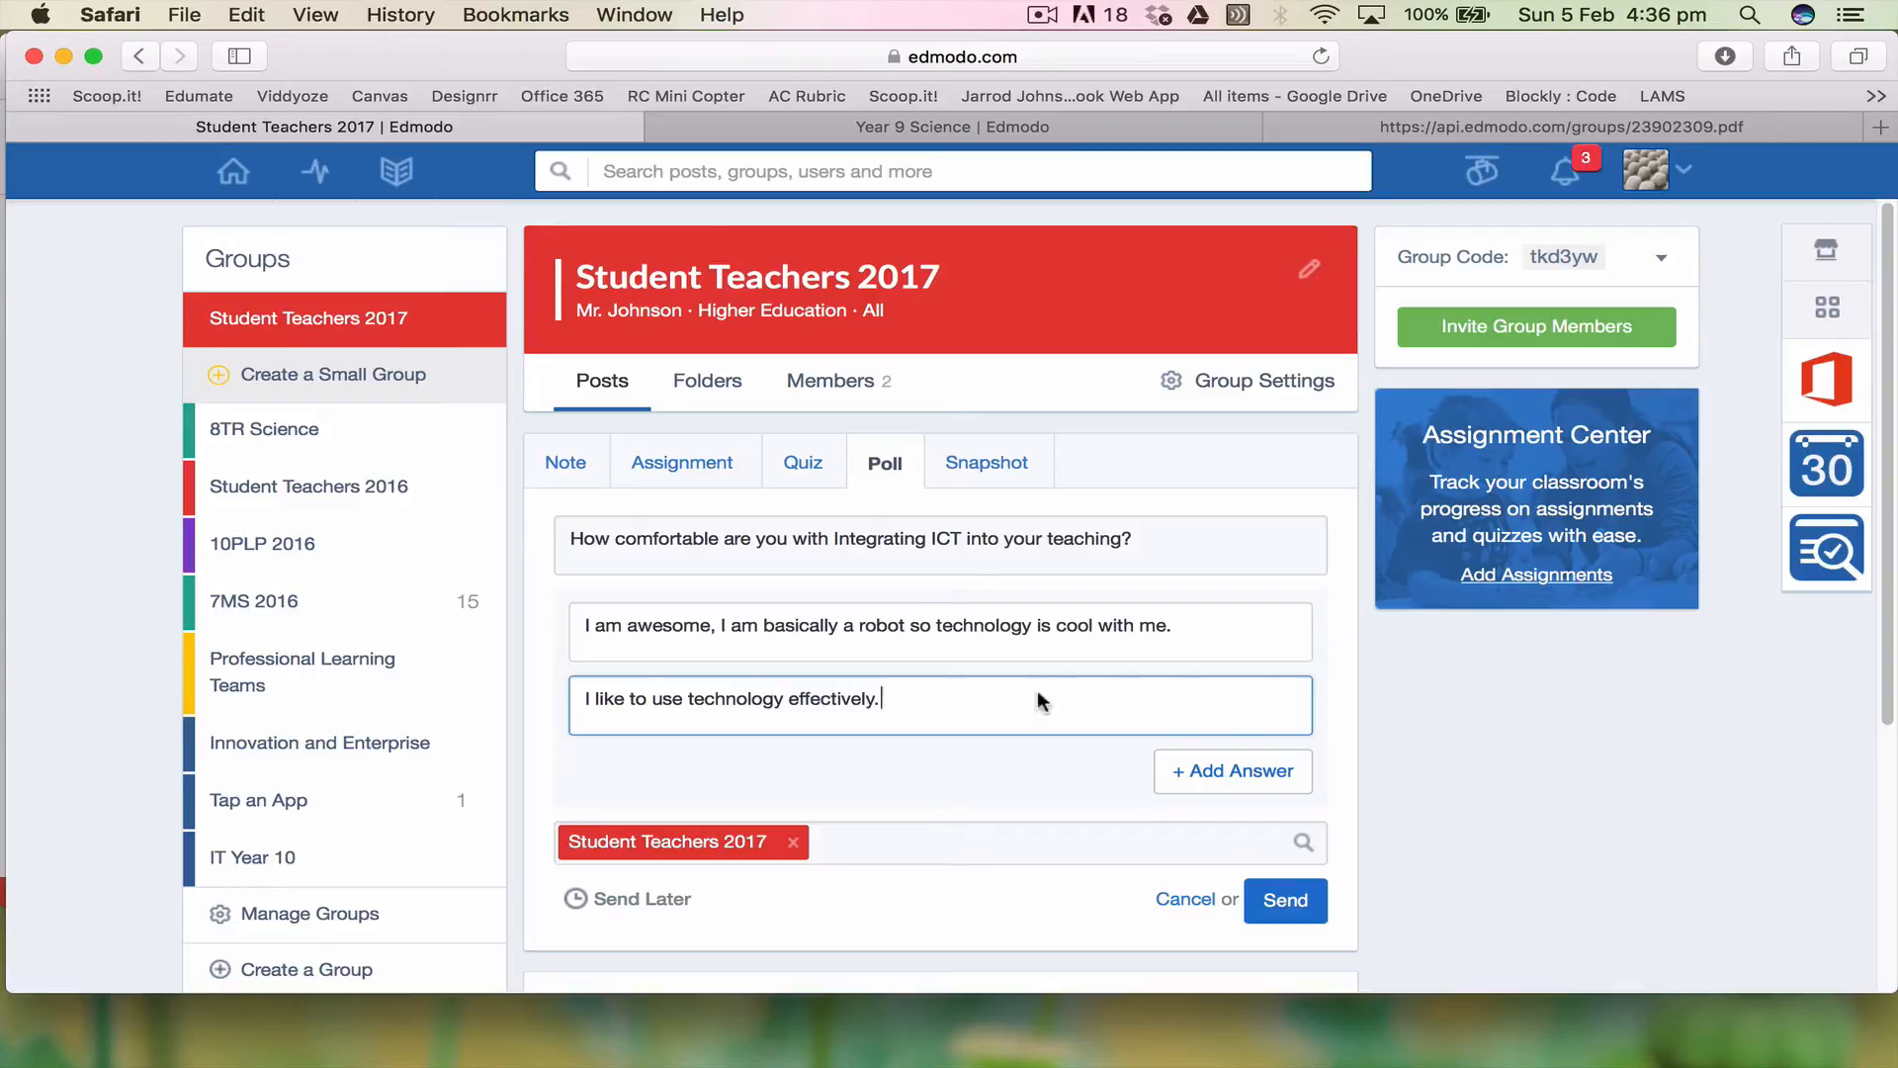
- Add answers three to five, ending with 'I will never use technology when I teach.'
{"action": "left_click", "coordinate": [1233, 771]}
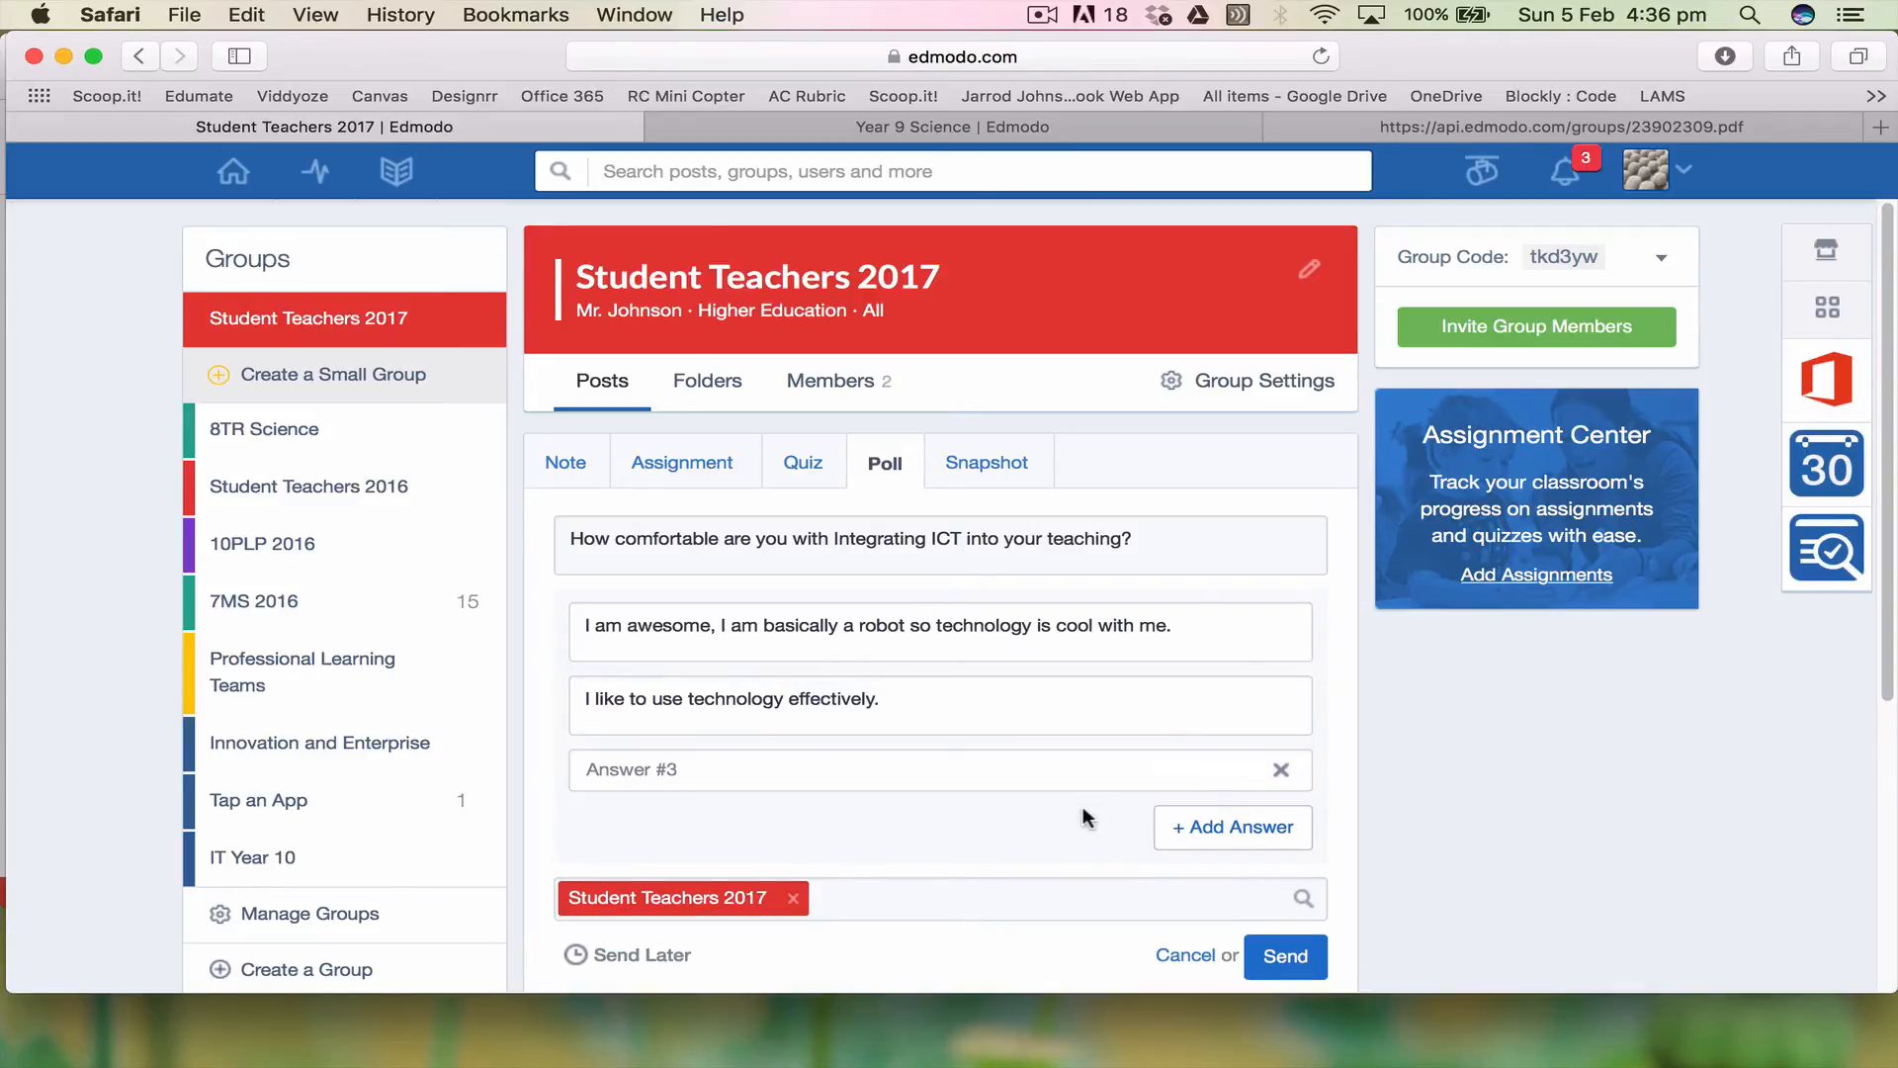
{"action": "type", "text": "I will use it when I can"}
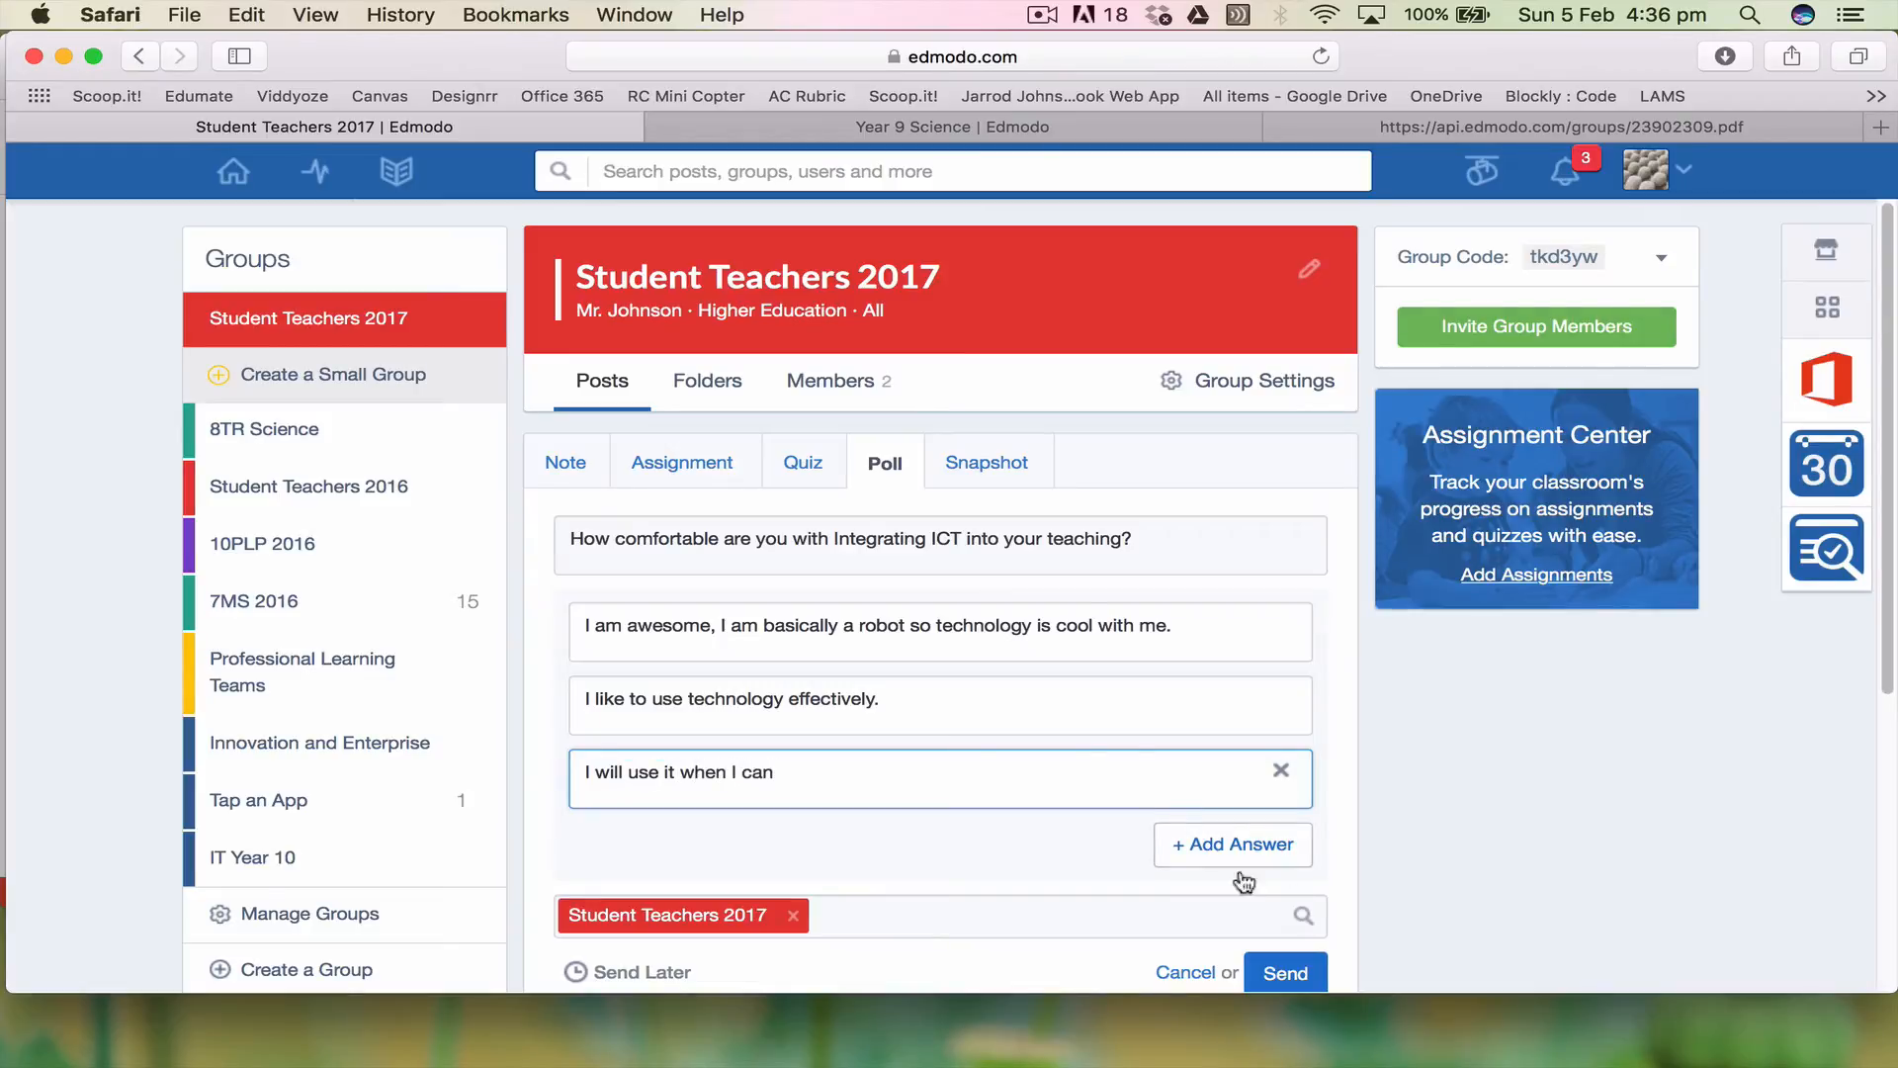
{"action": "left_click", "coordinate": [1231, 844]}
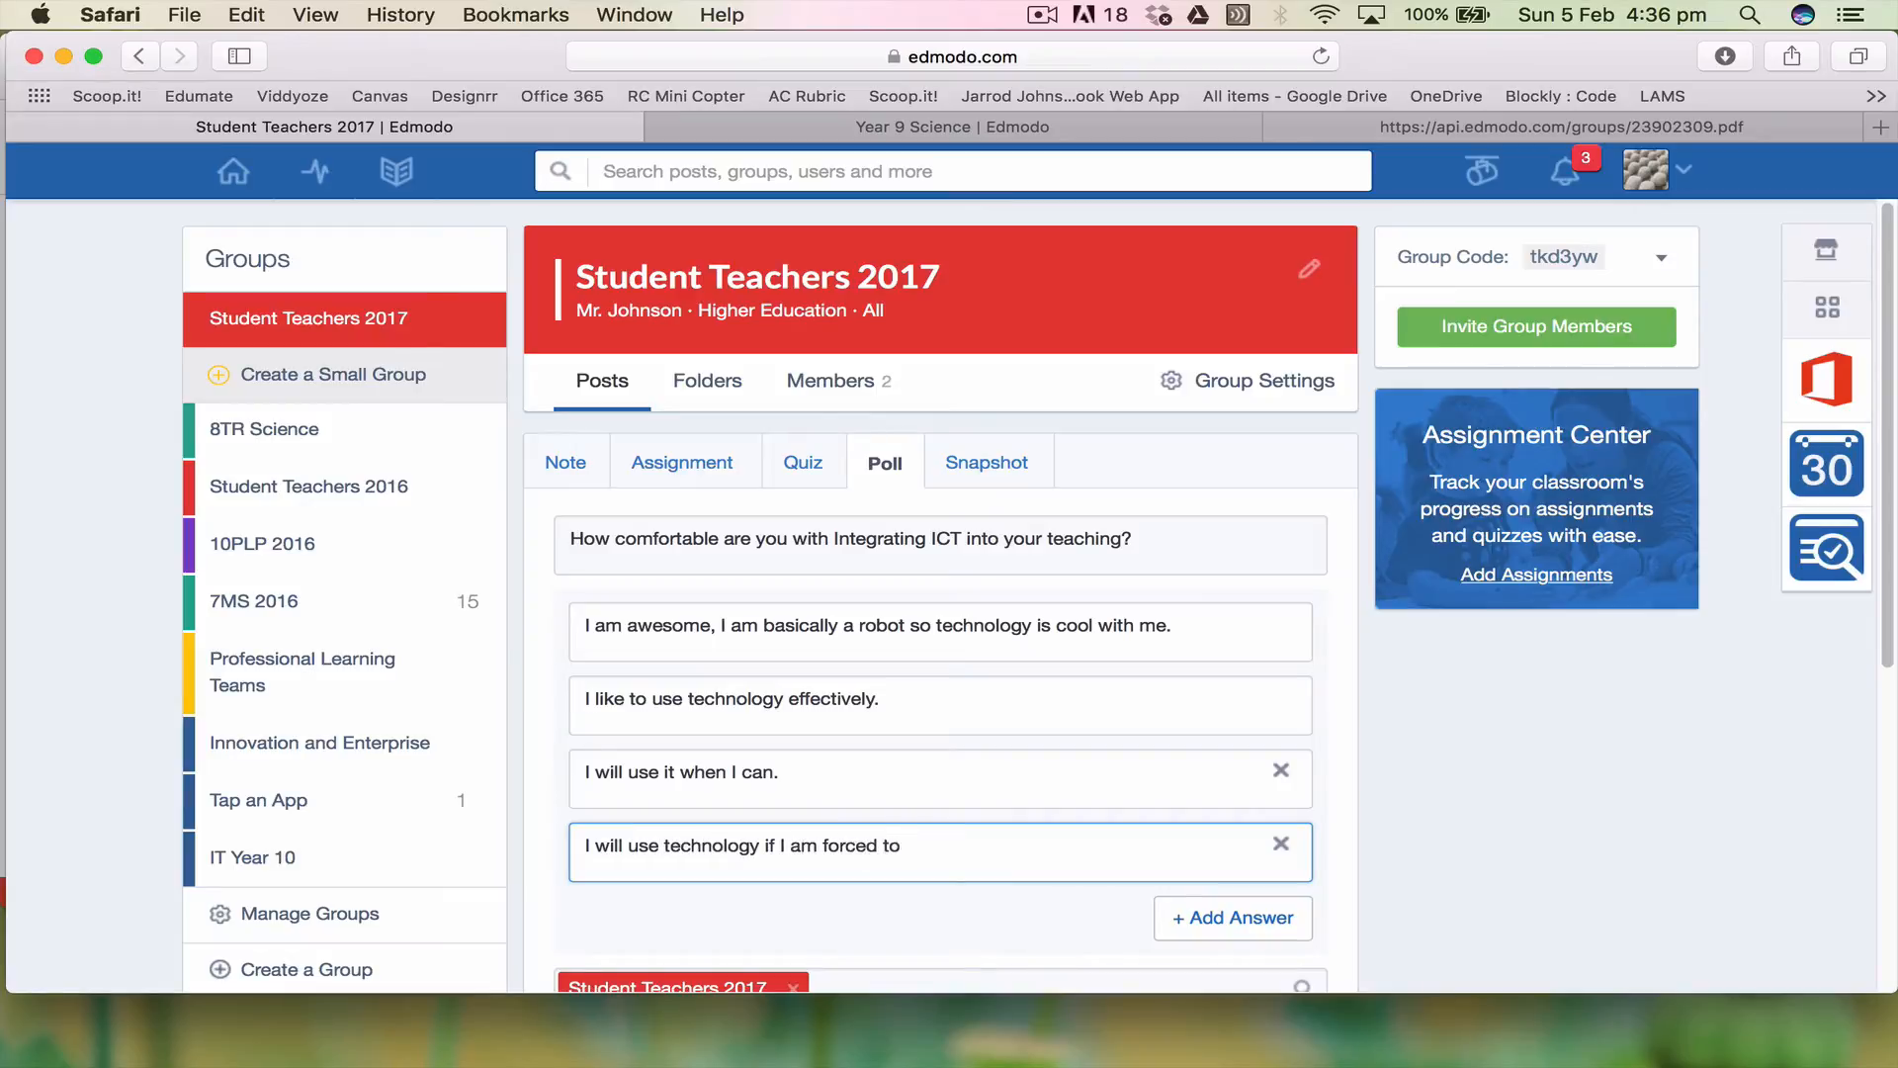
{"action": "left_click", "coordinate": [1231, 917]}
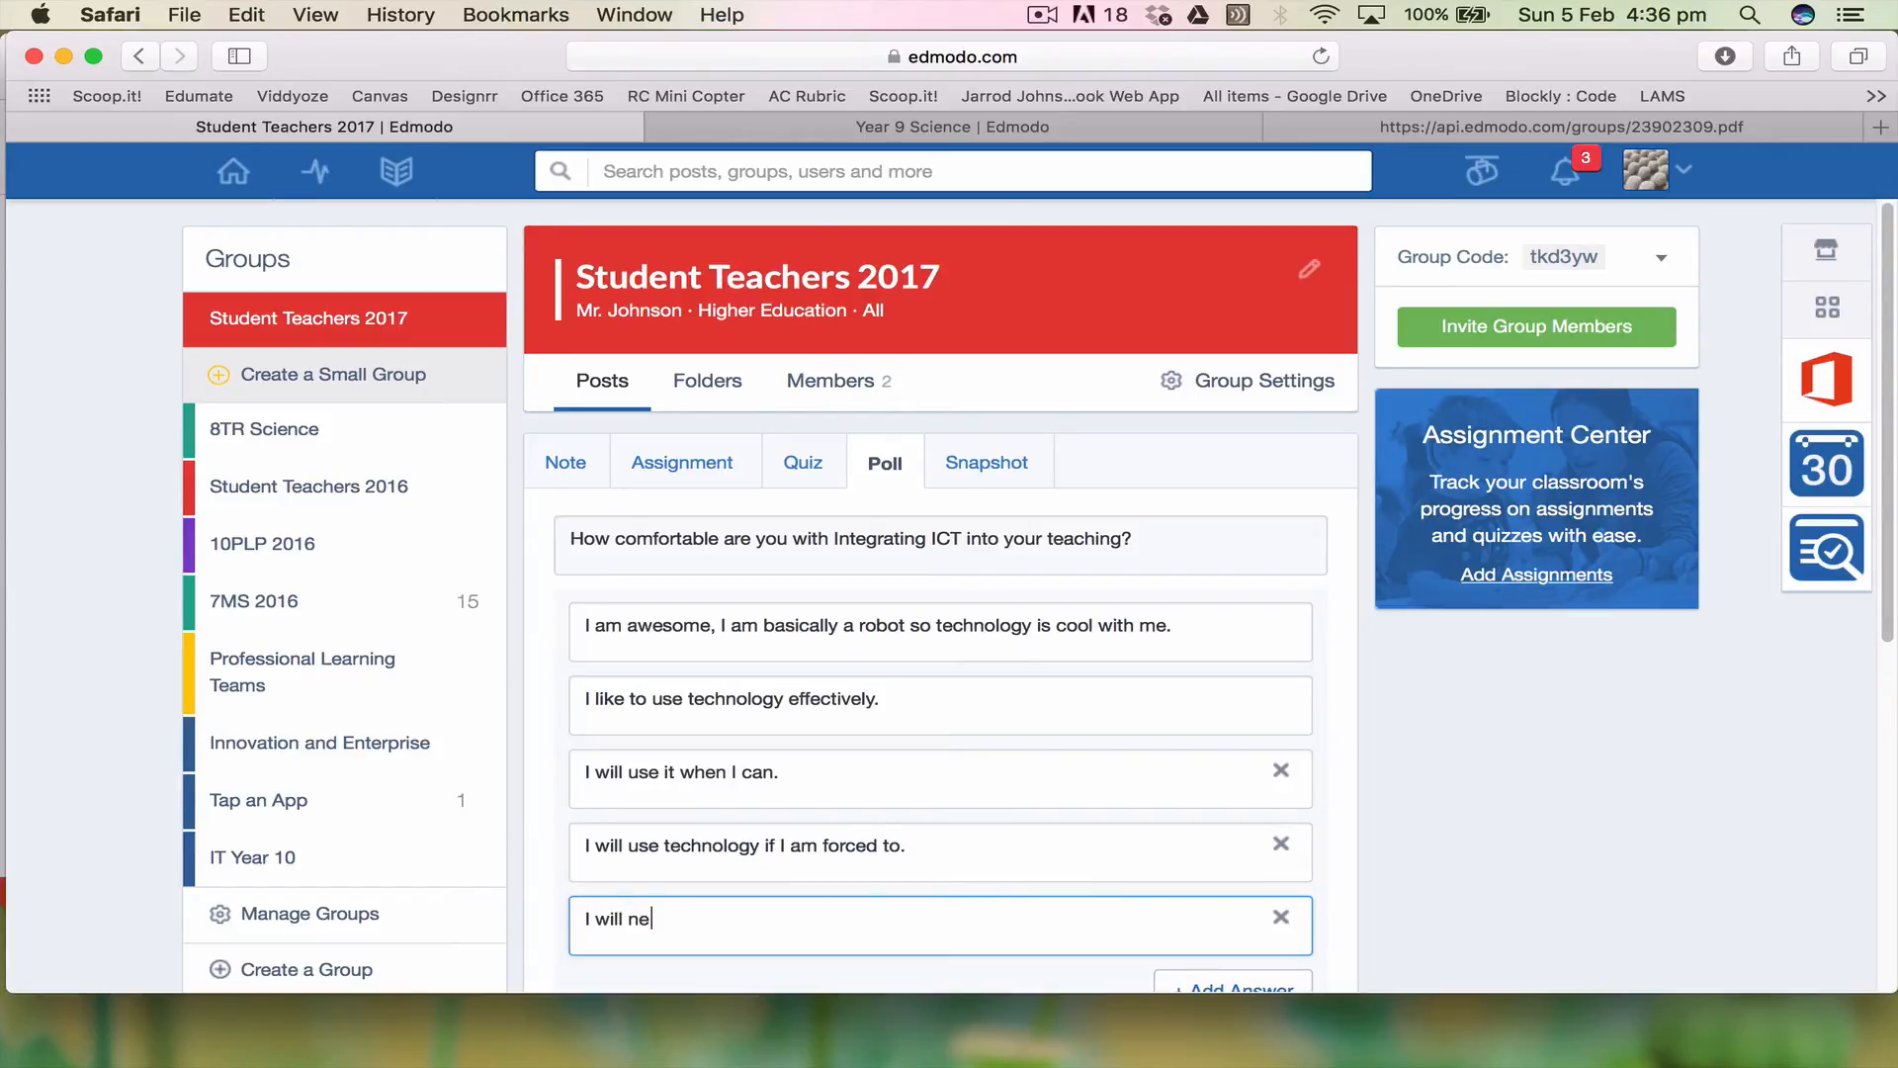
{"action": "type", "text": "ver use technology"}
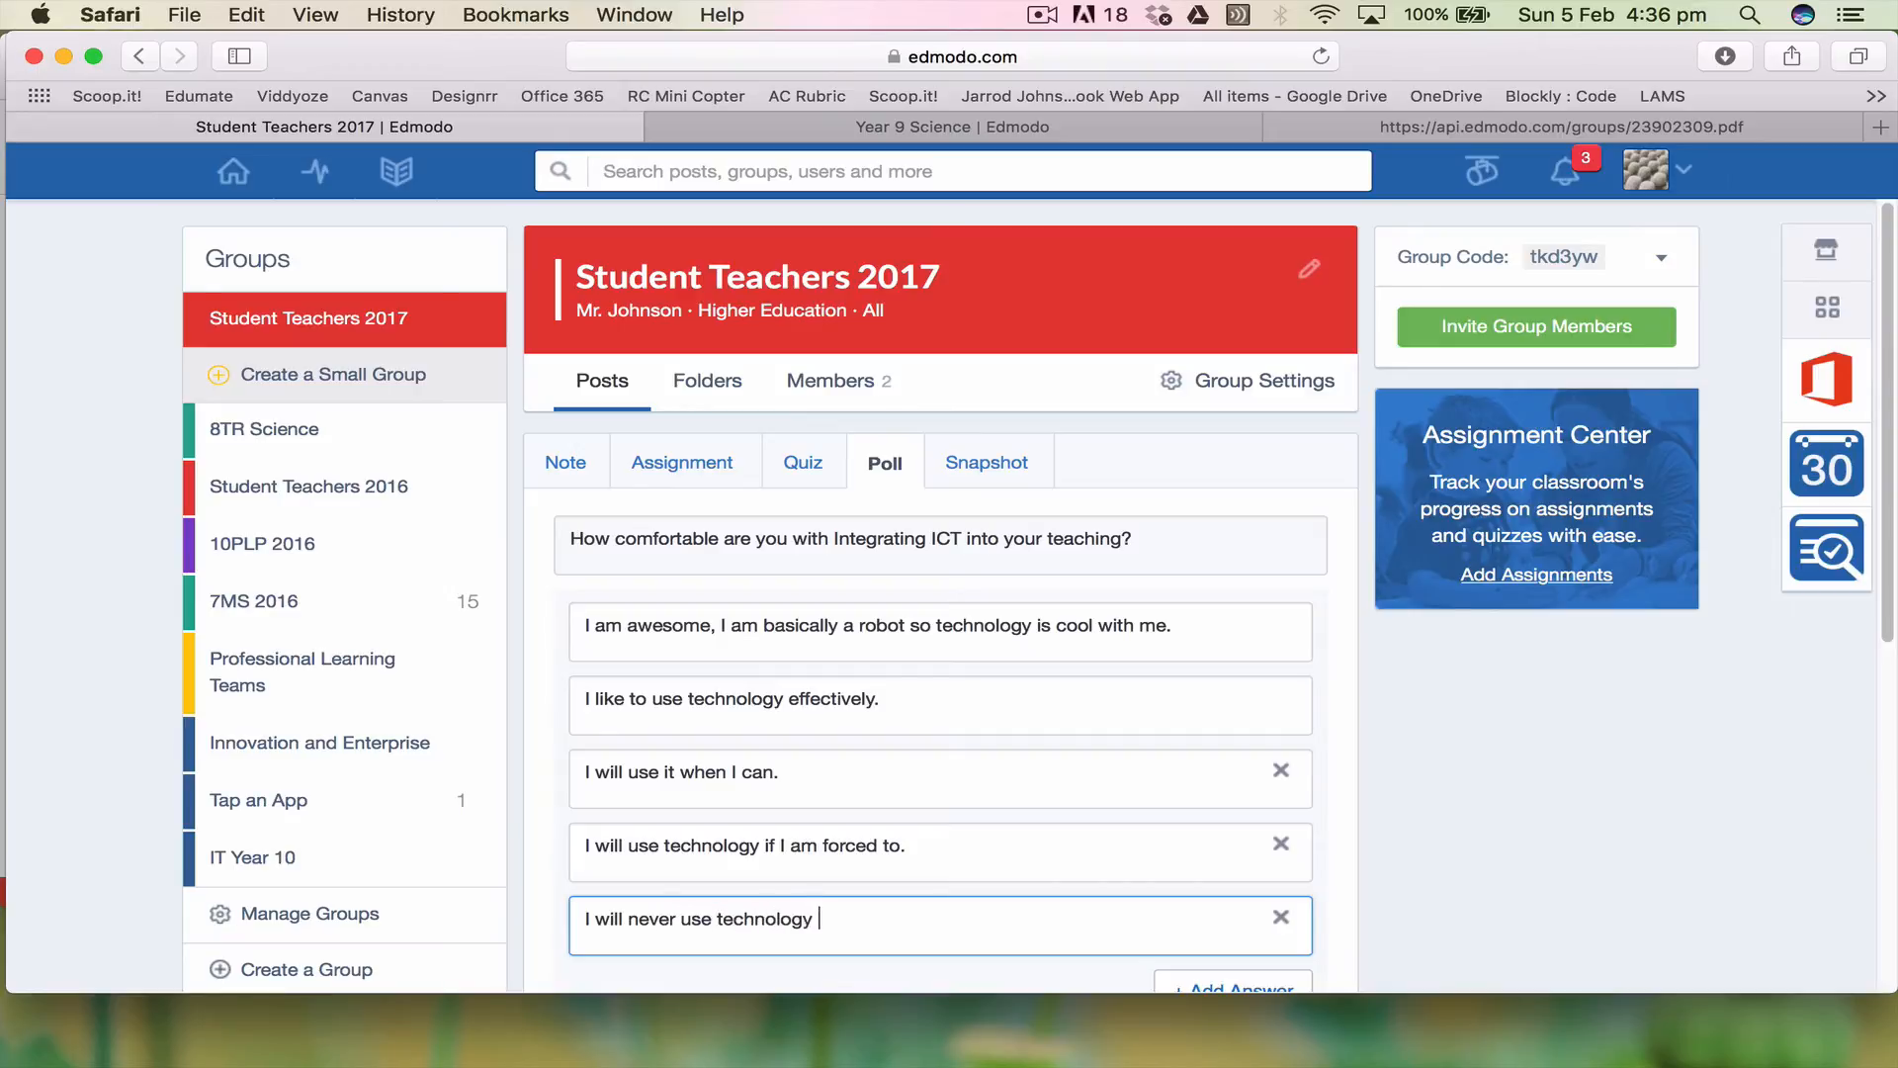
{"action": "type", "text": "when I teach."}
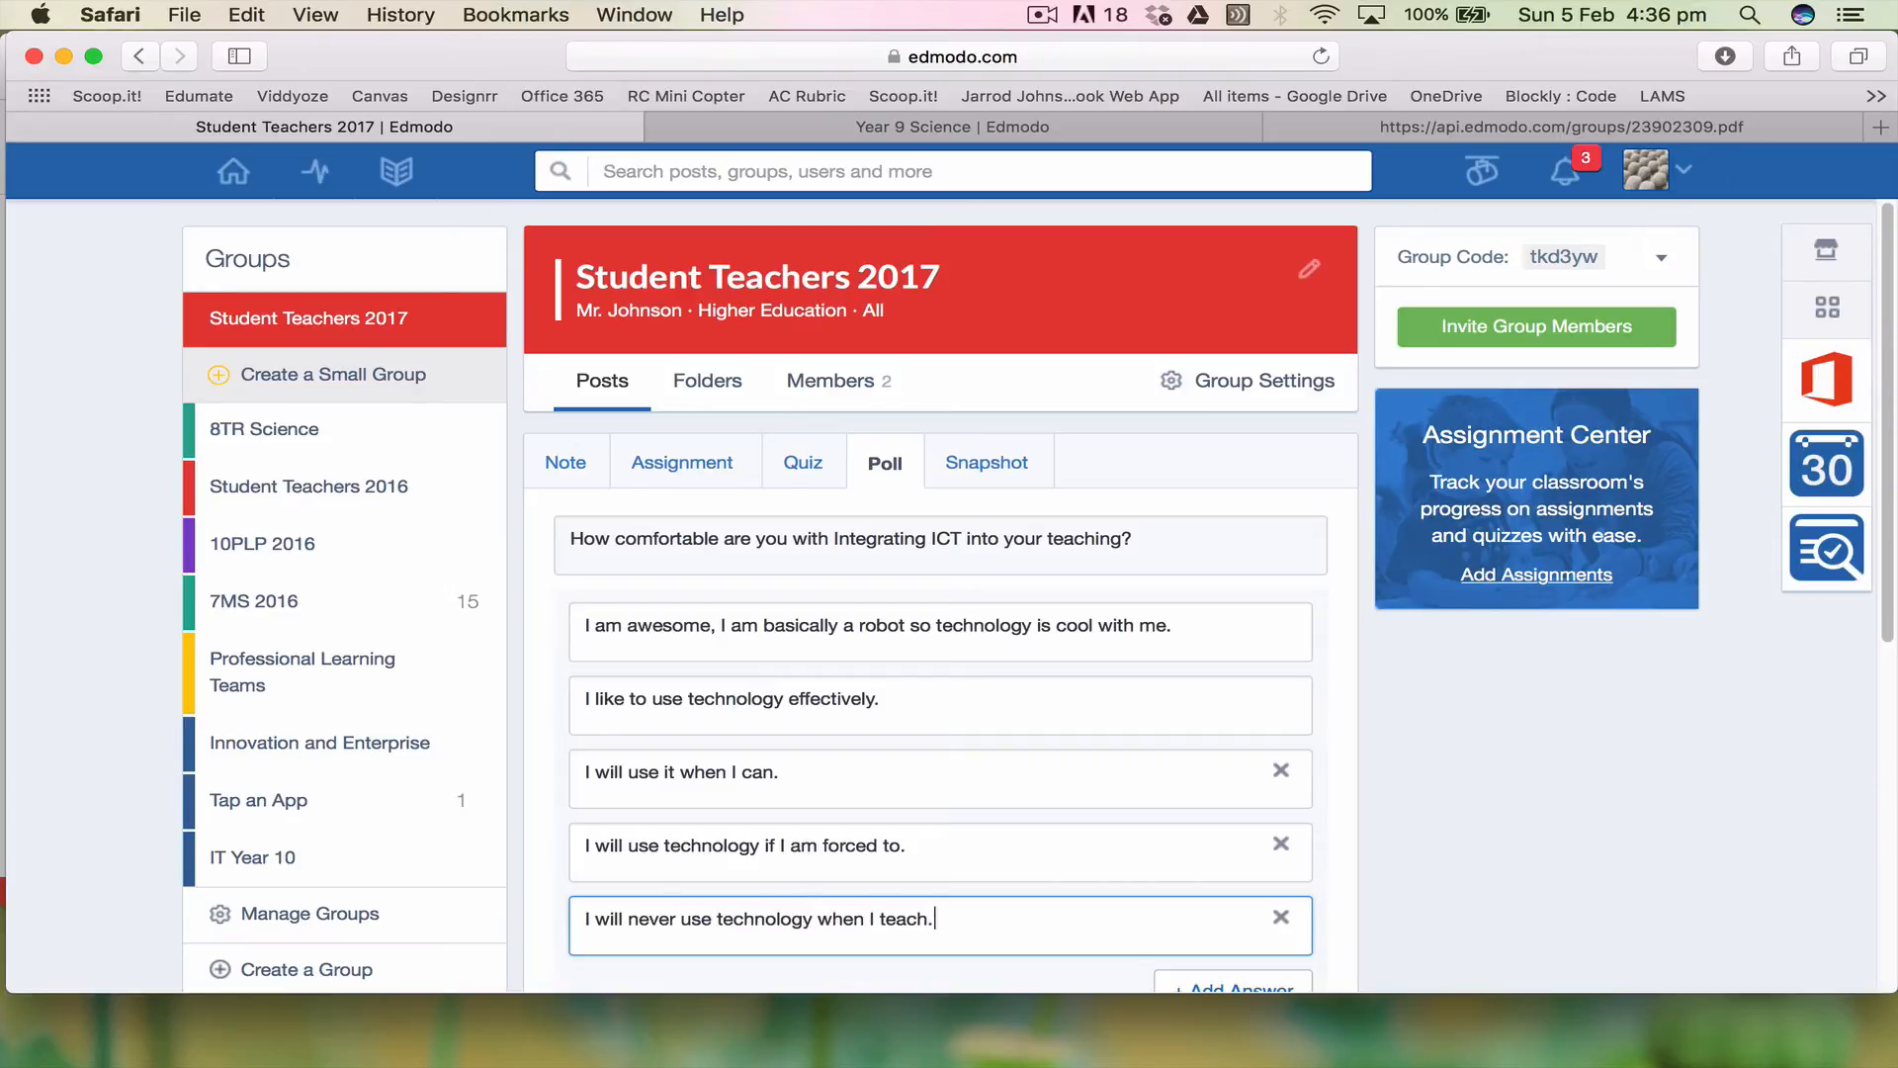
{"action": "scroll", "scroll_direction": "down", "scroll_amount": 3}
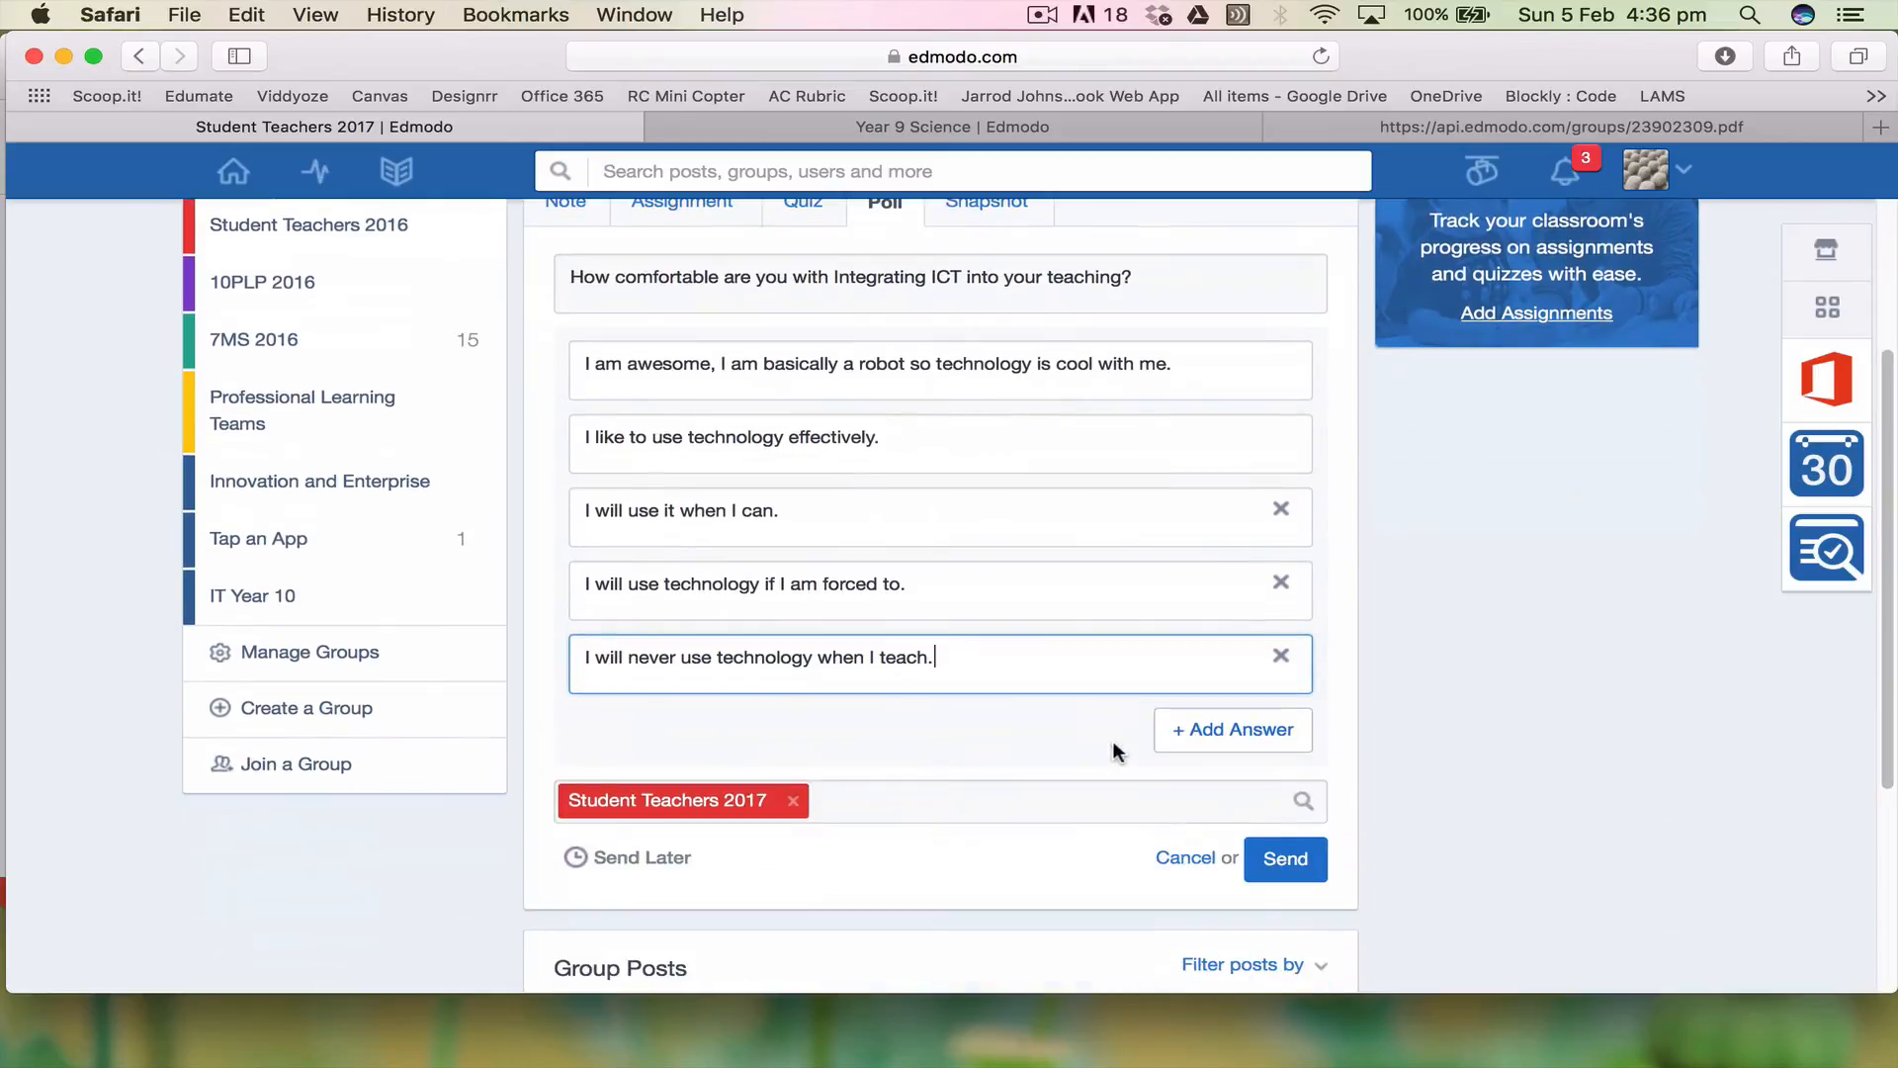
{"action": "mouse_move", "coordinate": [1017, 745]}
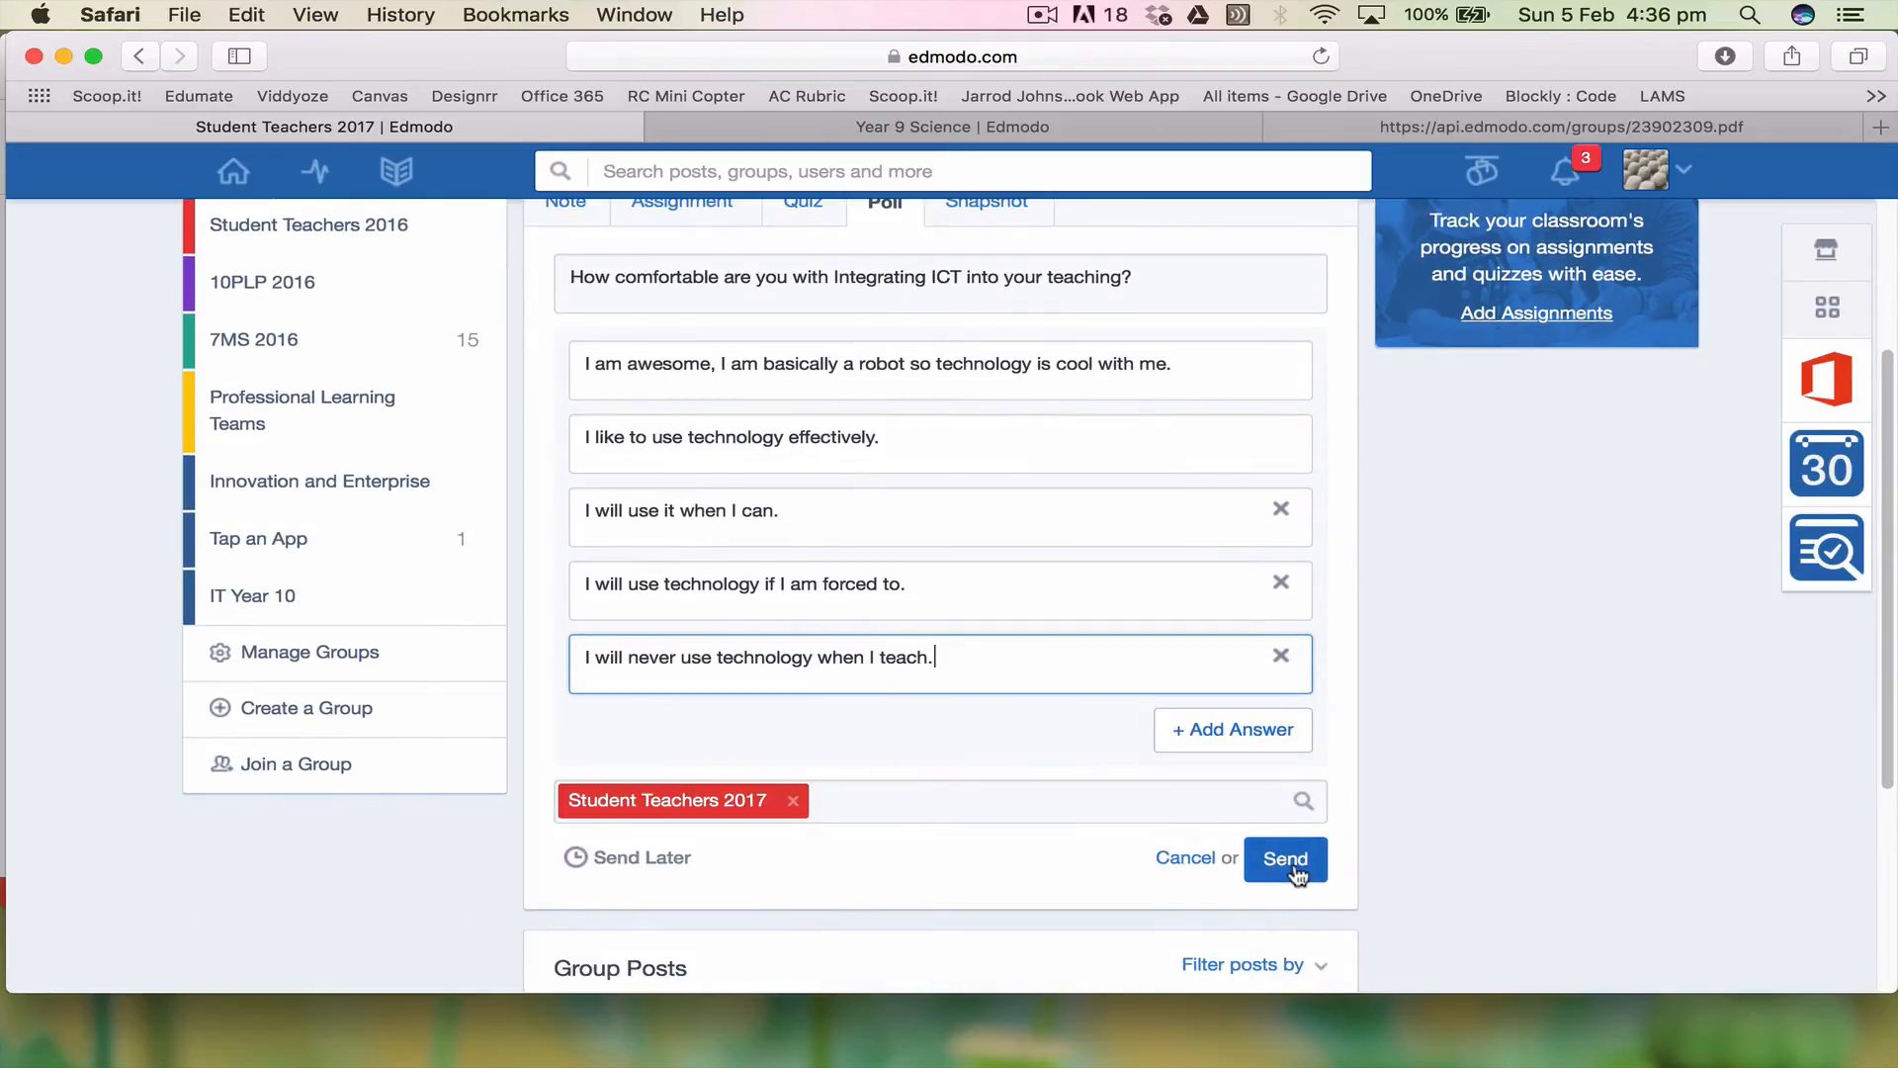
- Send the five-answer ICT comfort poll to Student Teachers 2017
{"action": "left_click", "coordinate": [1284, 857]}
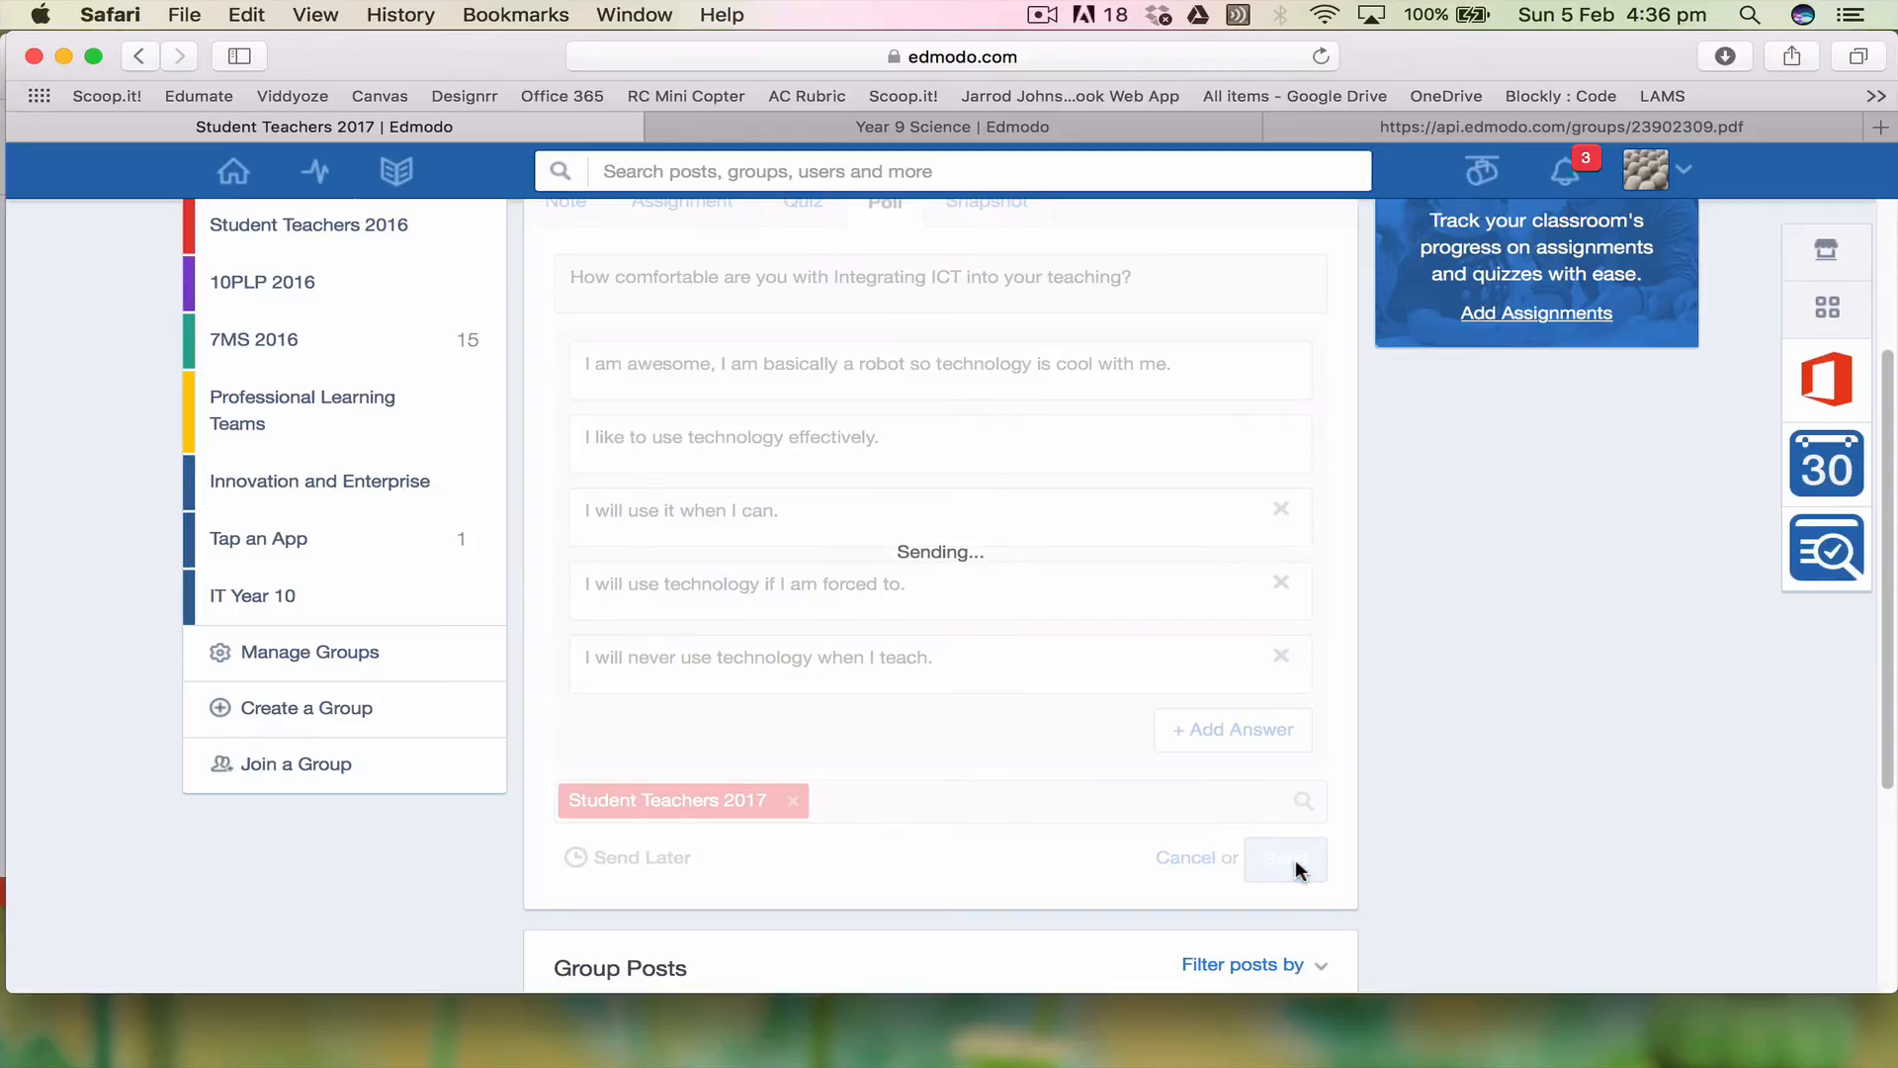
{"action": "left_click", "coordinate": [1284, 869]}
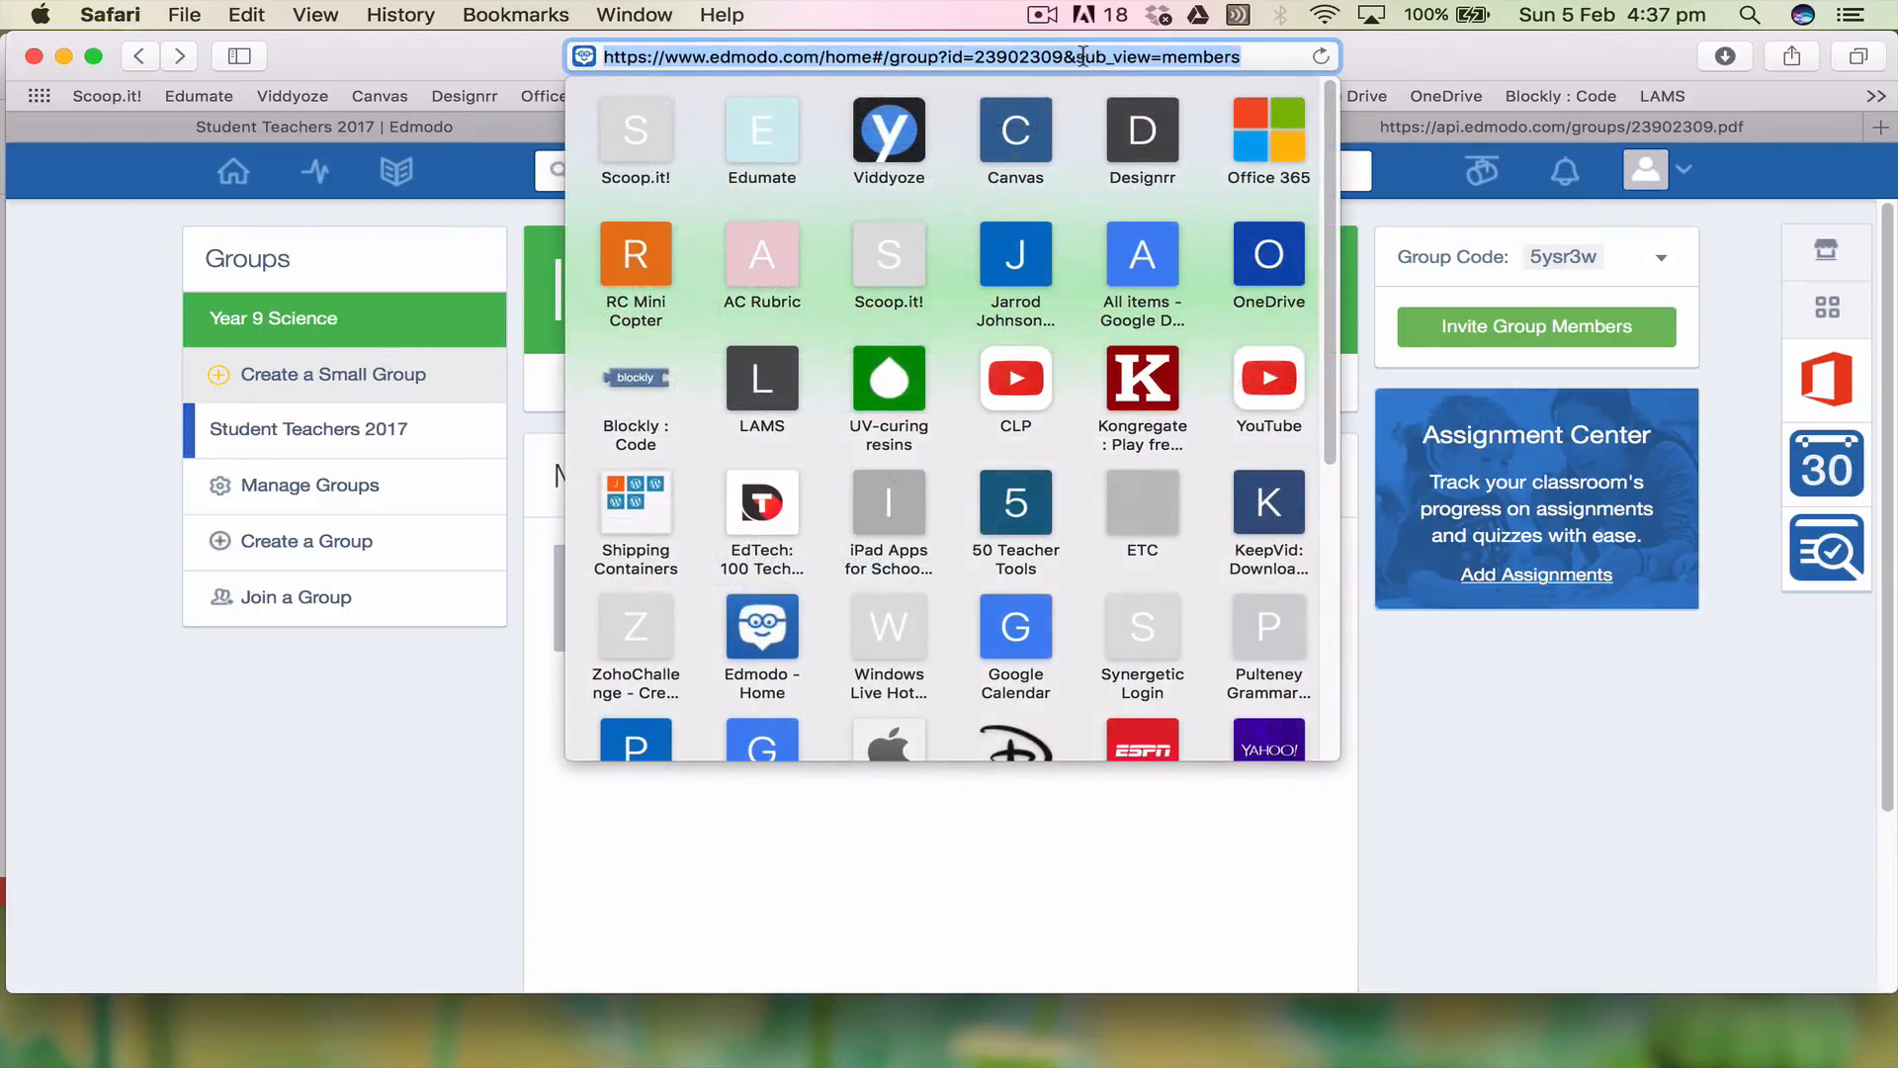
- Play and pause the Flame Test video on YouTube, then return to the Edmodo group
{"action": "type", "text": "youtube.com"}
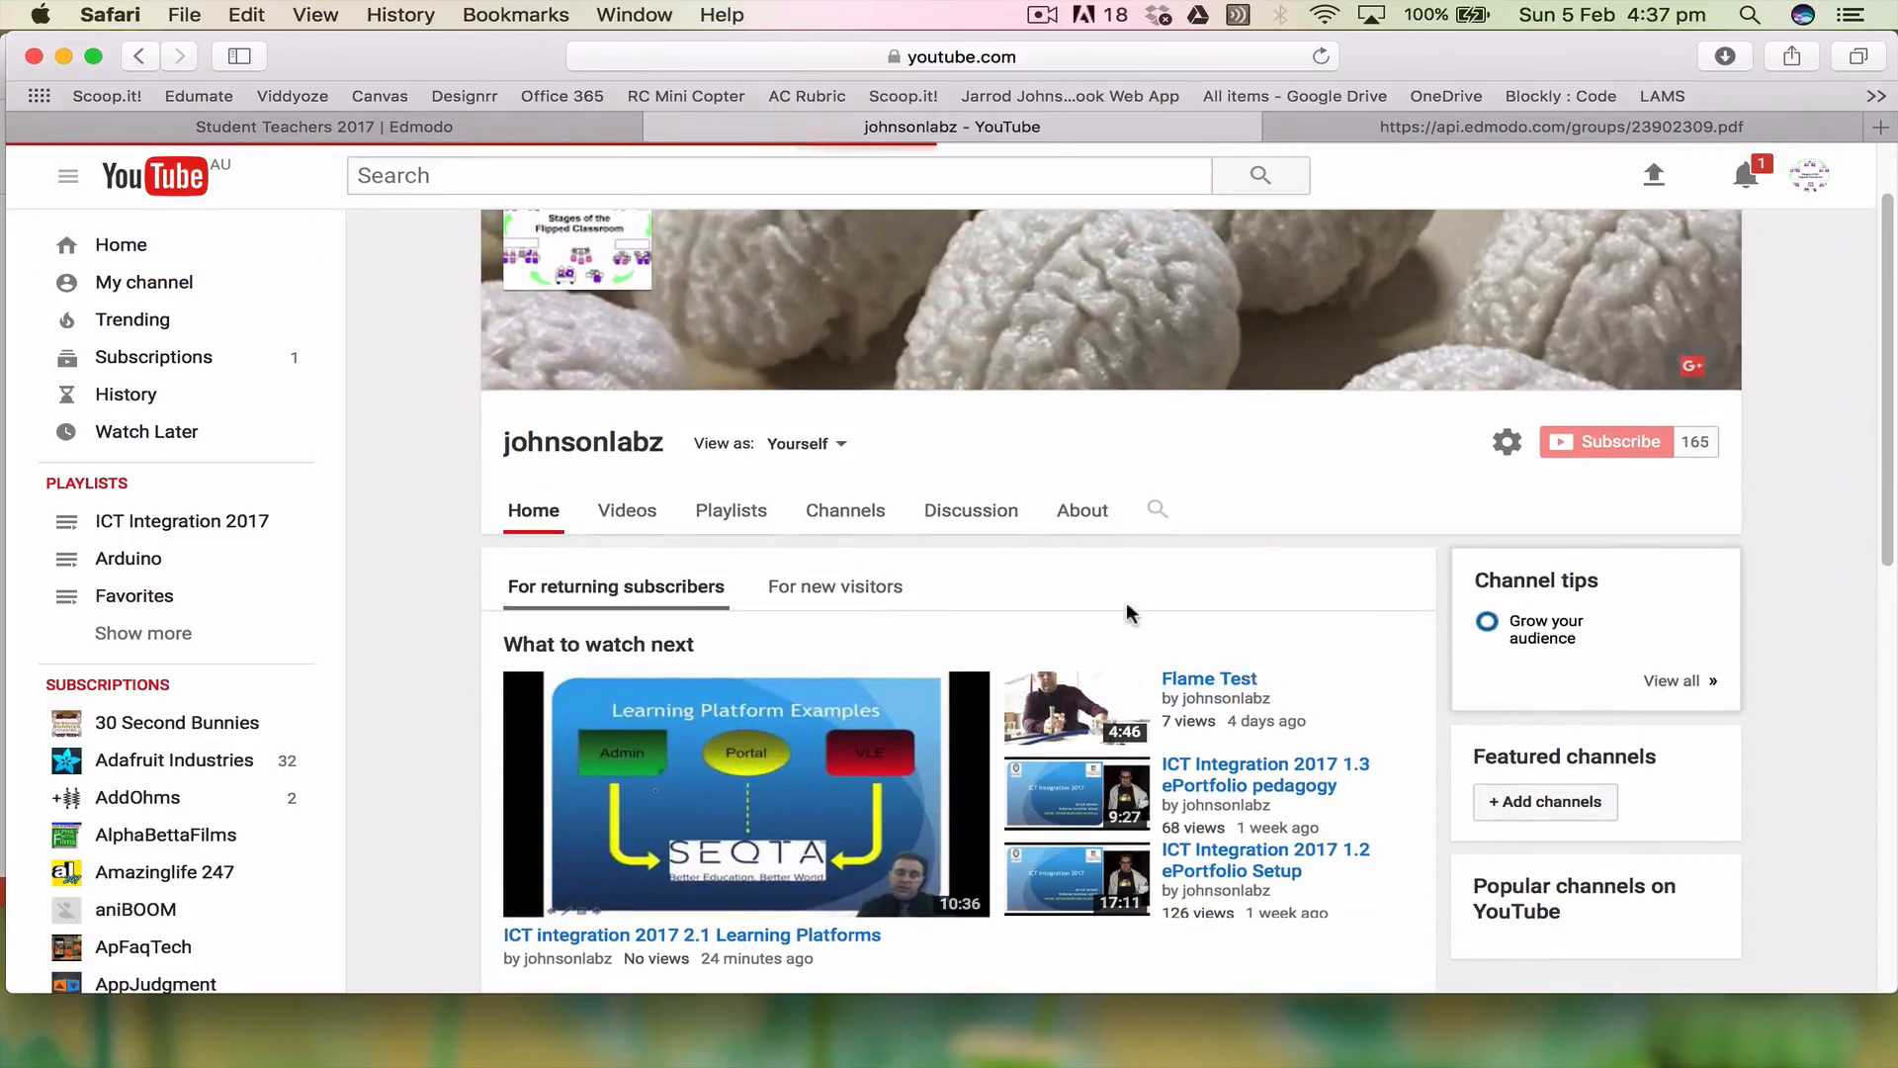
{"action": "left_click", "coordinate": [1073, 706]}
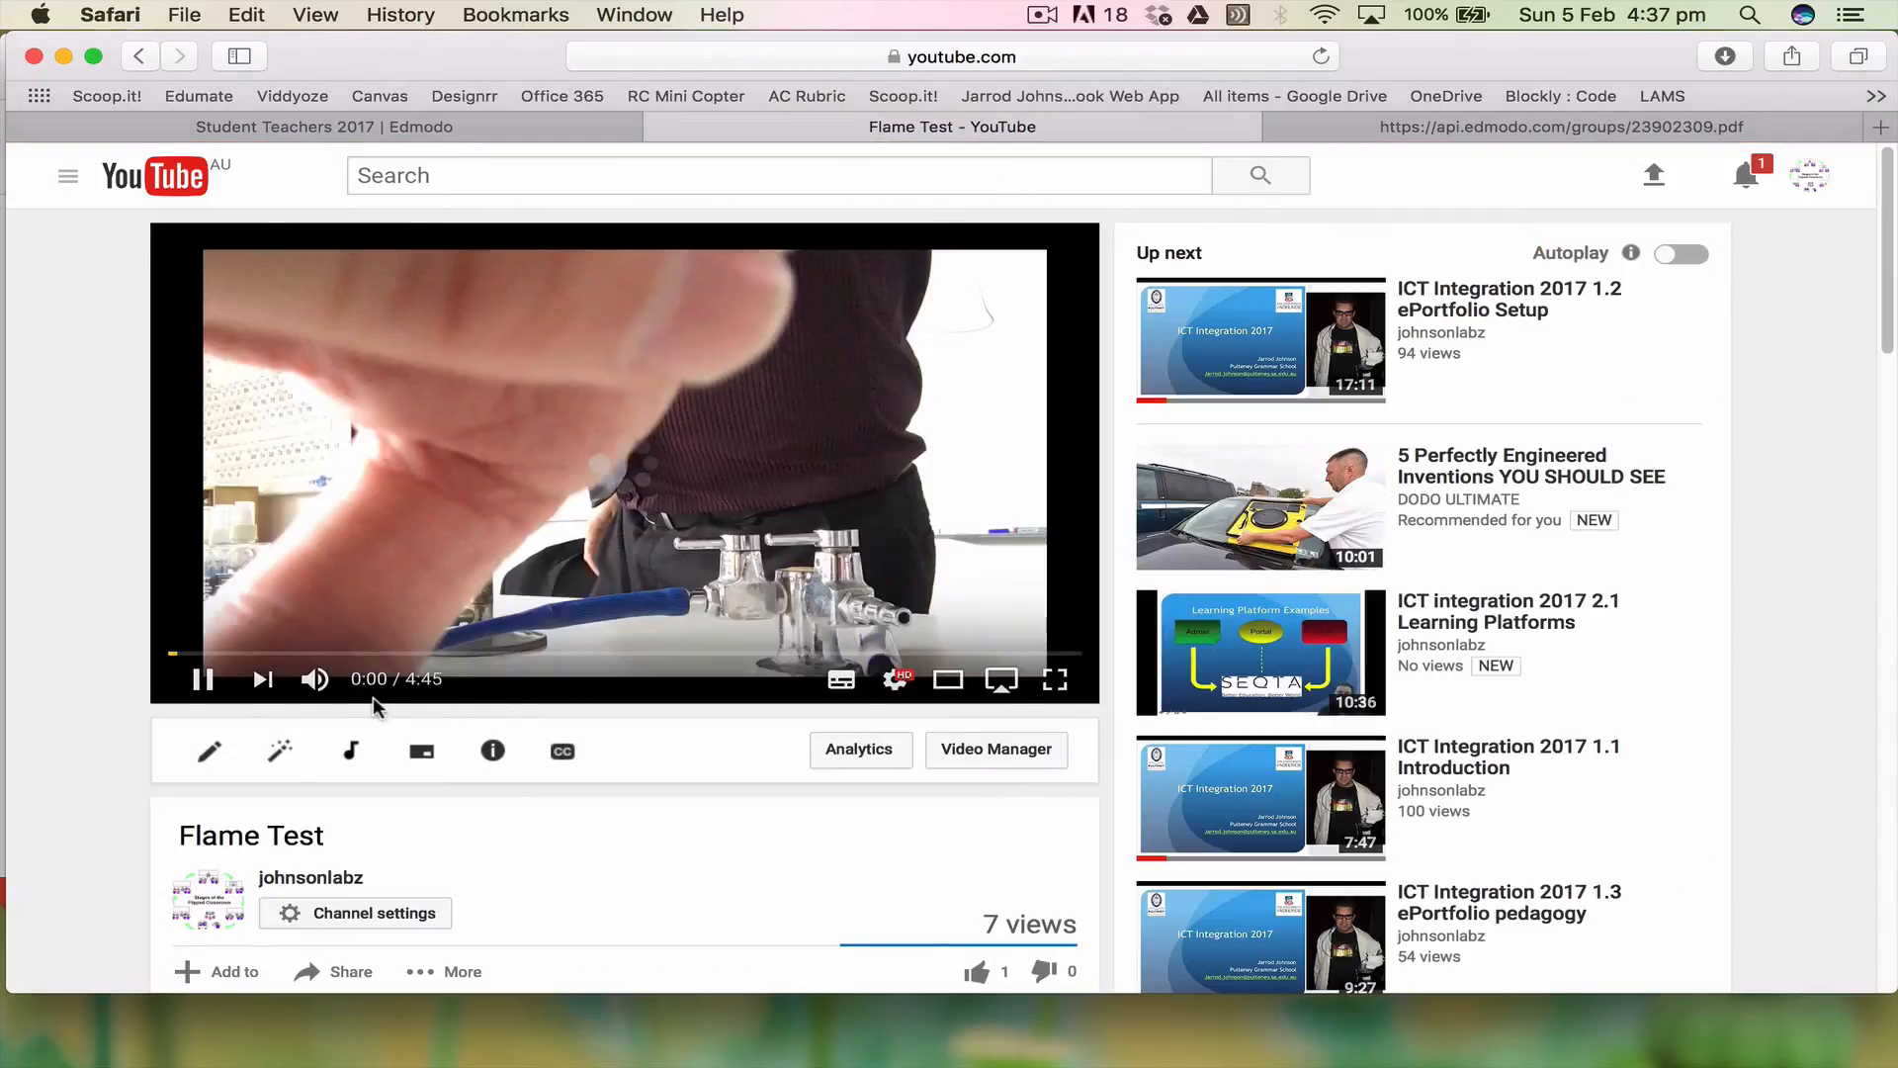
{"action": "left_click", "coordinate": [200, 678]}
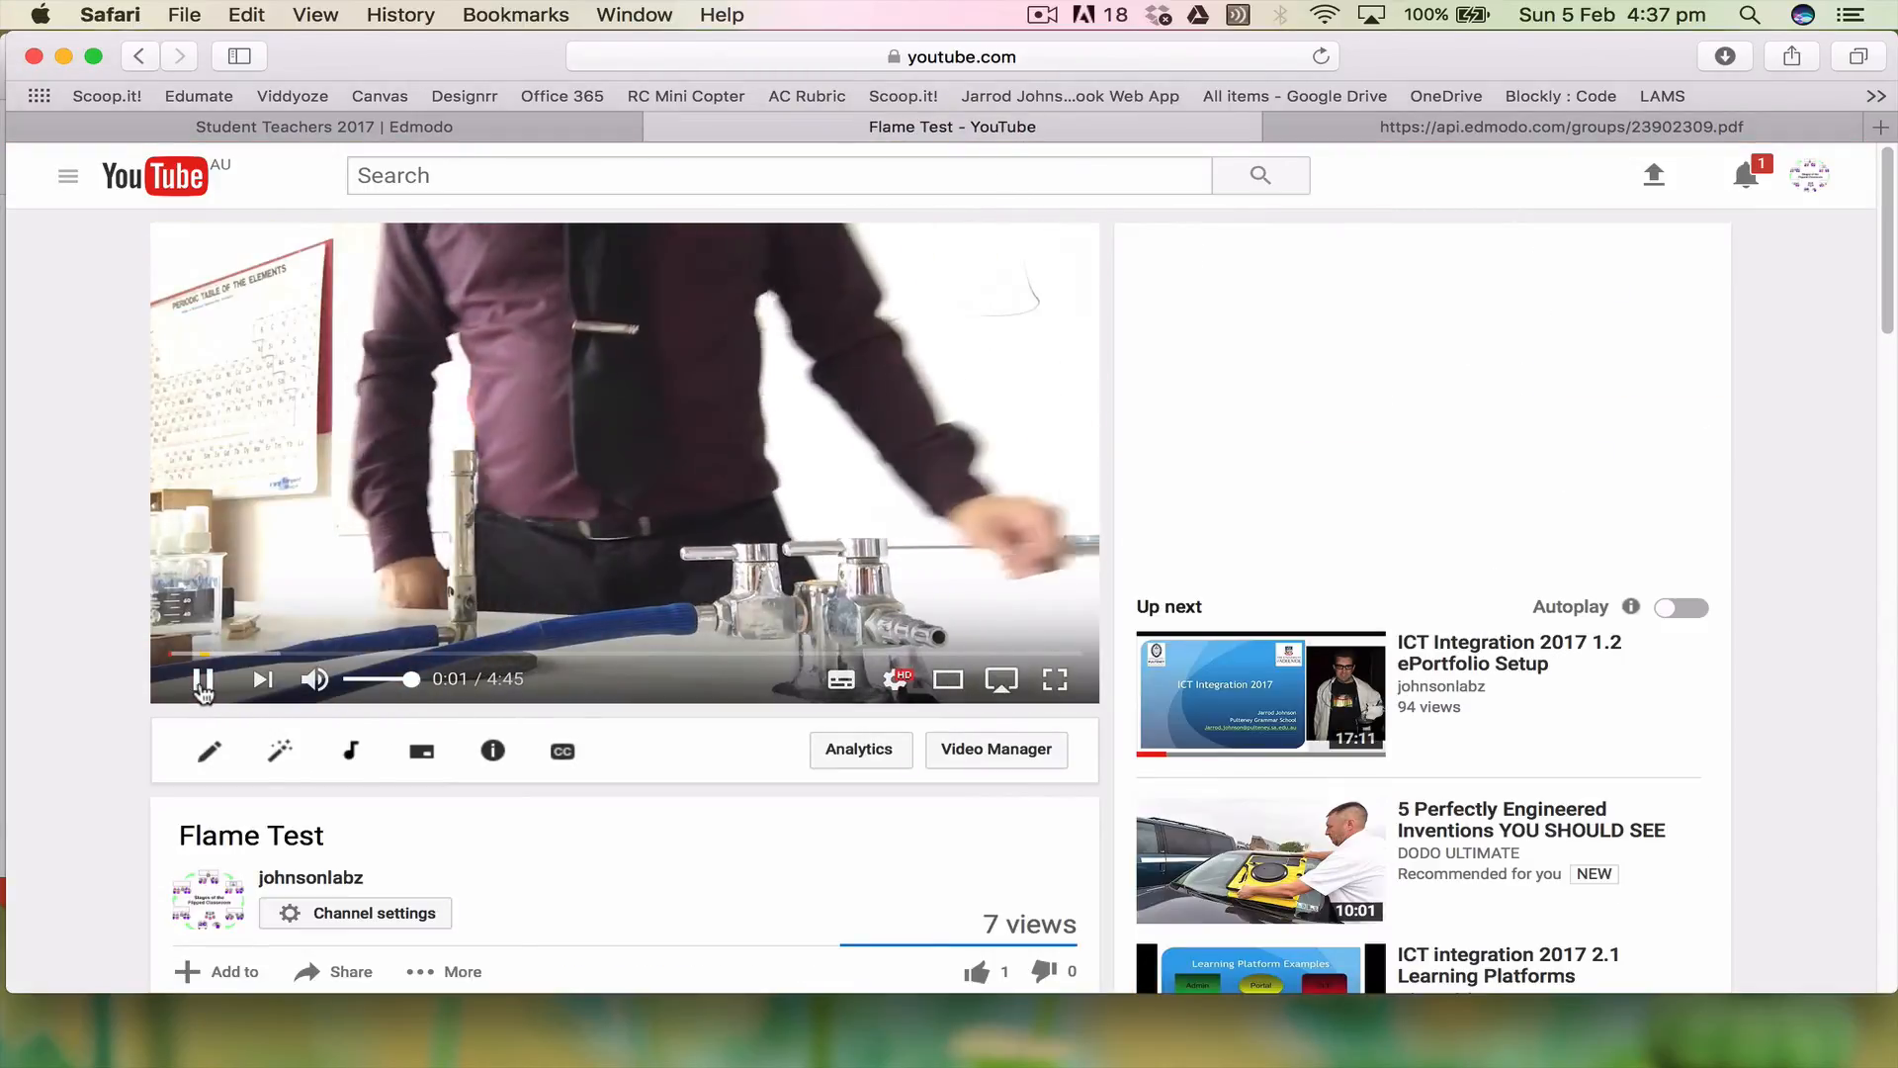
{"action": "left_click", "coordinate": [960, 55]}
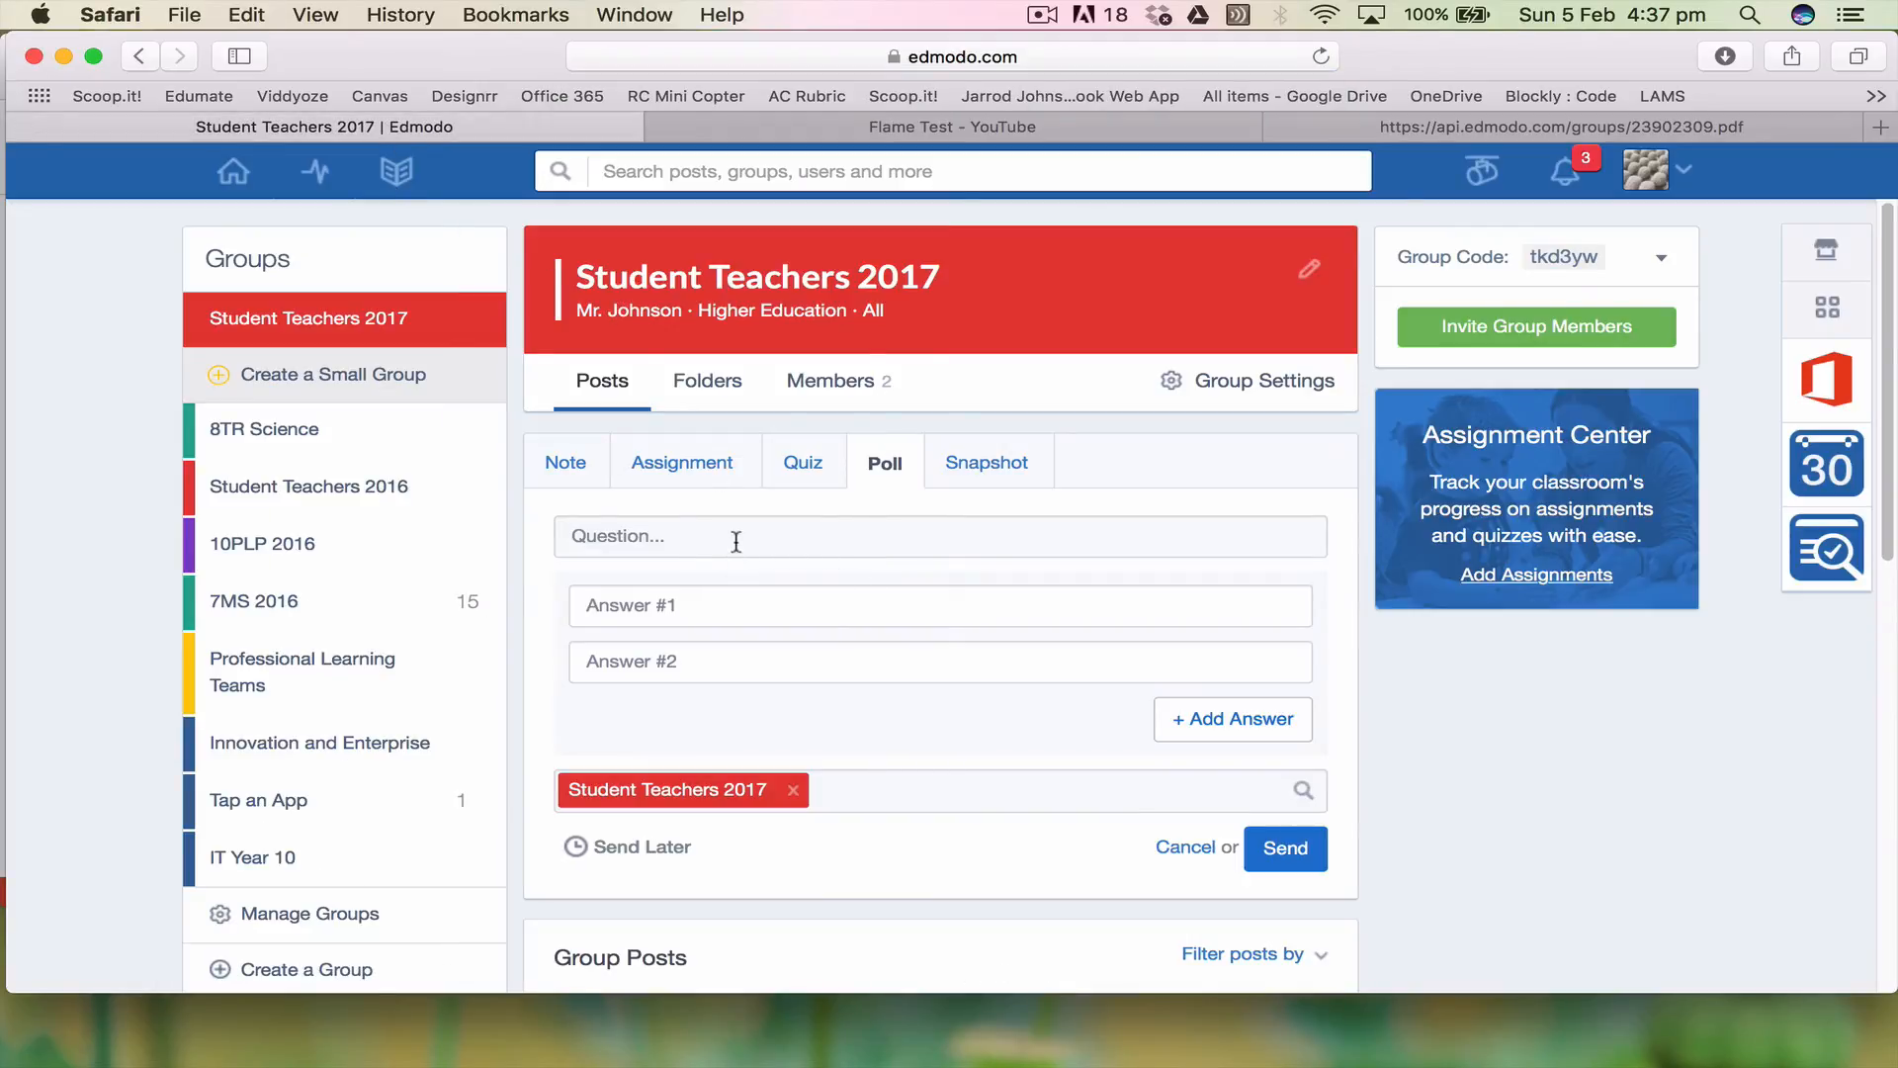
- Switch to a Note and attach the YouTube video link titled Flame Test
{"action": "left_click", "coordinate": [565, 462]}
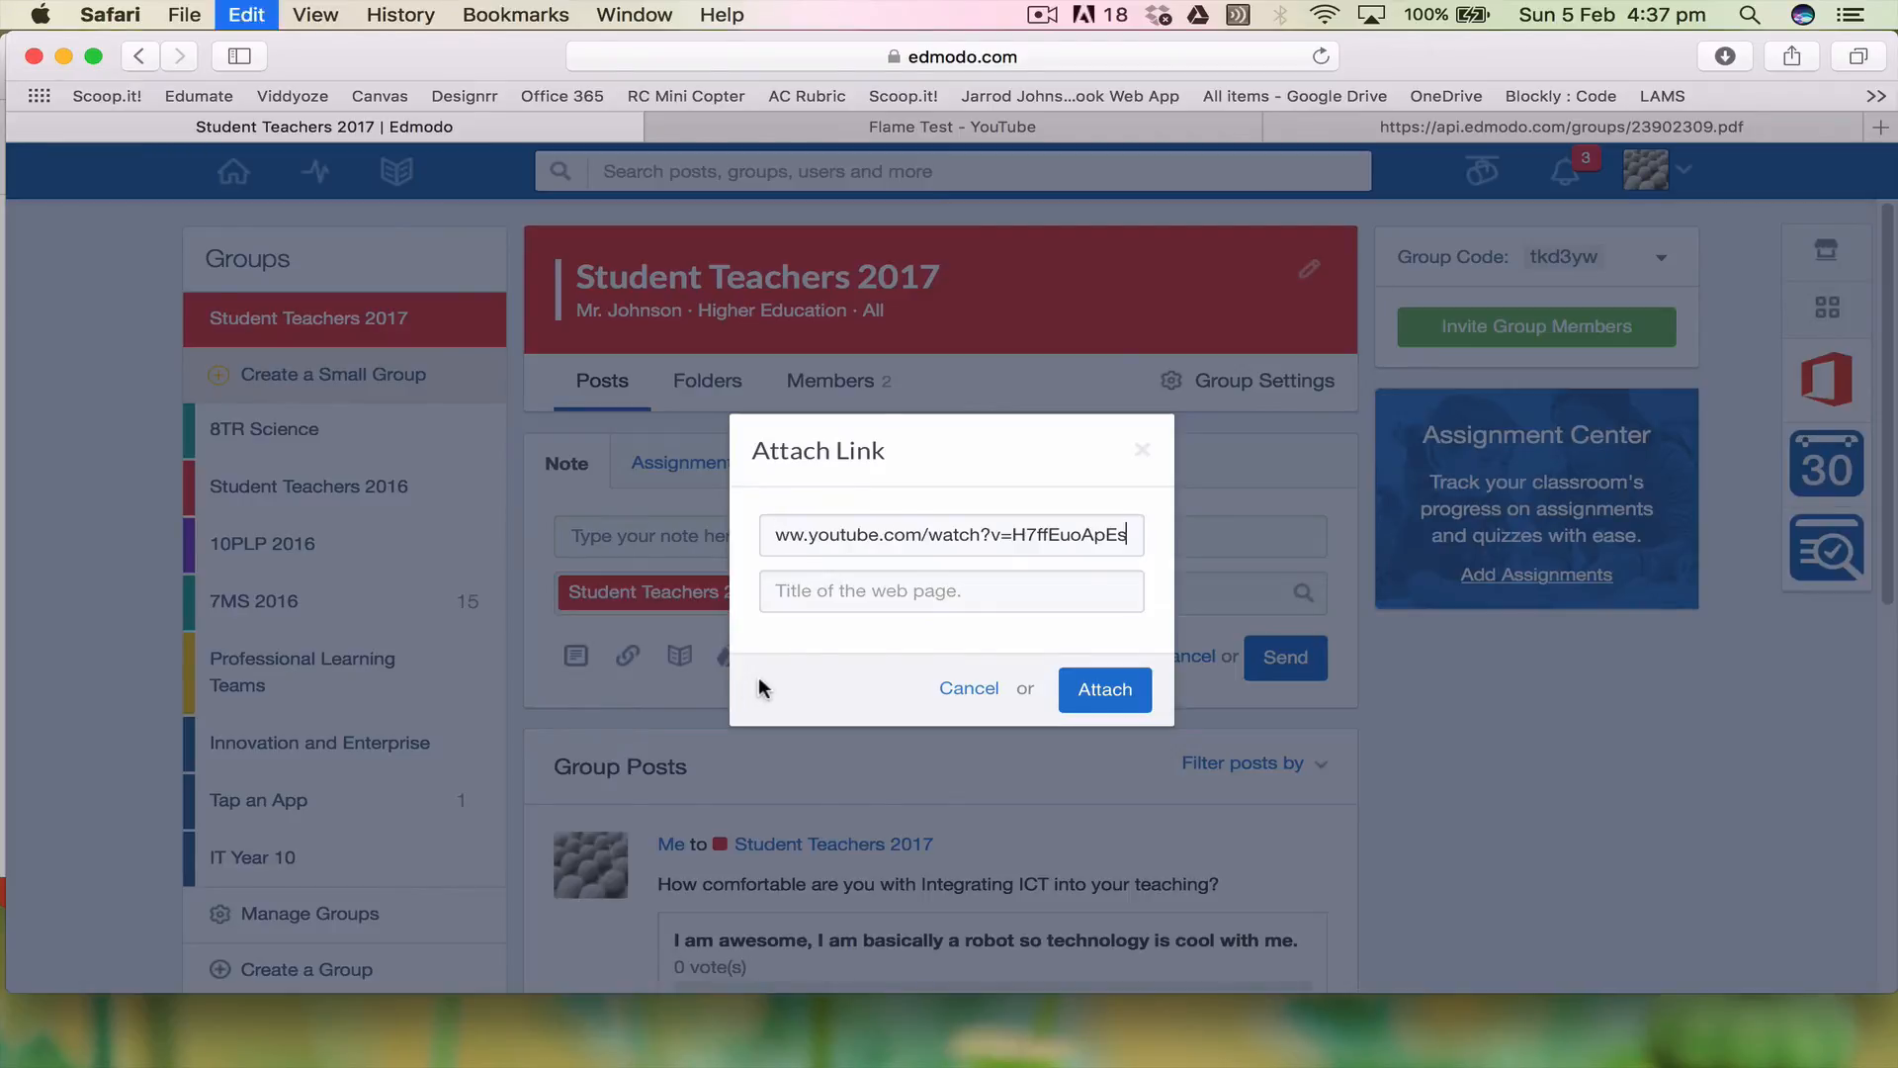
{"action": "left_click", "coordinate": [952, 591]}
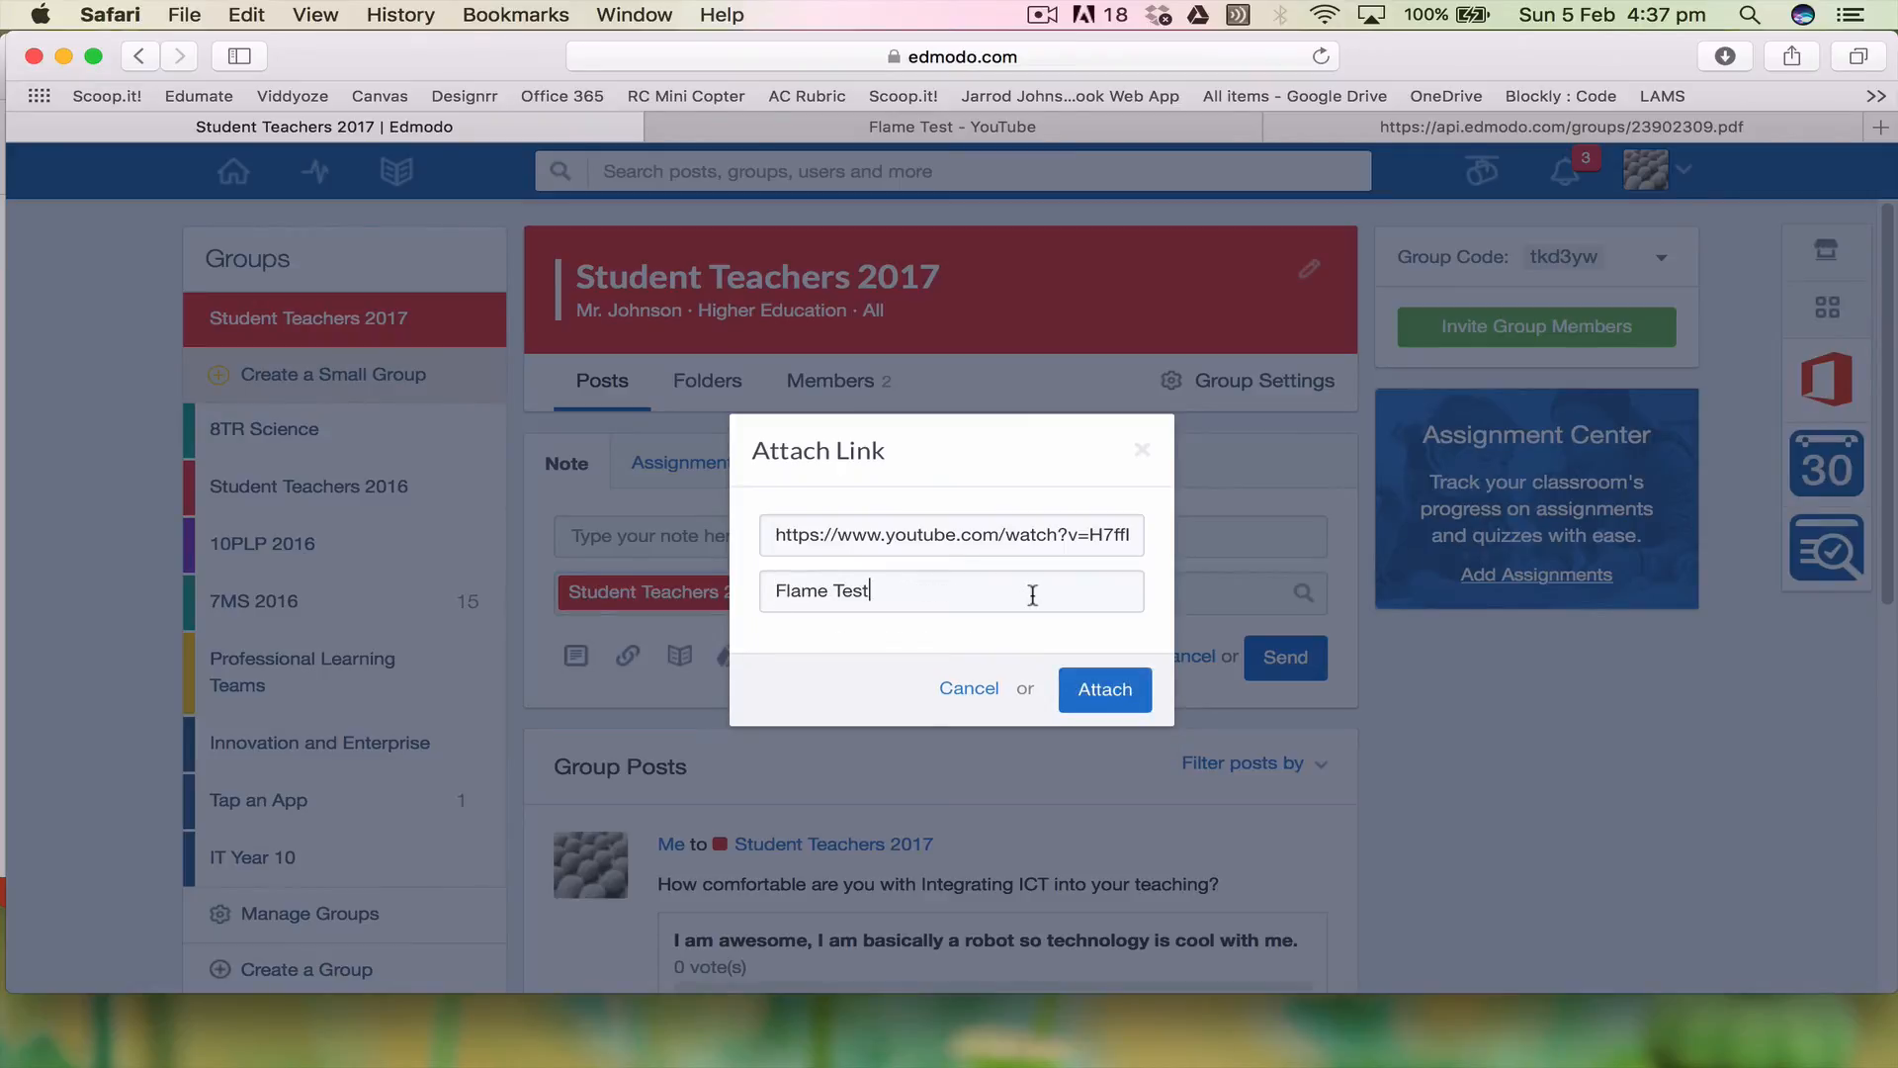
{"action": "left_click", "coordinate": [1104, 689]}
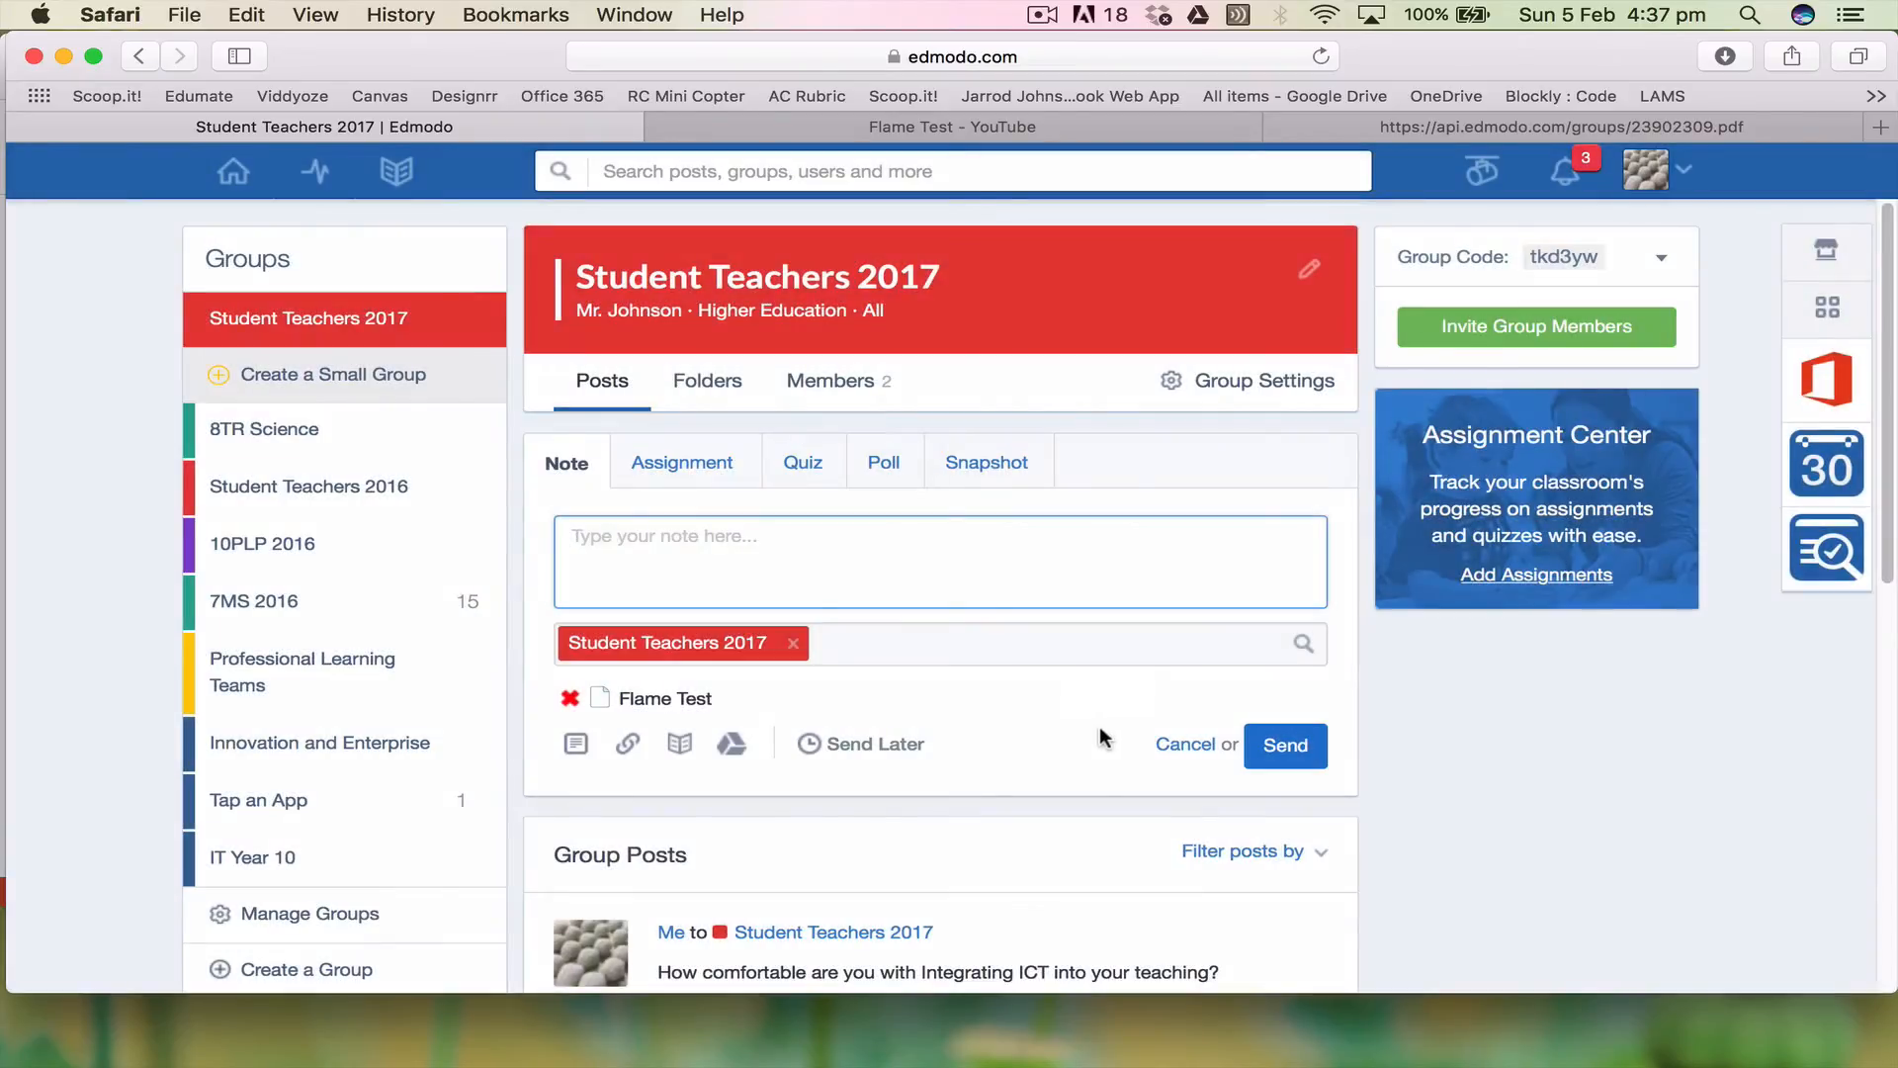
- Write 'Here is an example of me teaching a class.' and send the note
{"action": "type", "text": "Here is an exa"}
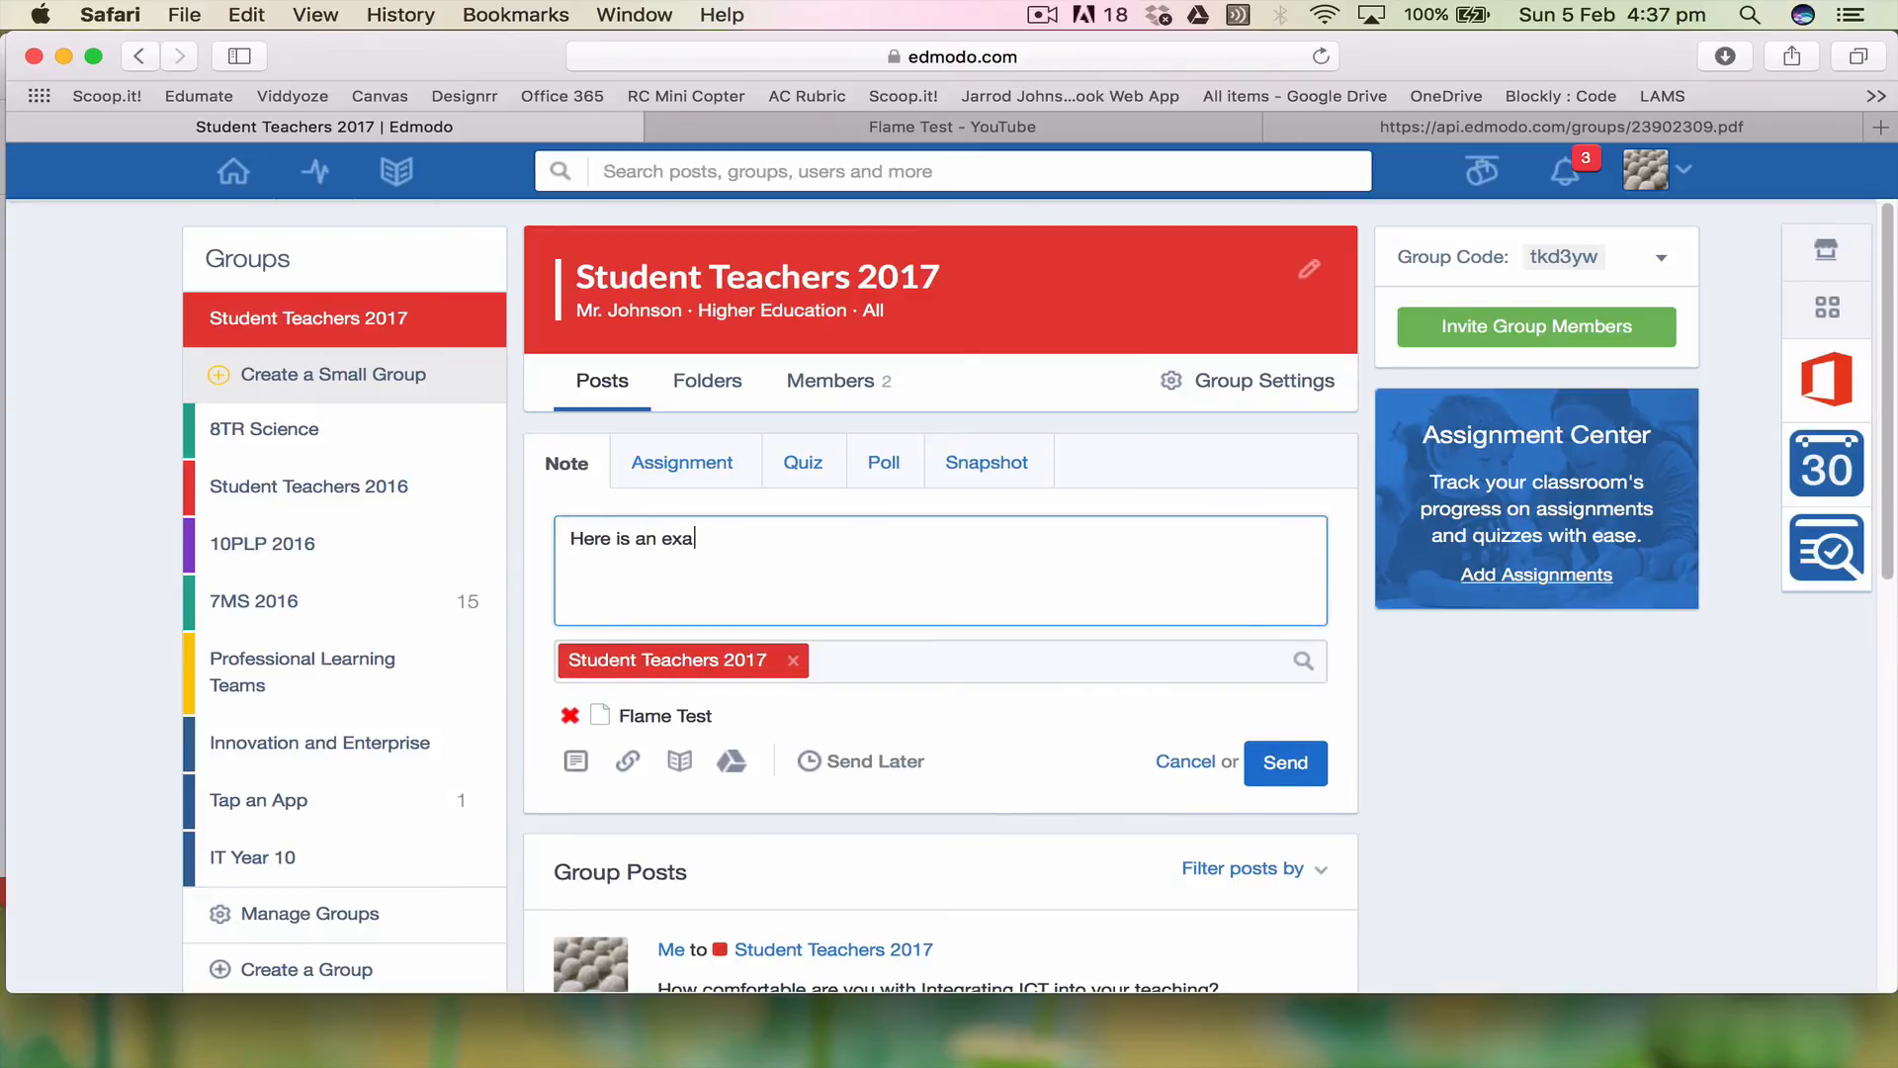
{"action": "type", "text": "mple of me teaching a class."}
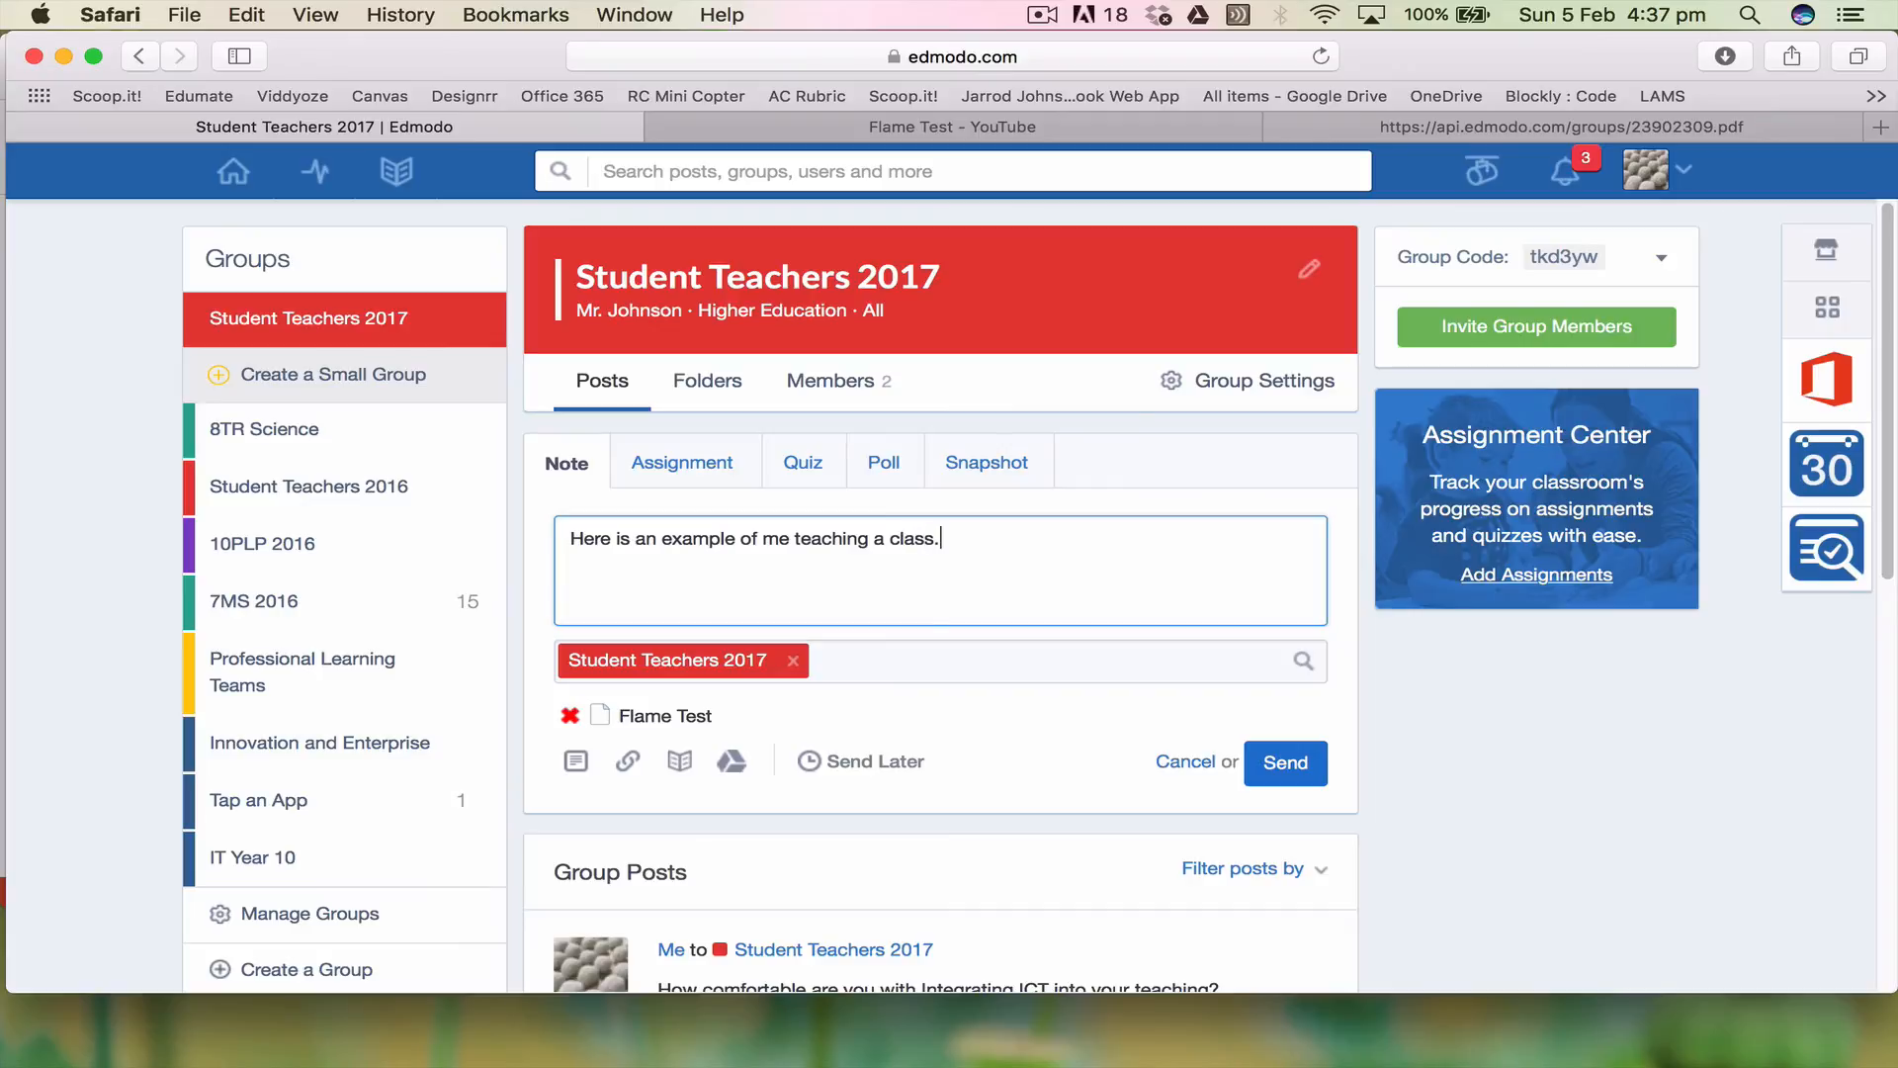
{"action": "left_click", "coordinate": [1285, 762]}
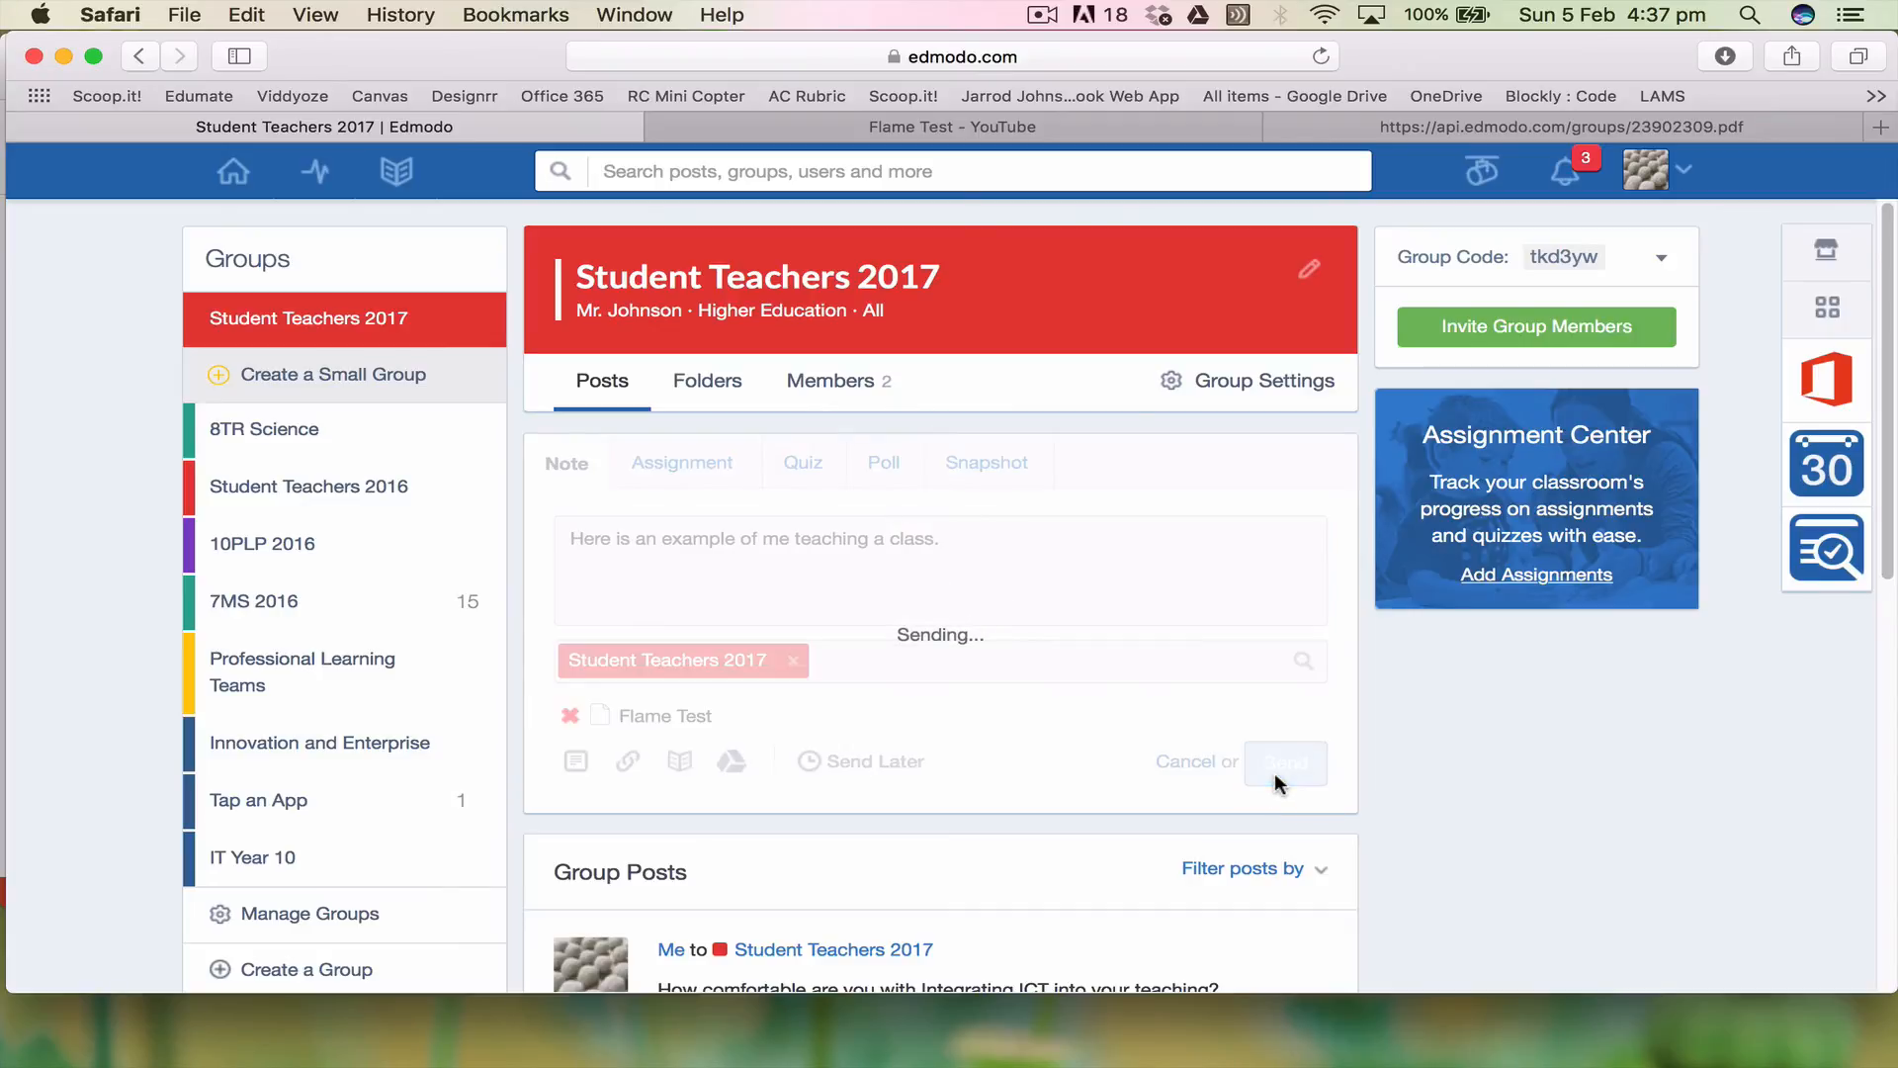
{"action": "left_click", "coordinate": [1286, 761]}
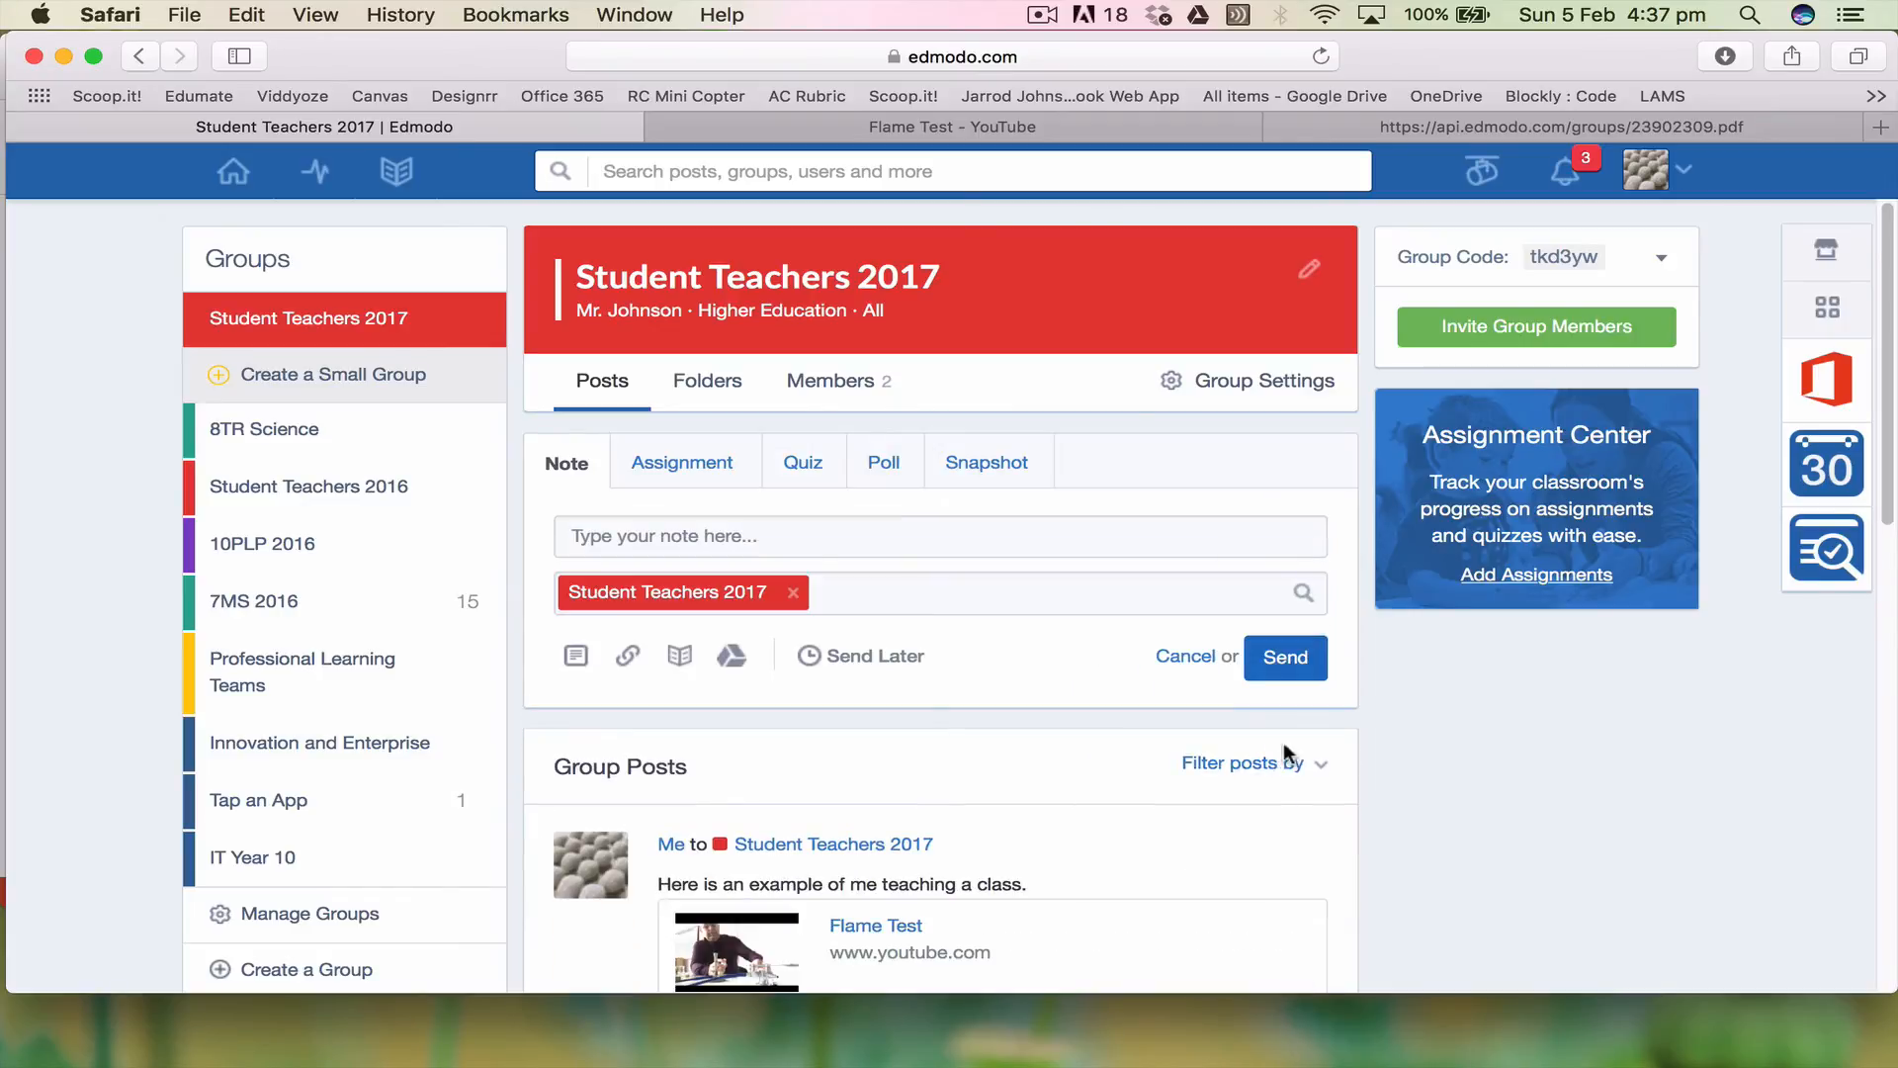
{"action": "scroll", "scroll_direction": "down", "scroll_amount": 3}
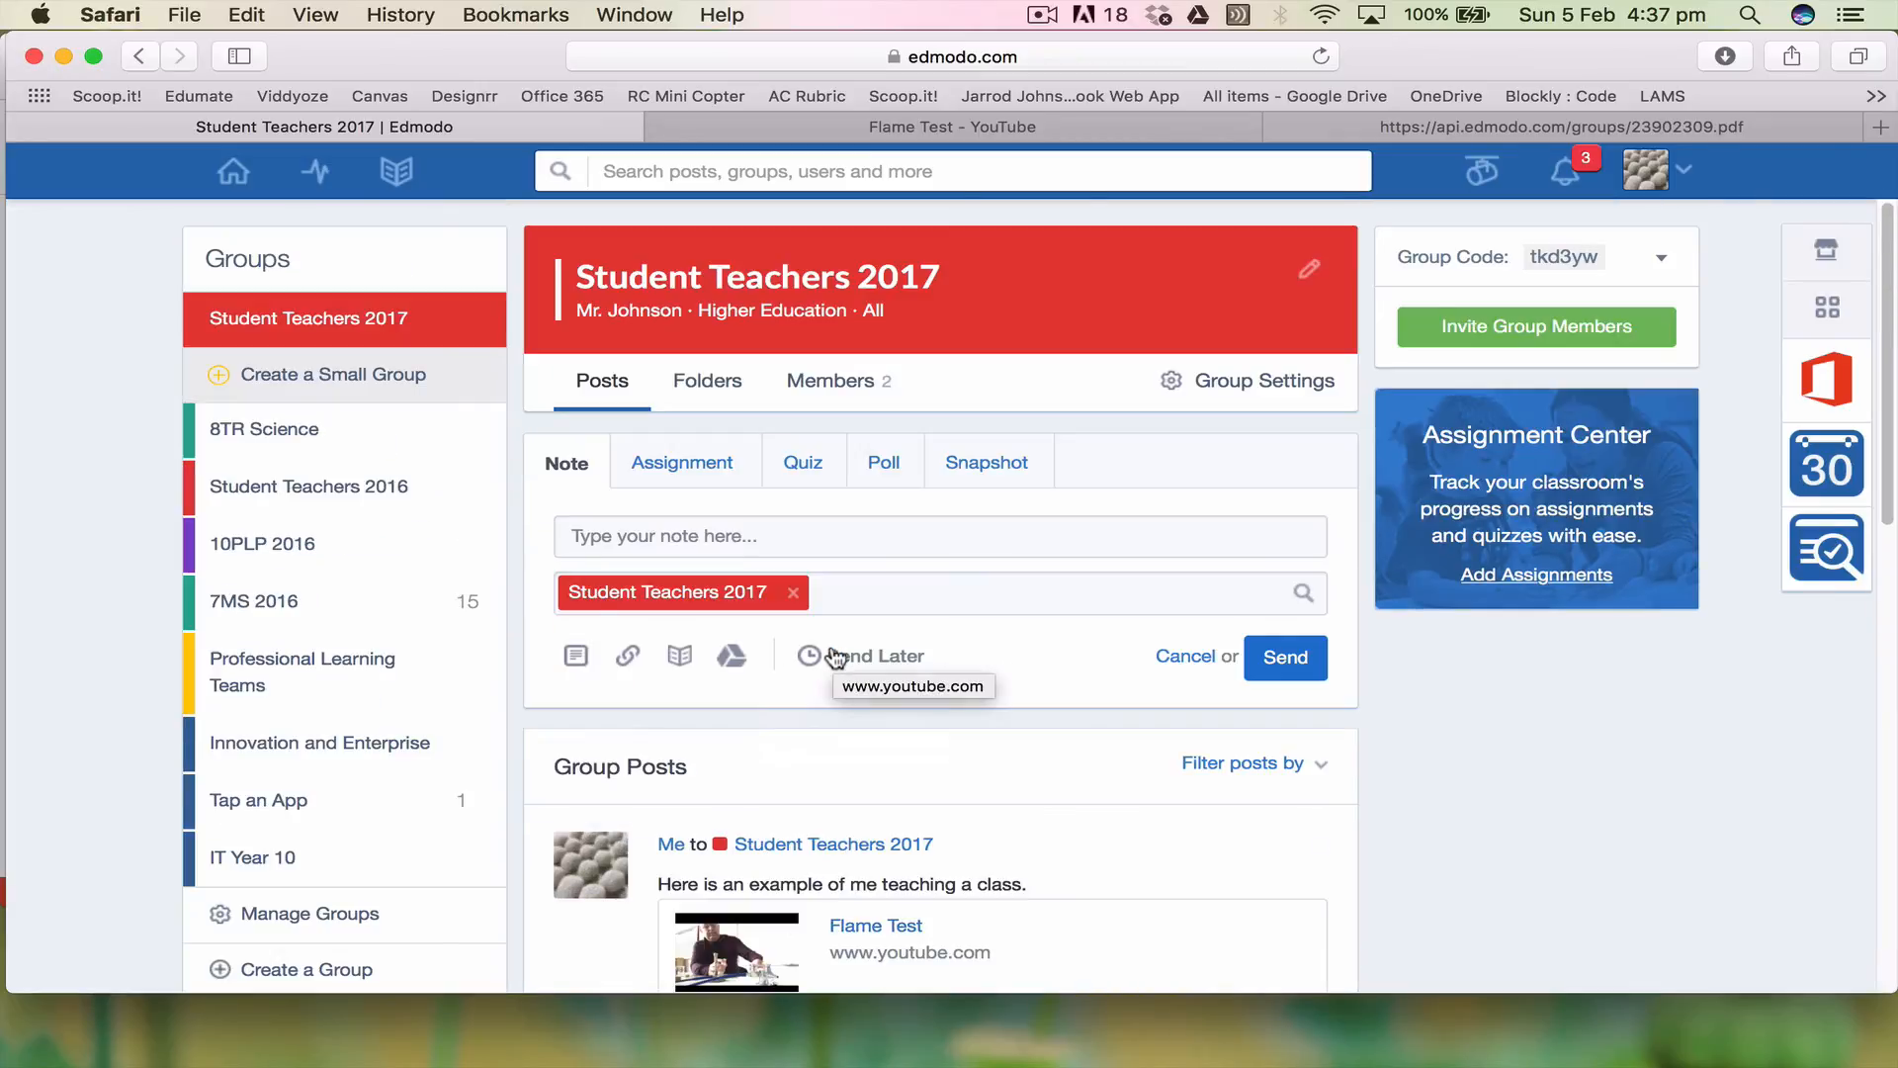
{"action": "mouse_move", "coordinate": [997, 333]}
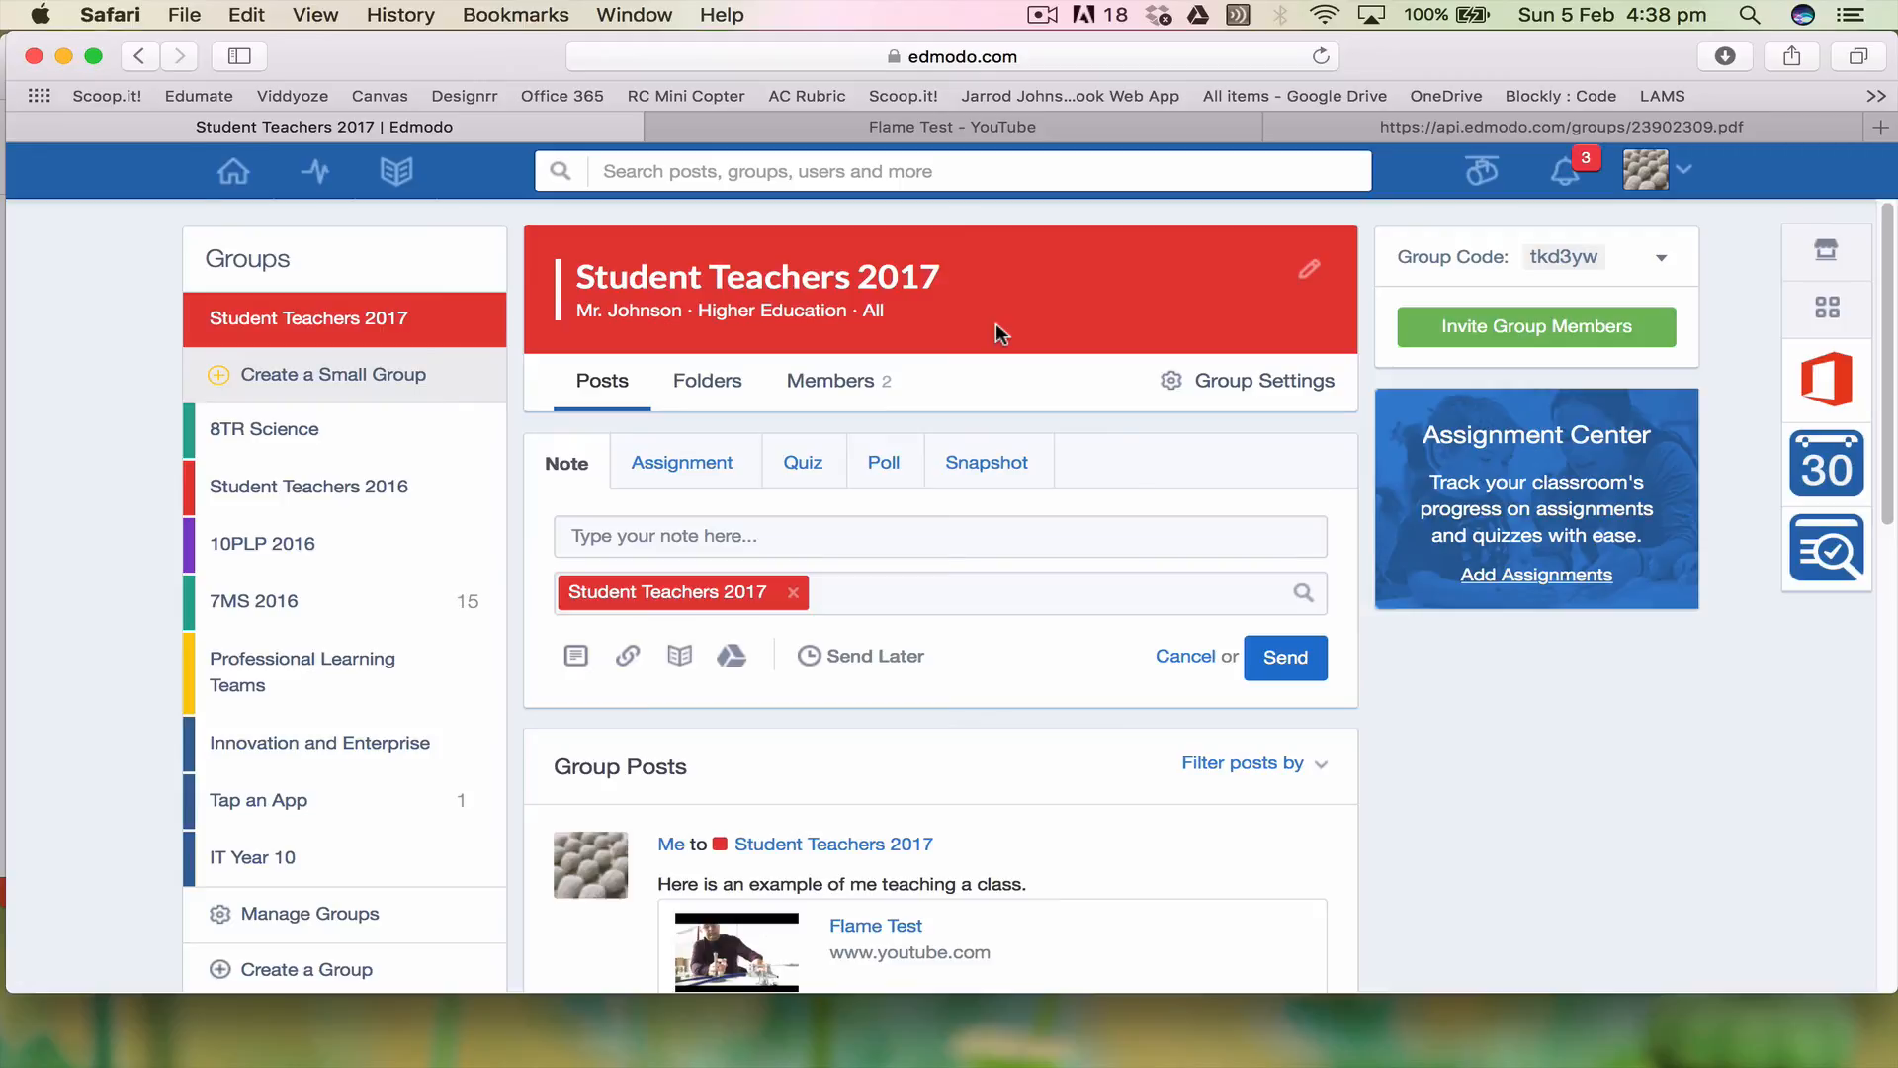
{"action": "mouse_move", "coordinate": [1084, 378]}
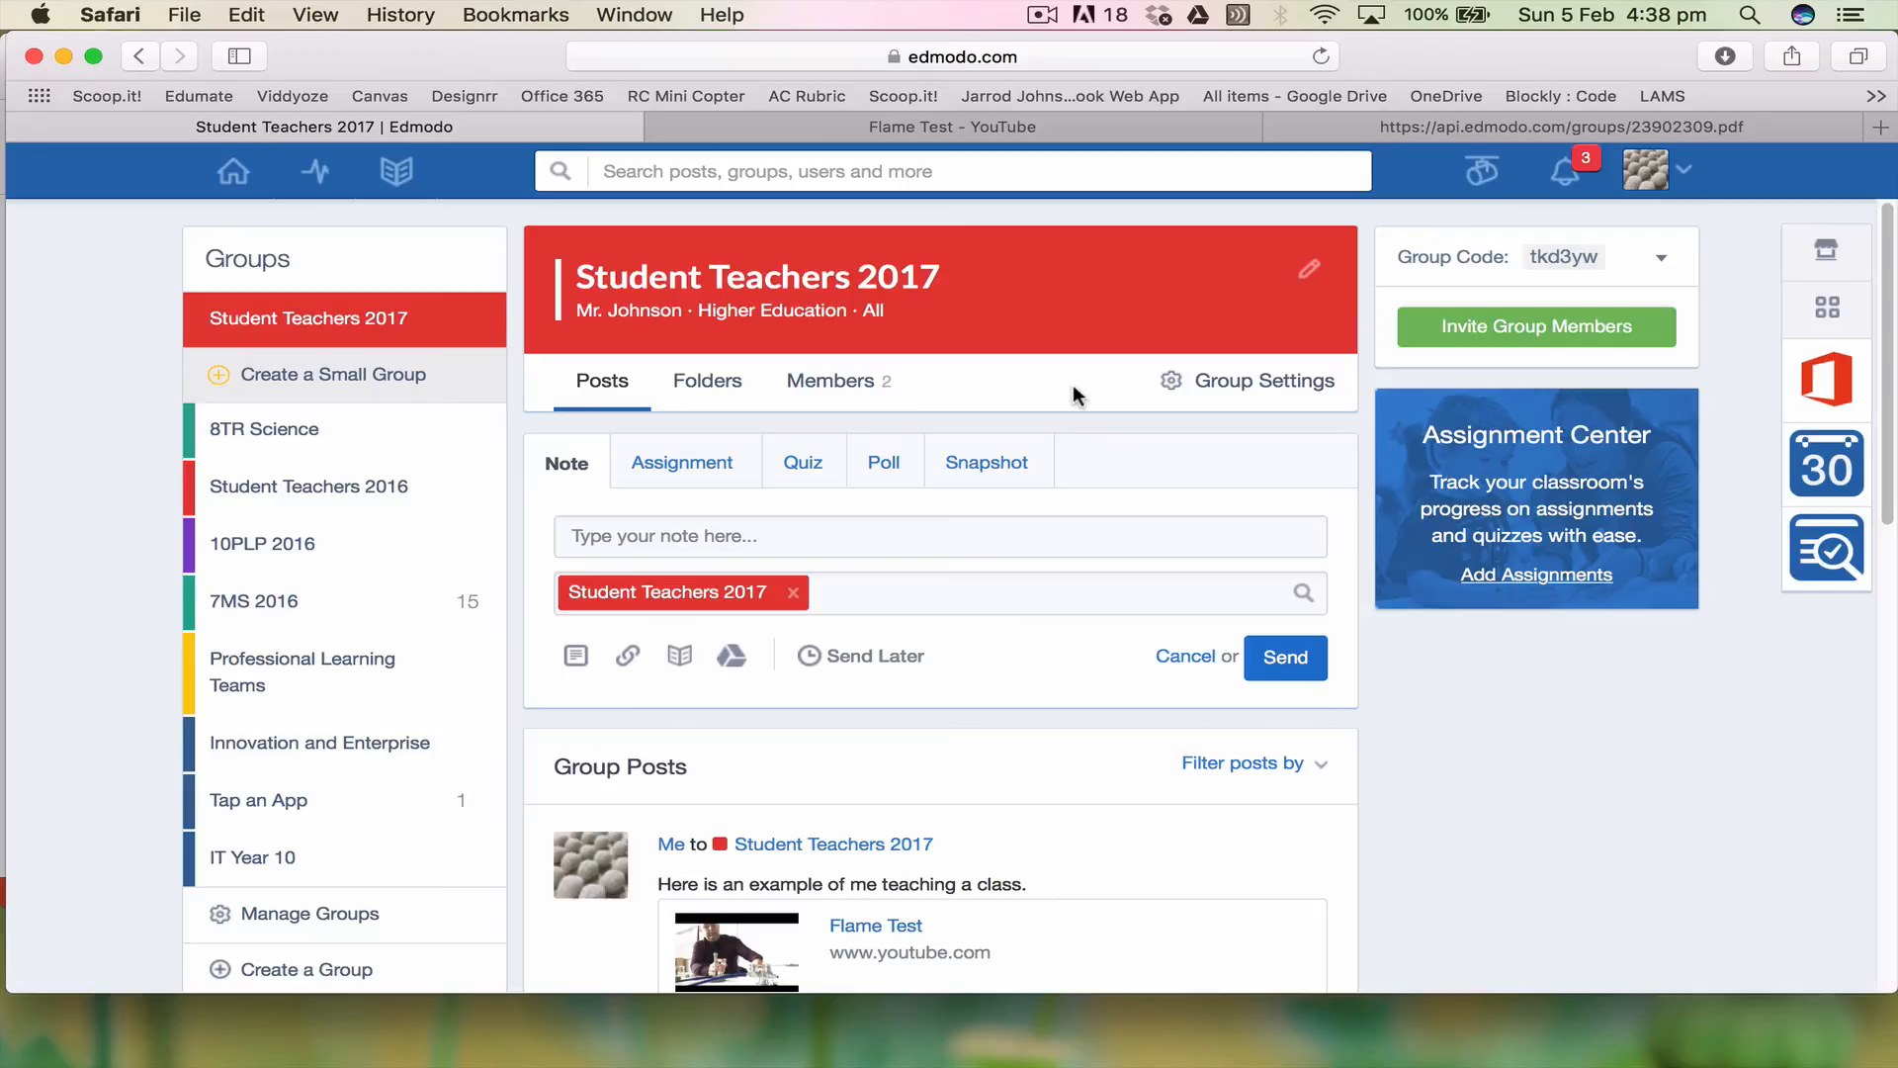
{"action": "mouse_move", "coordinate": [1067, 400]}
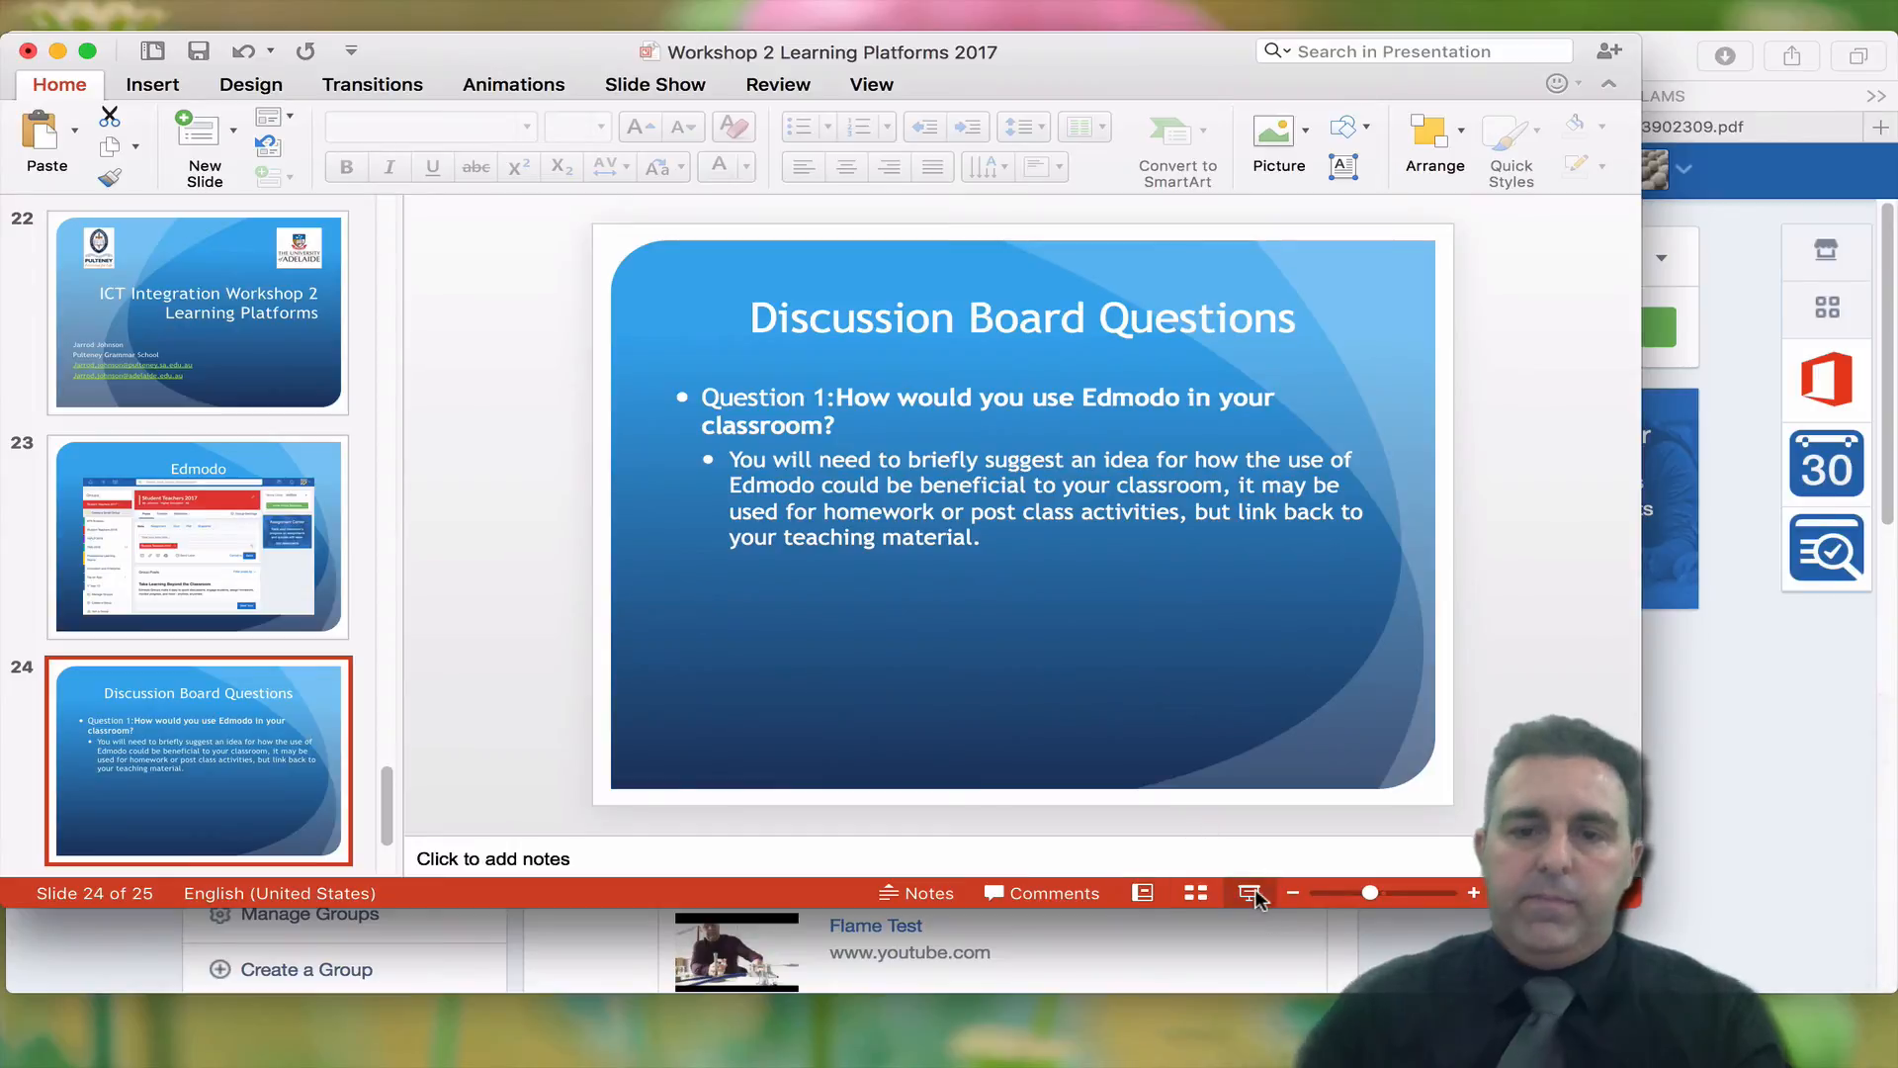
- Present slide 24, Discussion Board Questions, as a full-screen slide show
{"action": "left_click", "coordinate": [1256, 894]}
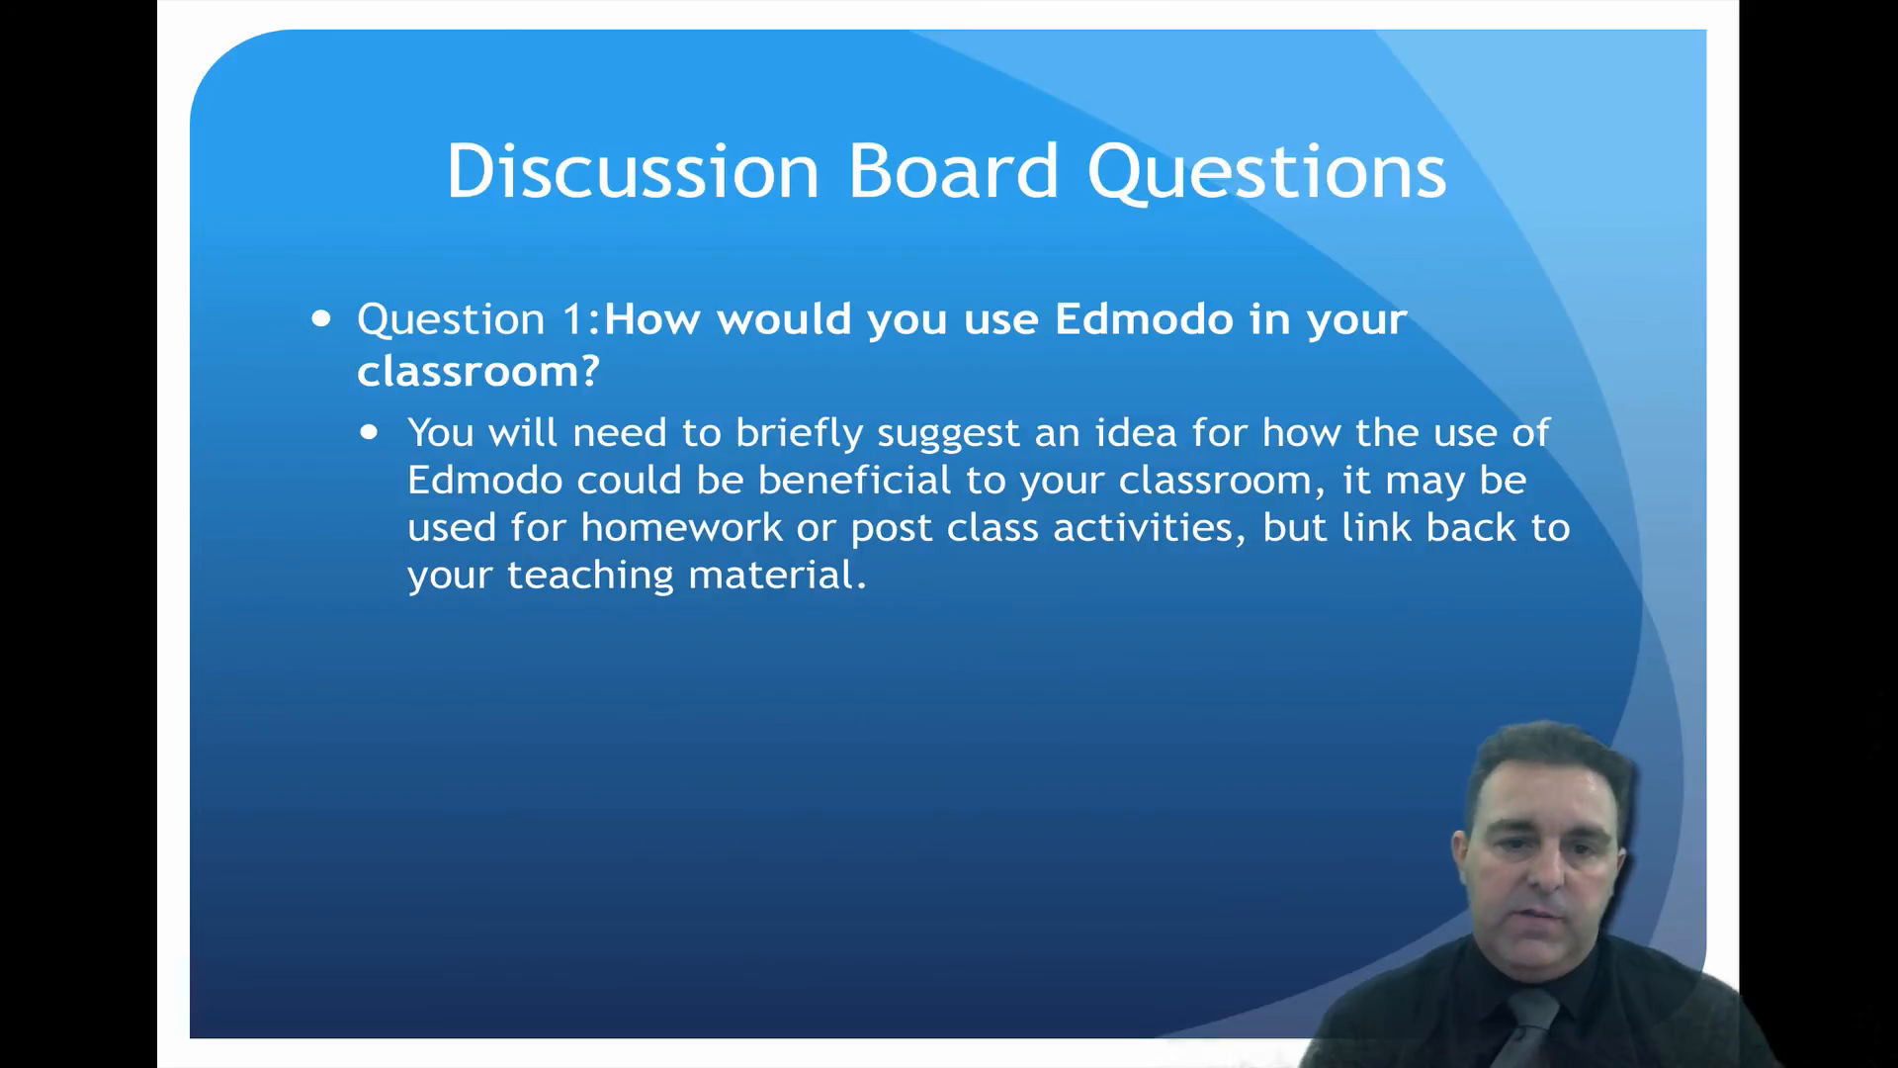